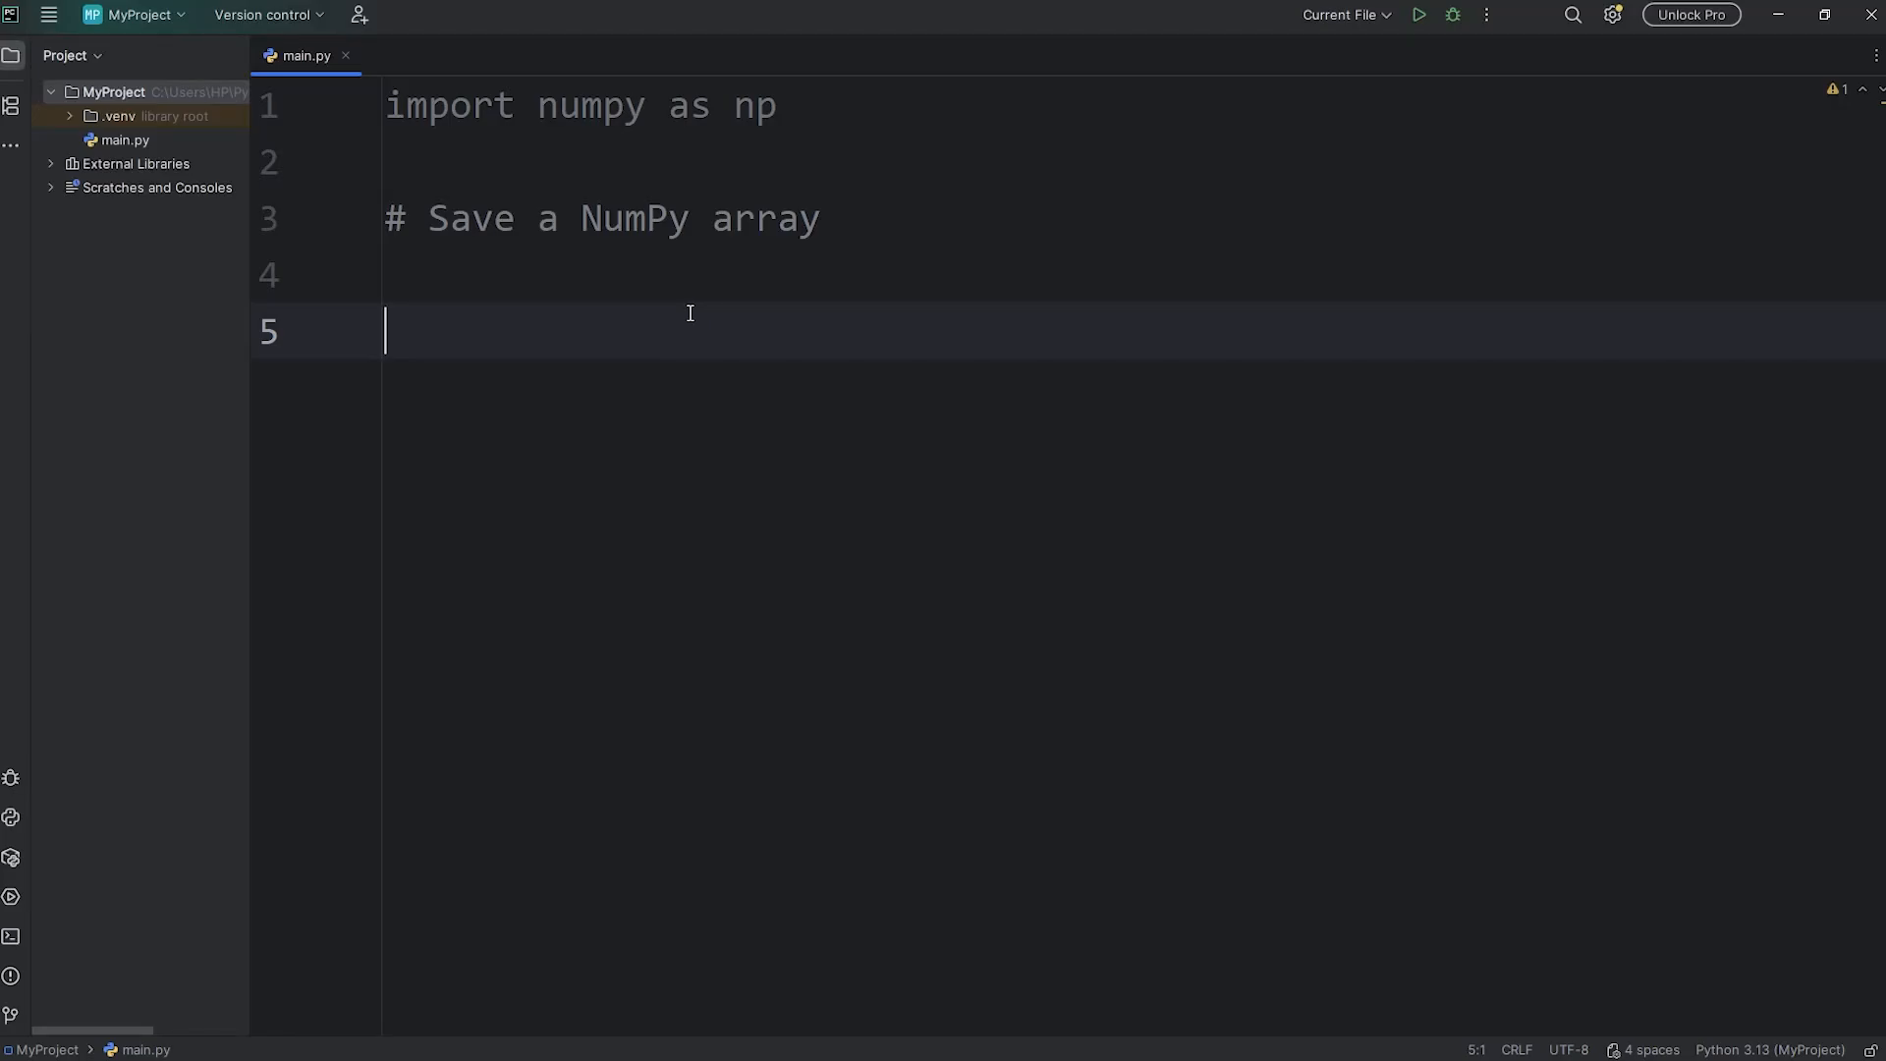
mouse_move(614, 334)
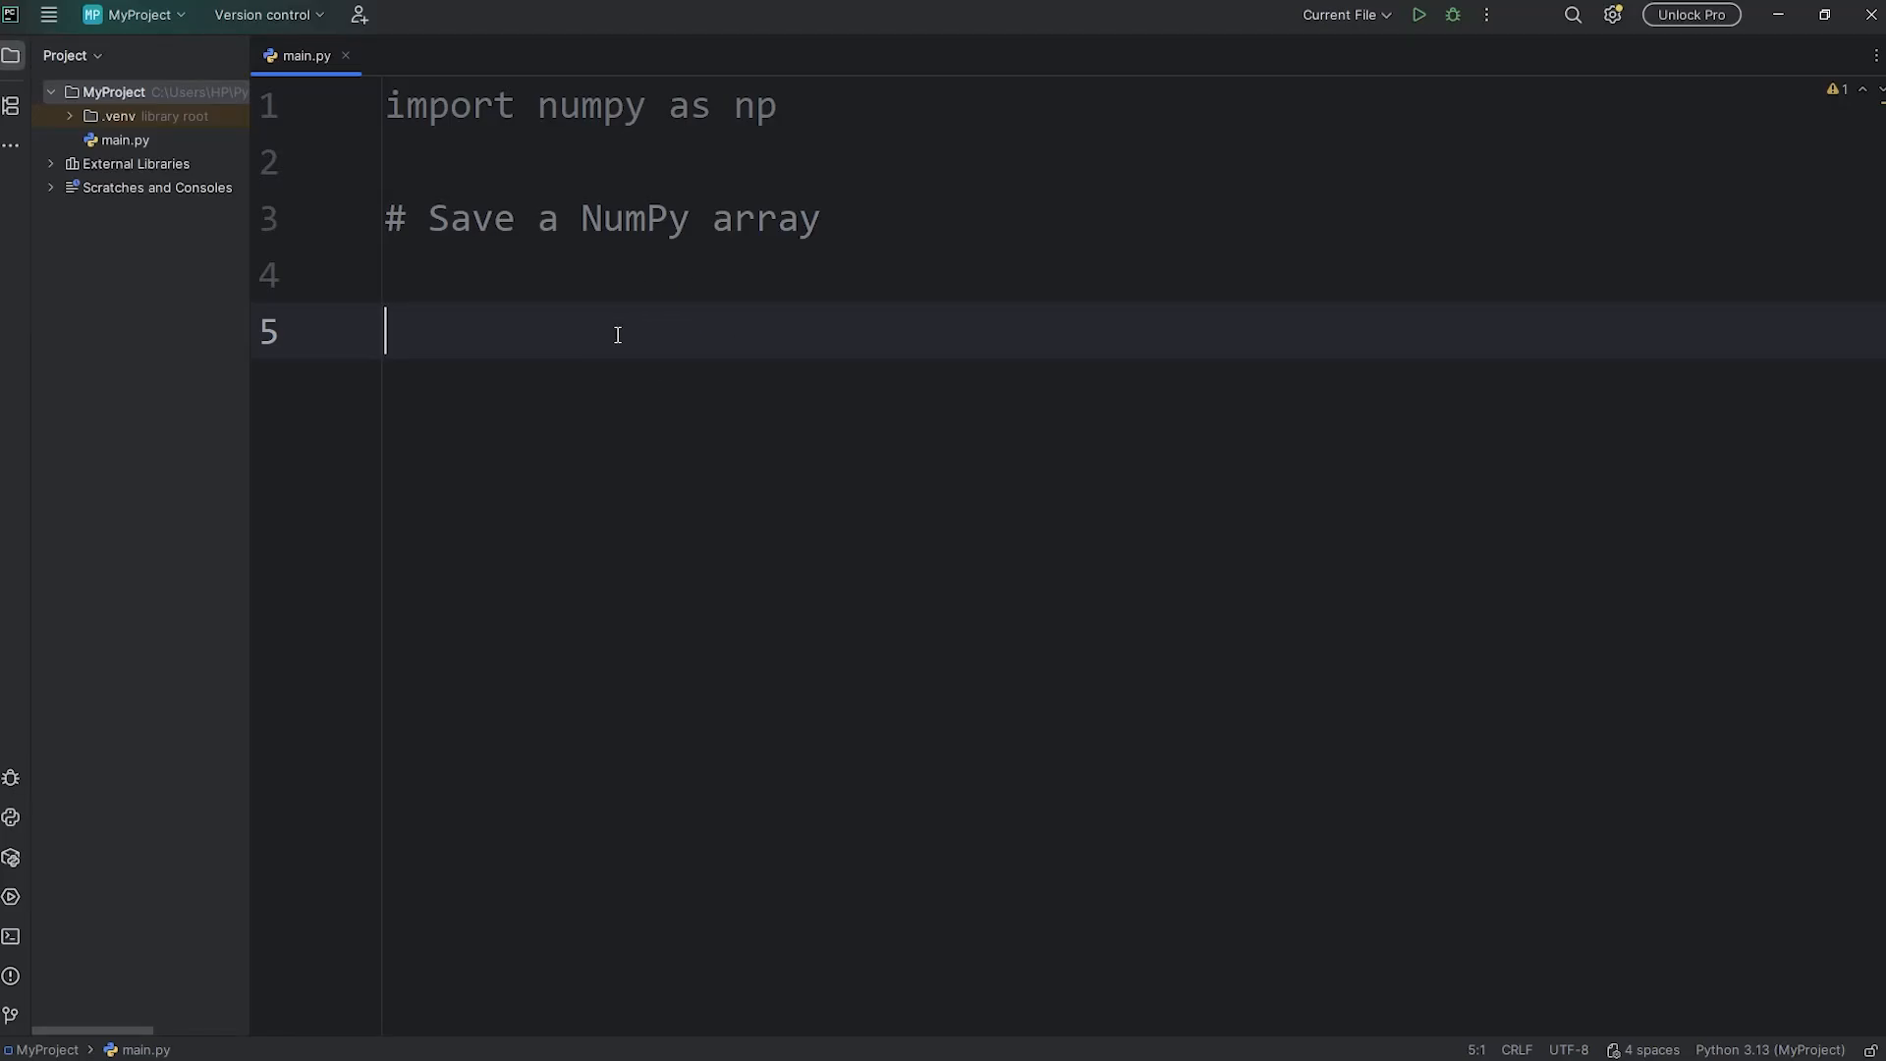
Step: Write array = np.array([[1, 2, 3], [4, 5, 6]]) on line 5 and start a new line
double_click(635, 218)
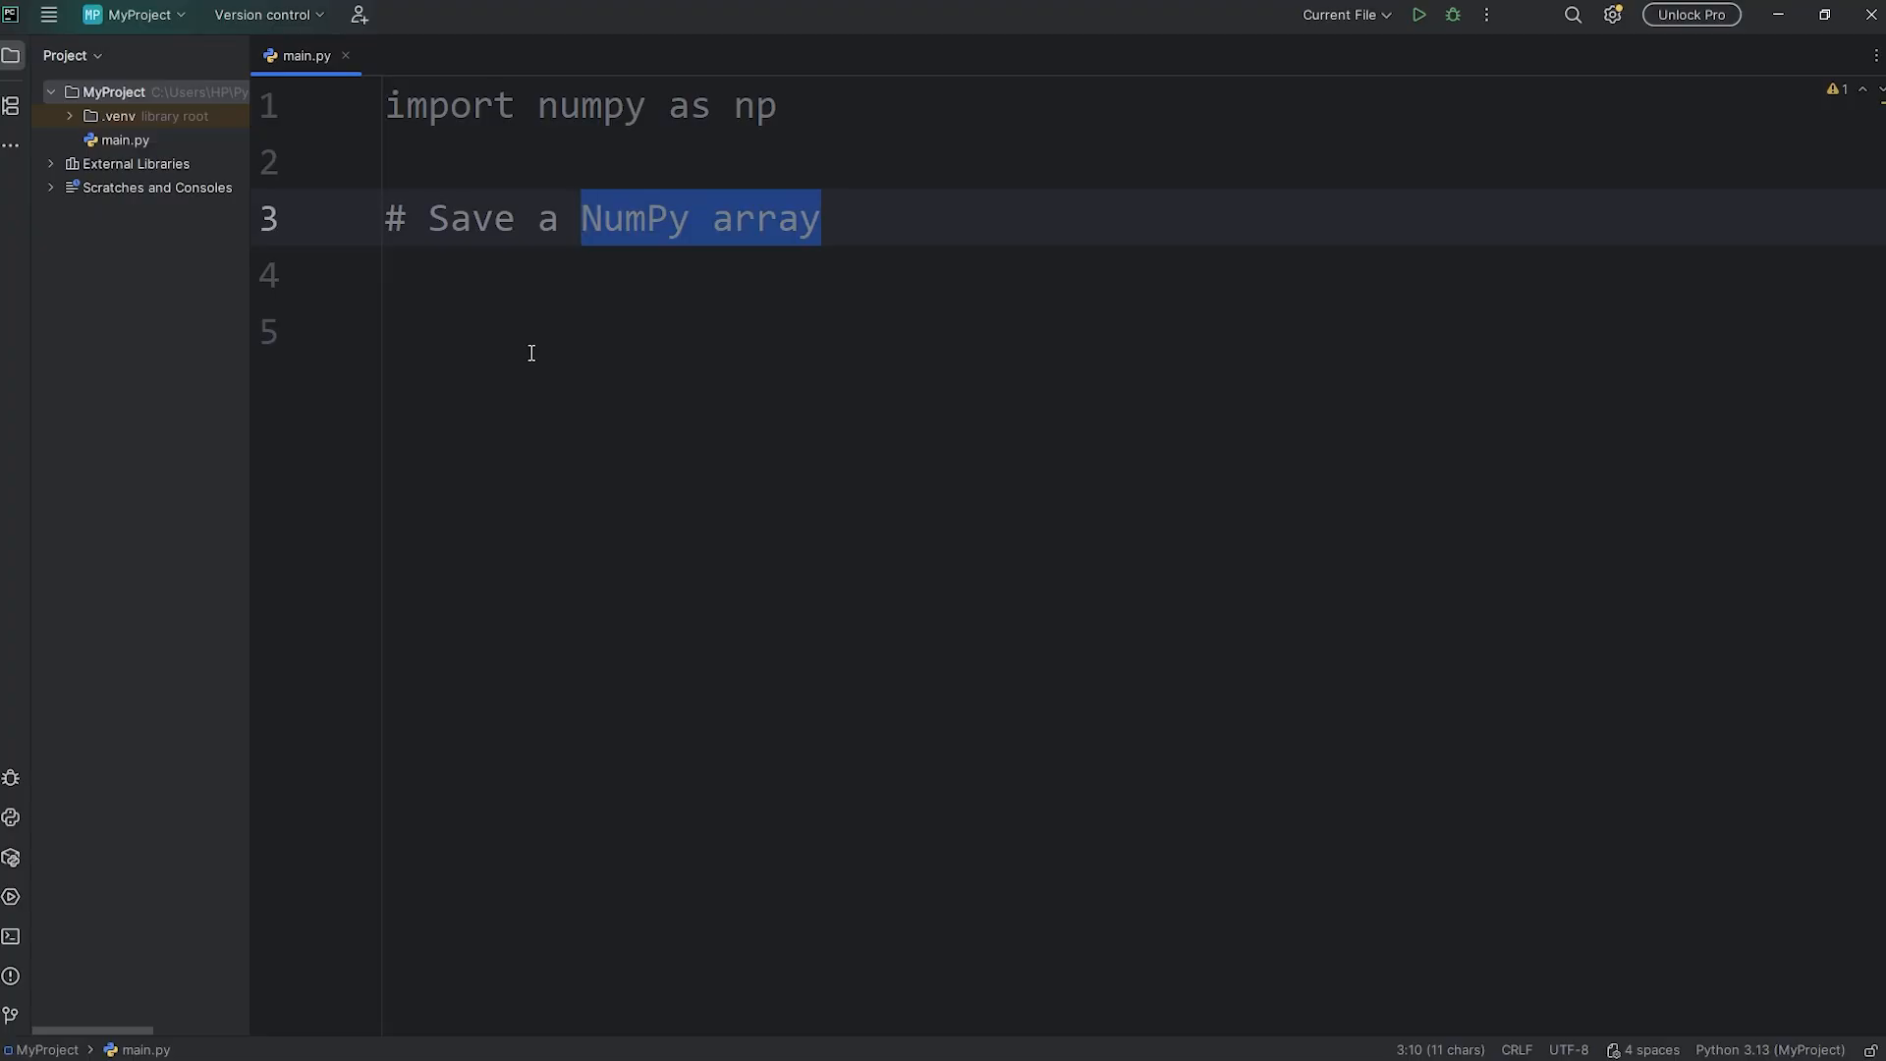
type("array")
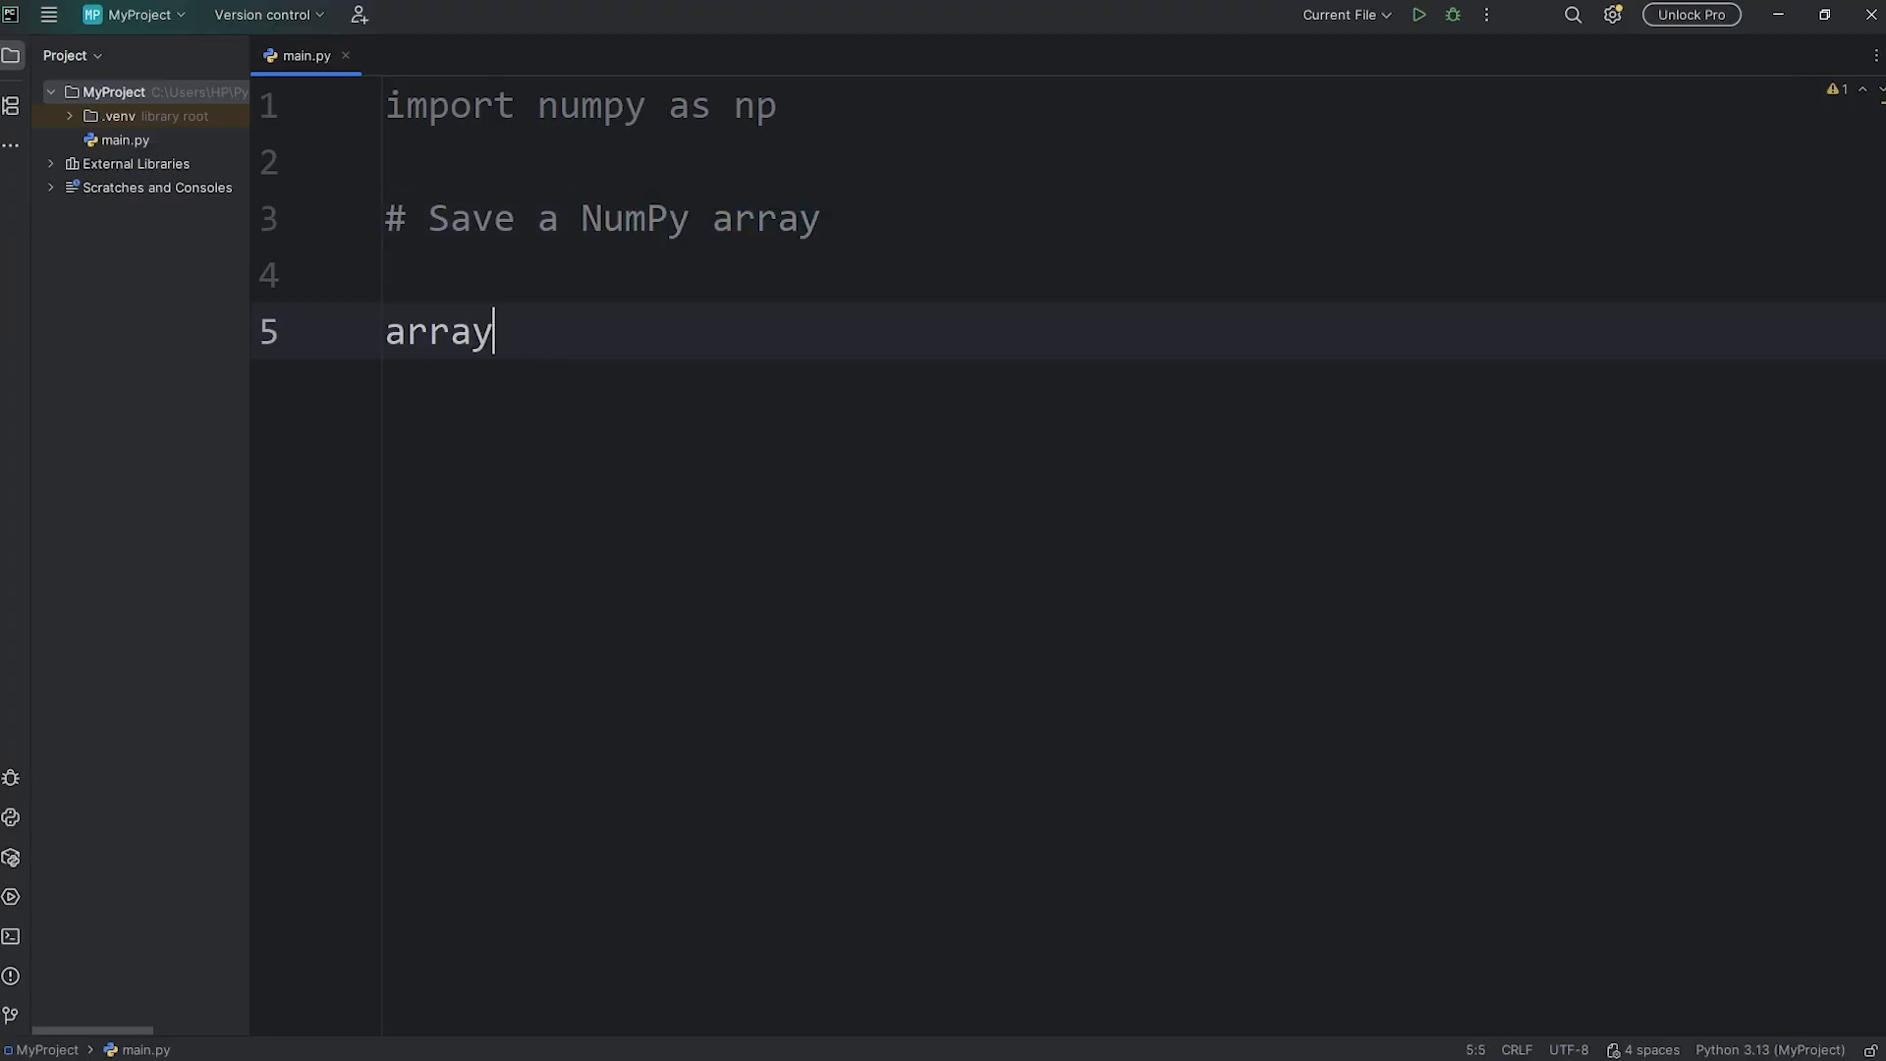
type("= np")
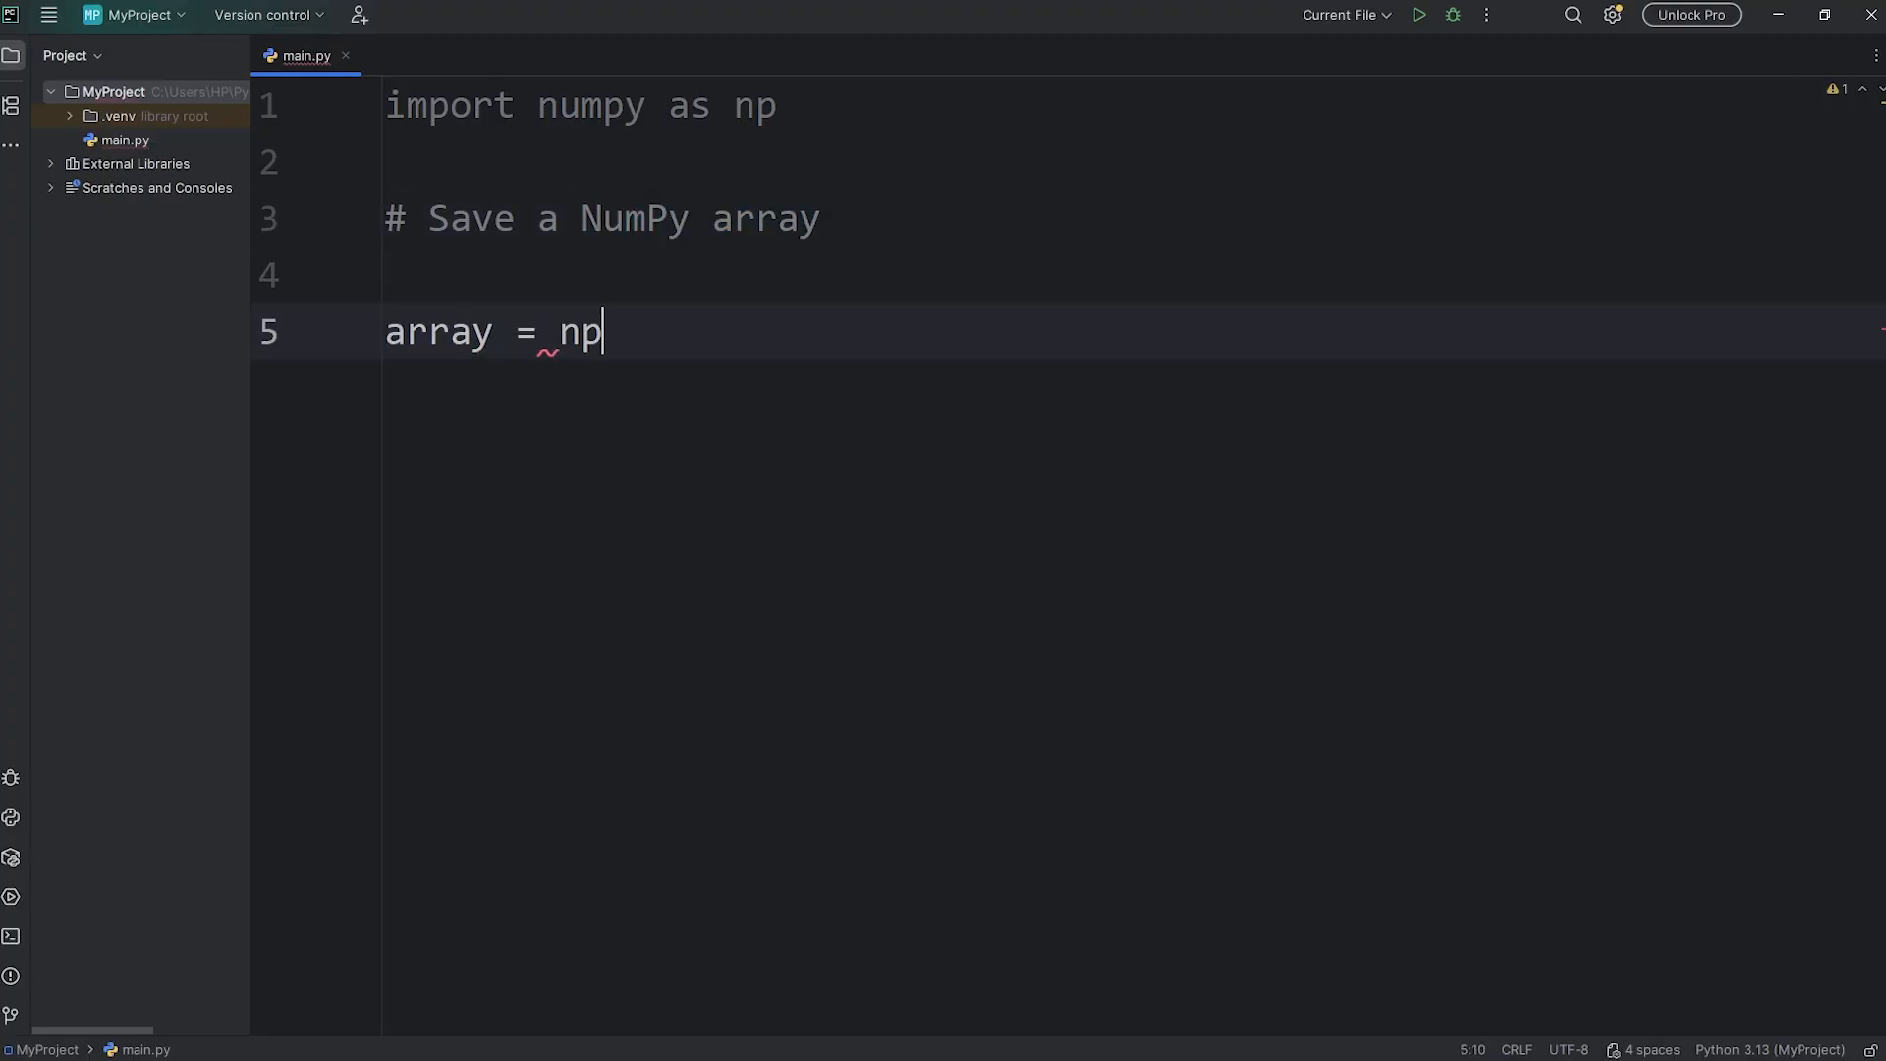
type(".array([]")
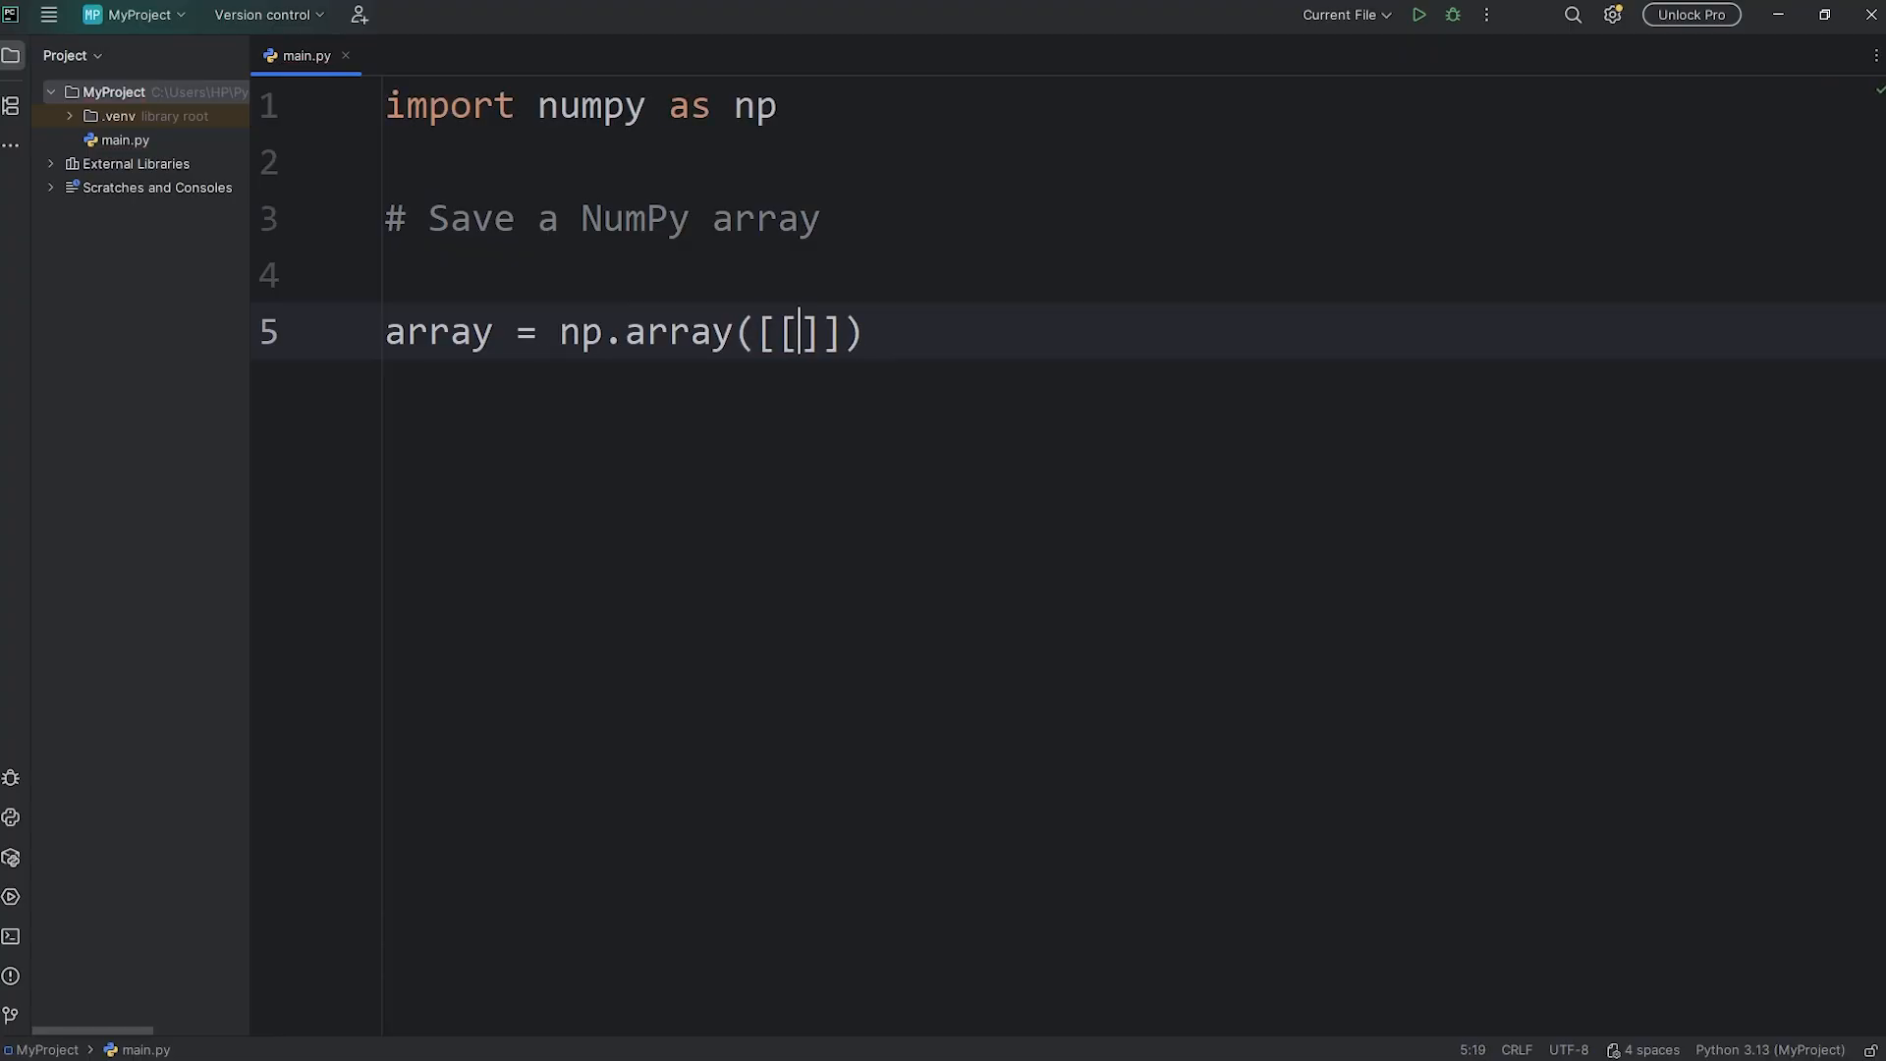
type("1")
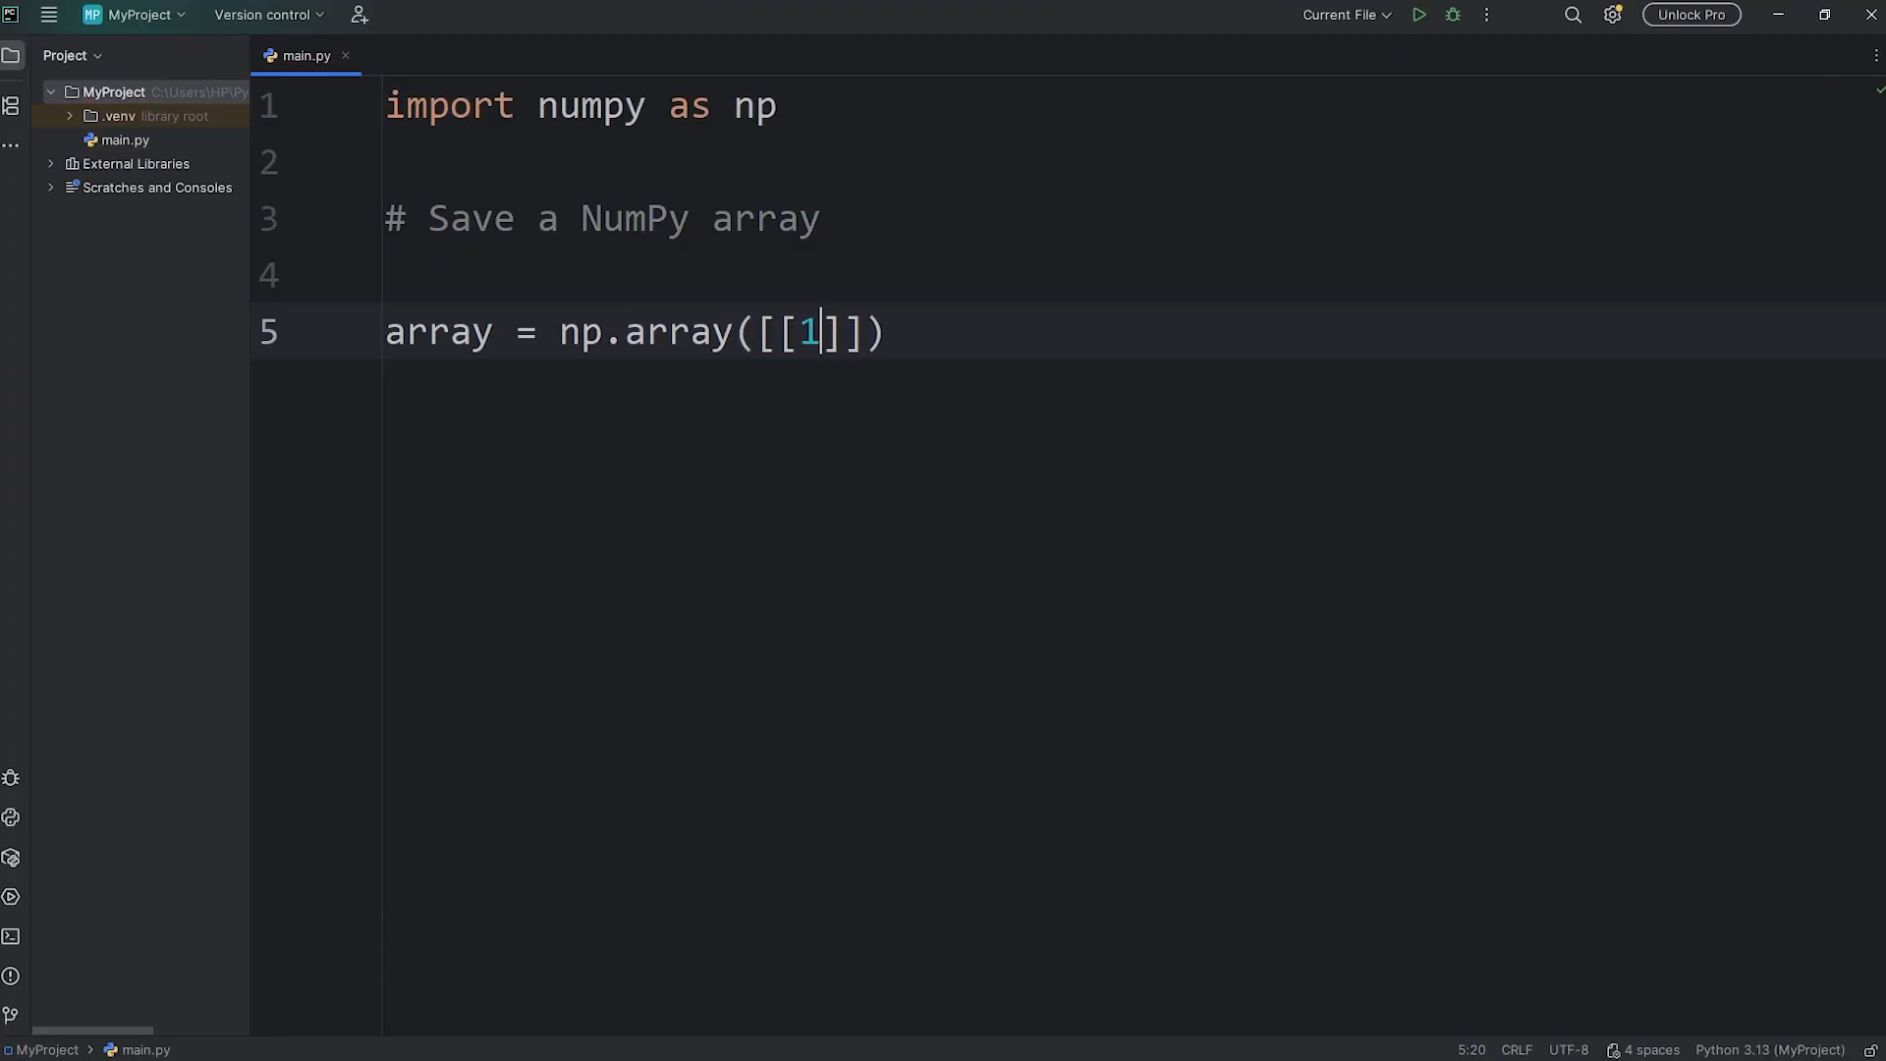
type(", 2, 3")
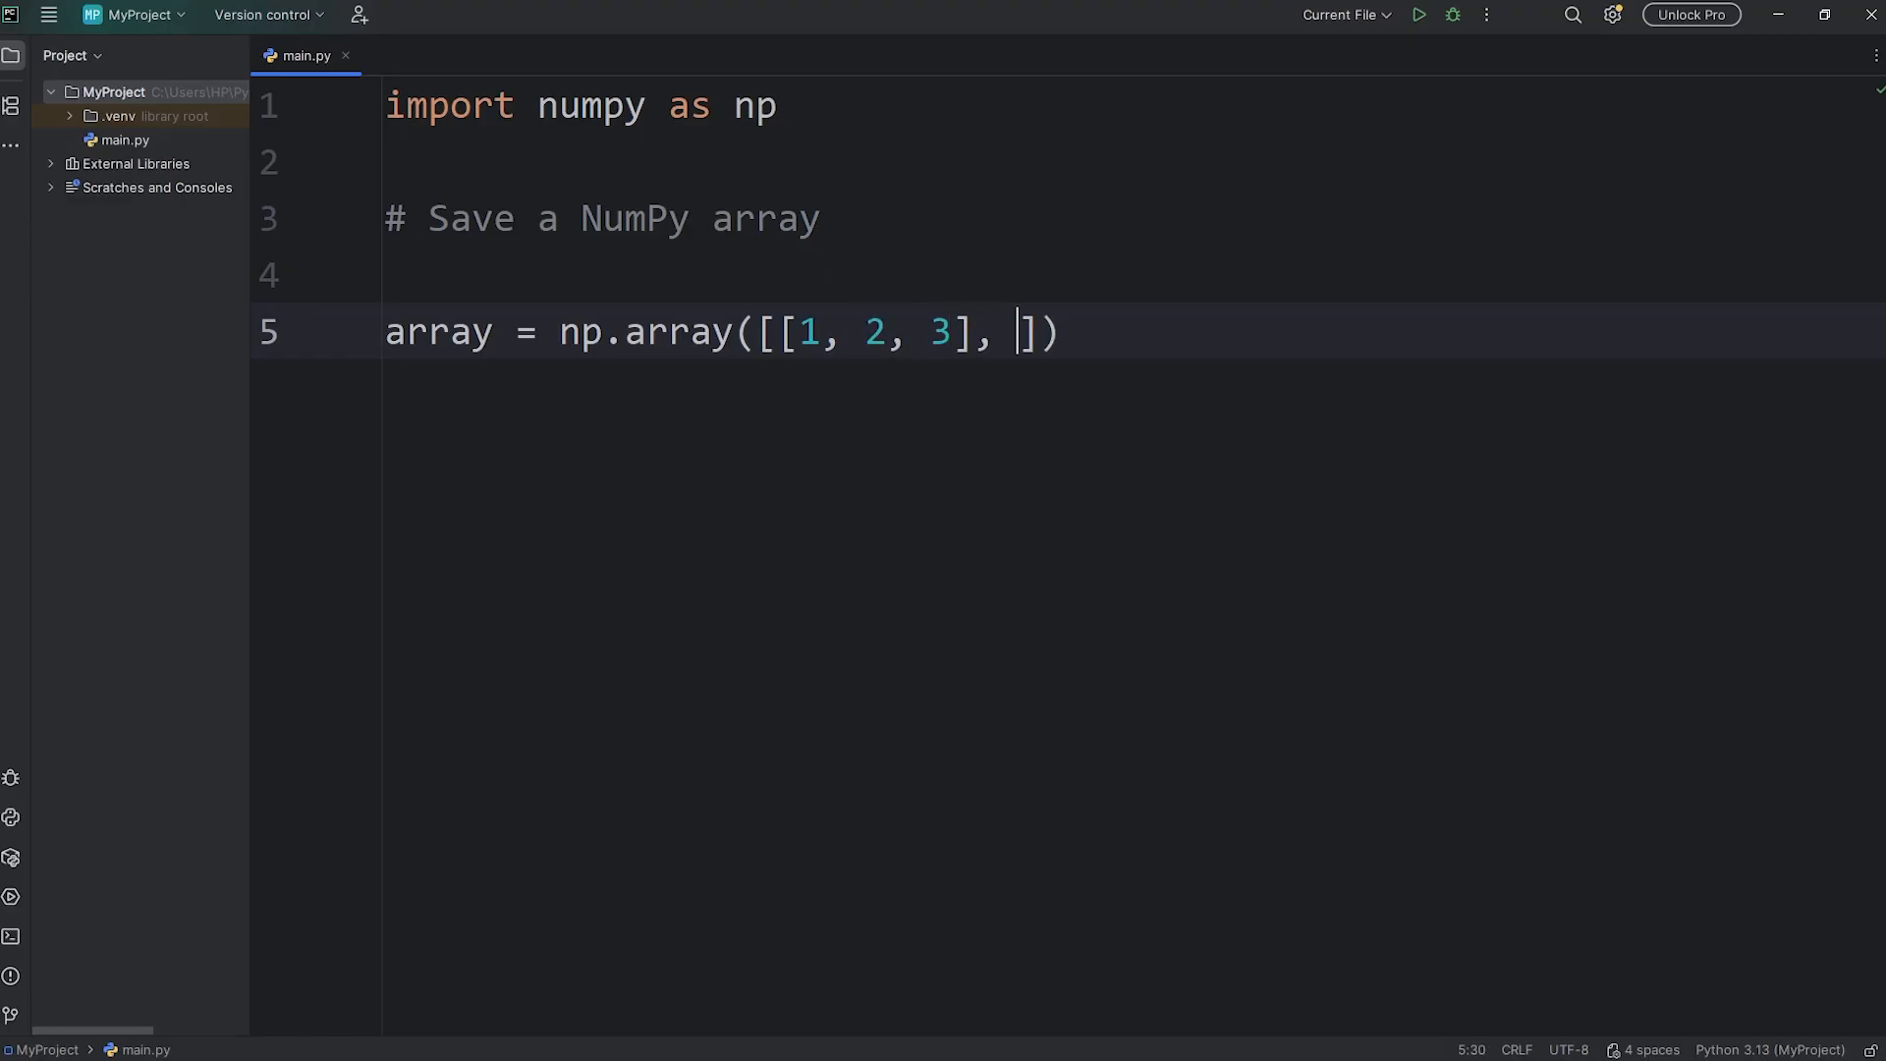
type("[4")
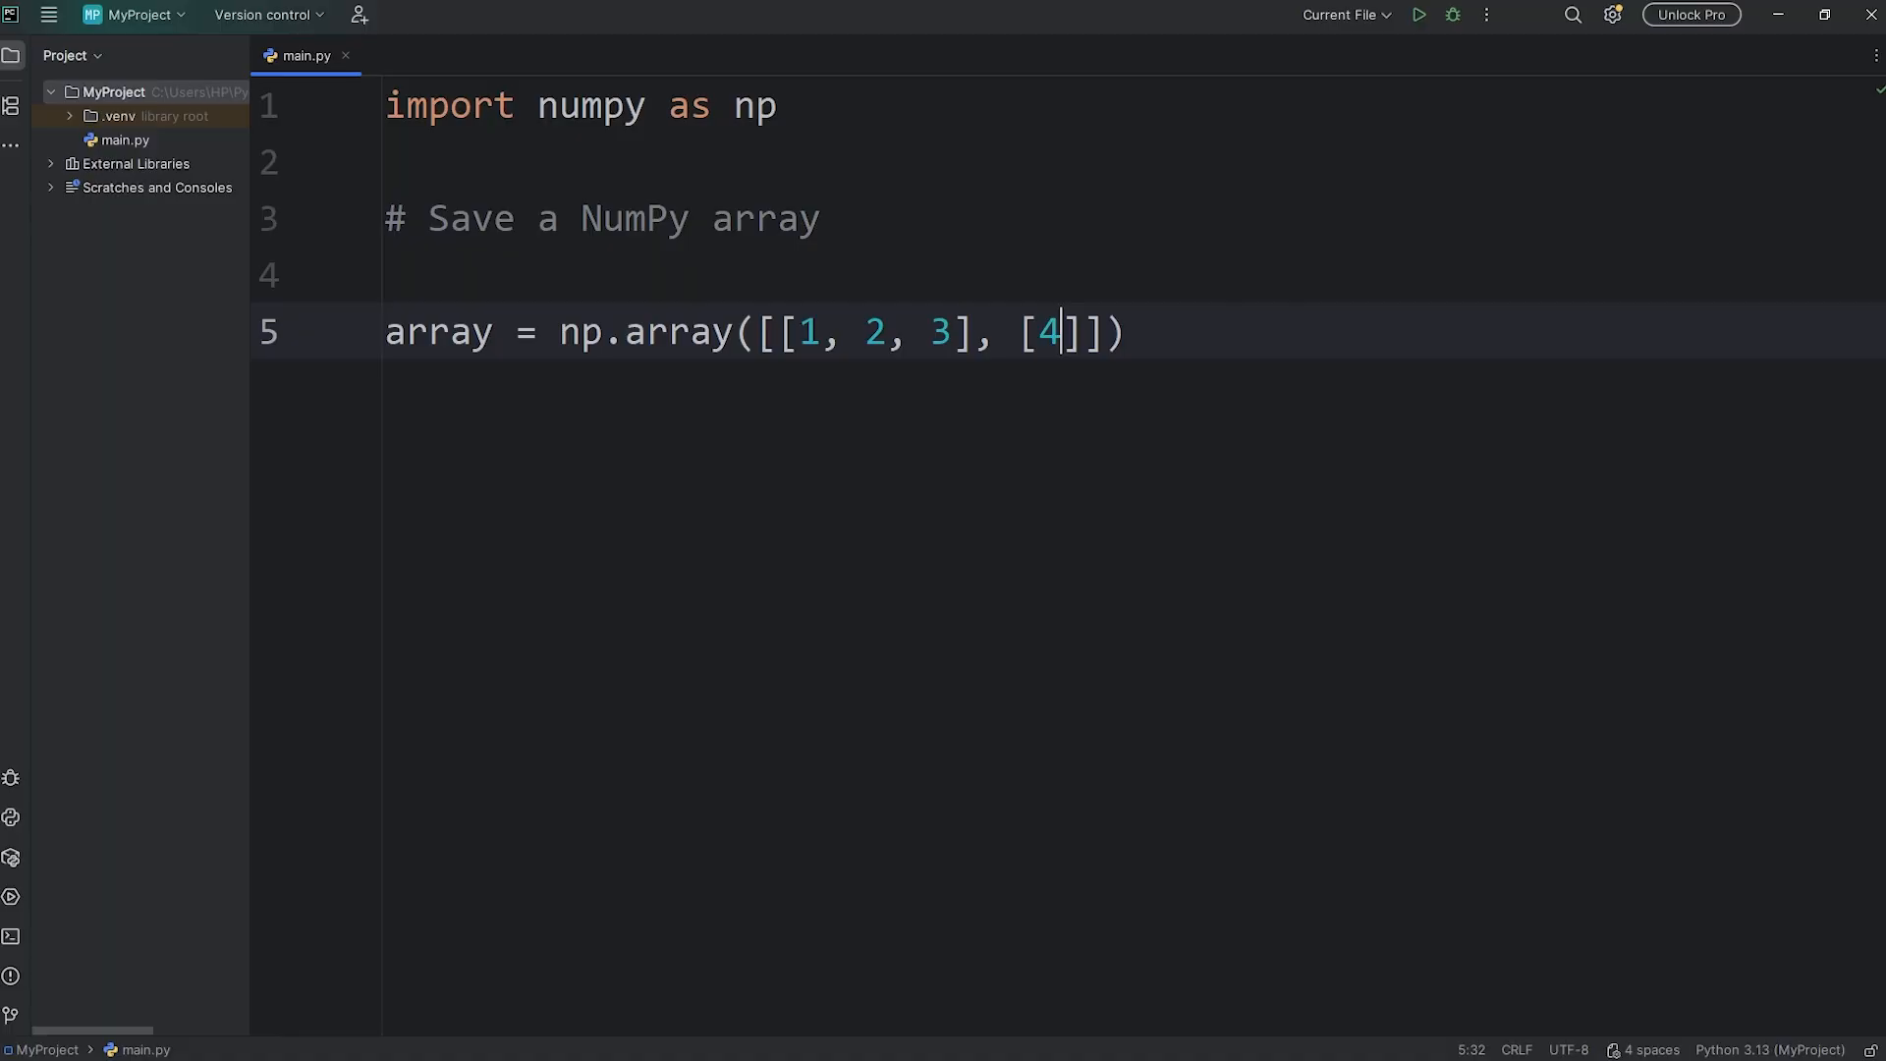
type(", 5, 6")
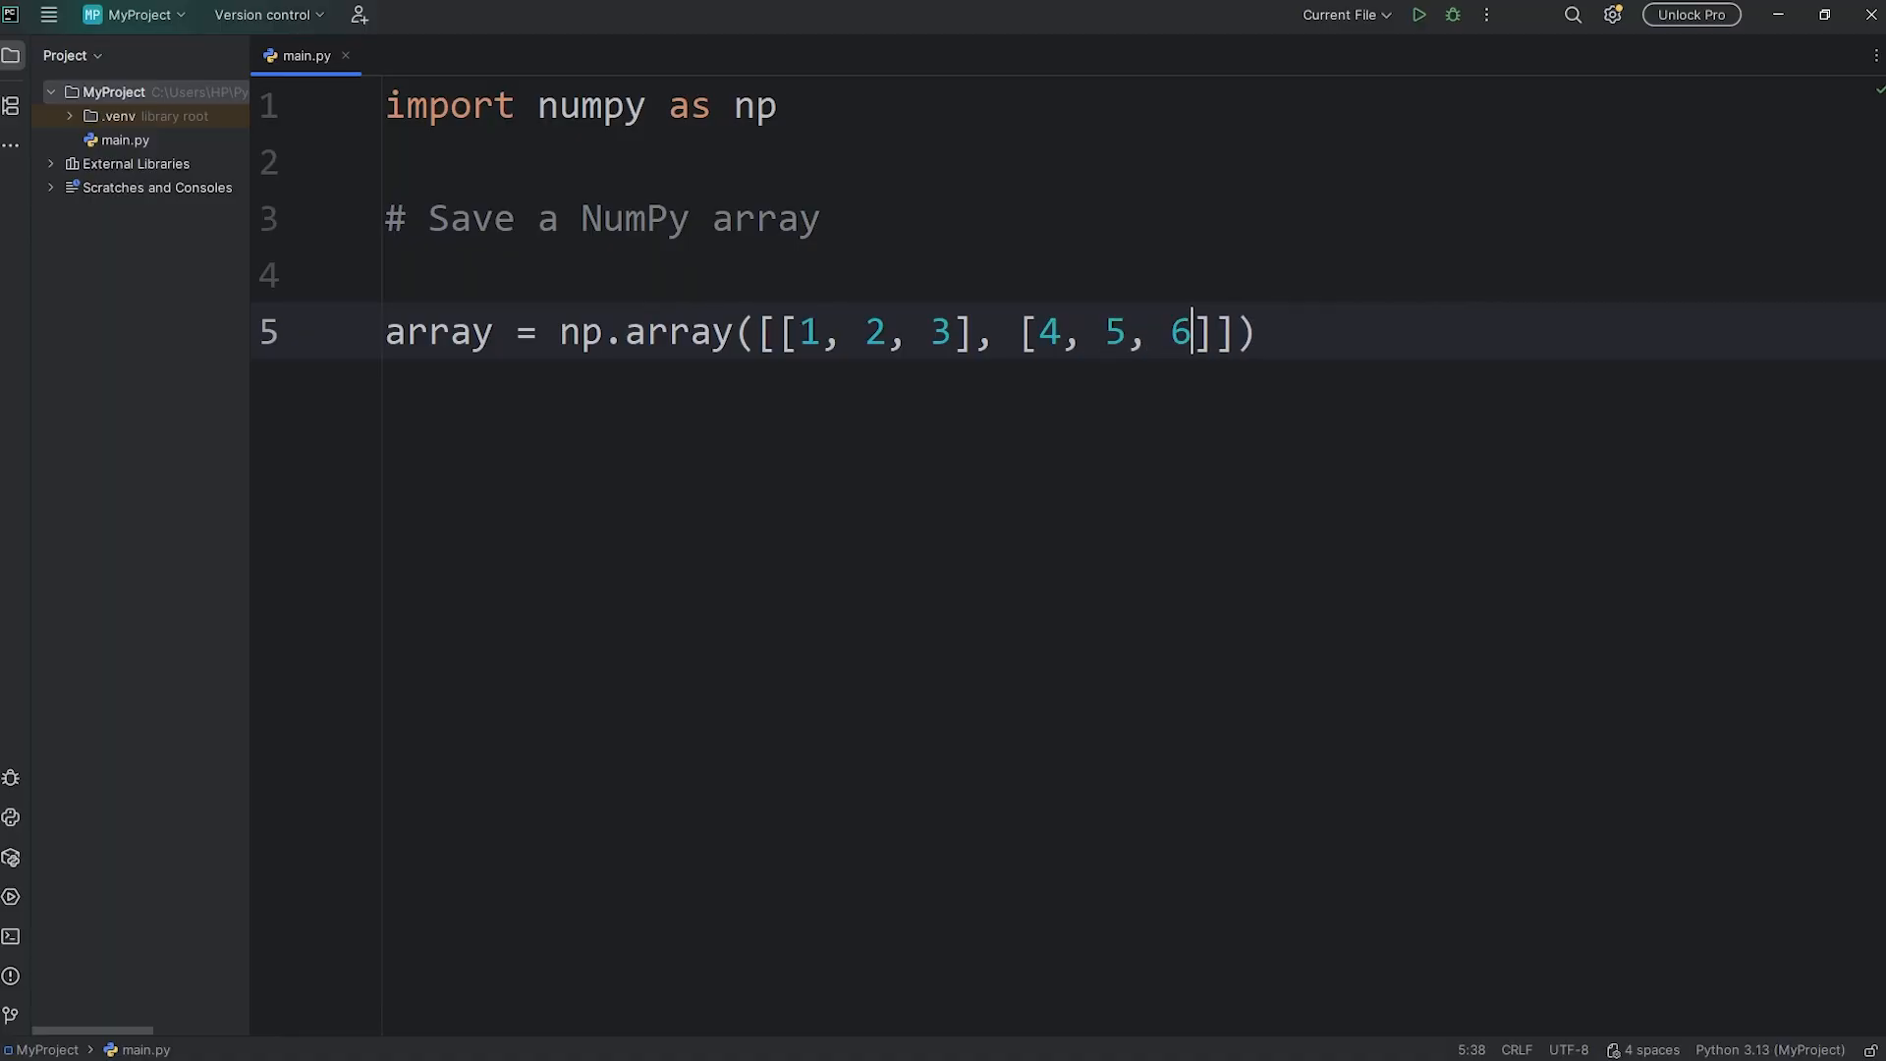
key("Enter")
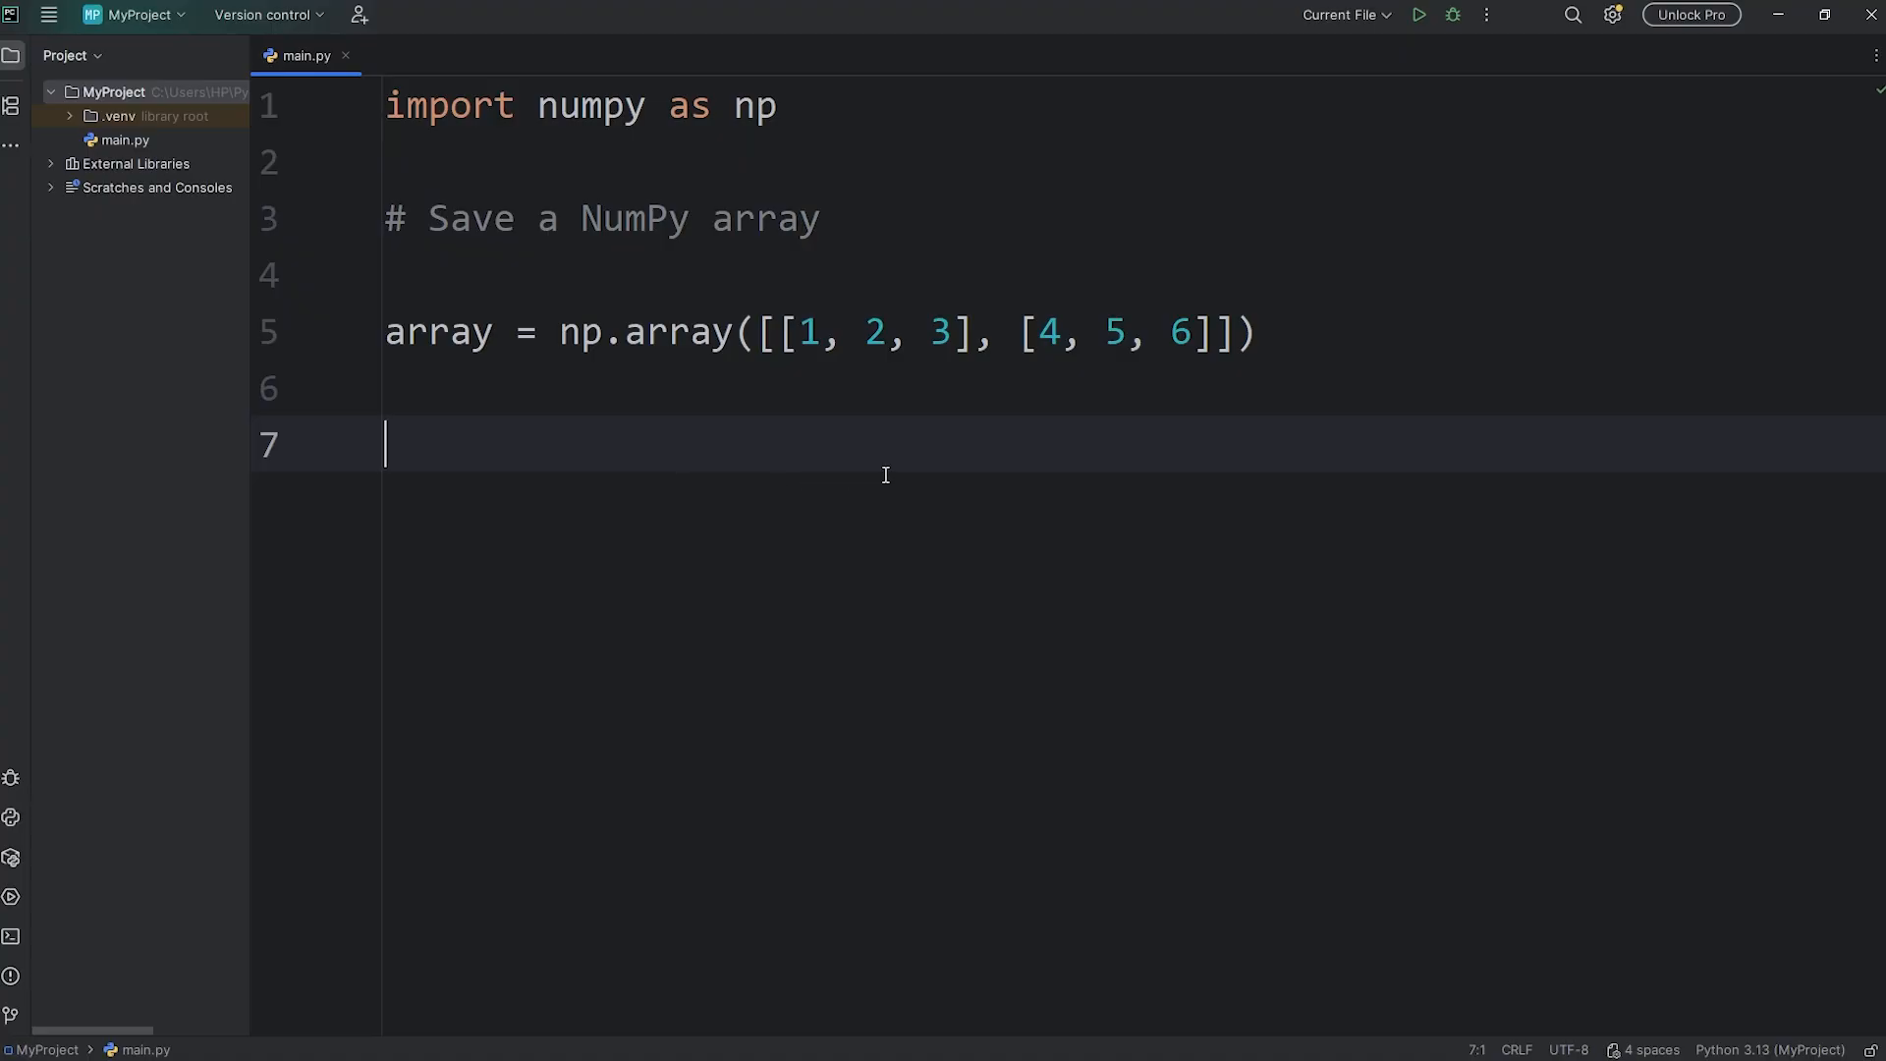
Step: Add np.save("data", array) to write the array to a file named data
type("np.")
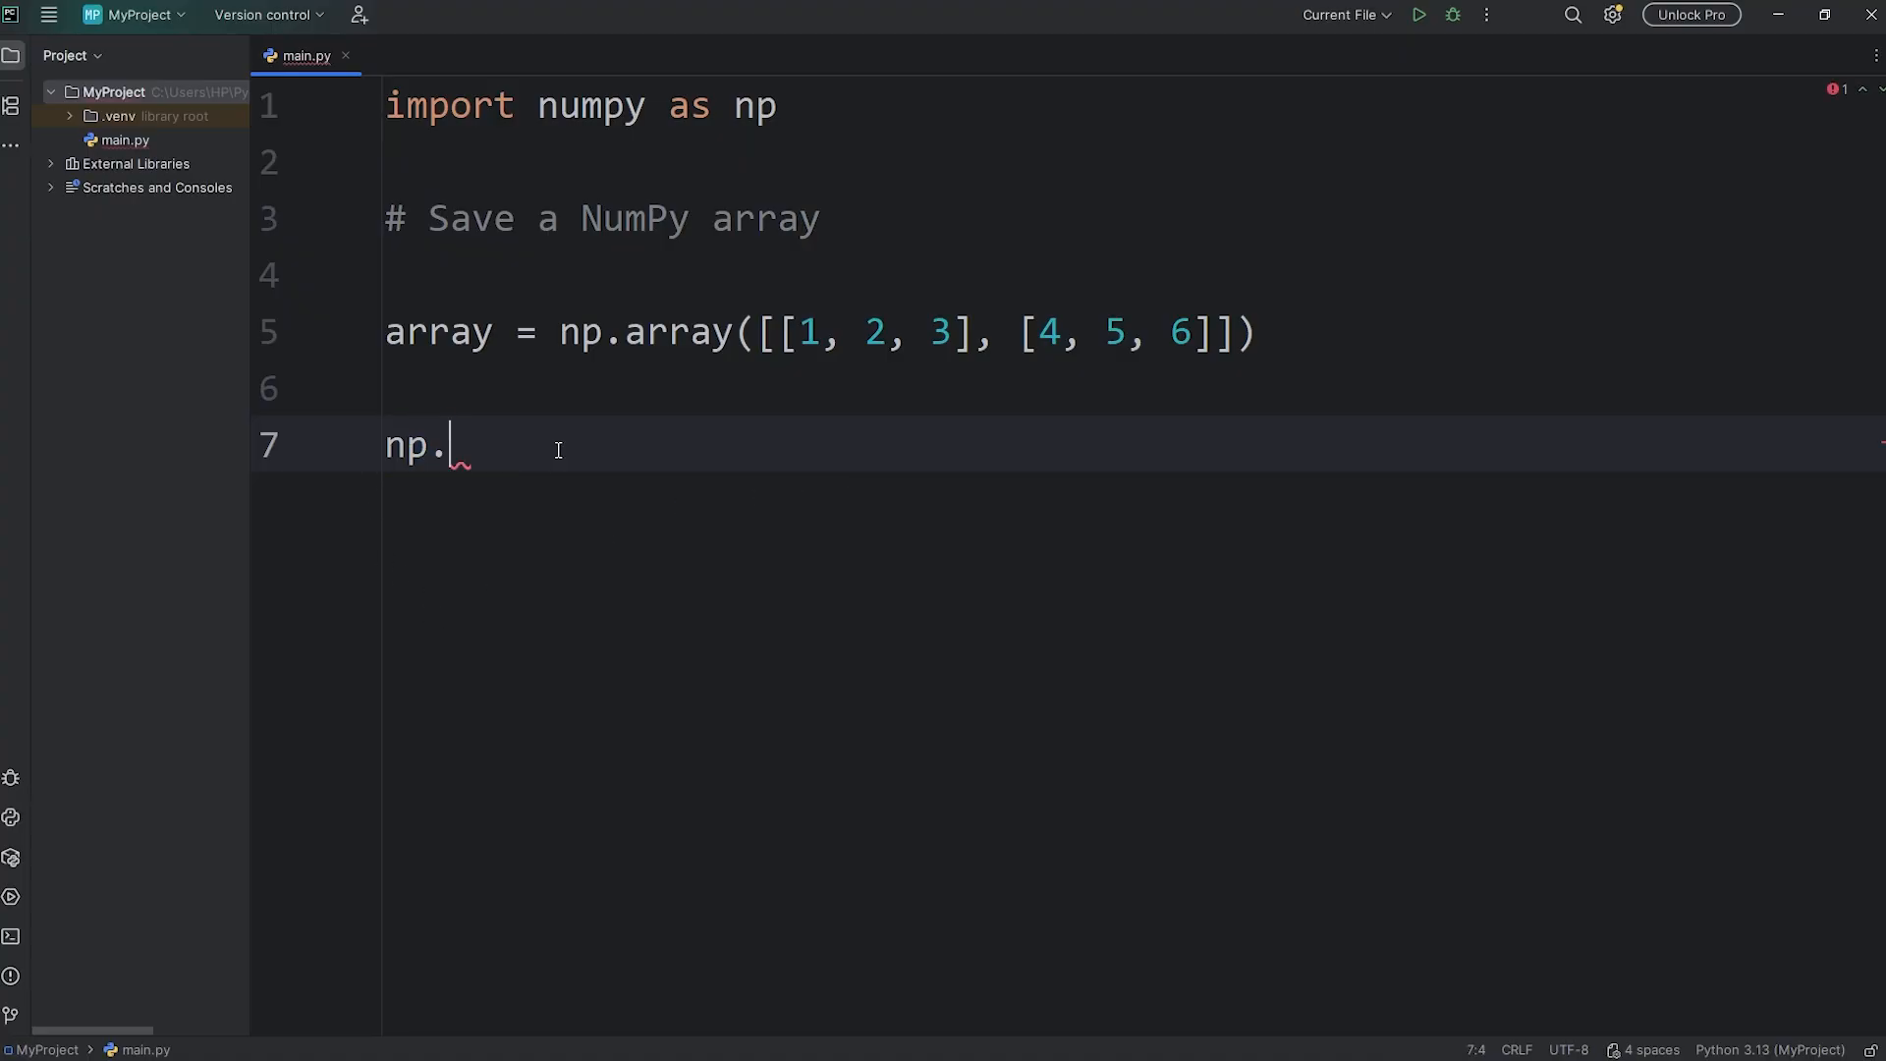
type("save()")
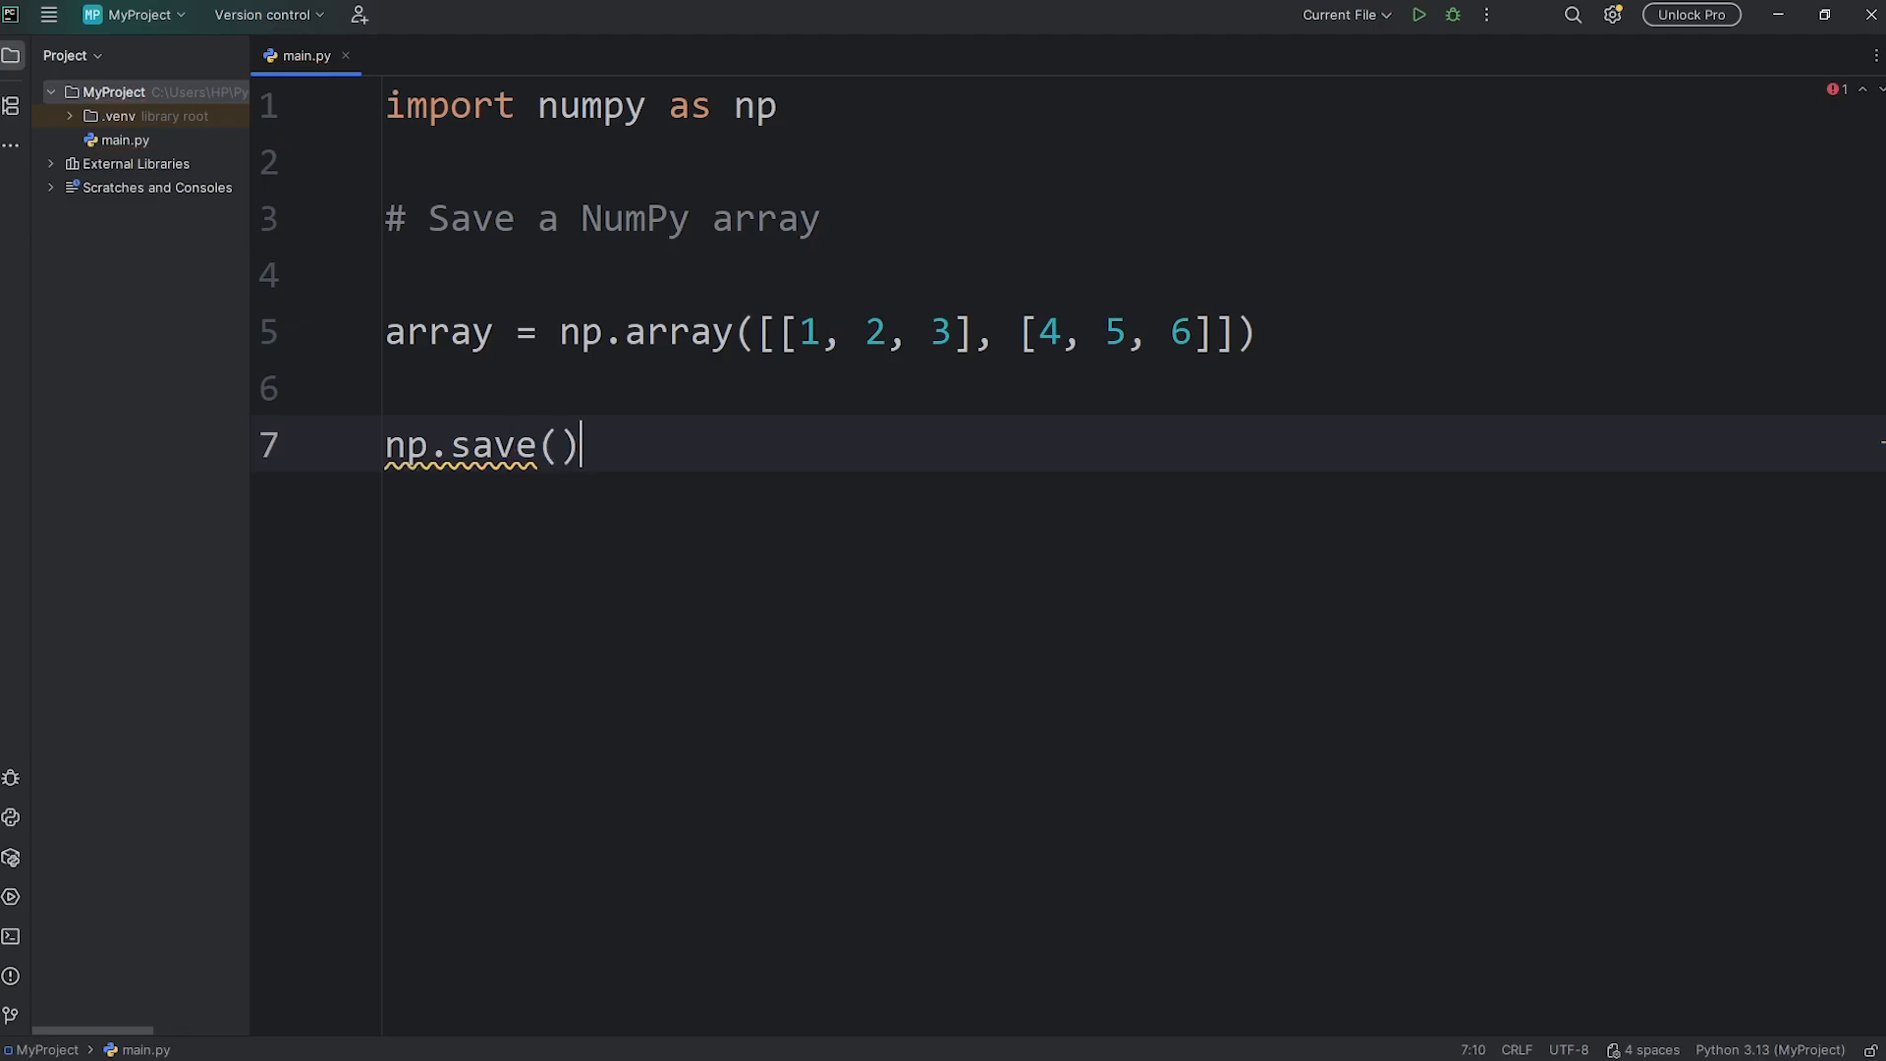
type("\"")
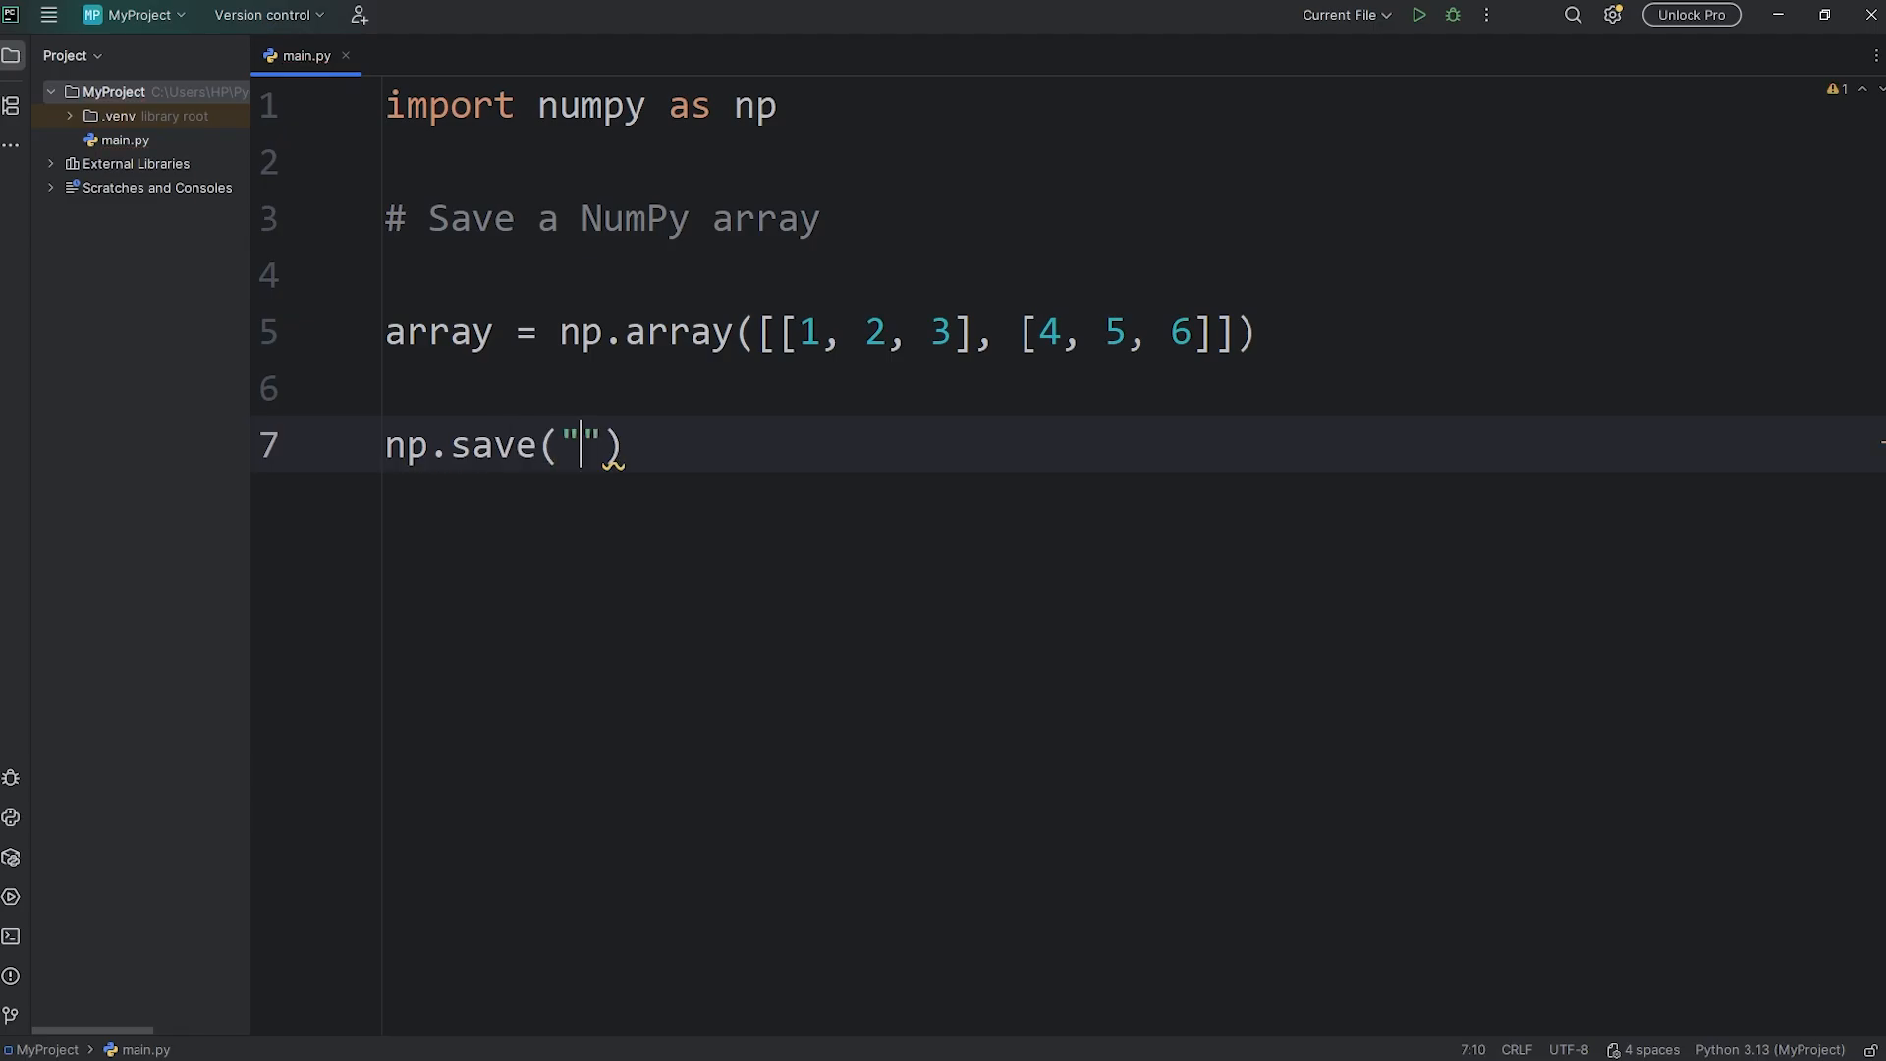
type("d")
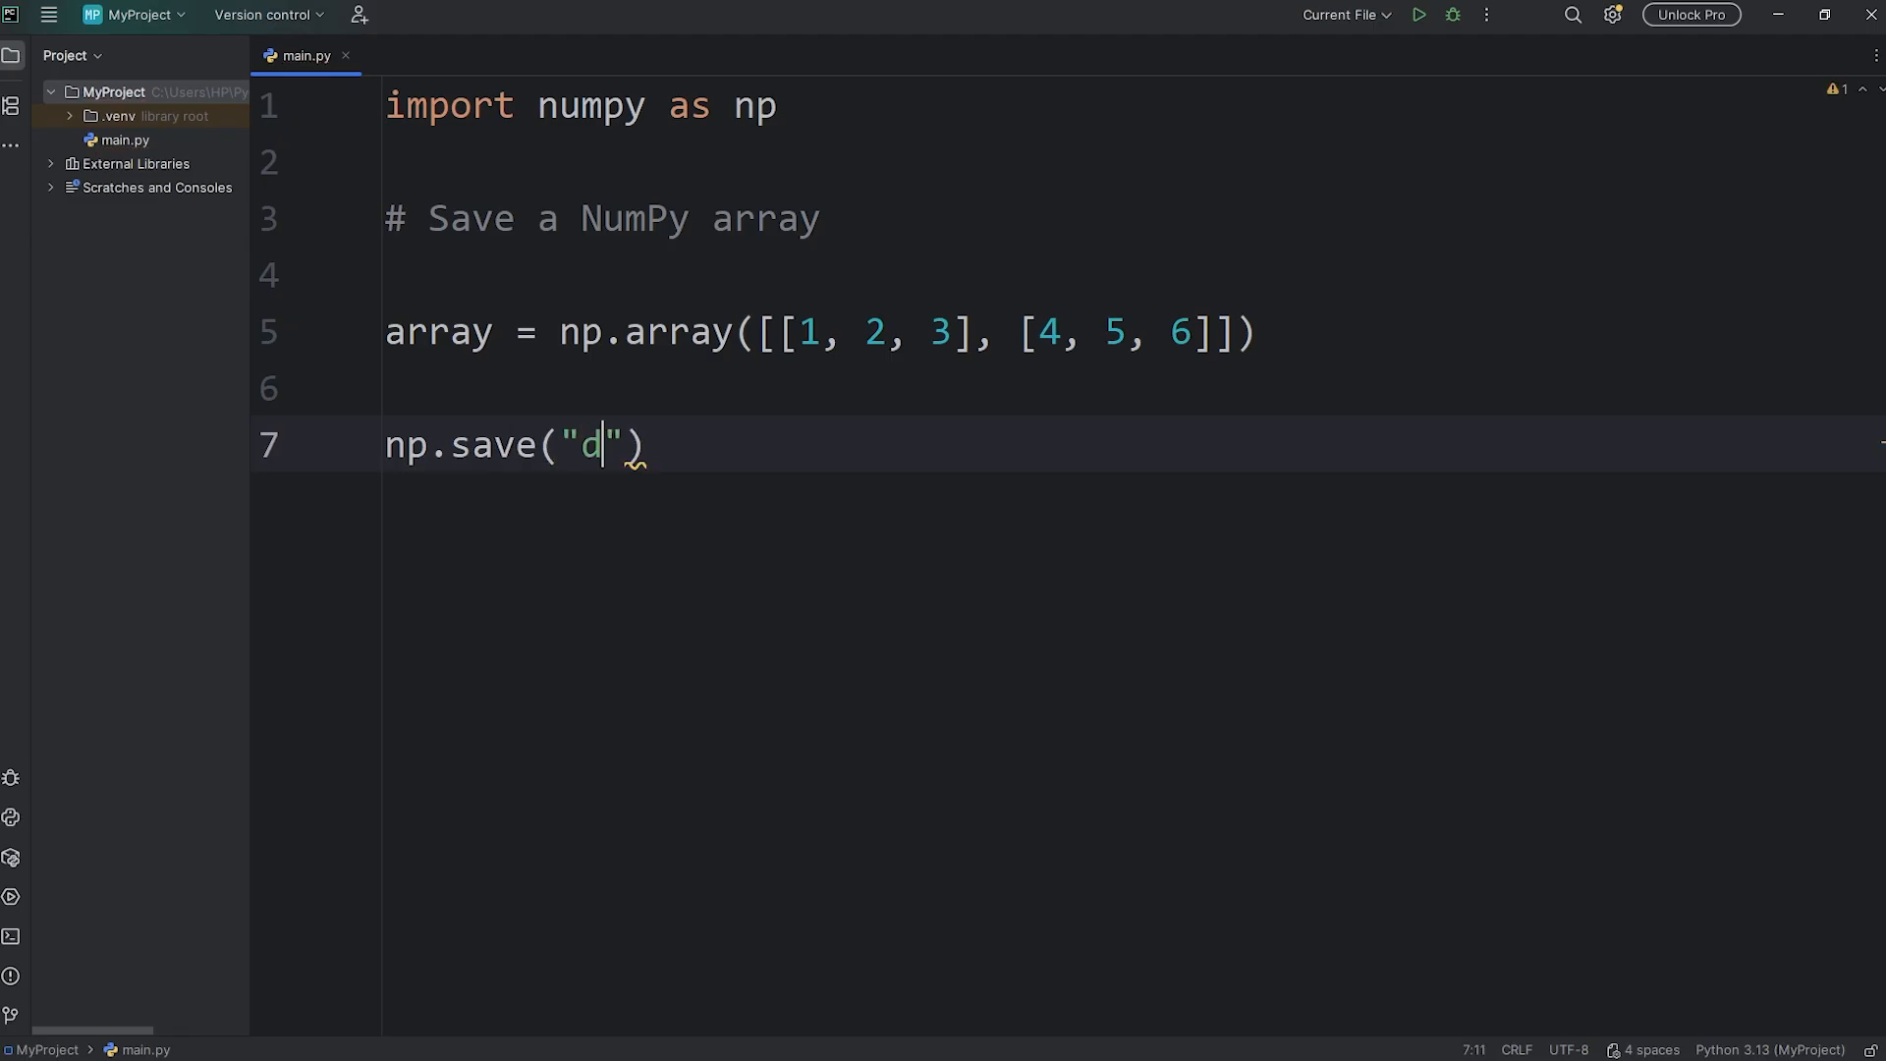
type("ata")
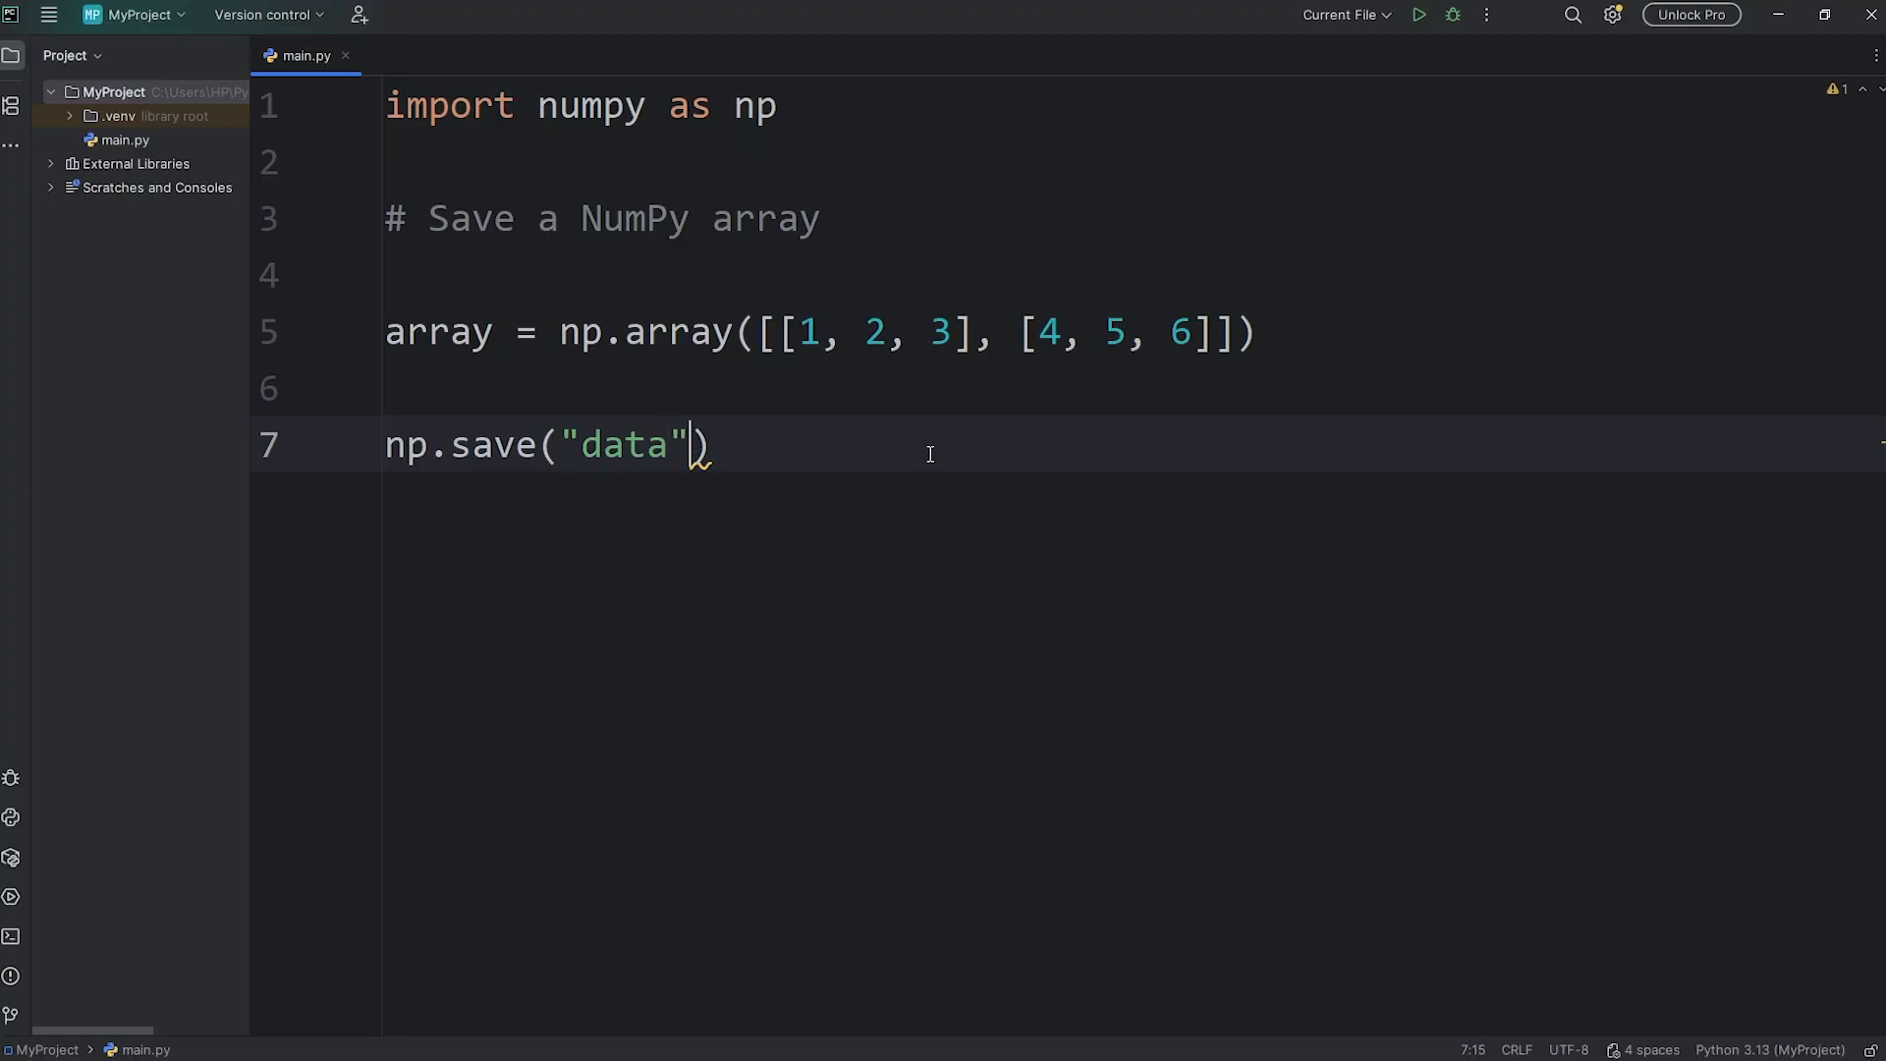
type(", array")
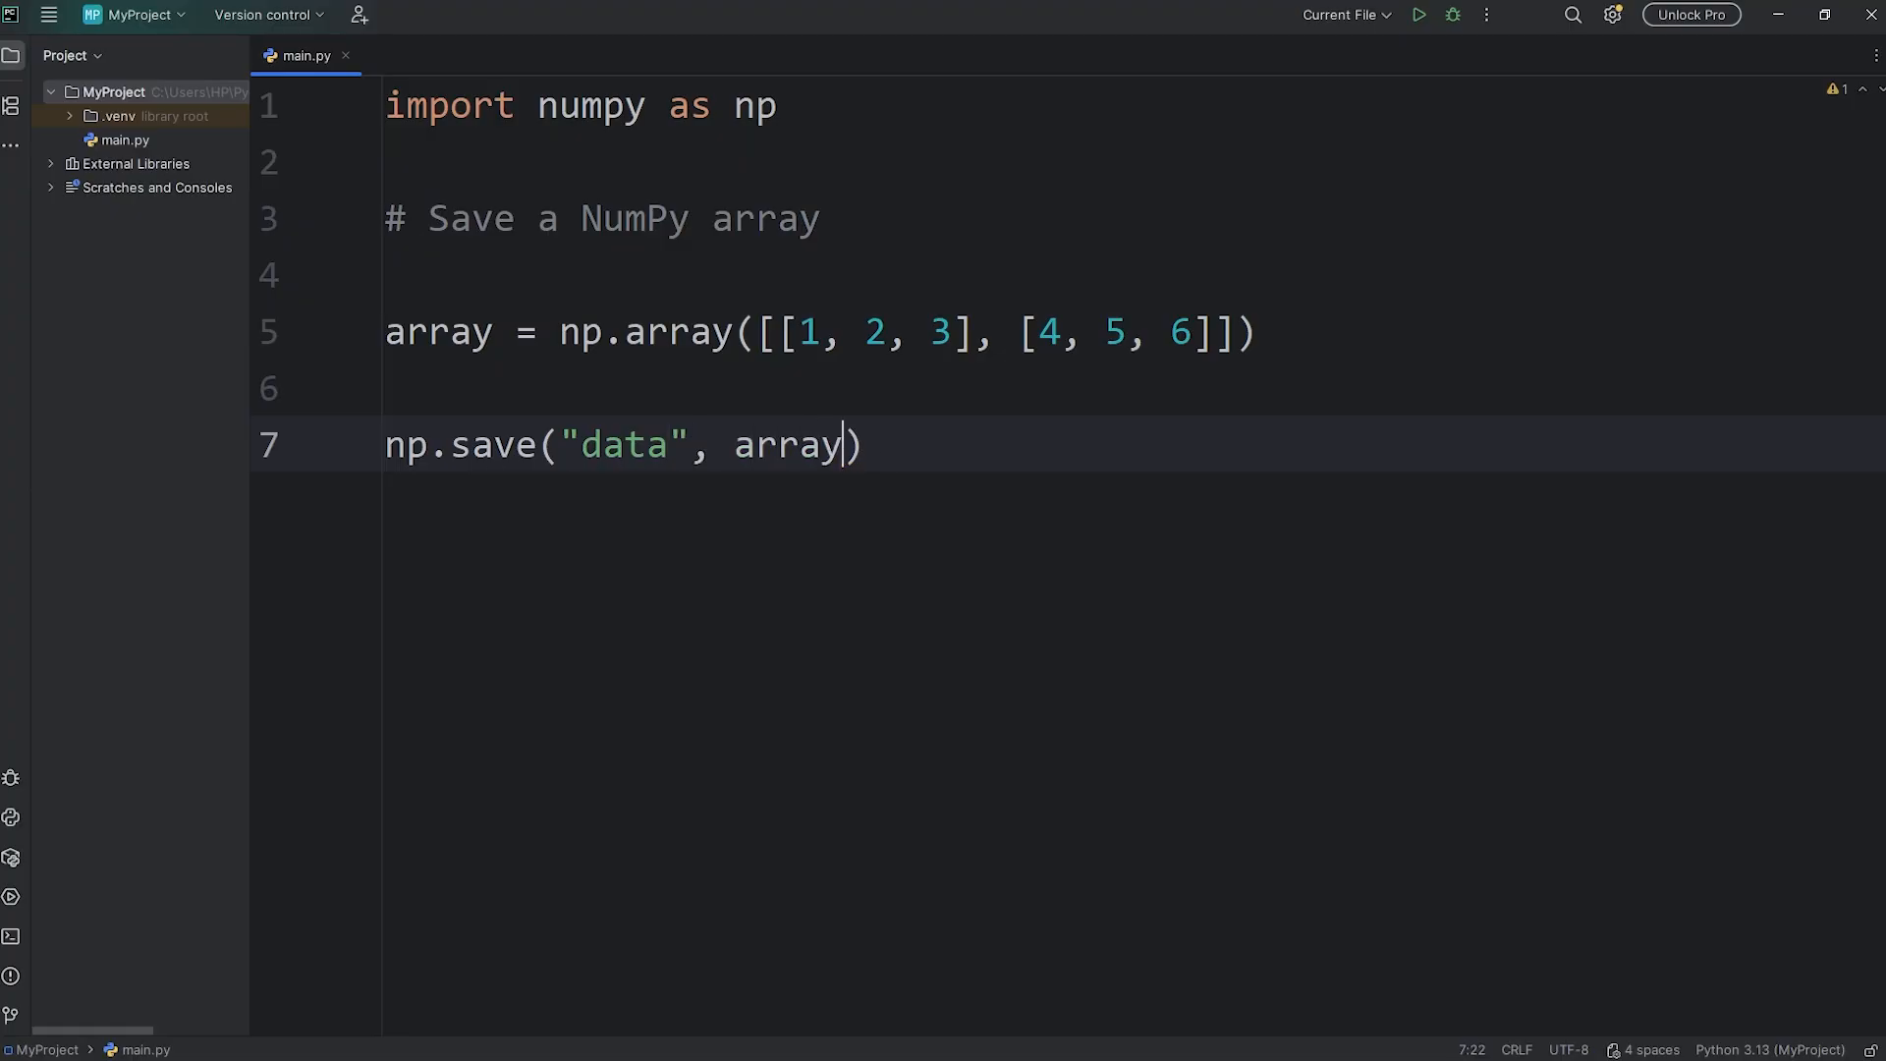
left_click(864, 446)
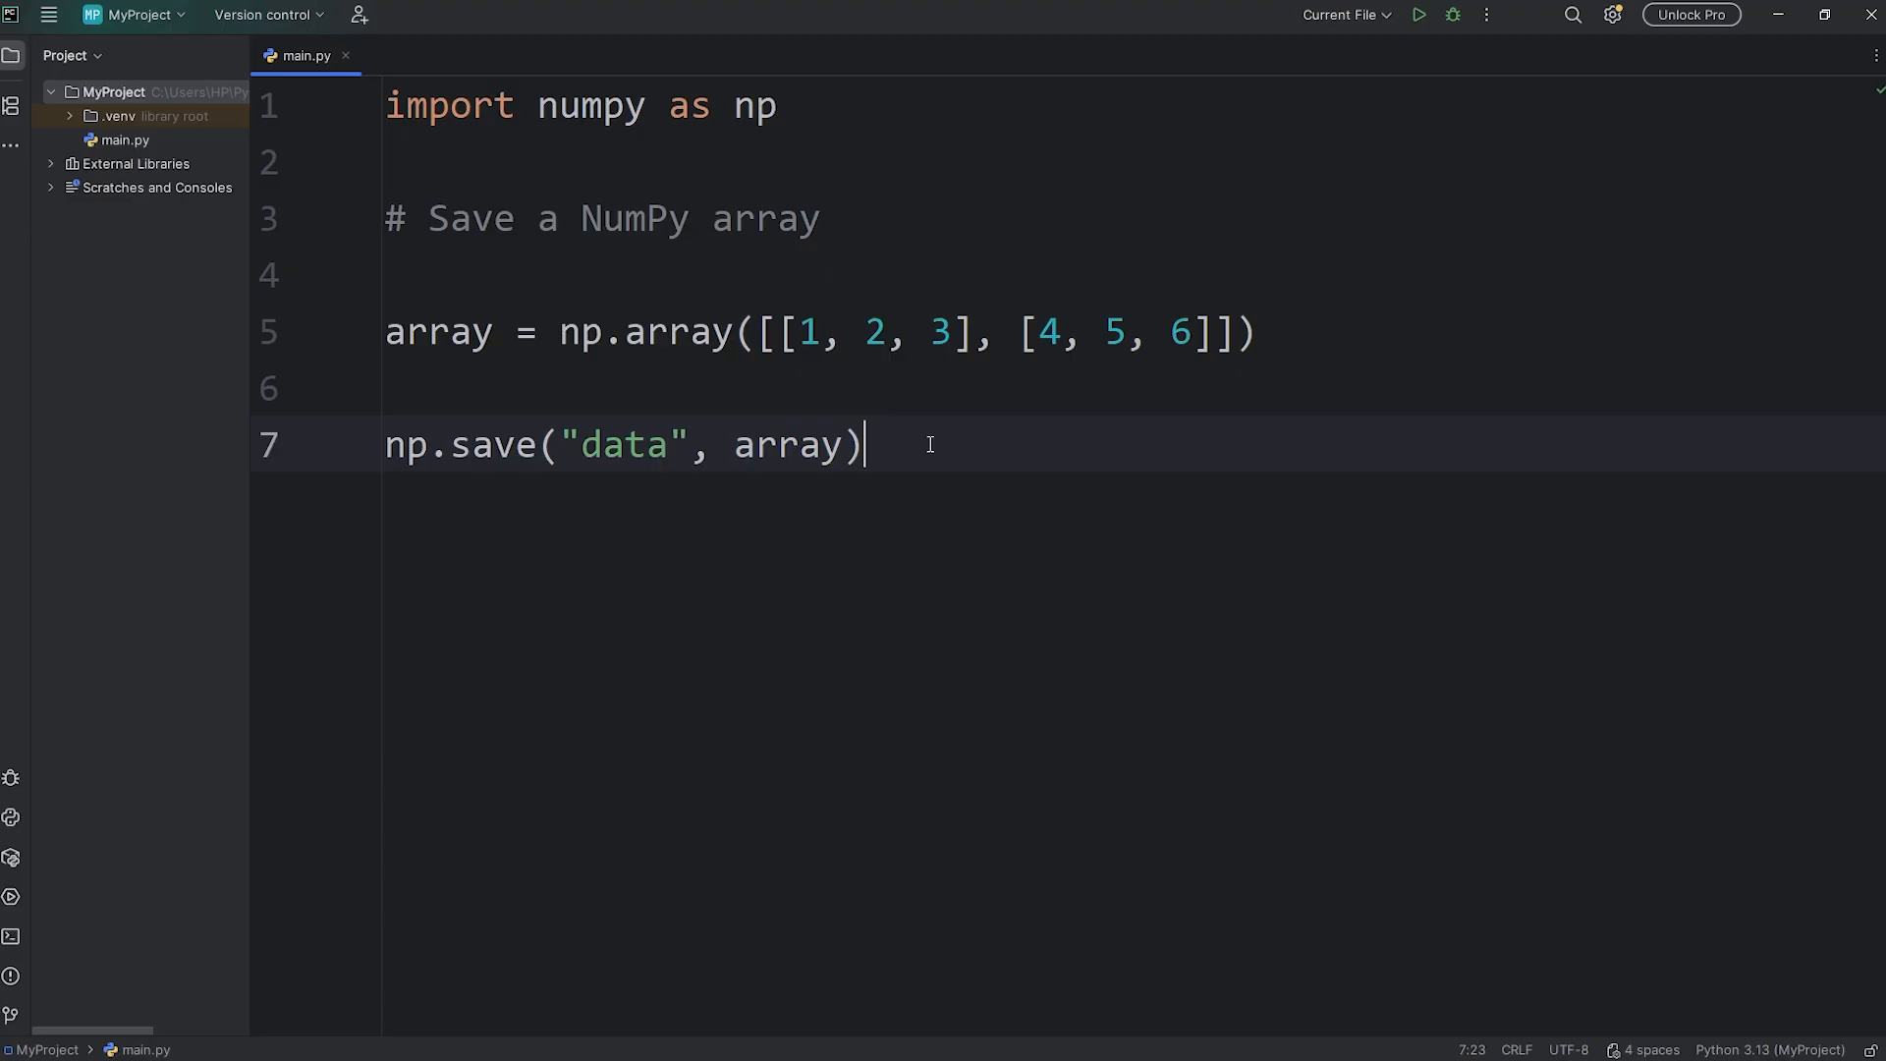
key("Enter")
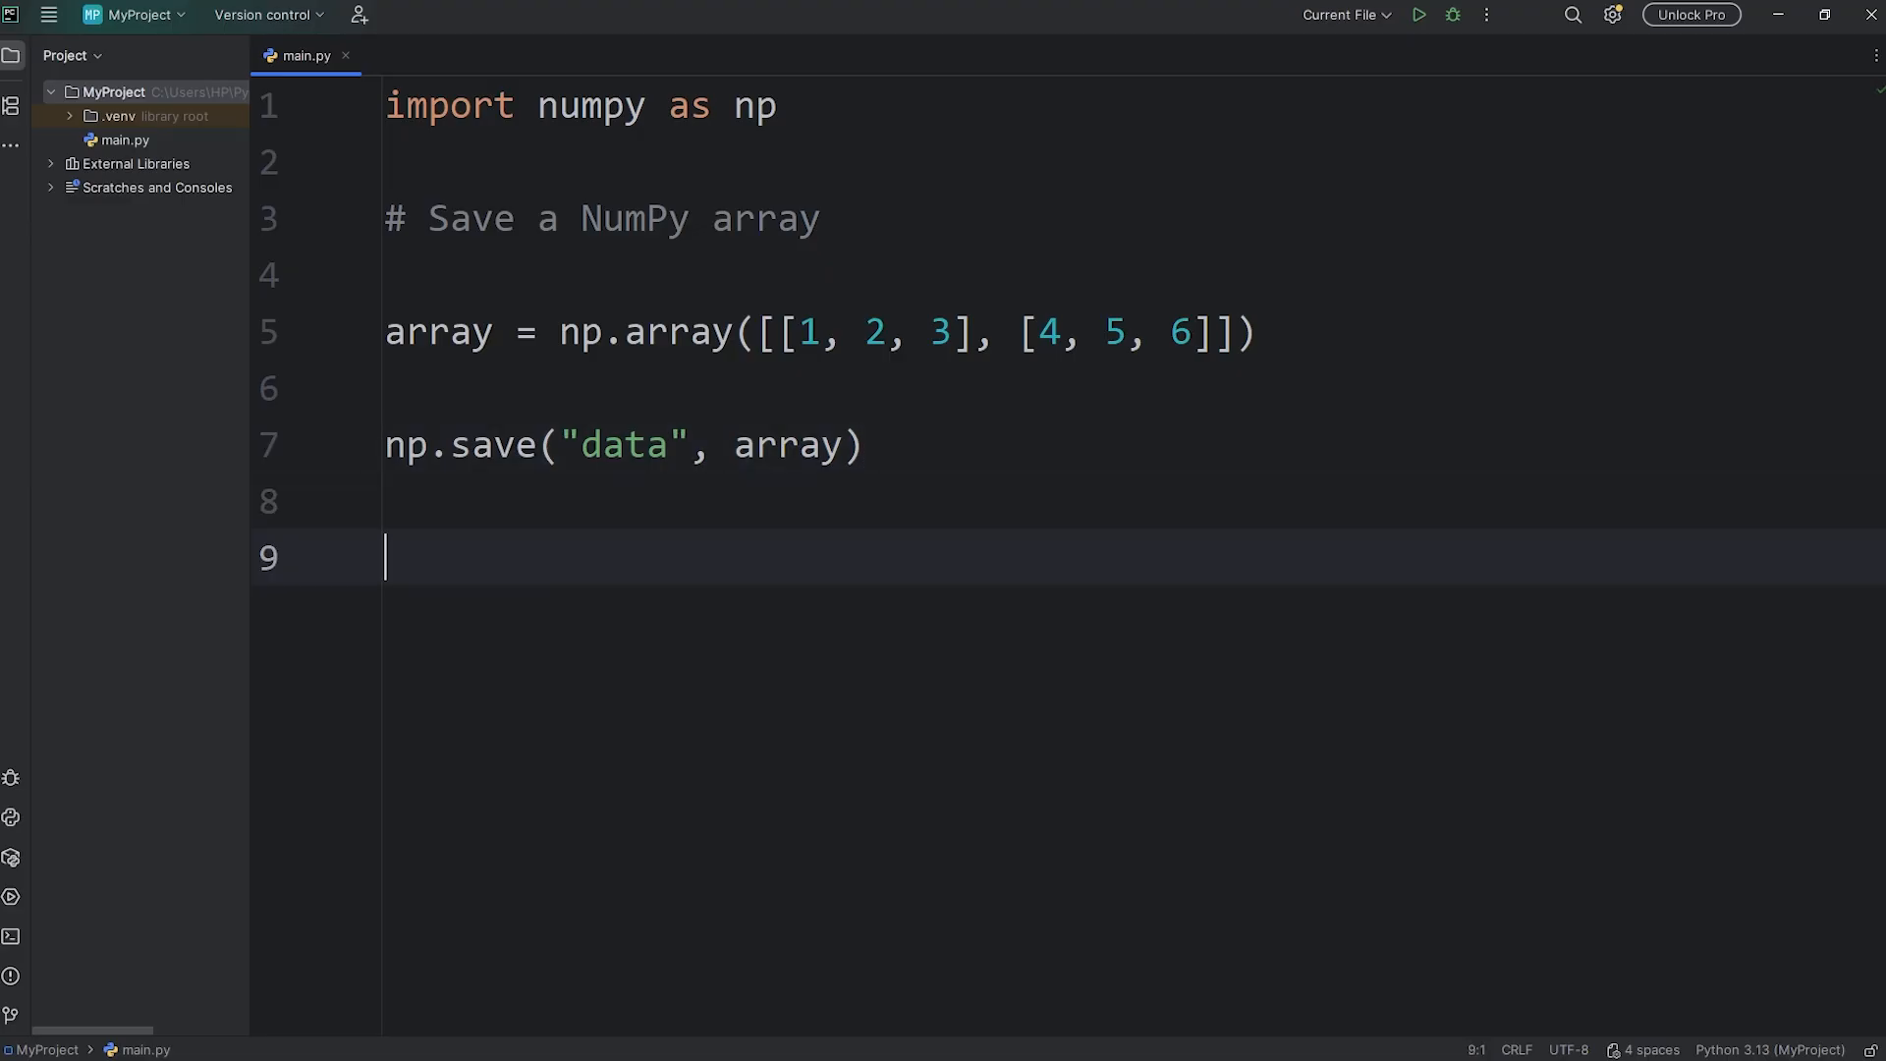
Step: Add print("NumPy array was saved!") after the save call
type("print()")
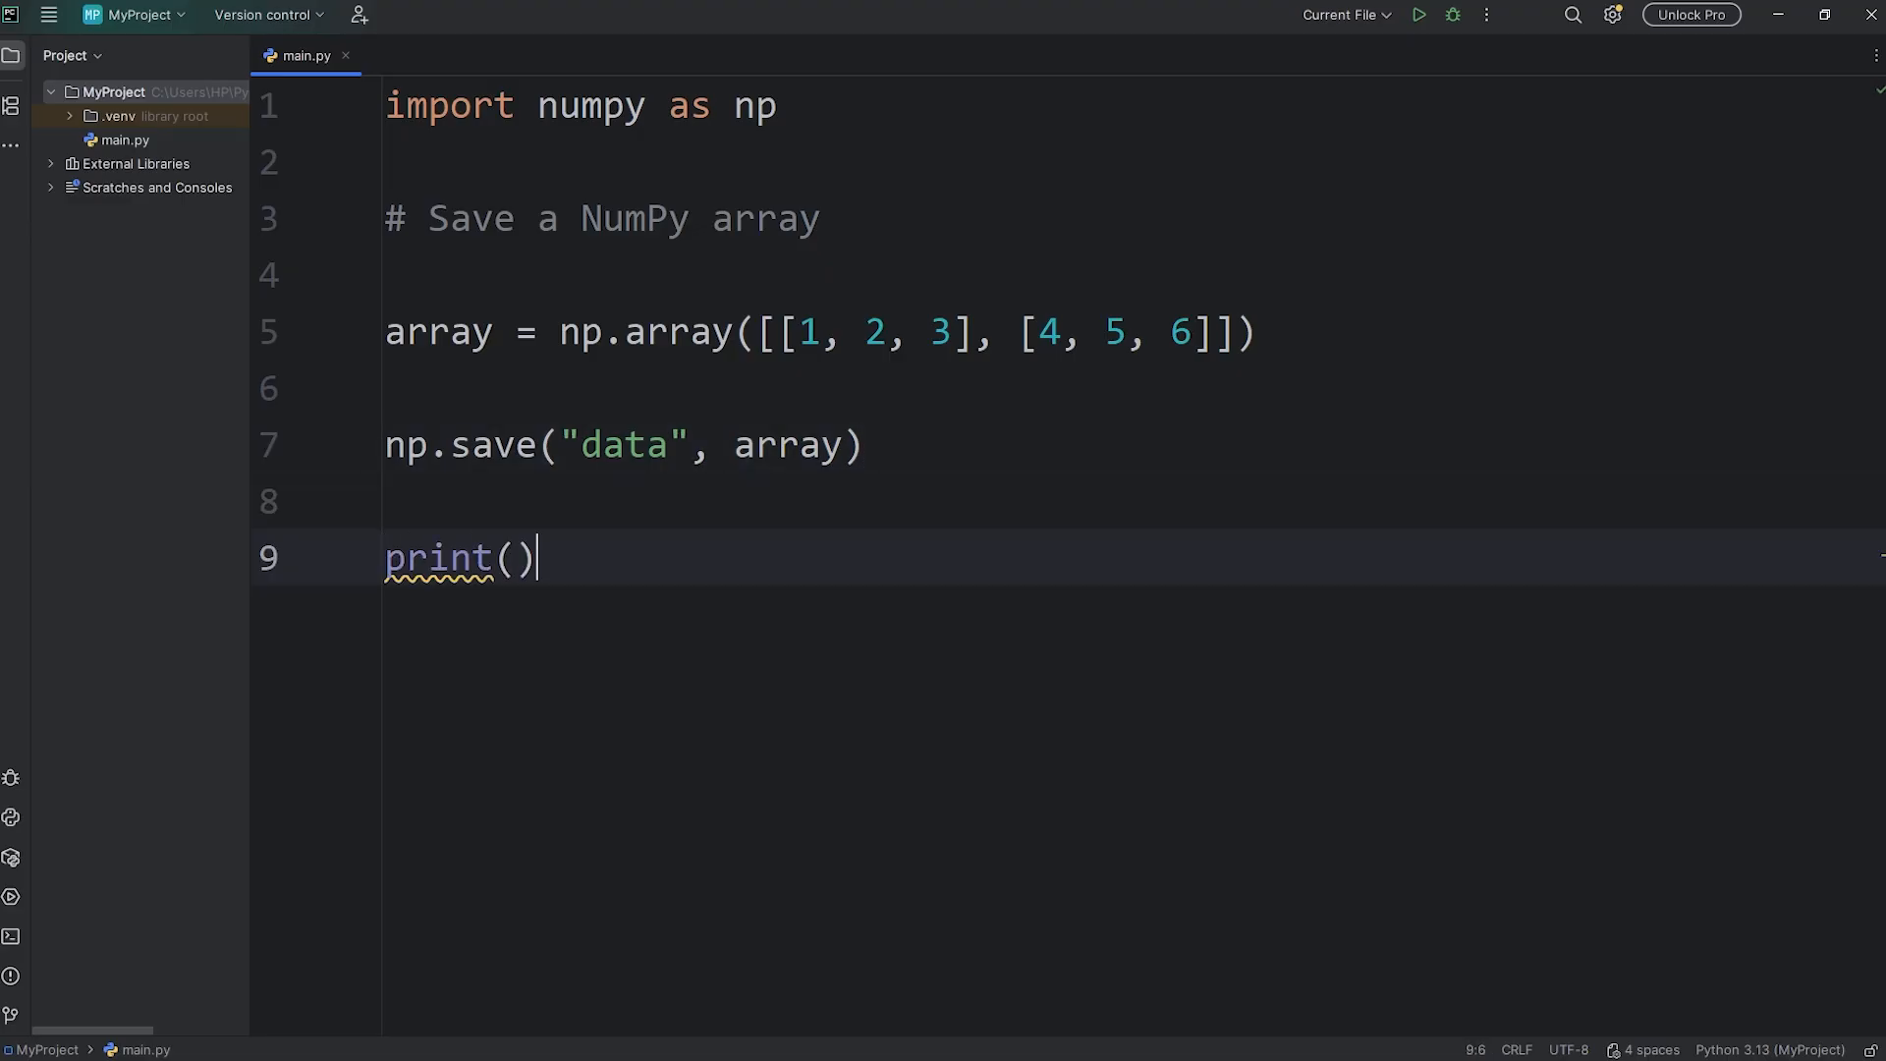
type("\"\"")
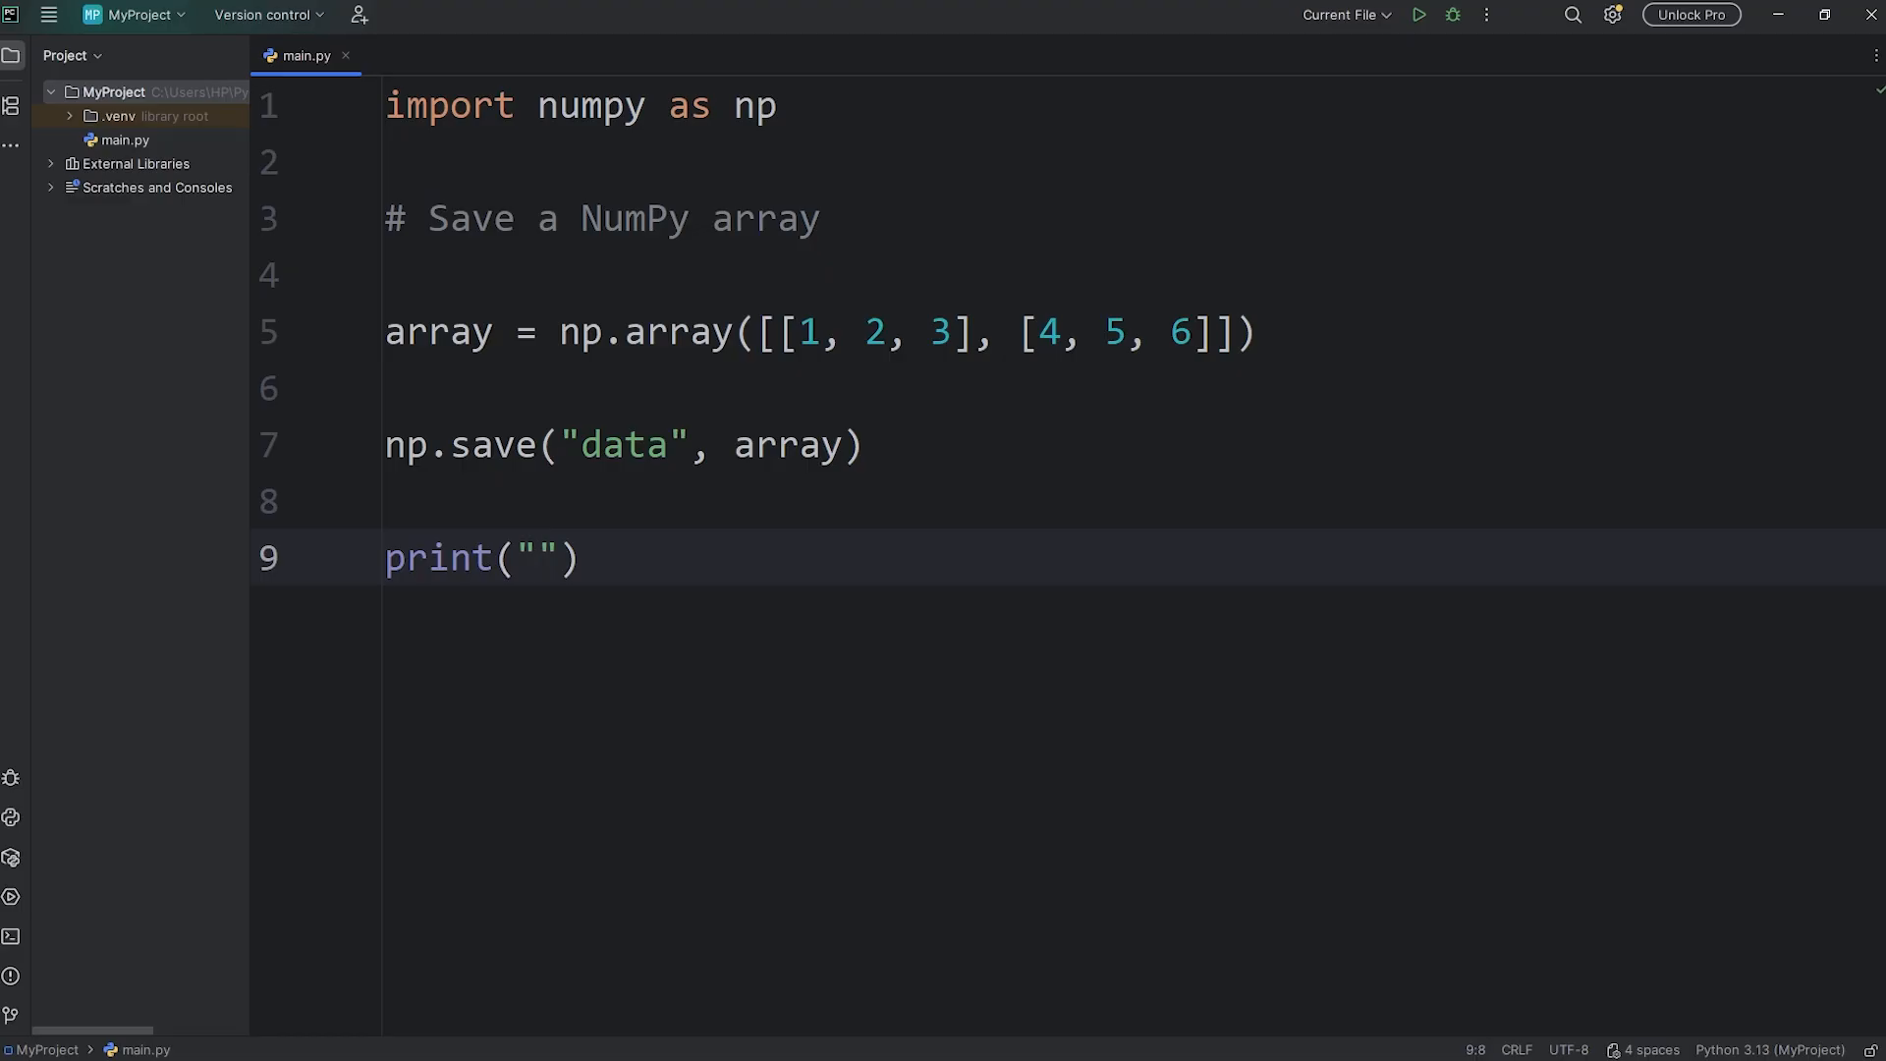
type("NumPy array wa")
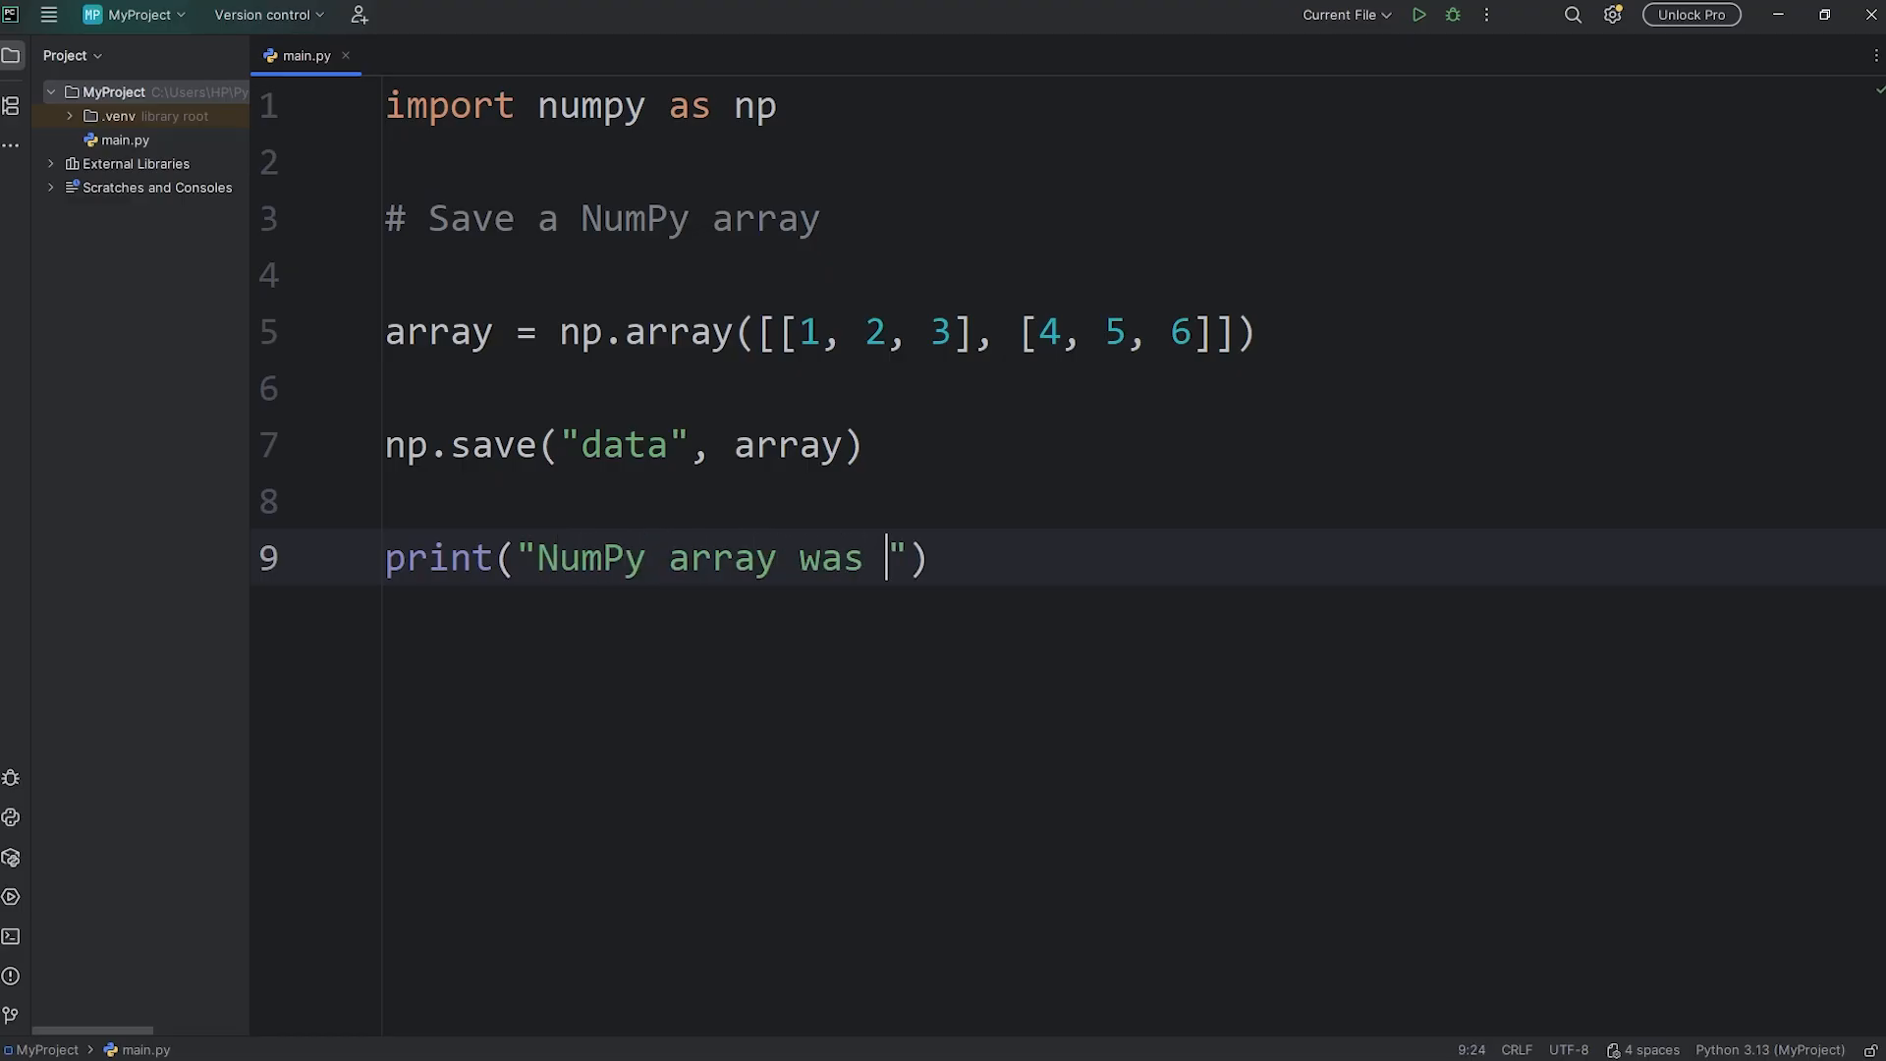
type("saved!")
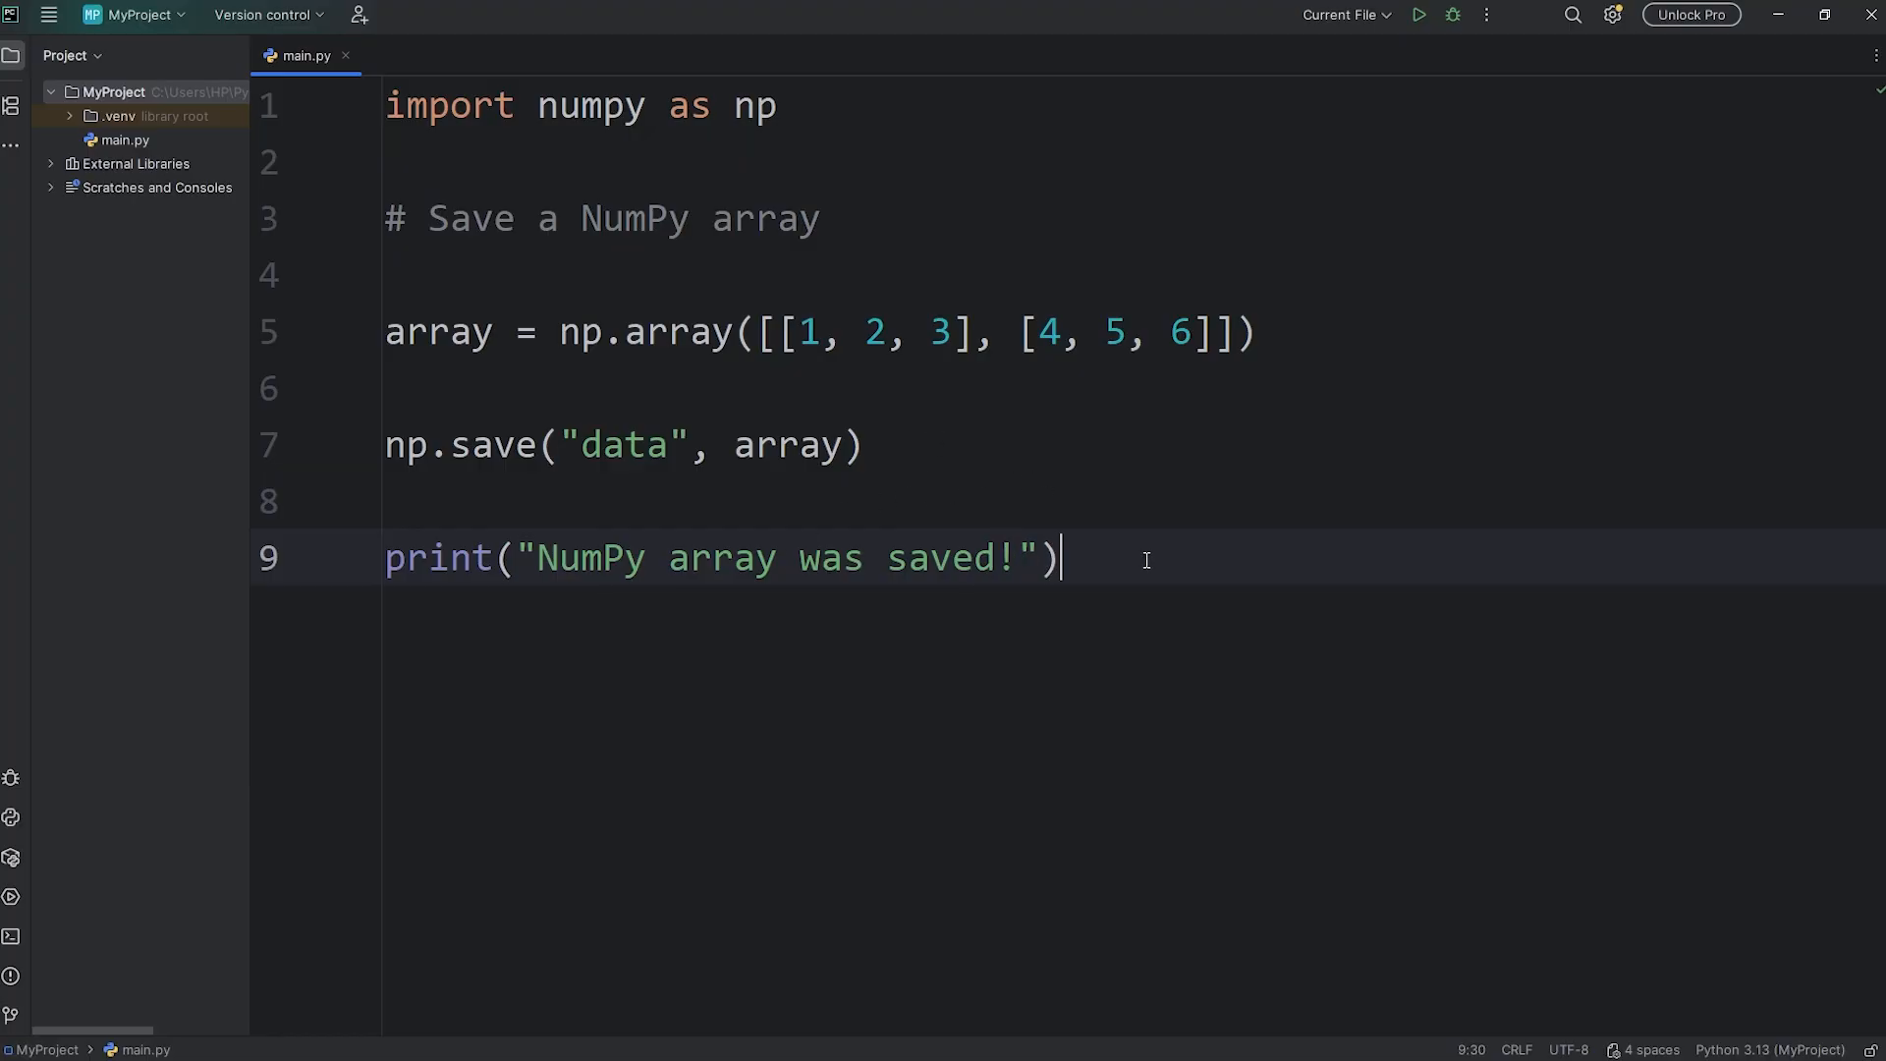
Step: Run the script and select the newly created data.npy in the Project files
left_click(1418, 14)
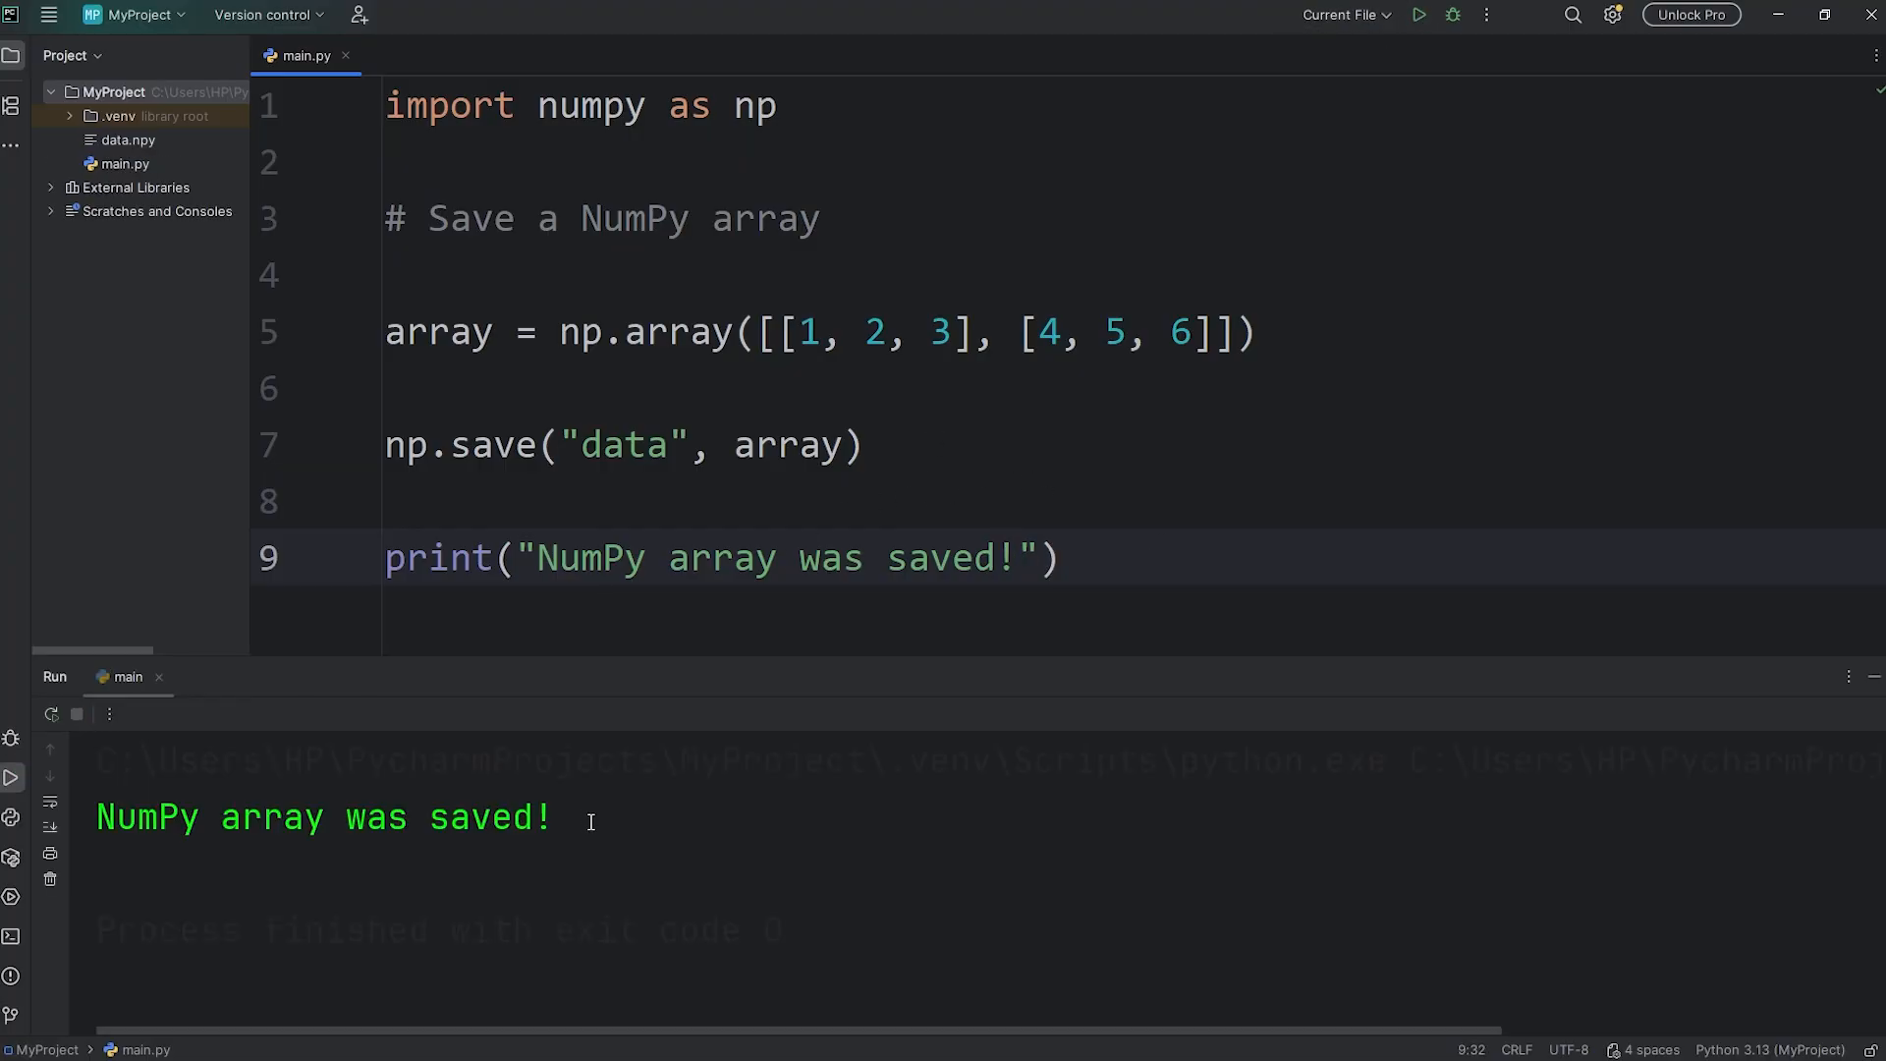
left_click(553, 817)
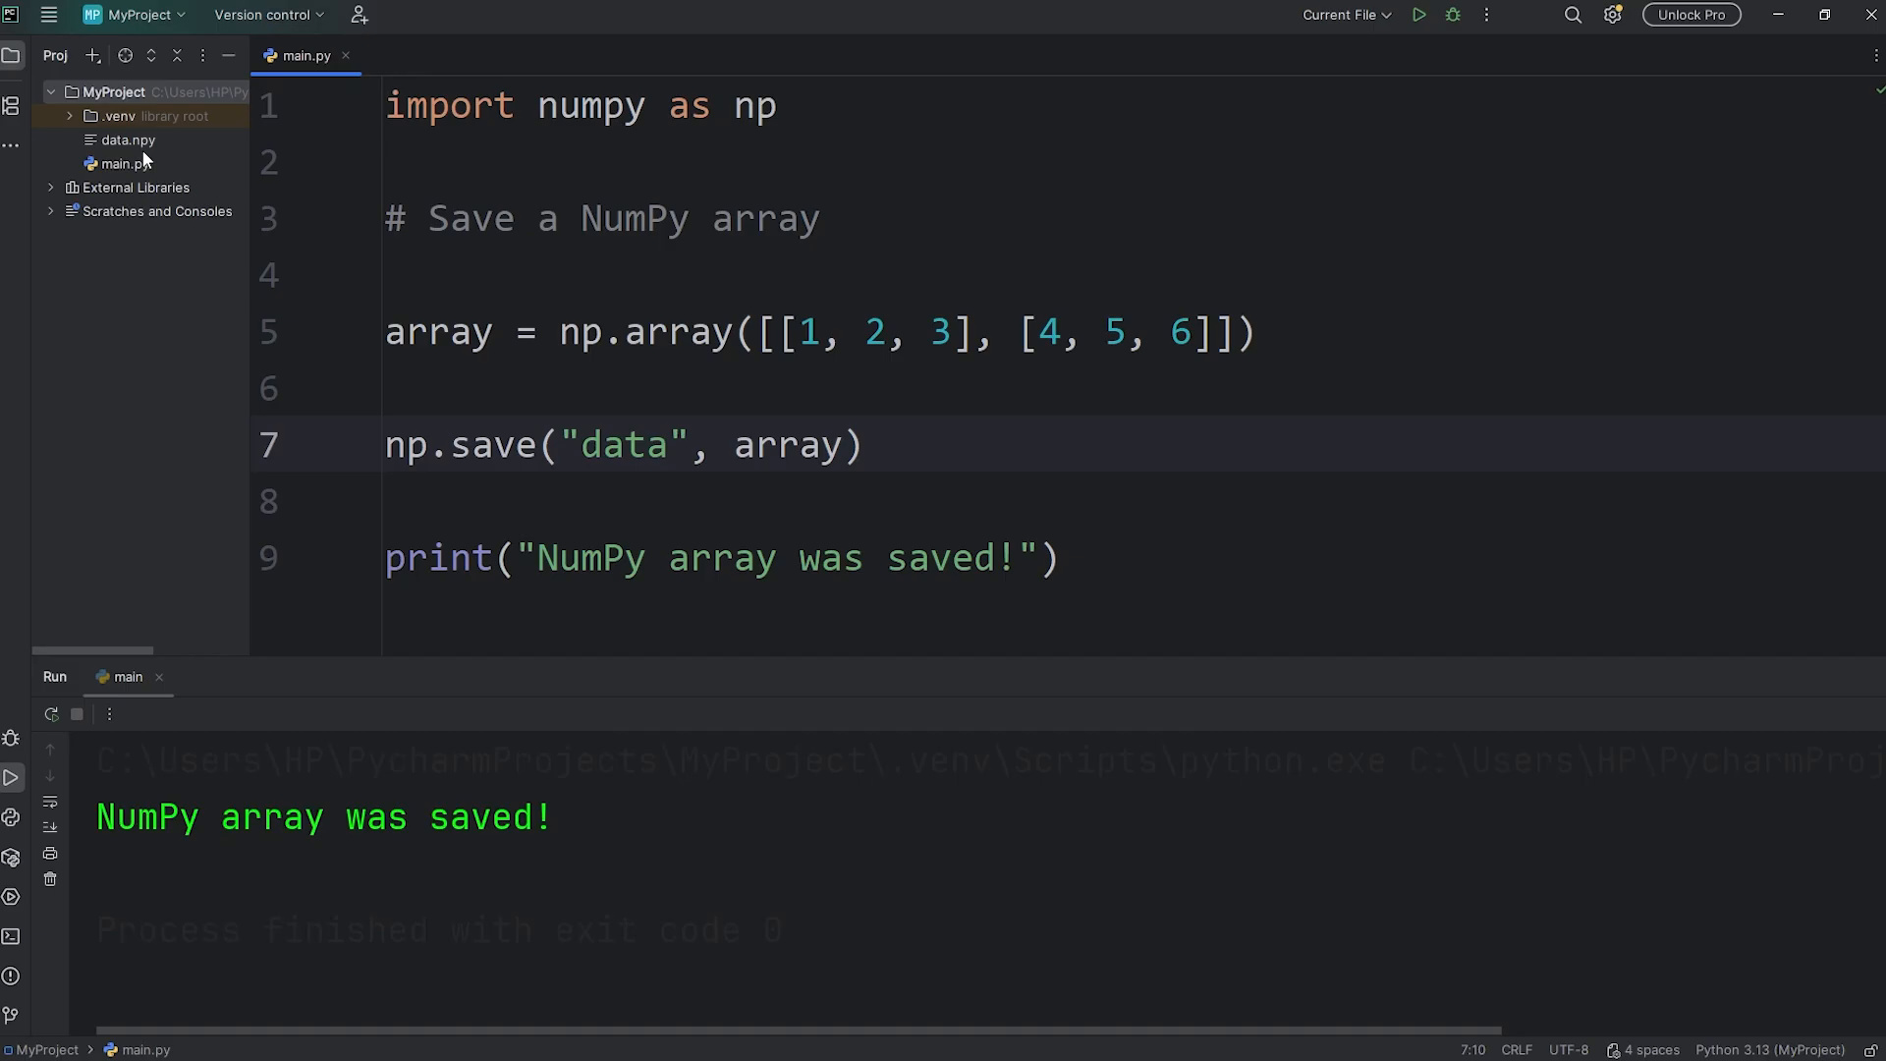
left_click(123, 140)
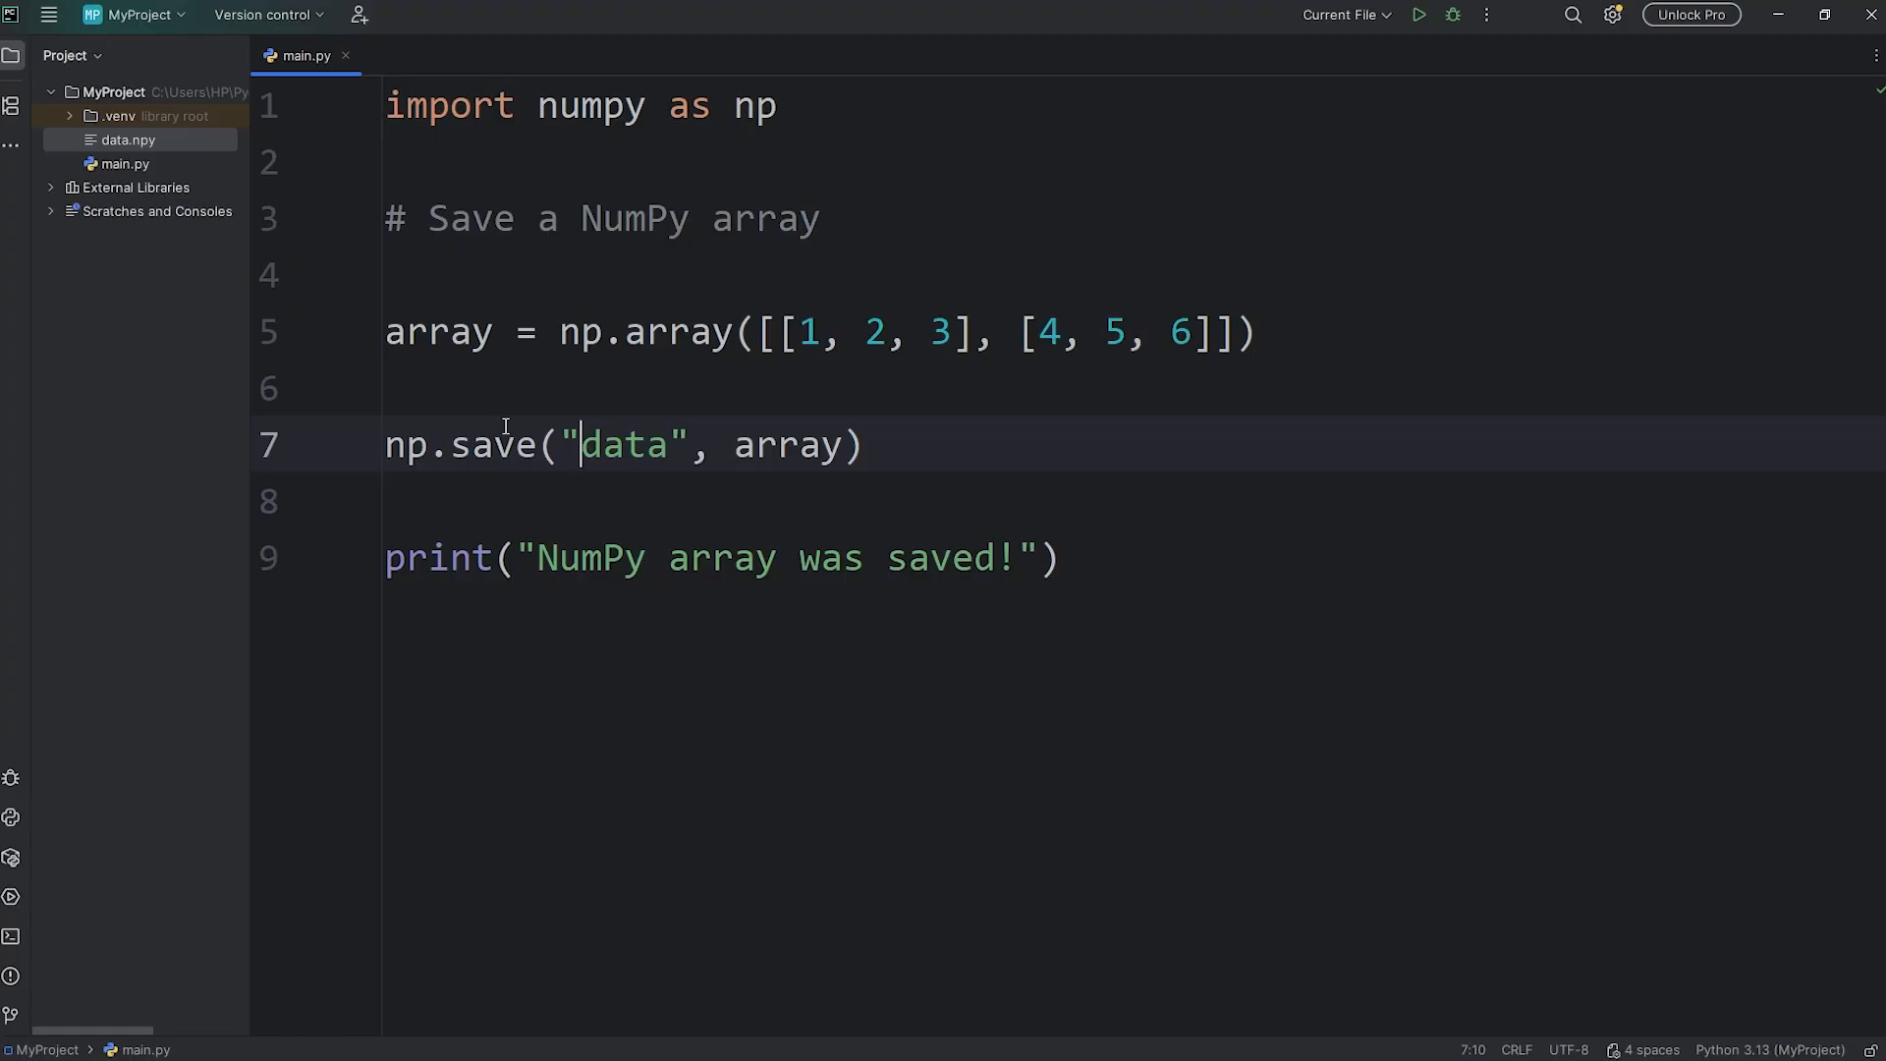
mouse_move(588, 458)
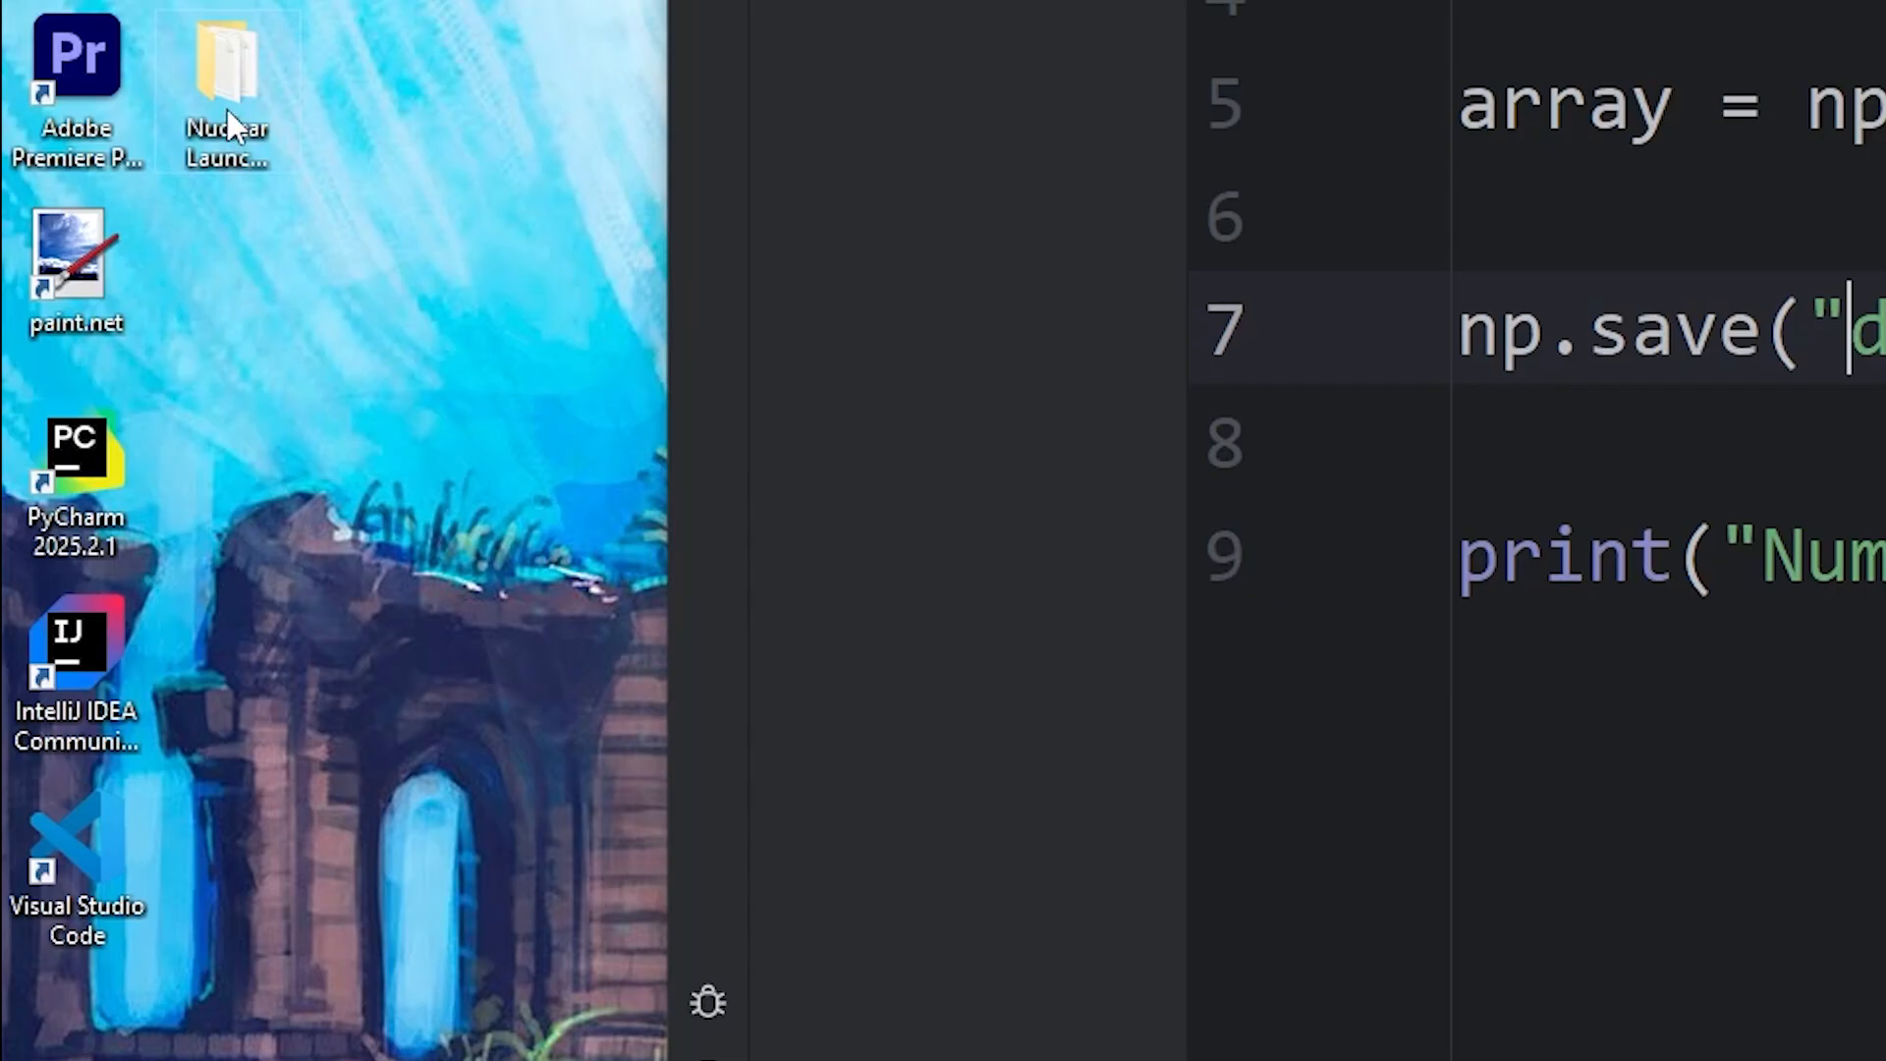
right_click(226, 84)
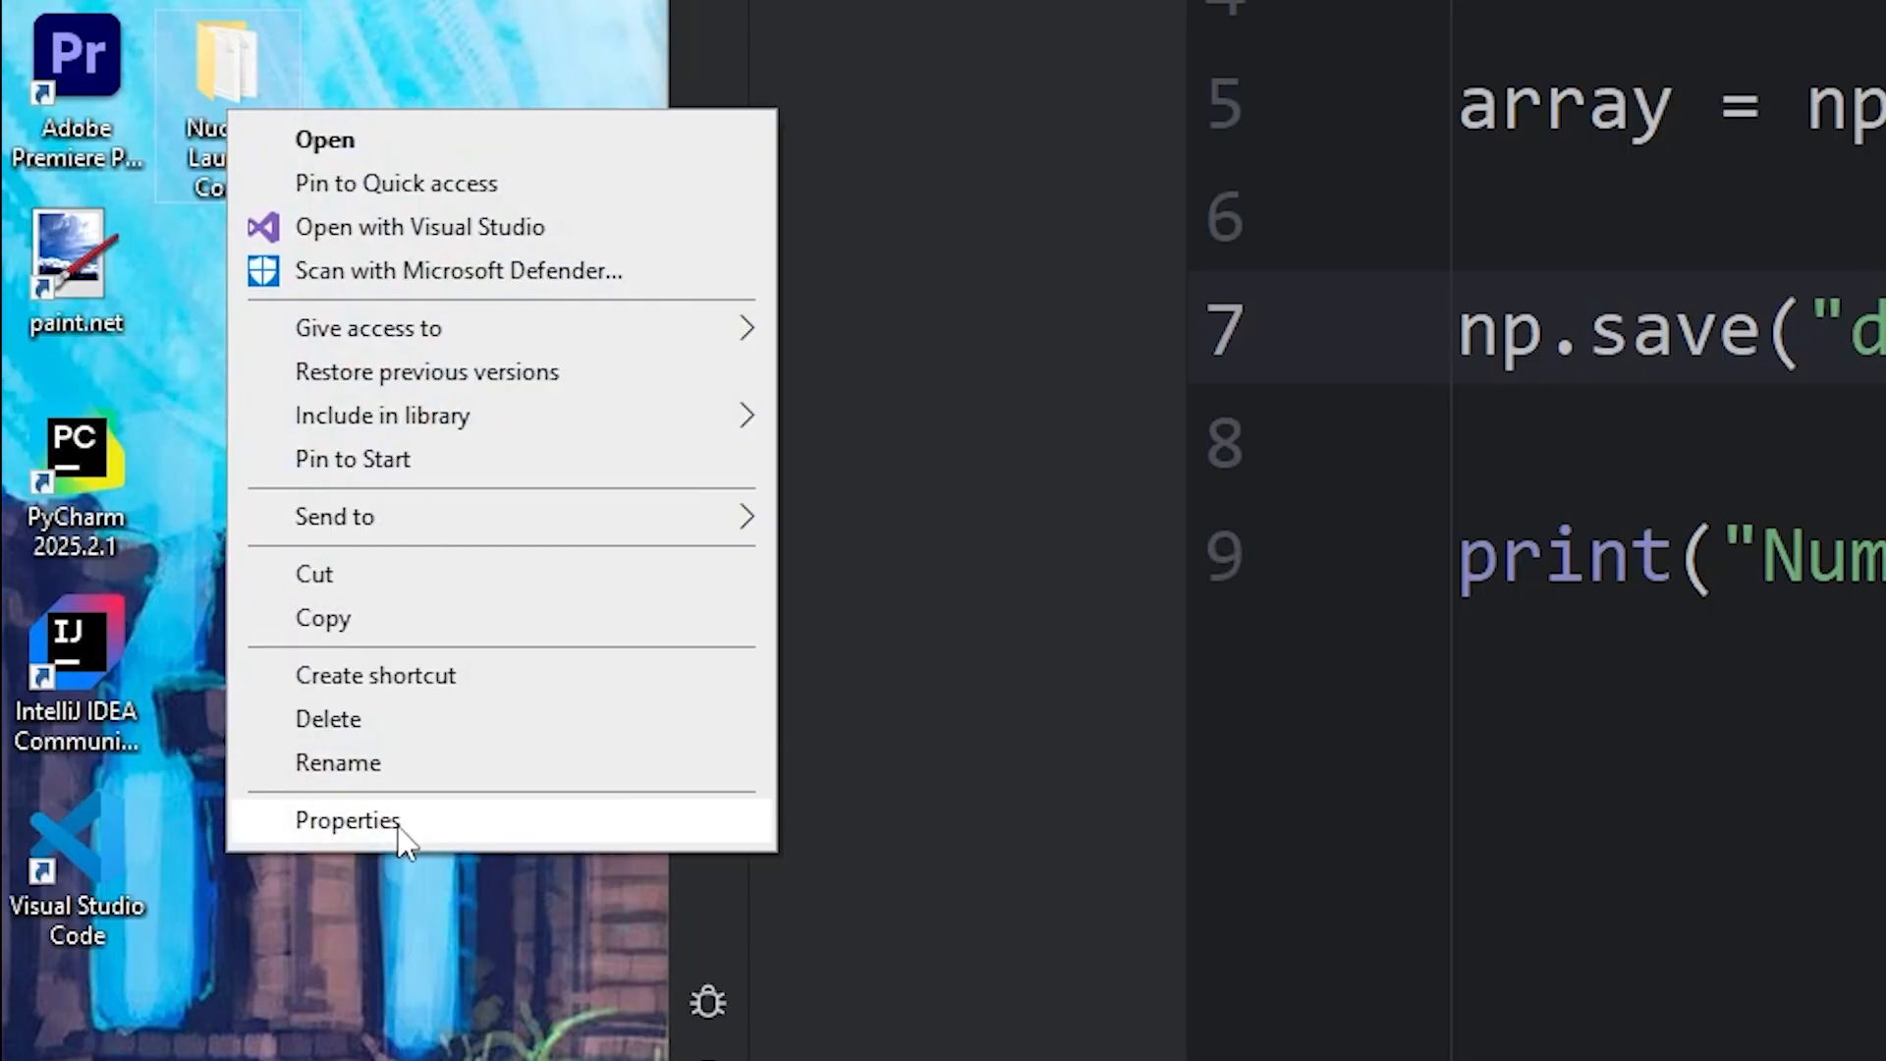
left_click(348, 819)
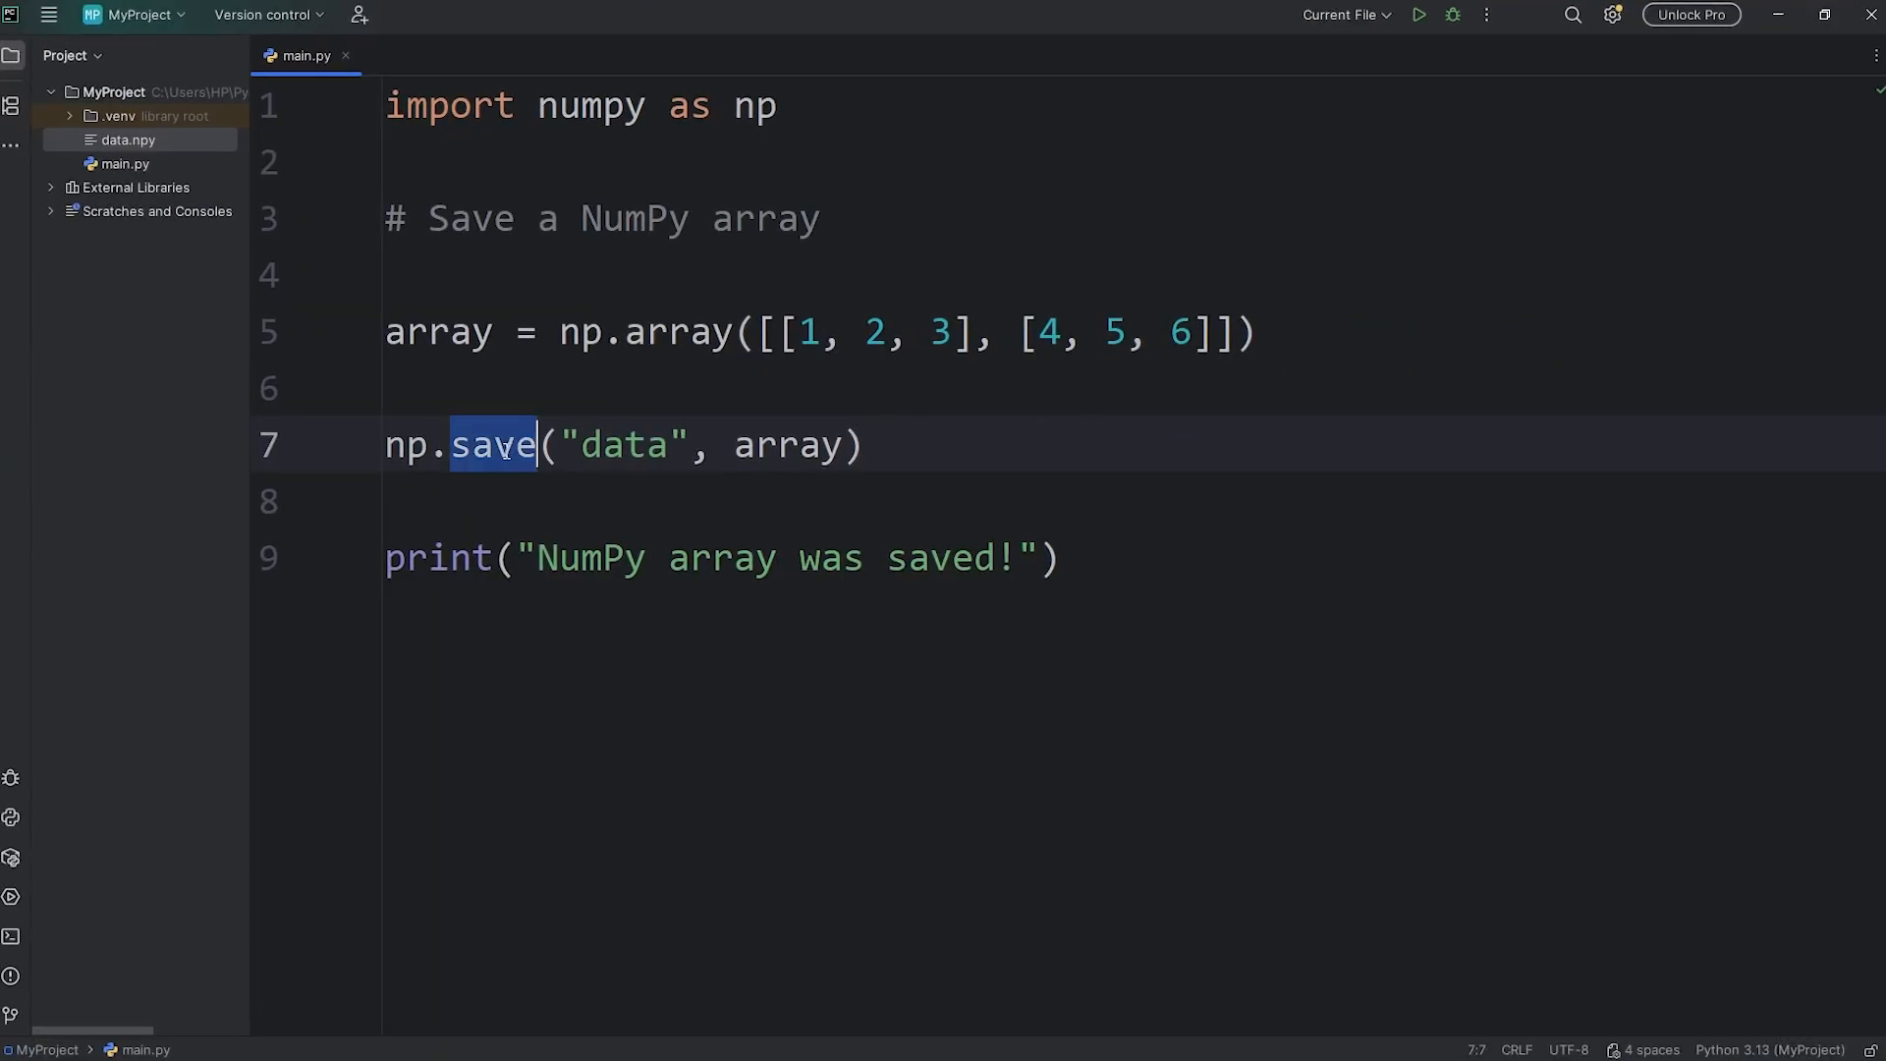
Step: Change the save path to C:\\Users\\HP\\Desktop\\data with double backslashes and run the script
type("C:\\Users\\HP\\Desktop")
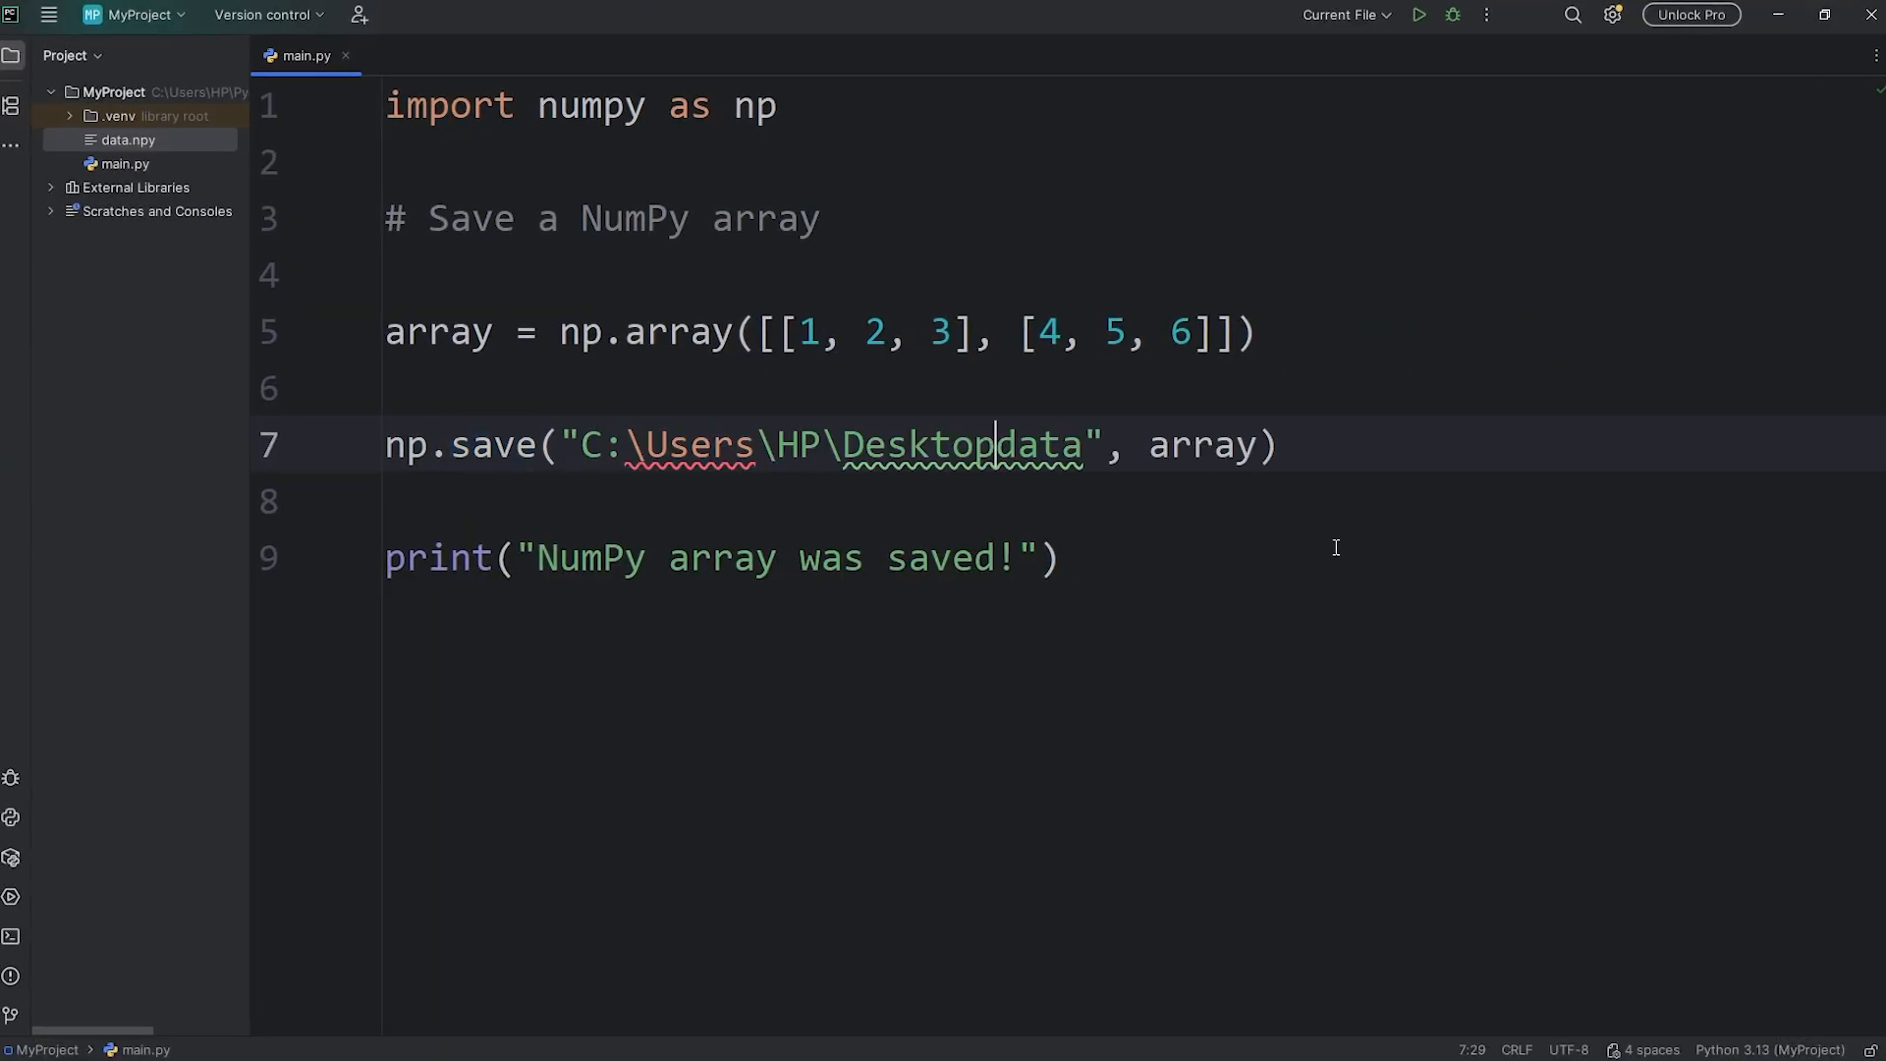
type("\\\\")
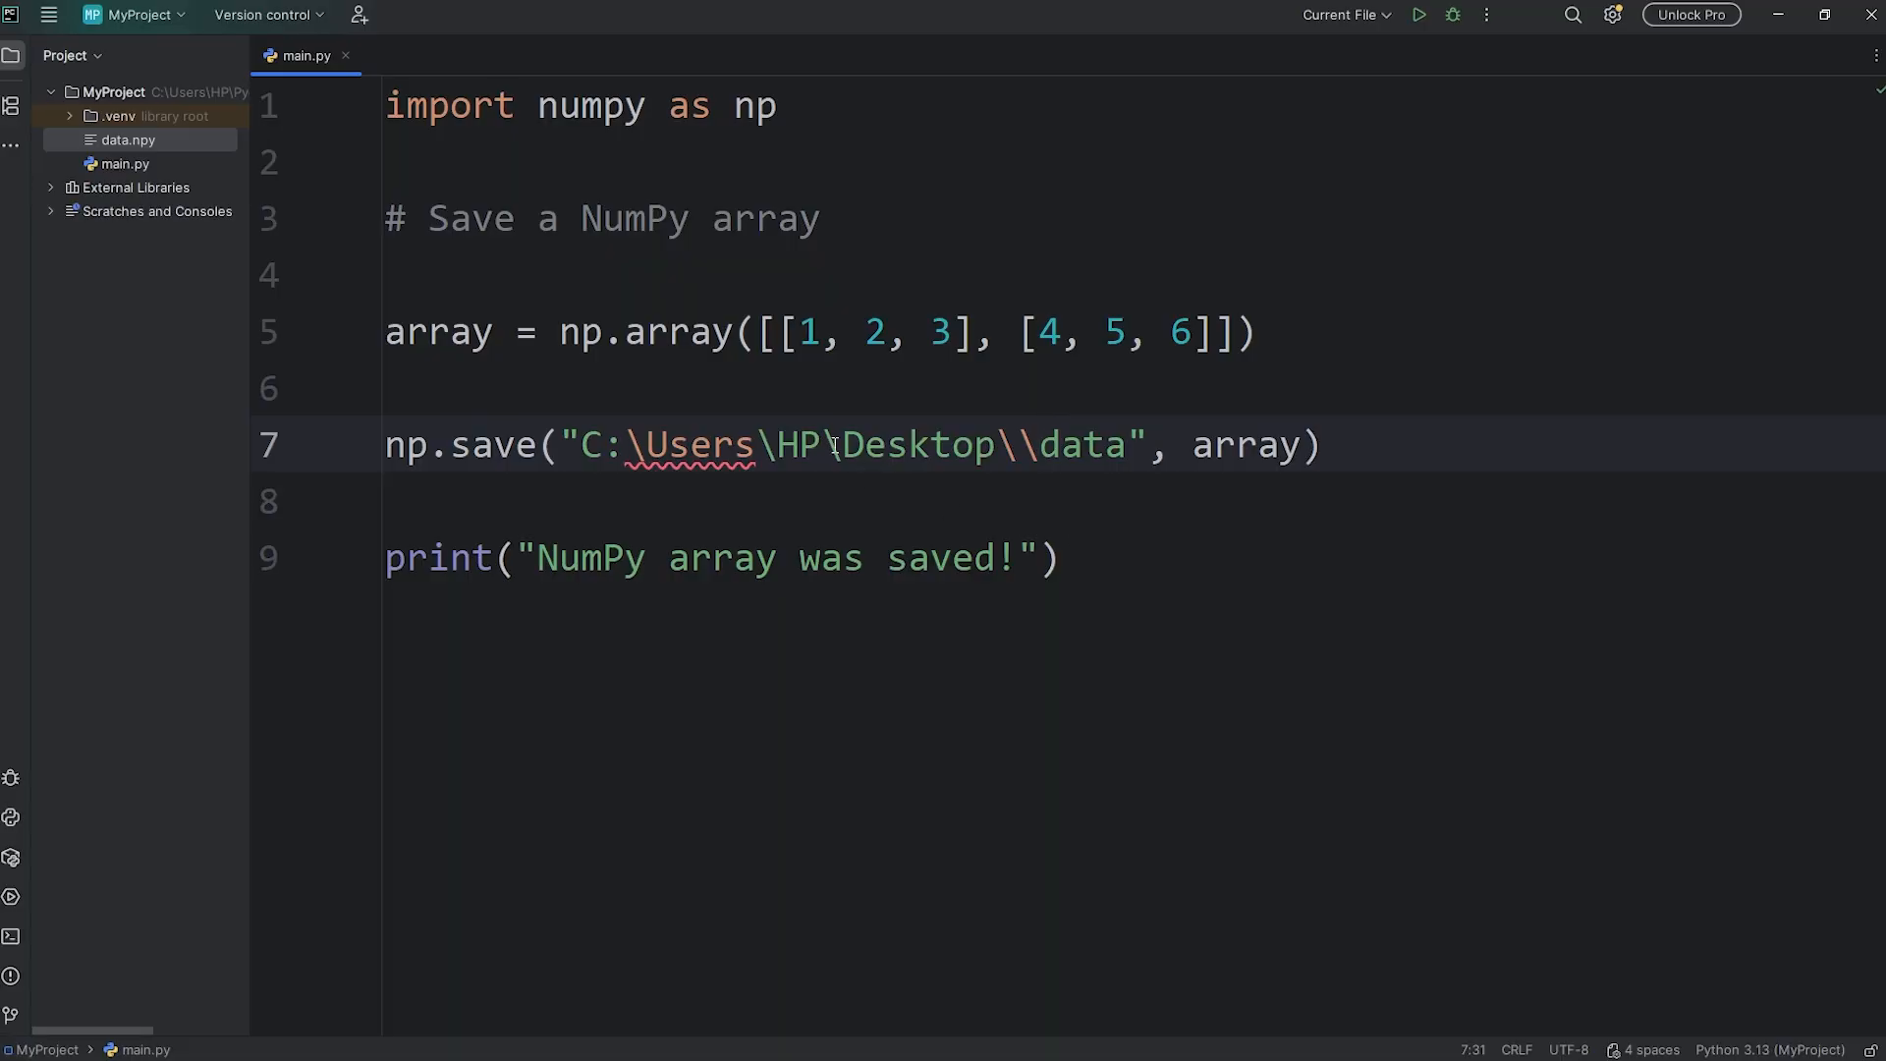
type("\\HP")
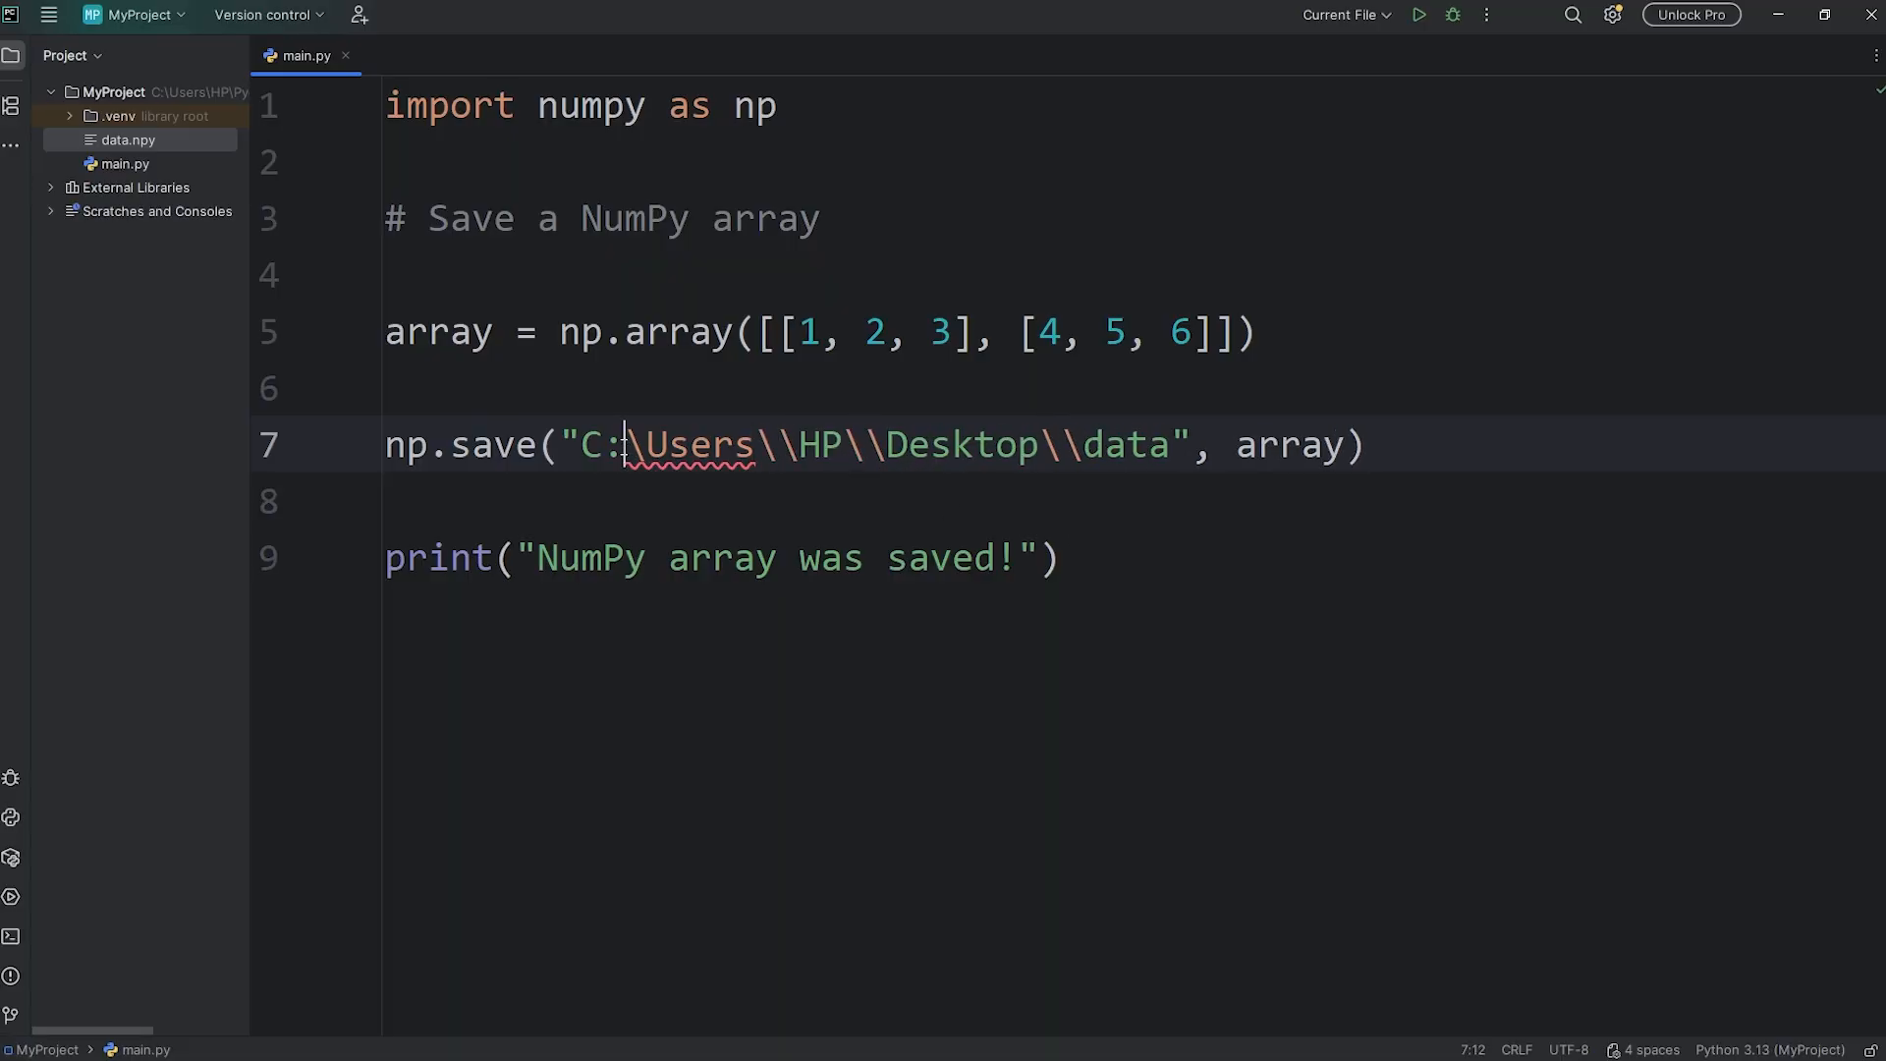
type("\\")
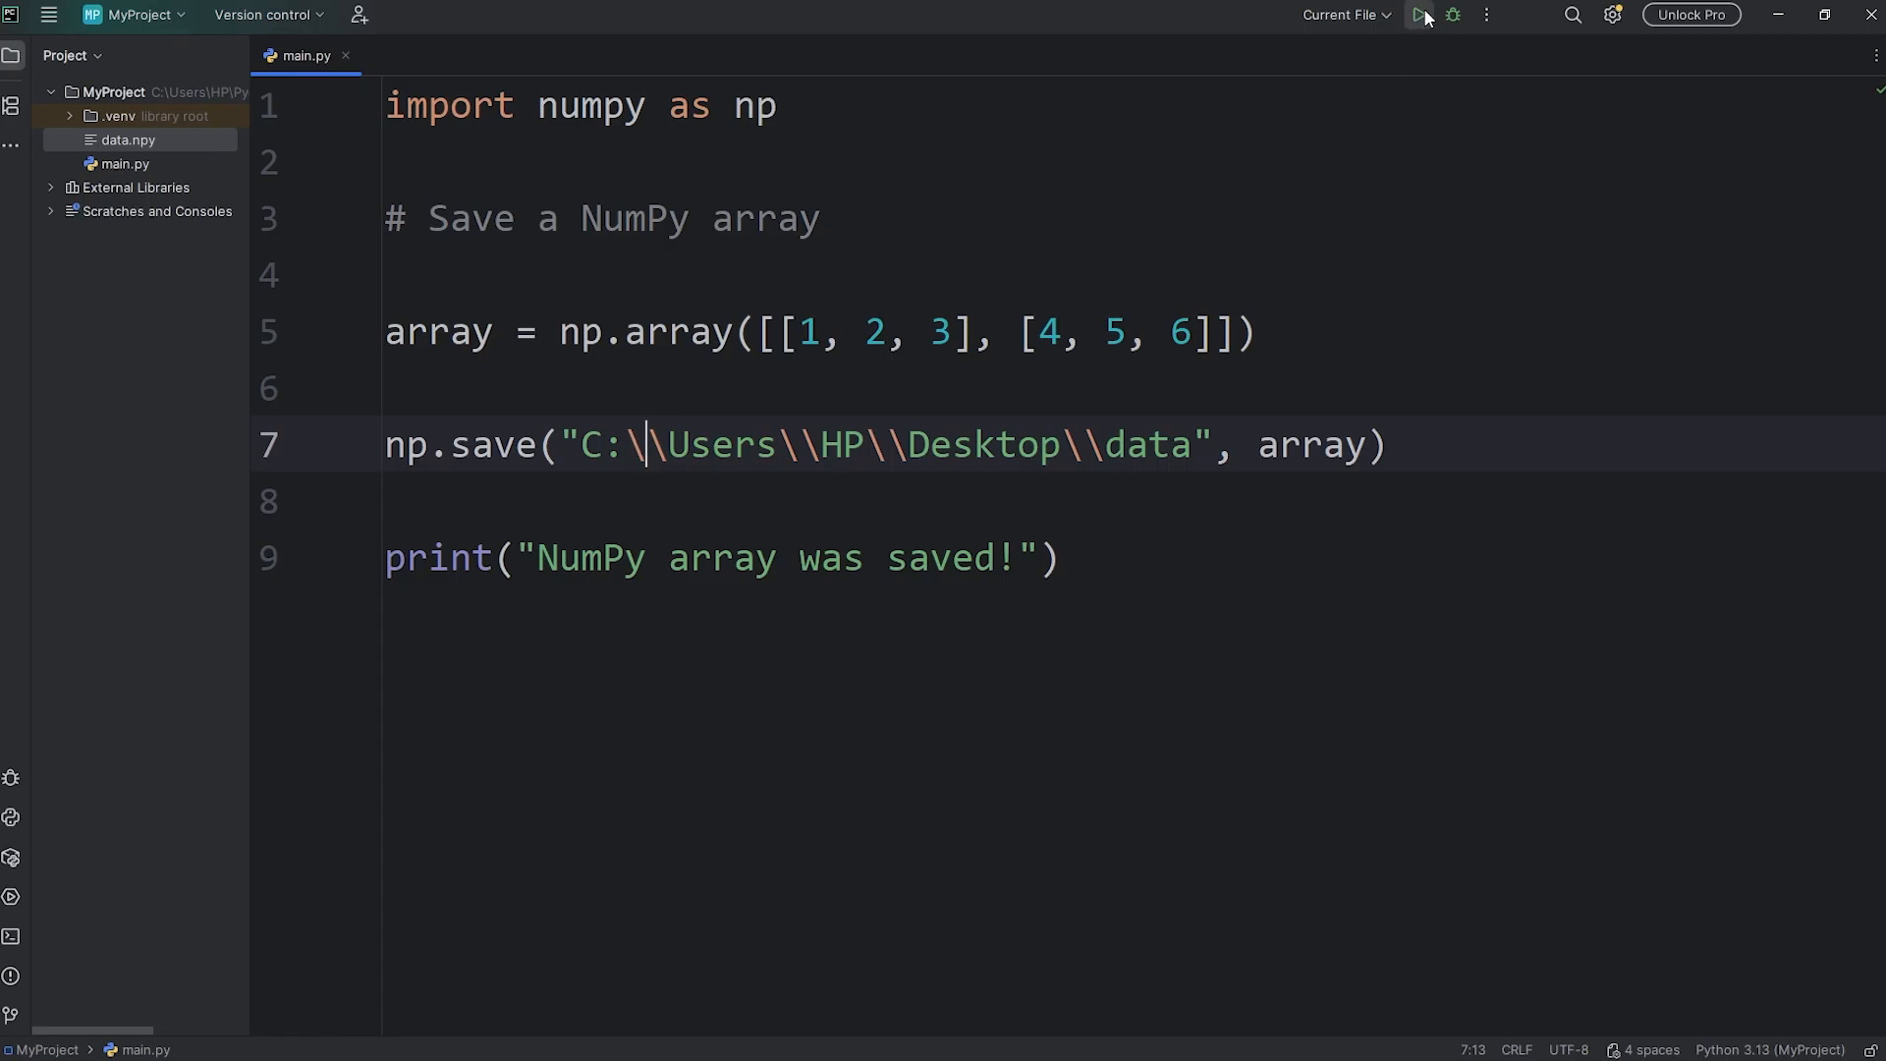
left_click(1420, 14)
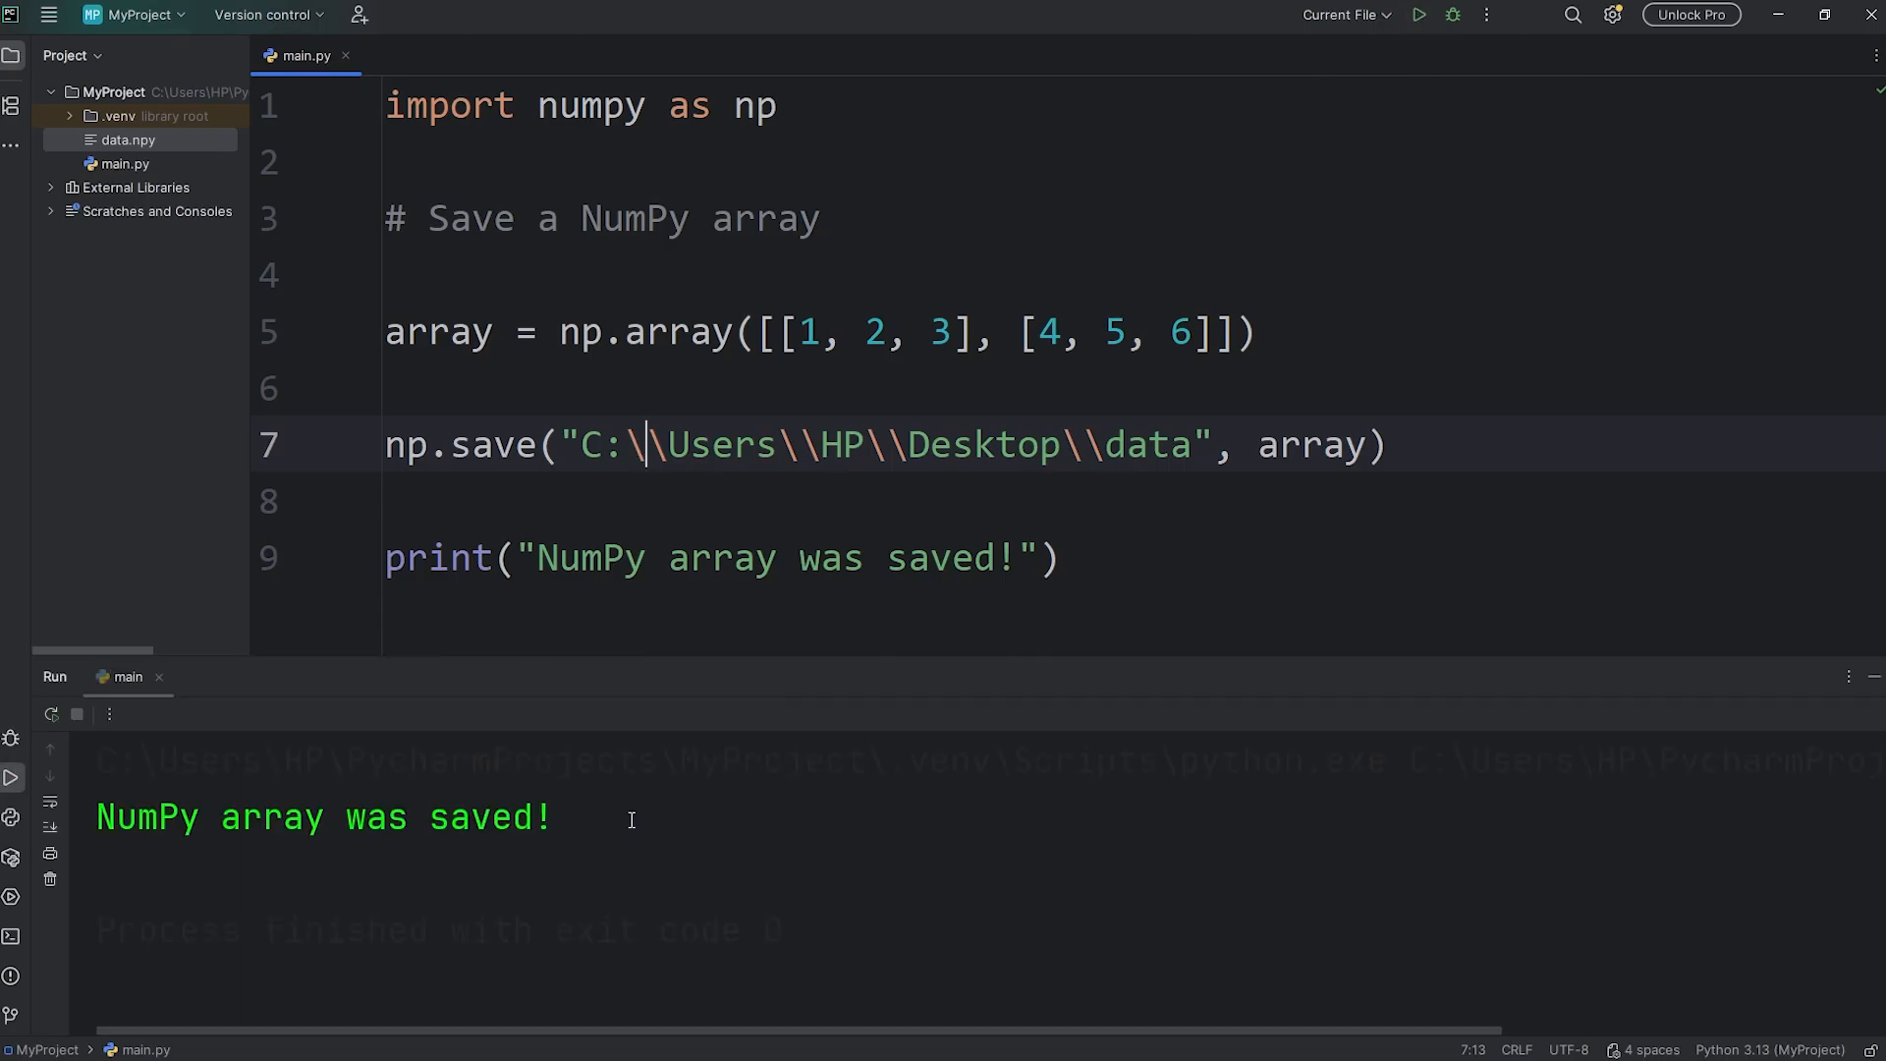
mouse_move(243, 828)
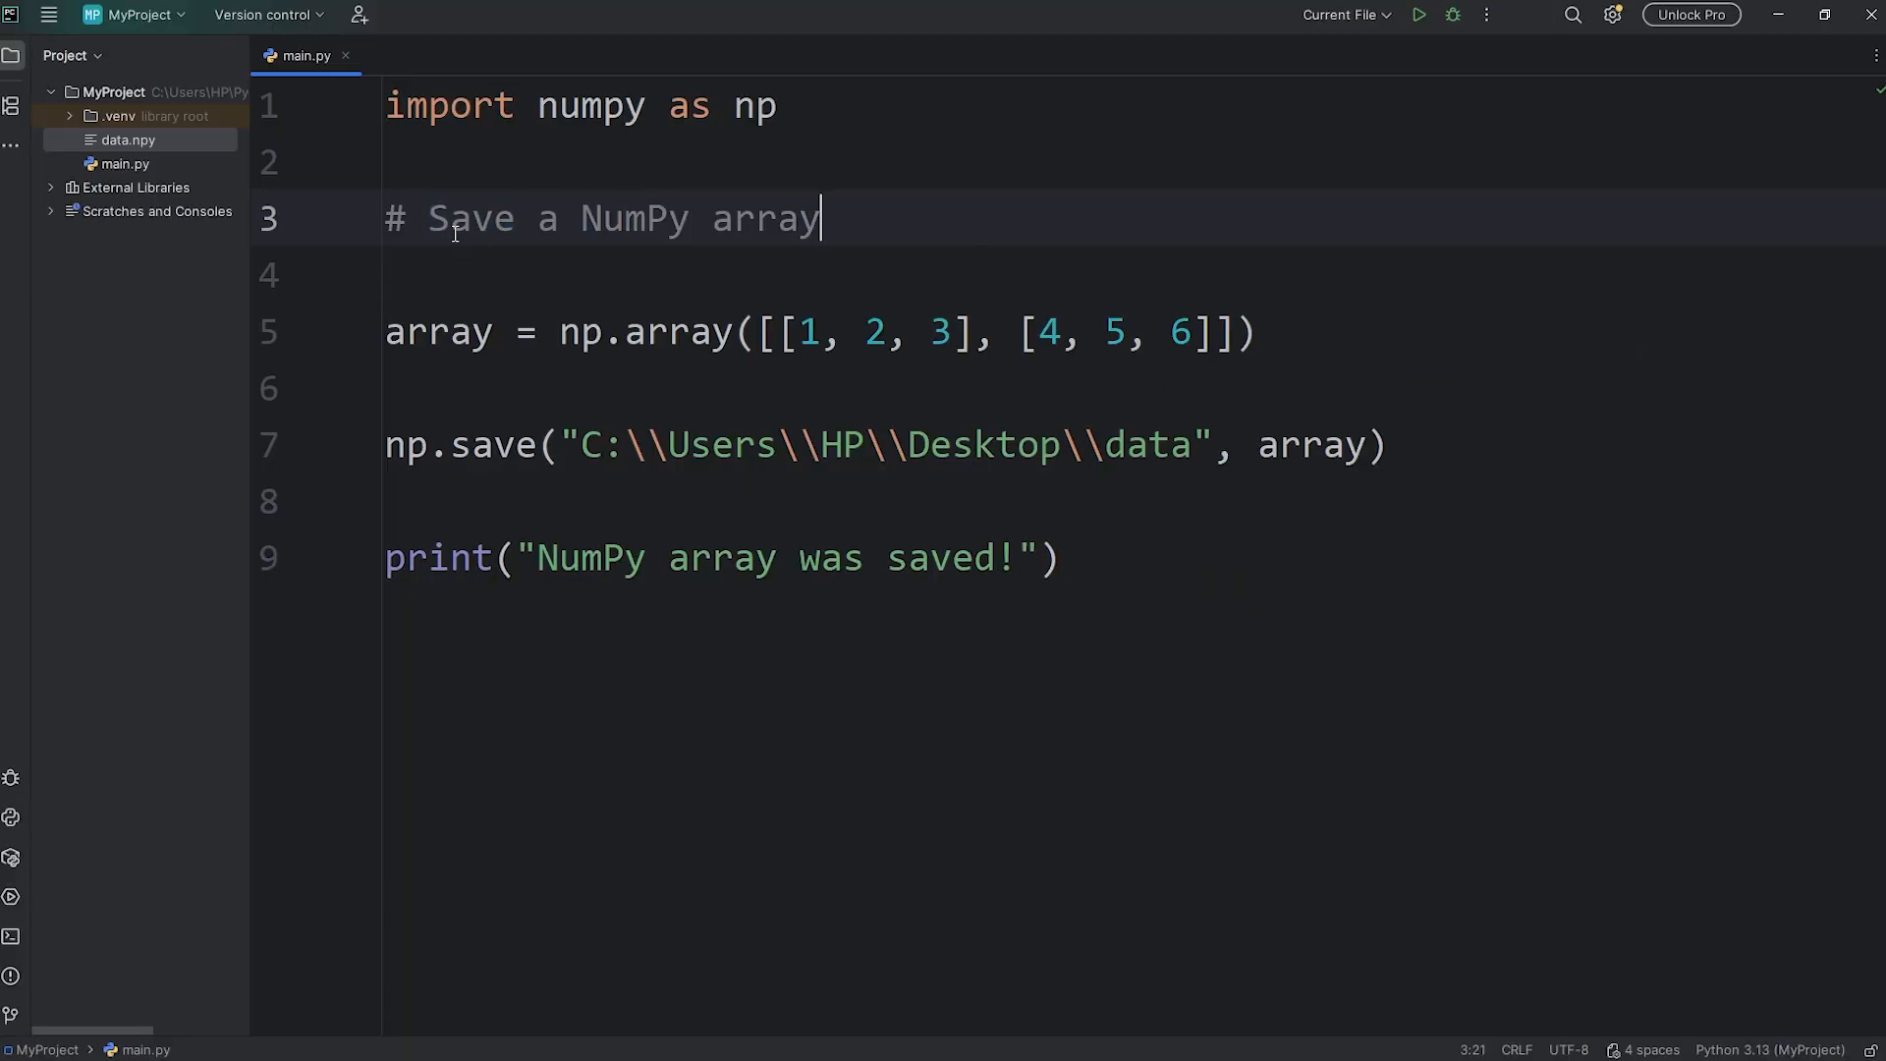
Step: Retitle the comment to Load and replace the save code with np.load("C:\\Users\\HP\\Desktop\\data.npy")
type("Load")
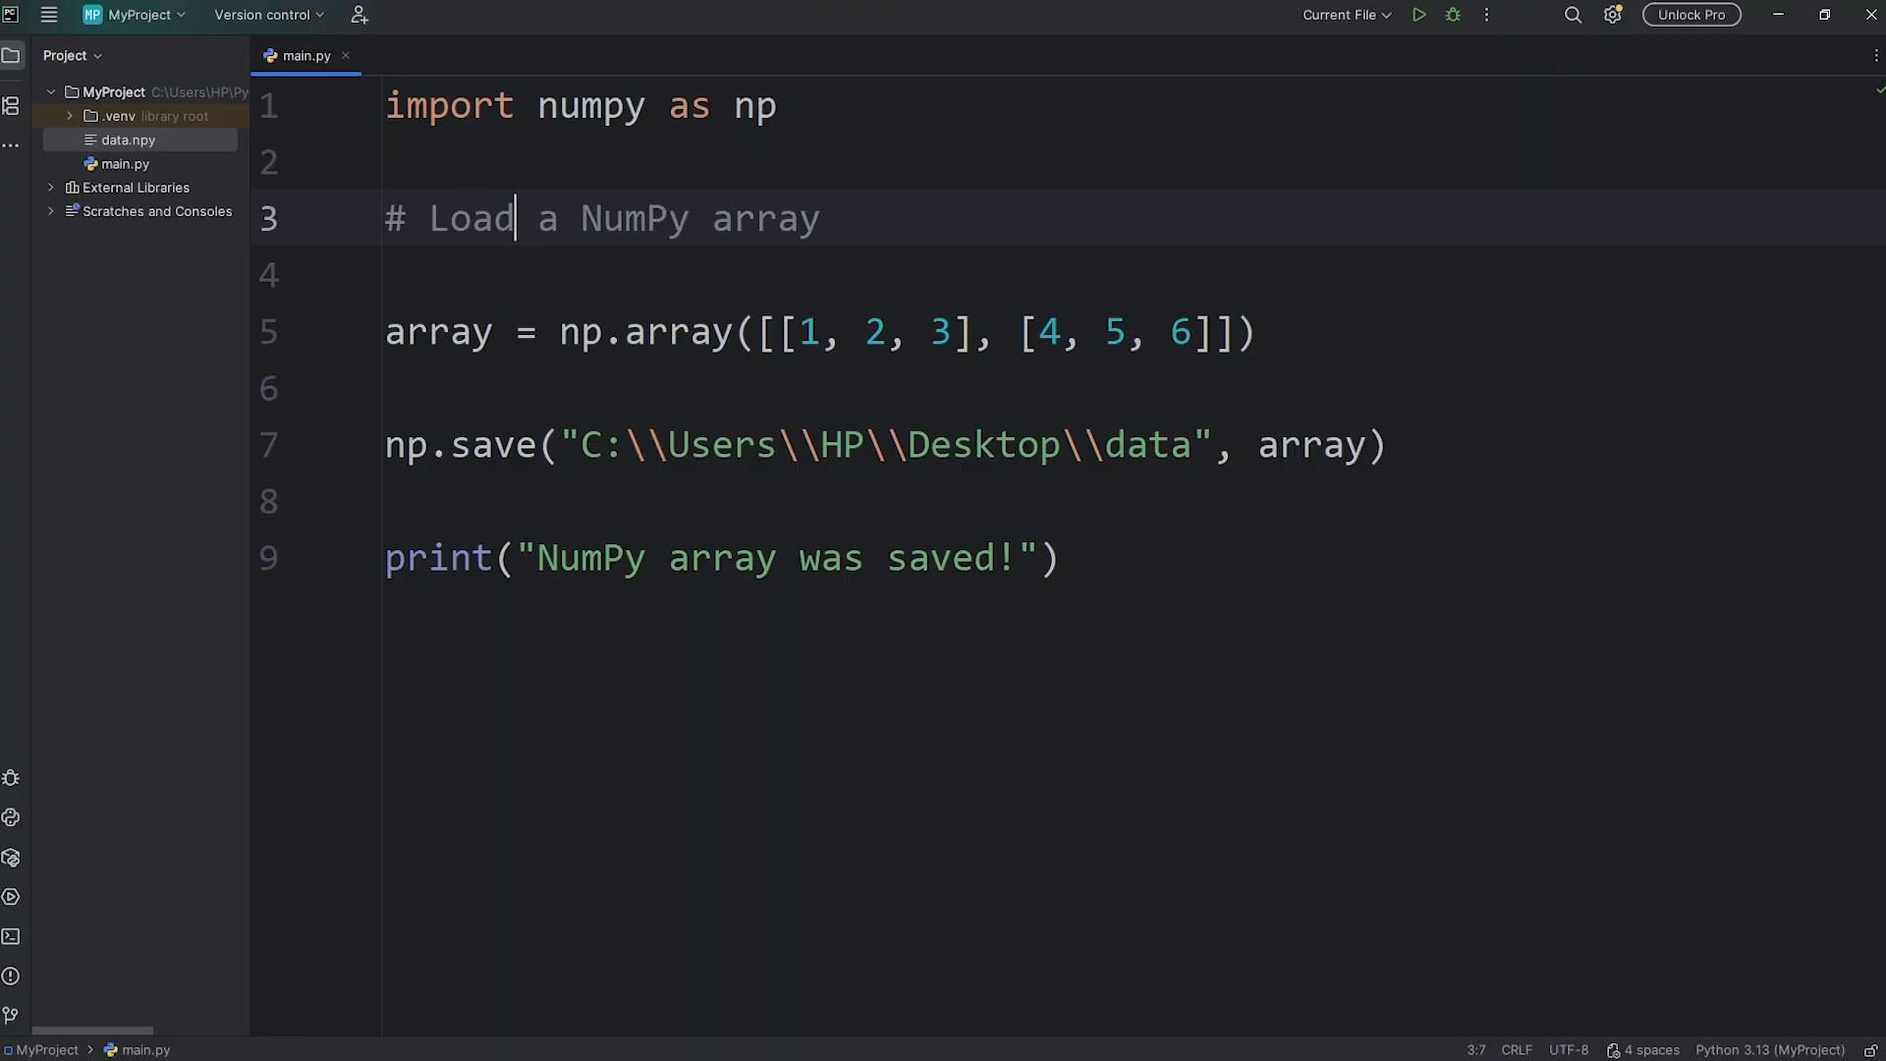
triple_click(817, 332)
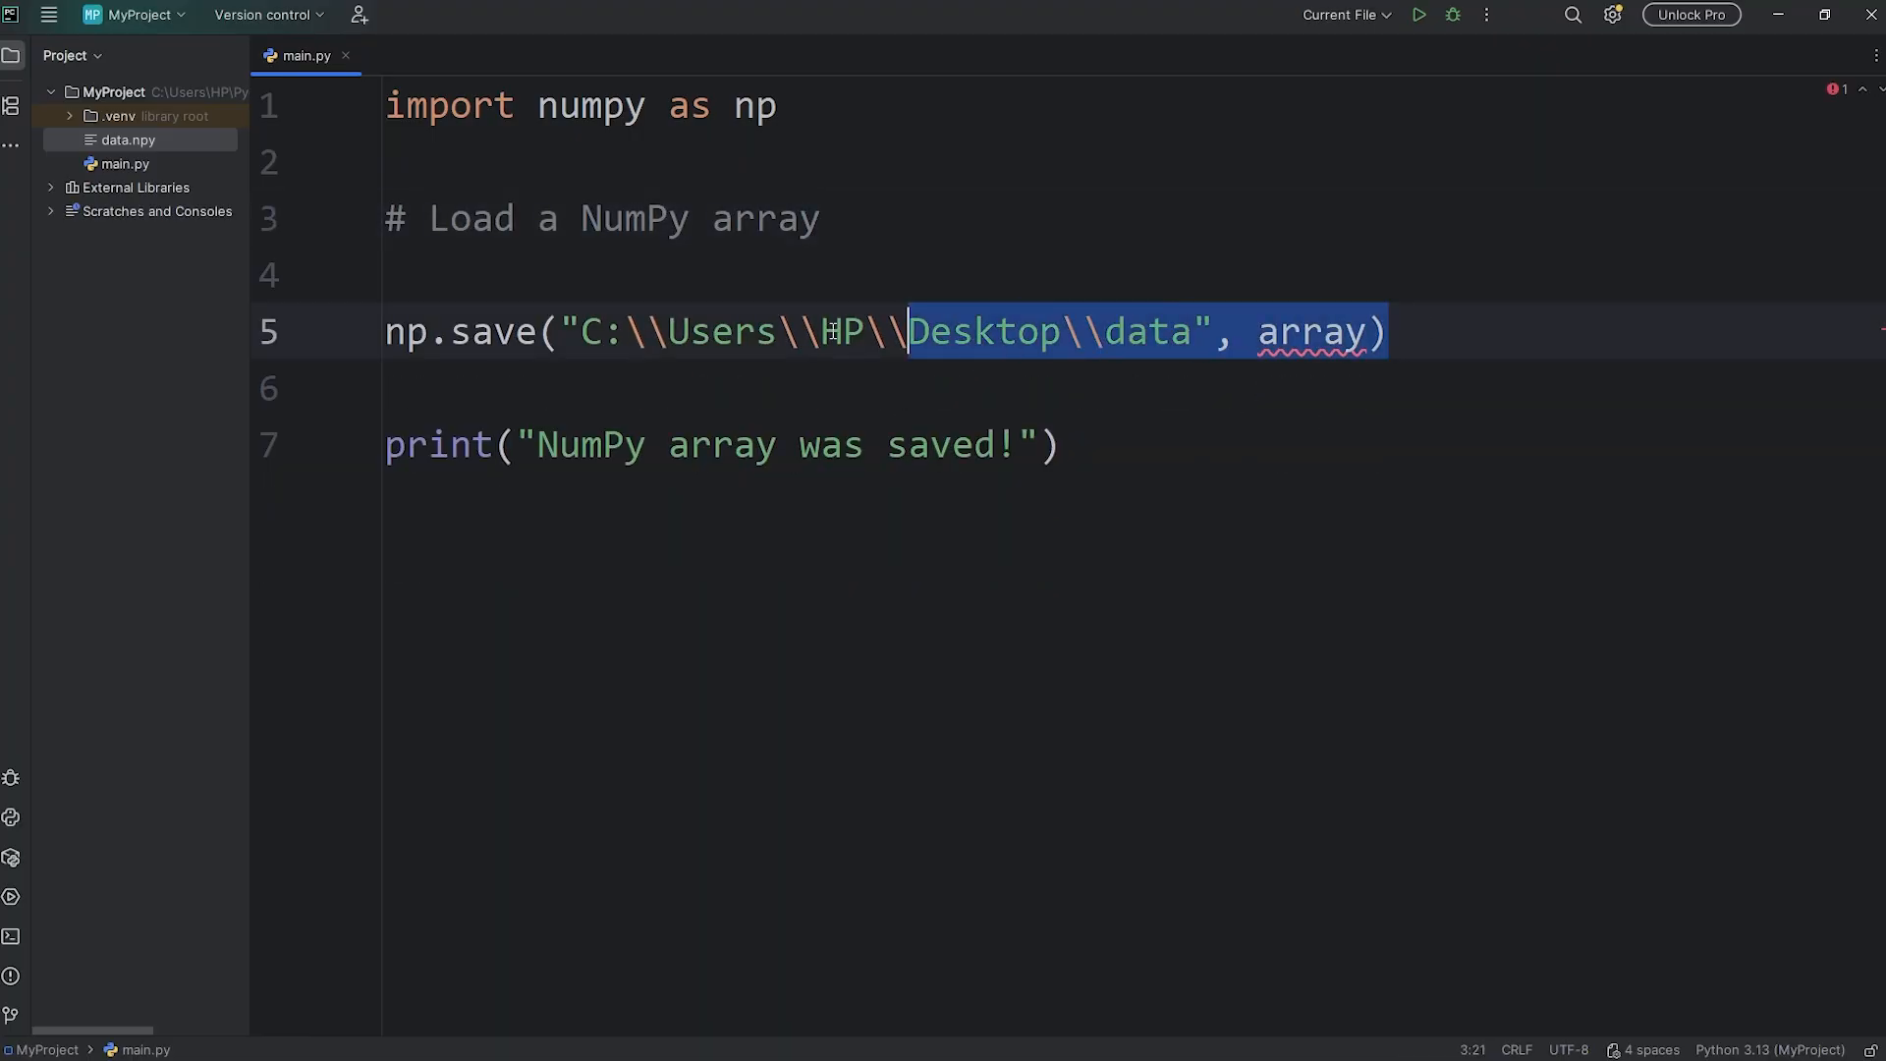
key("Delete")
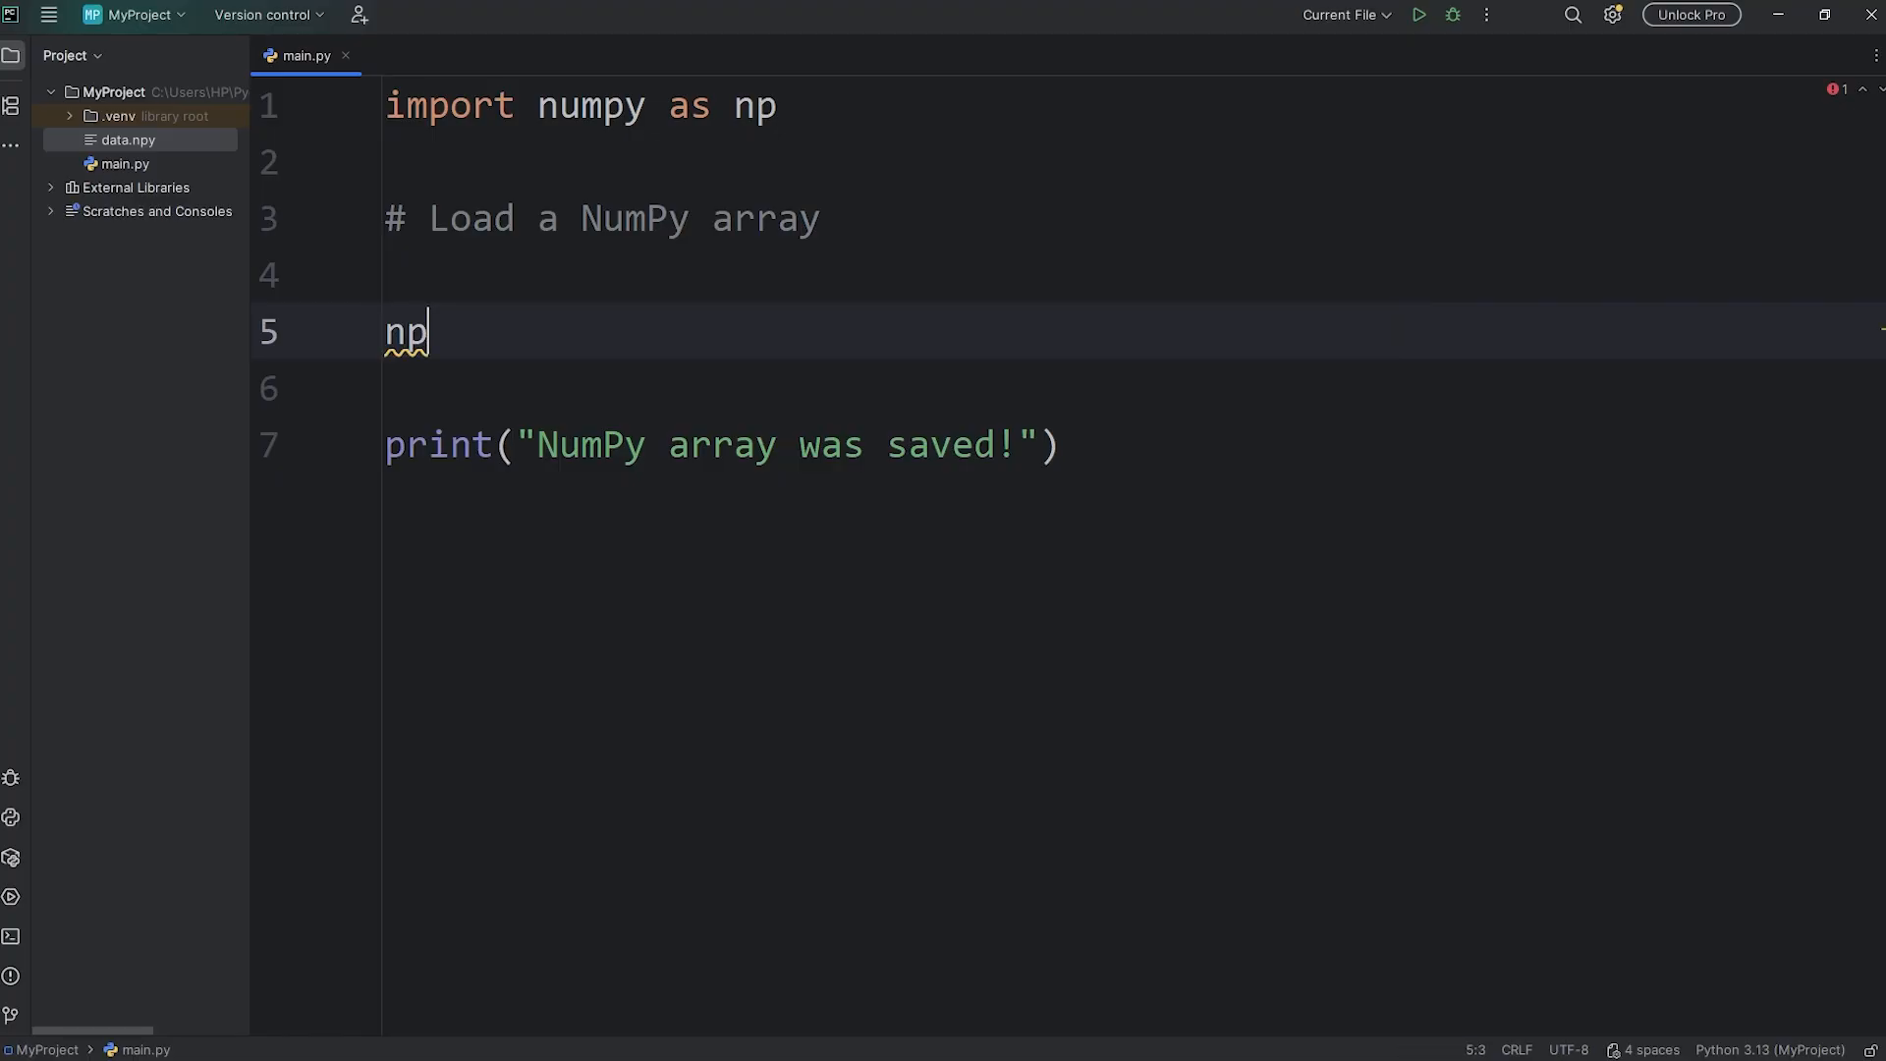
type(".")
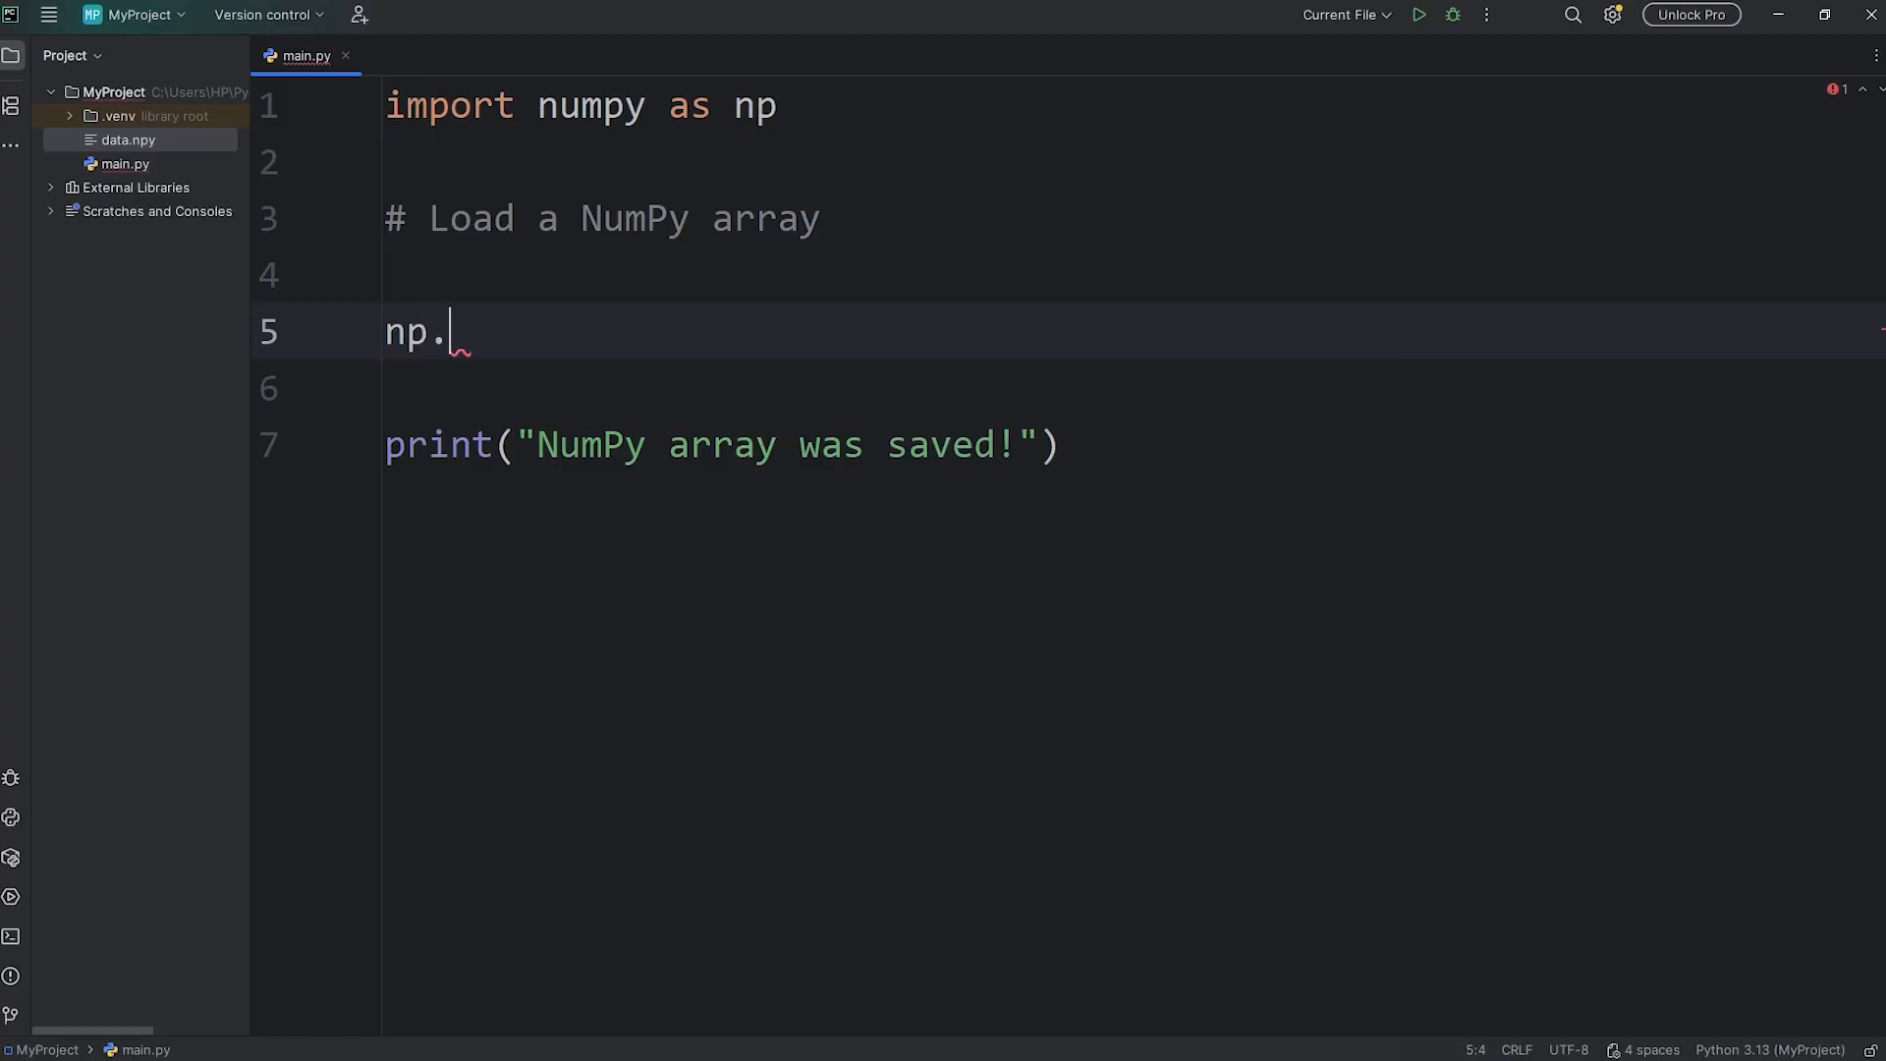
type("load(\"\")")
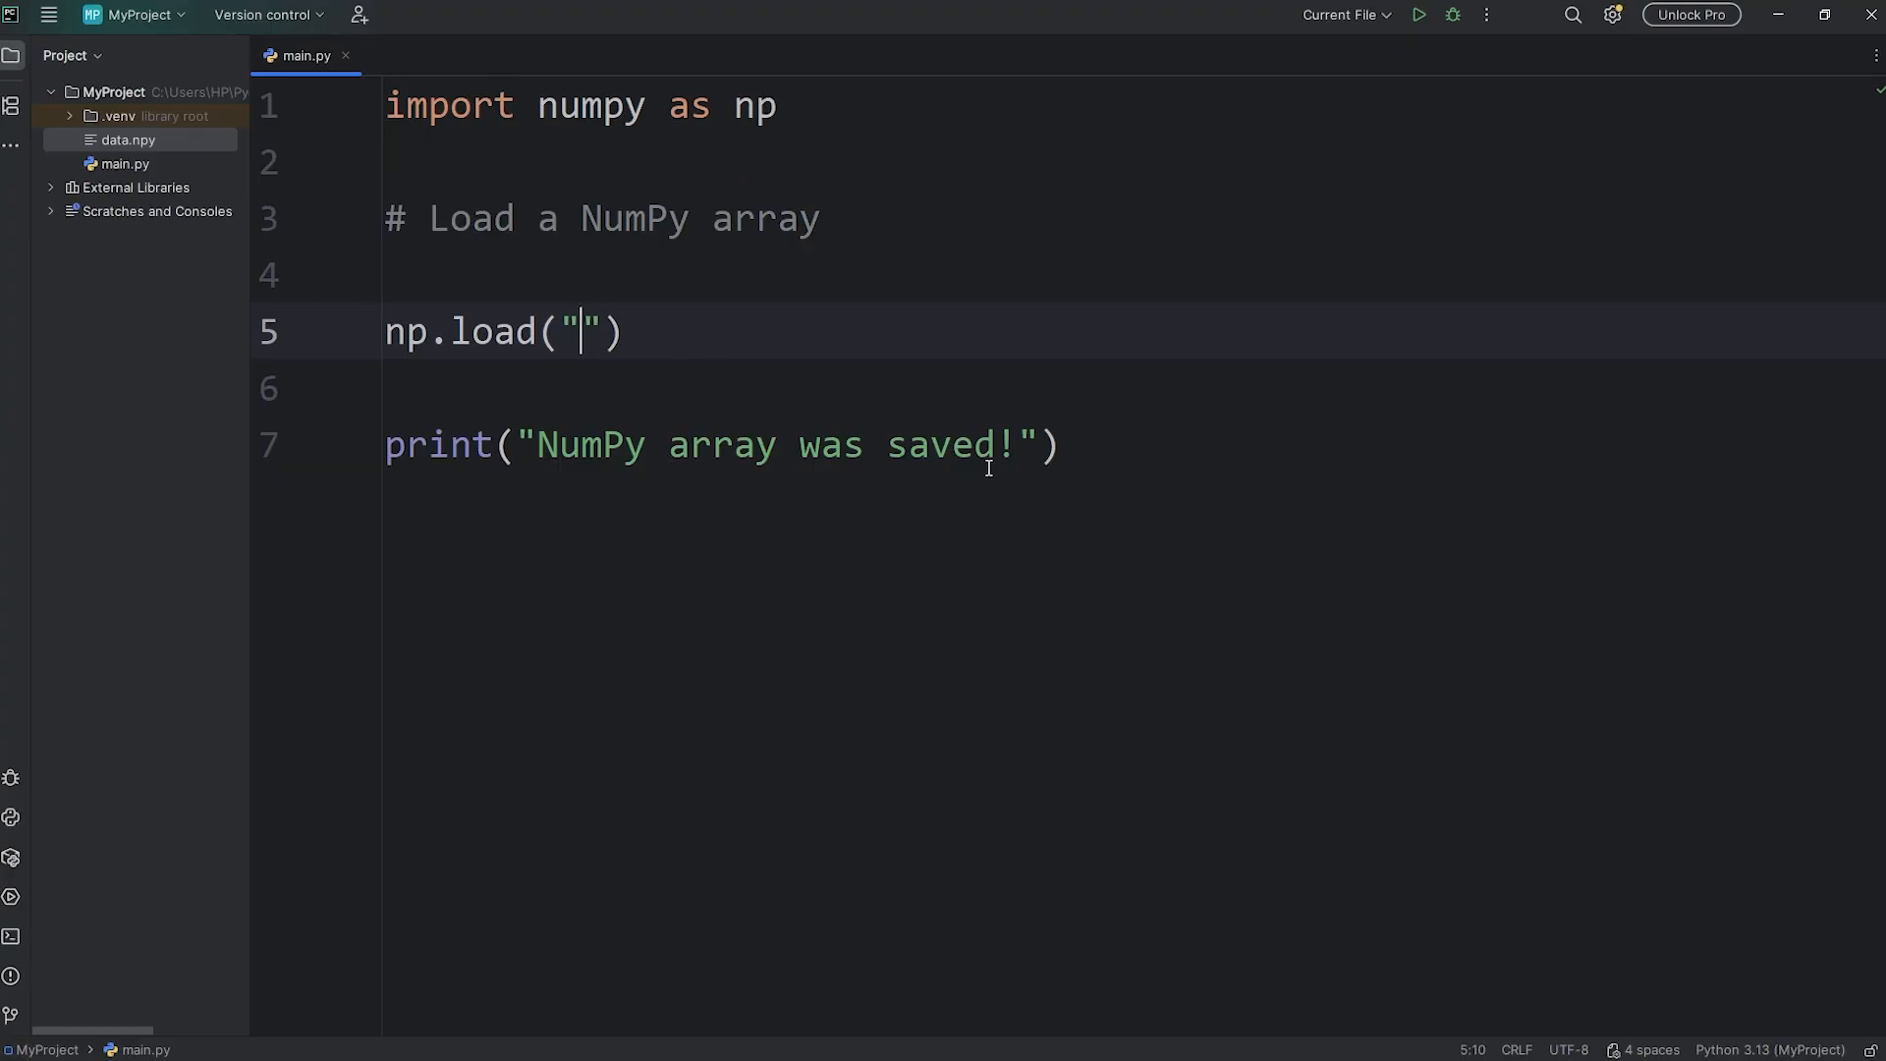
type("C:\\\\Users\\\\HP\\\\Desktop\\\\data.npy")
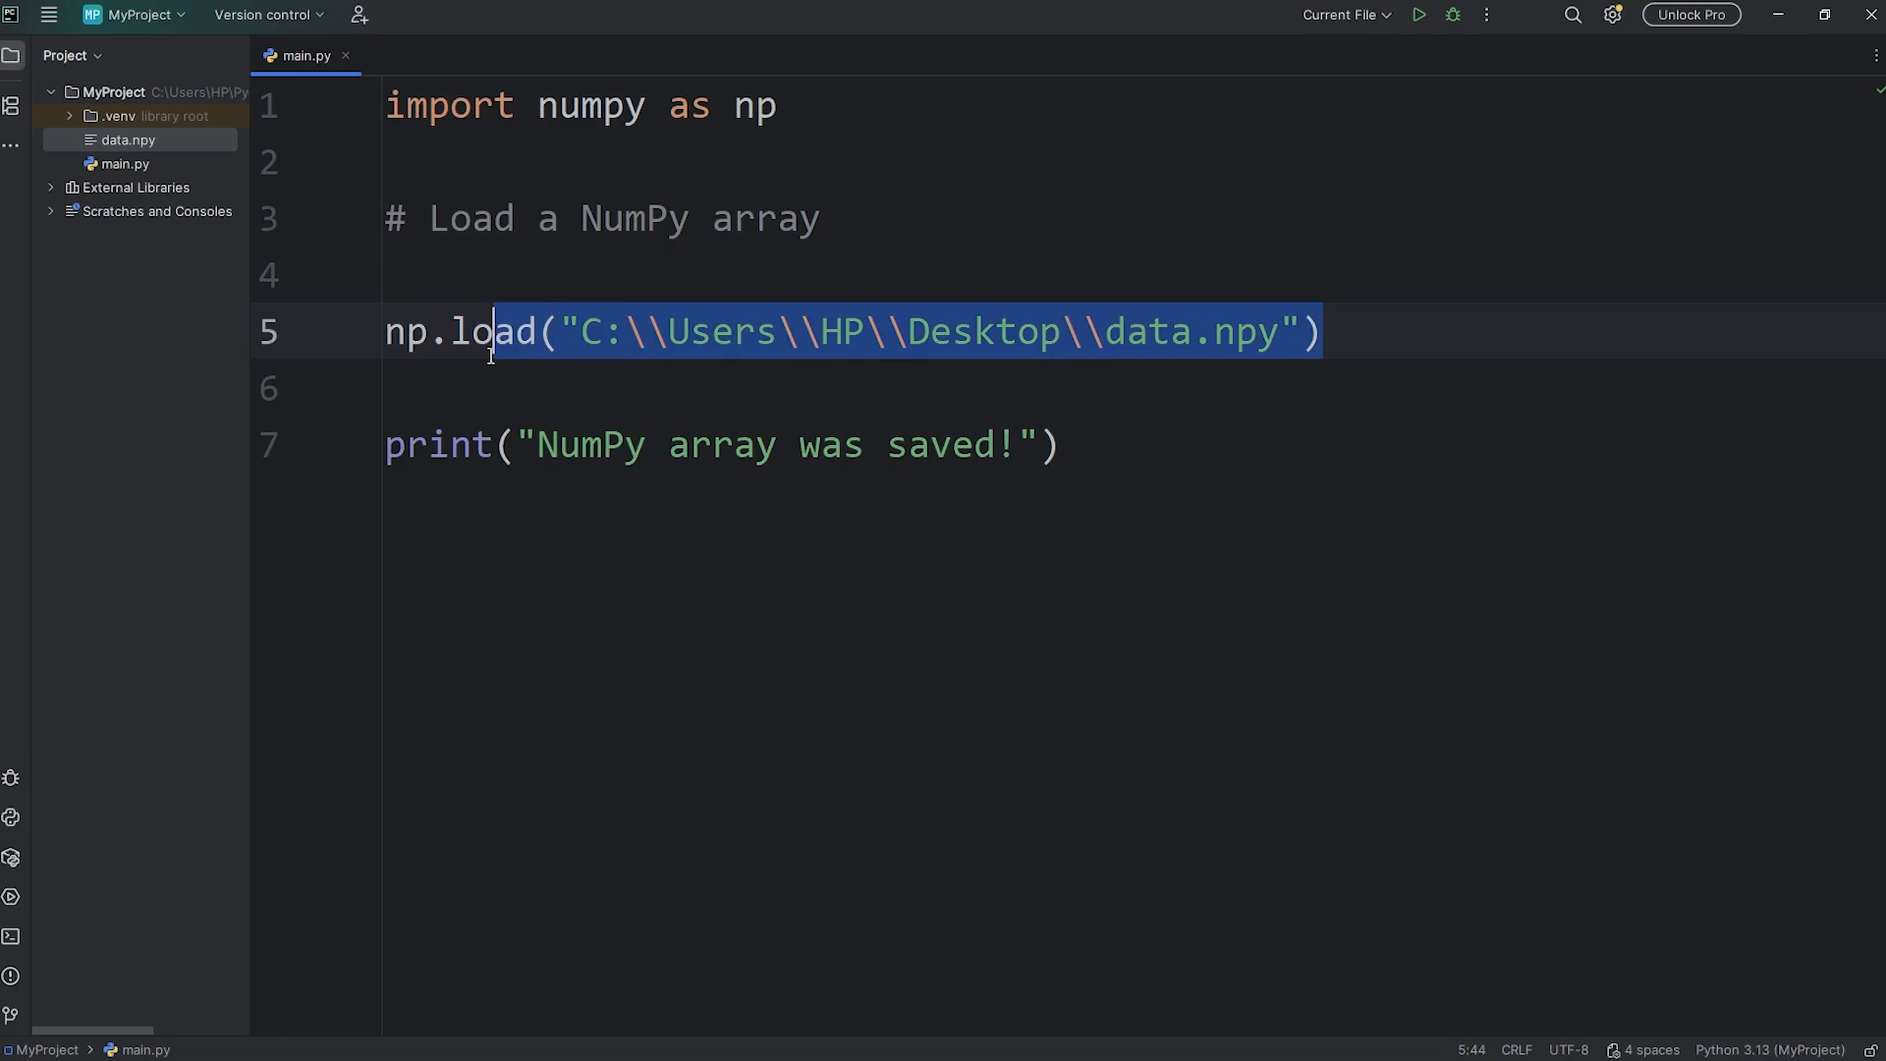
Step: Assign the loaded result to array, change the print to print(array), and run it
type("array =")
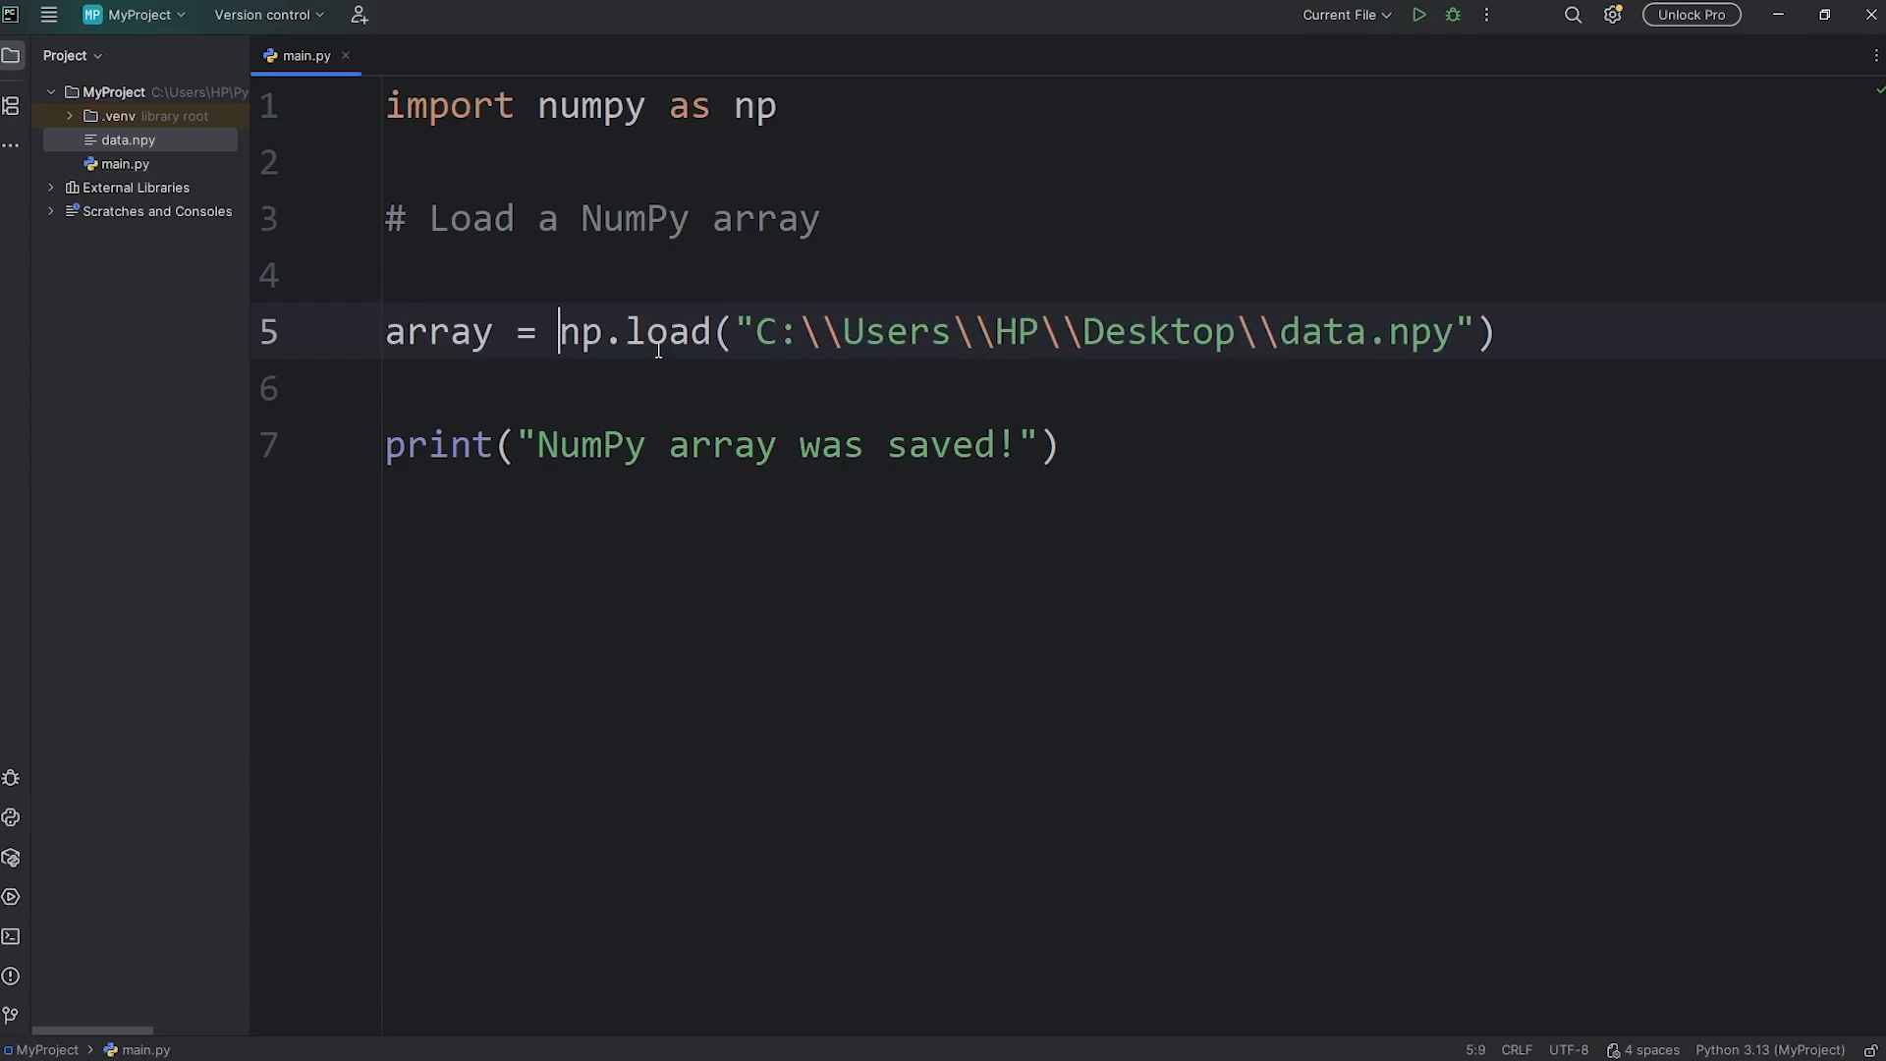
left_click_drag(1100, 330, 1491, 330)
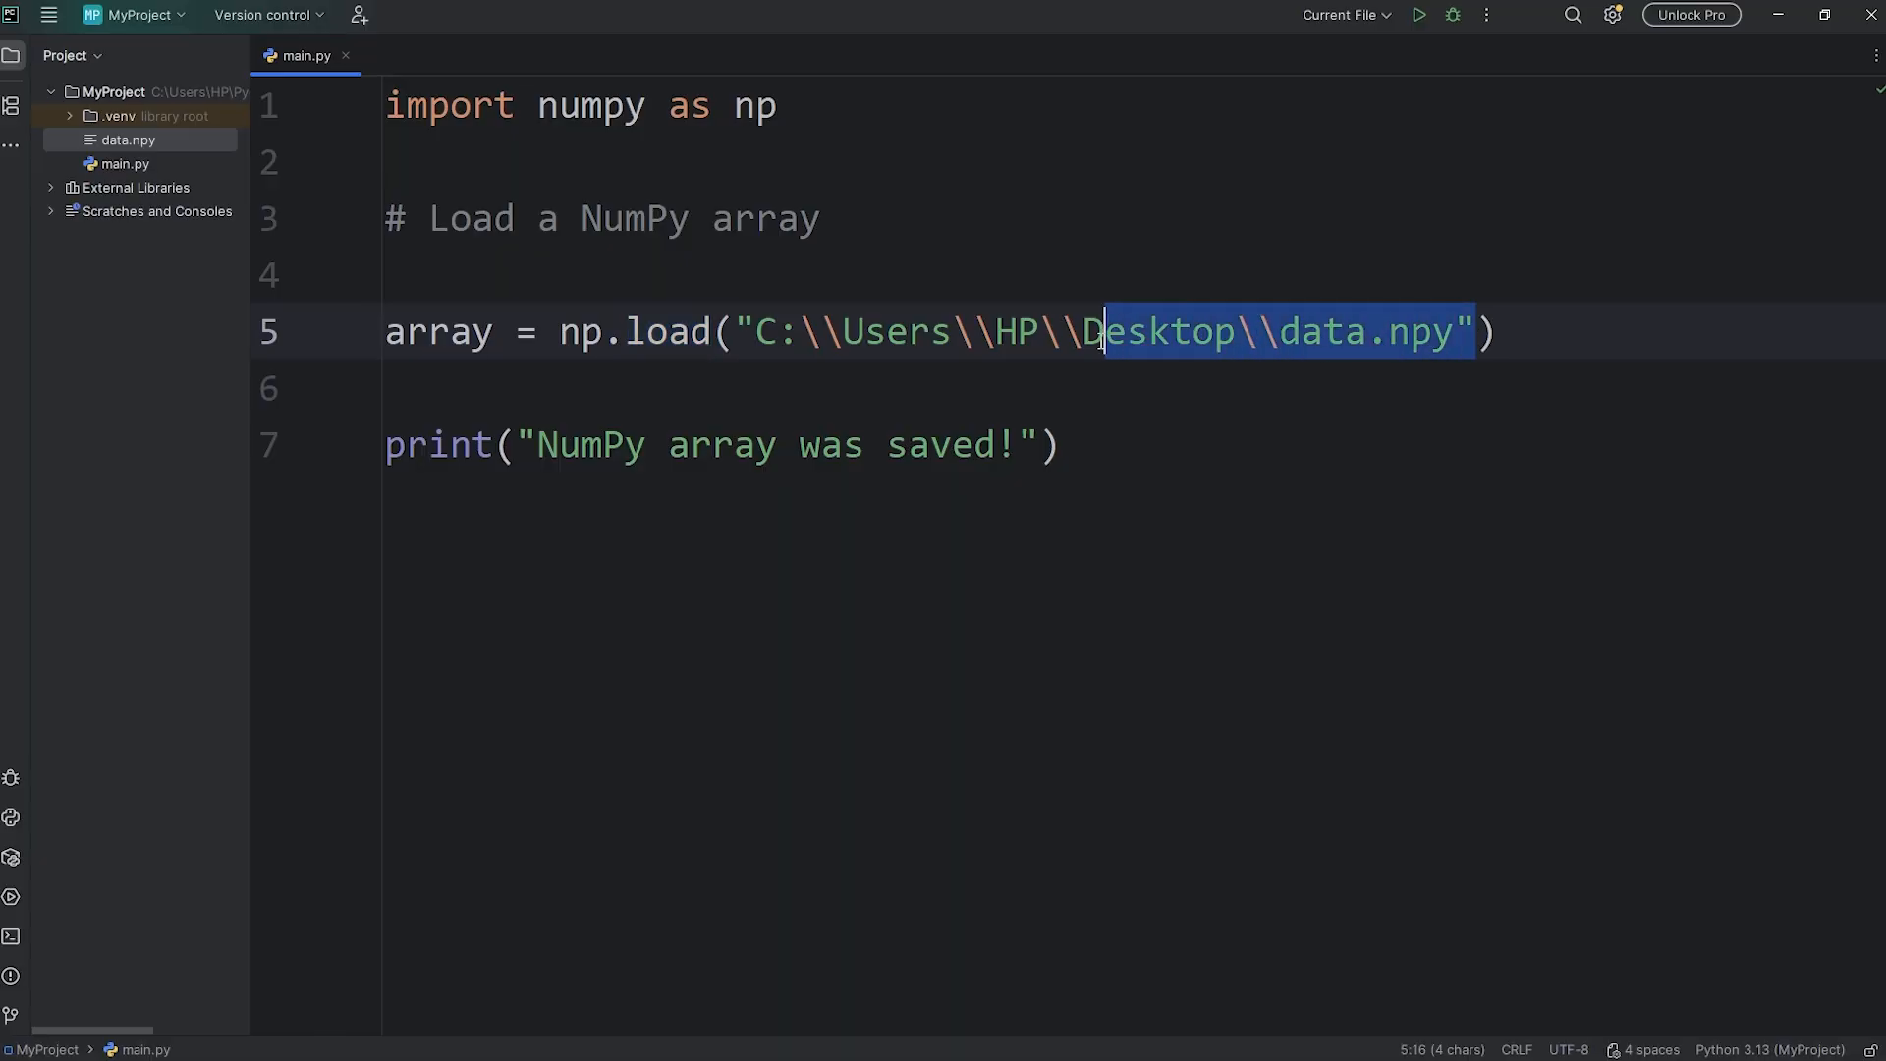
double_click(436, 330)
type("print(array")
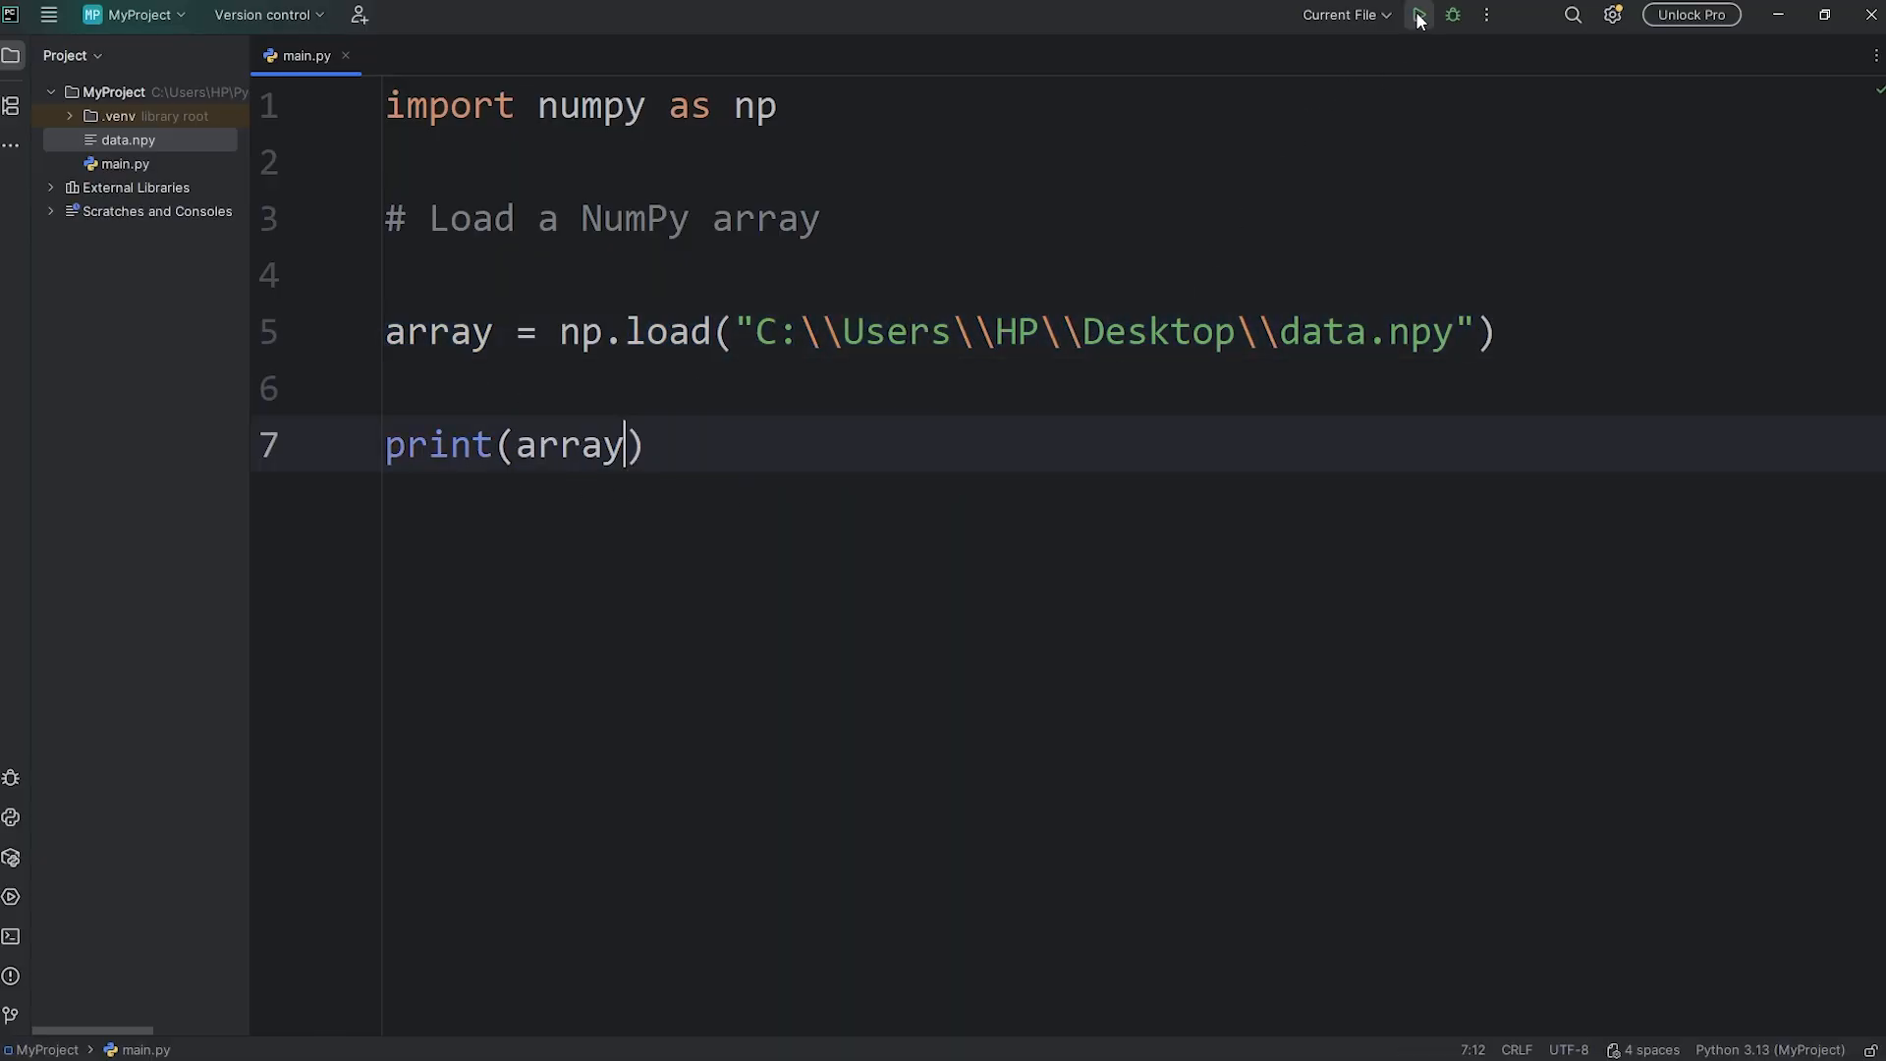
left_click(1418, 13)
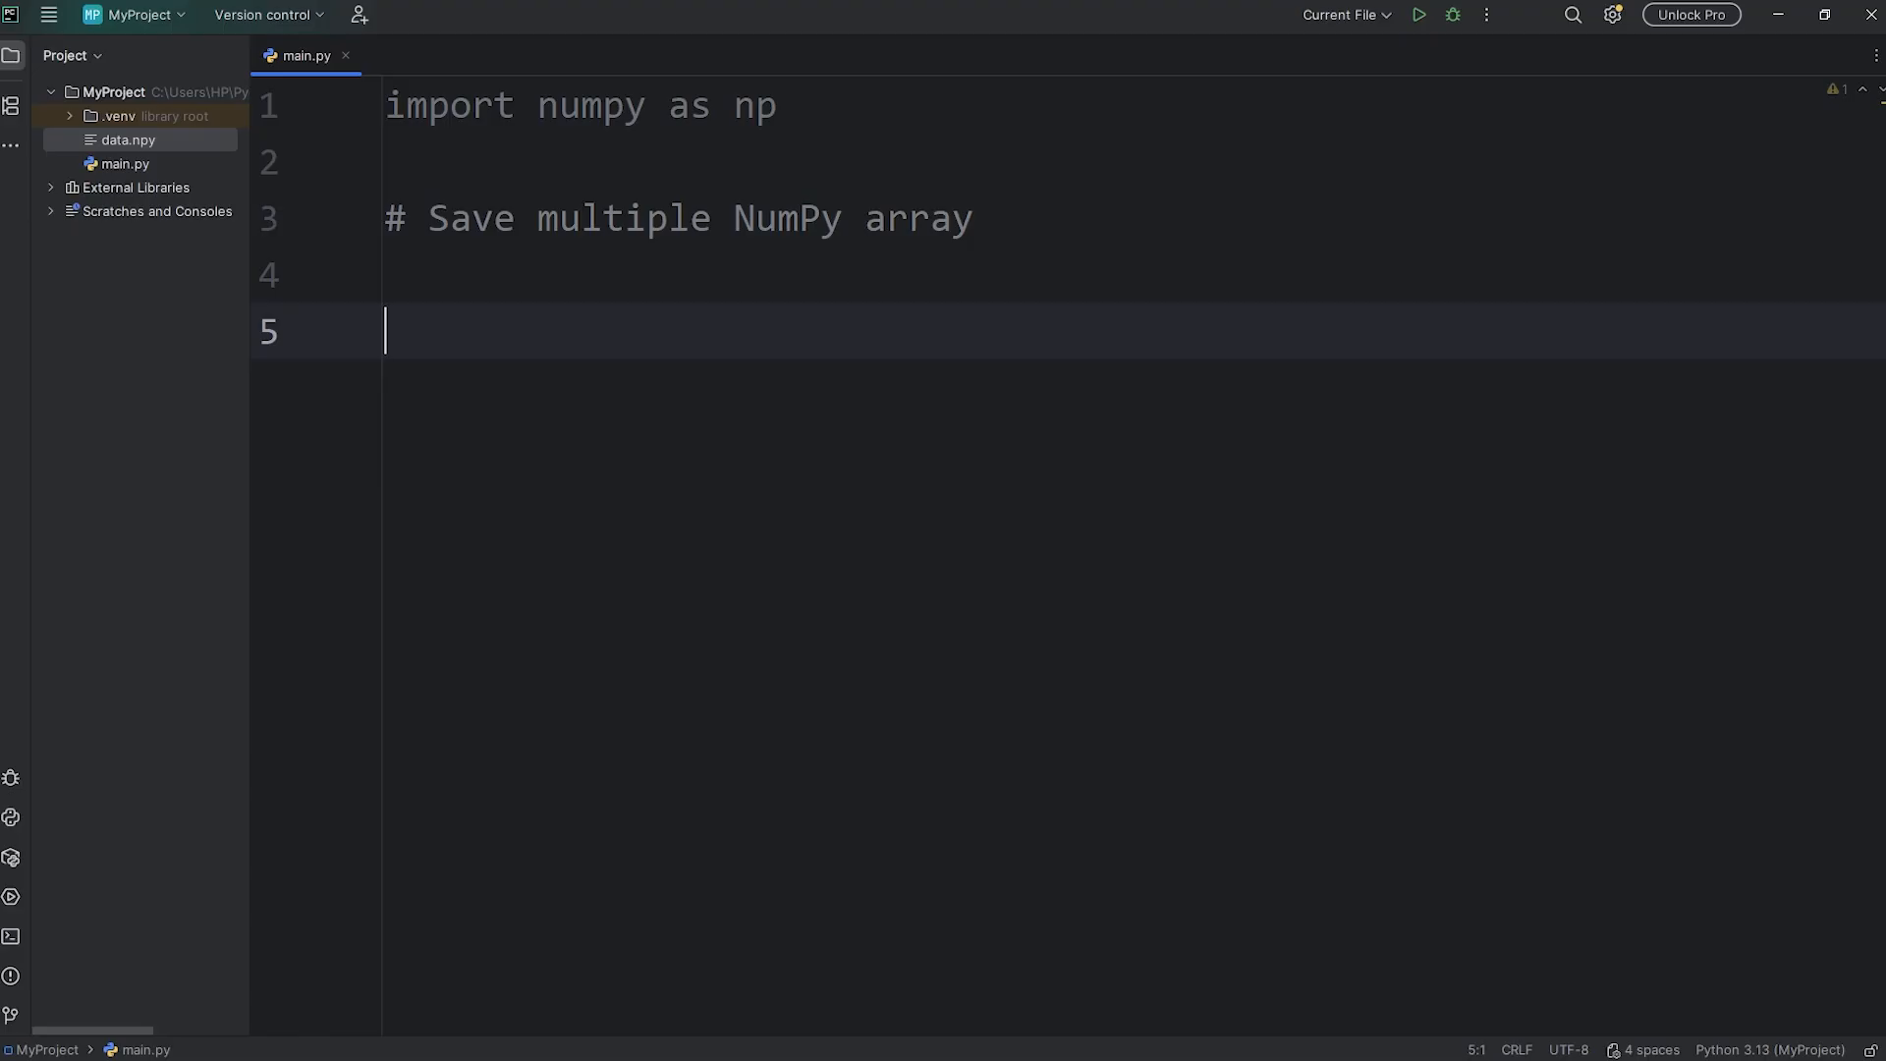
Step: Define array1 = np.array([[1, 2, 3], [4, 5, 6]])
type("array1 =")
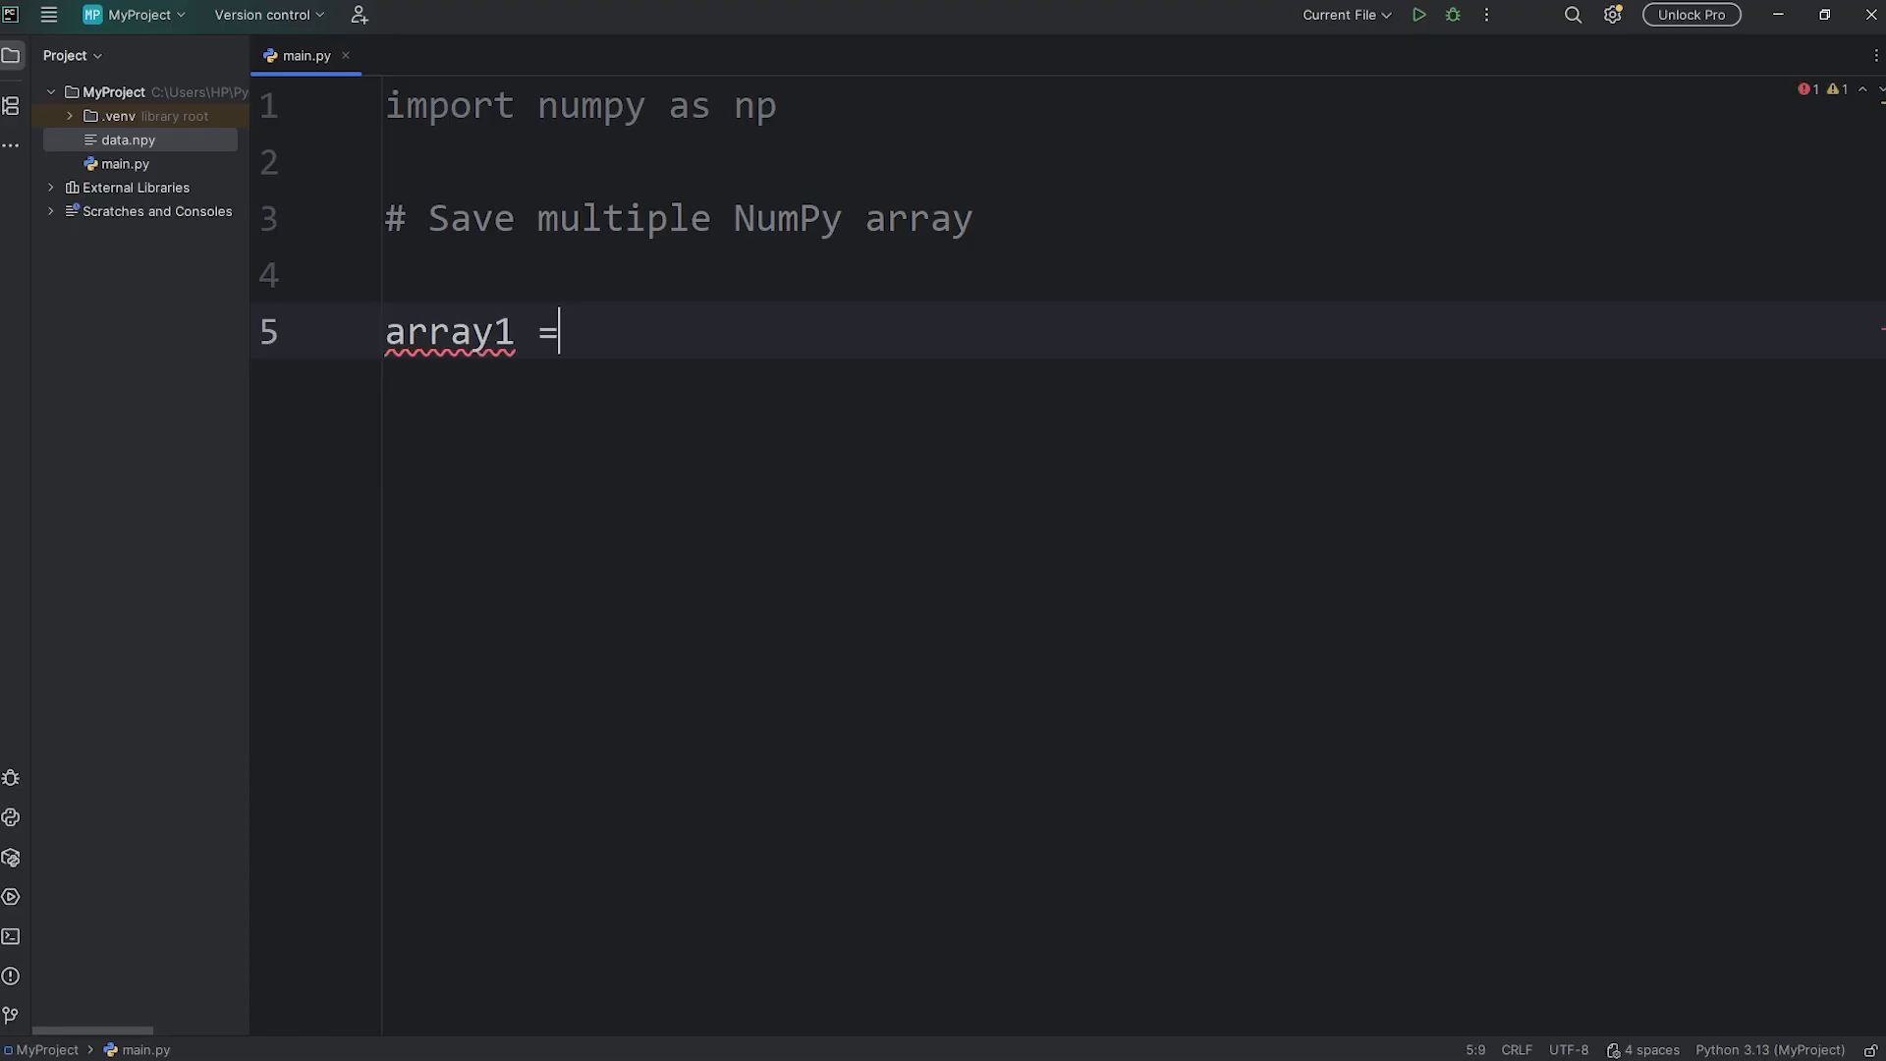
type("np.array()")
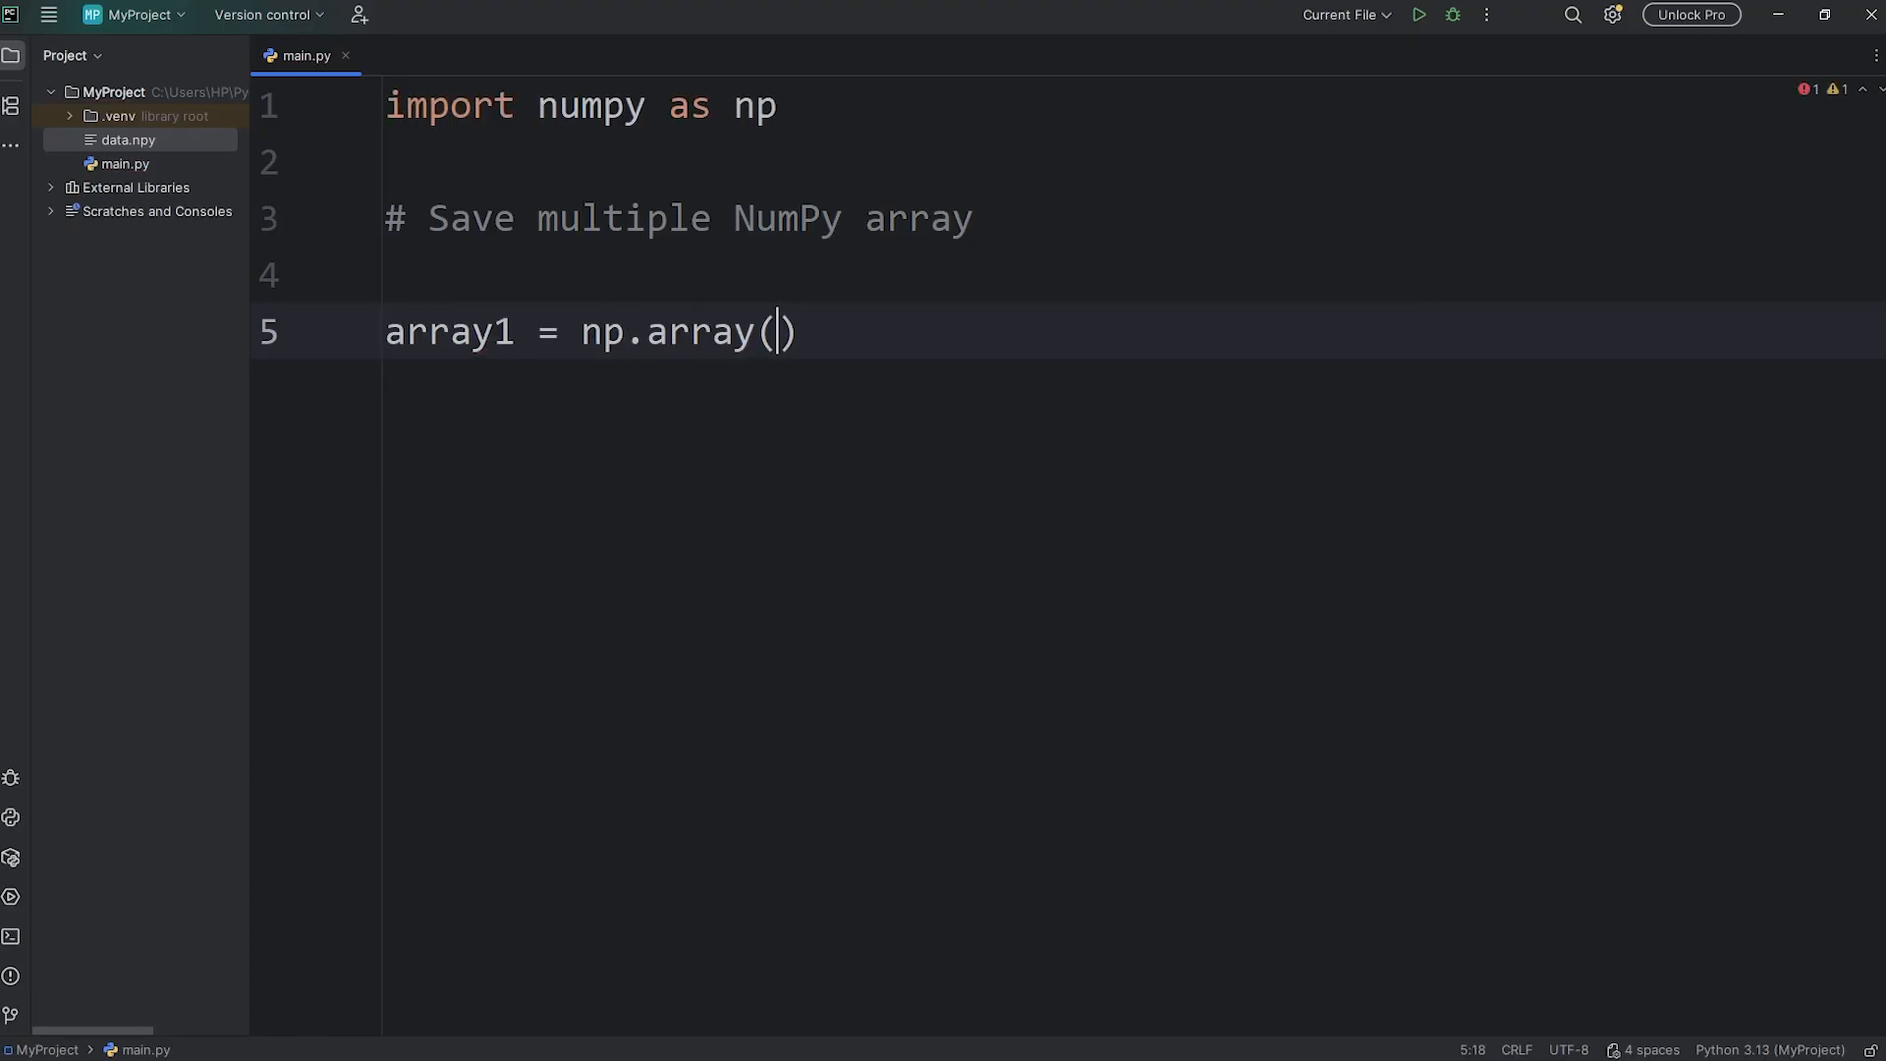
type("[")
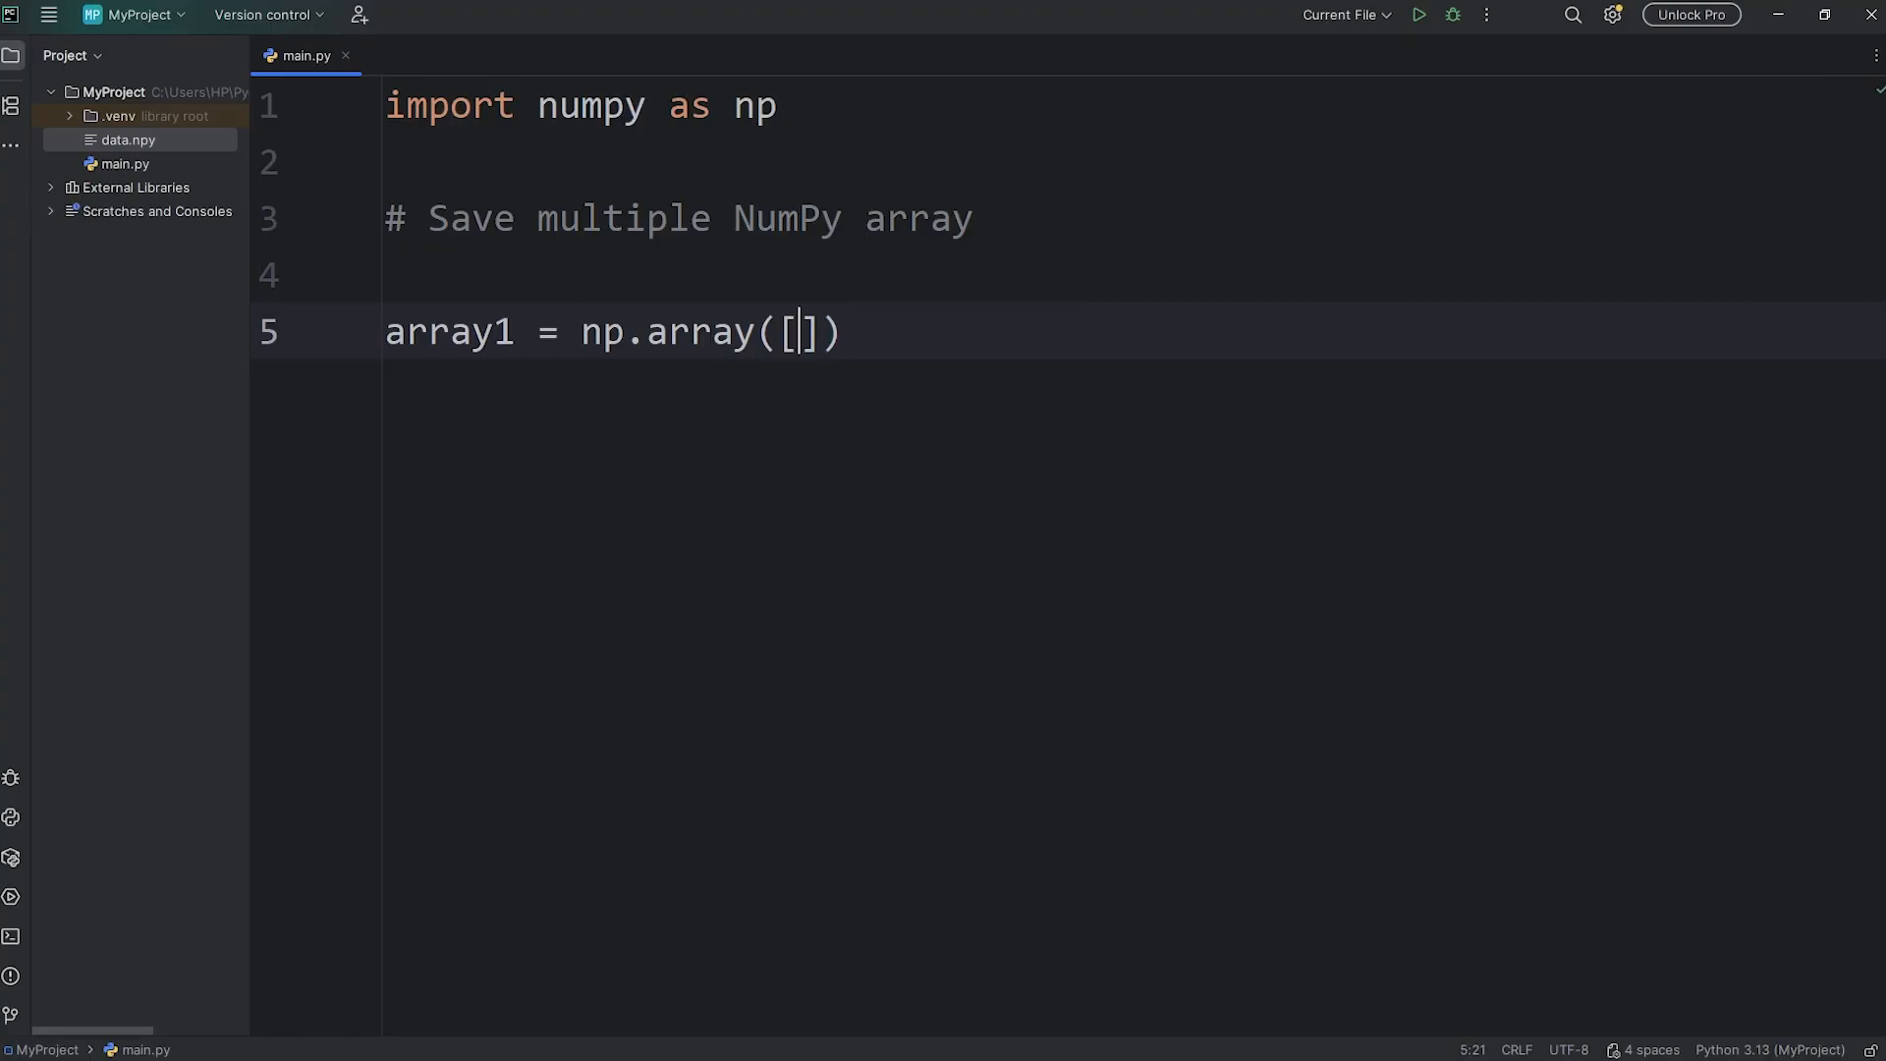
type("[1, 2, 3]")
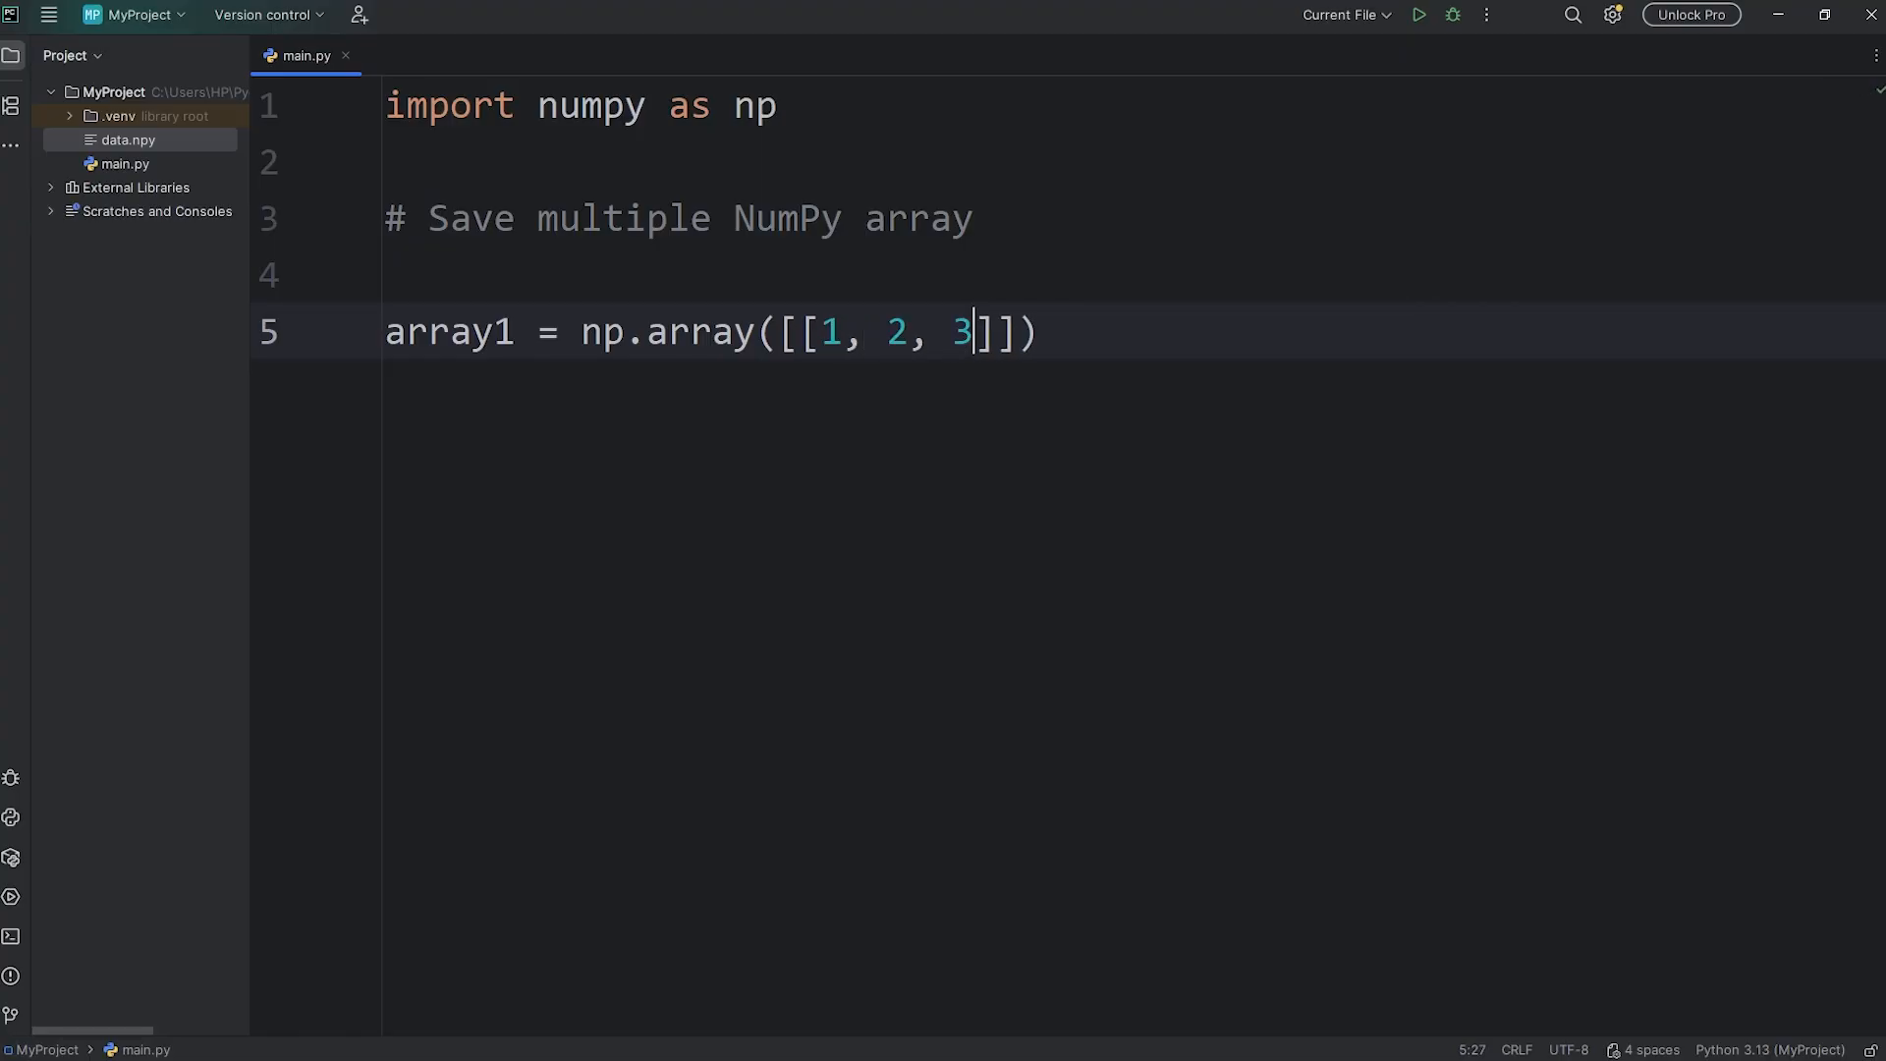
type(", []")
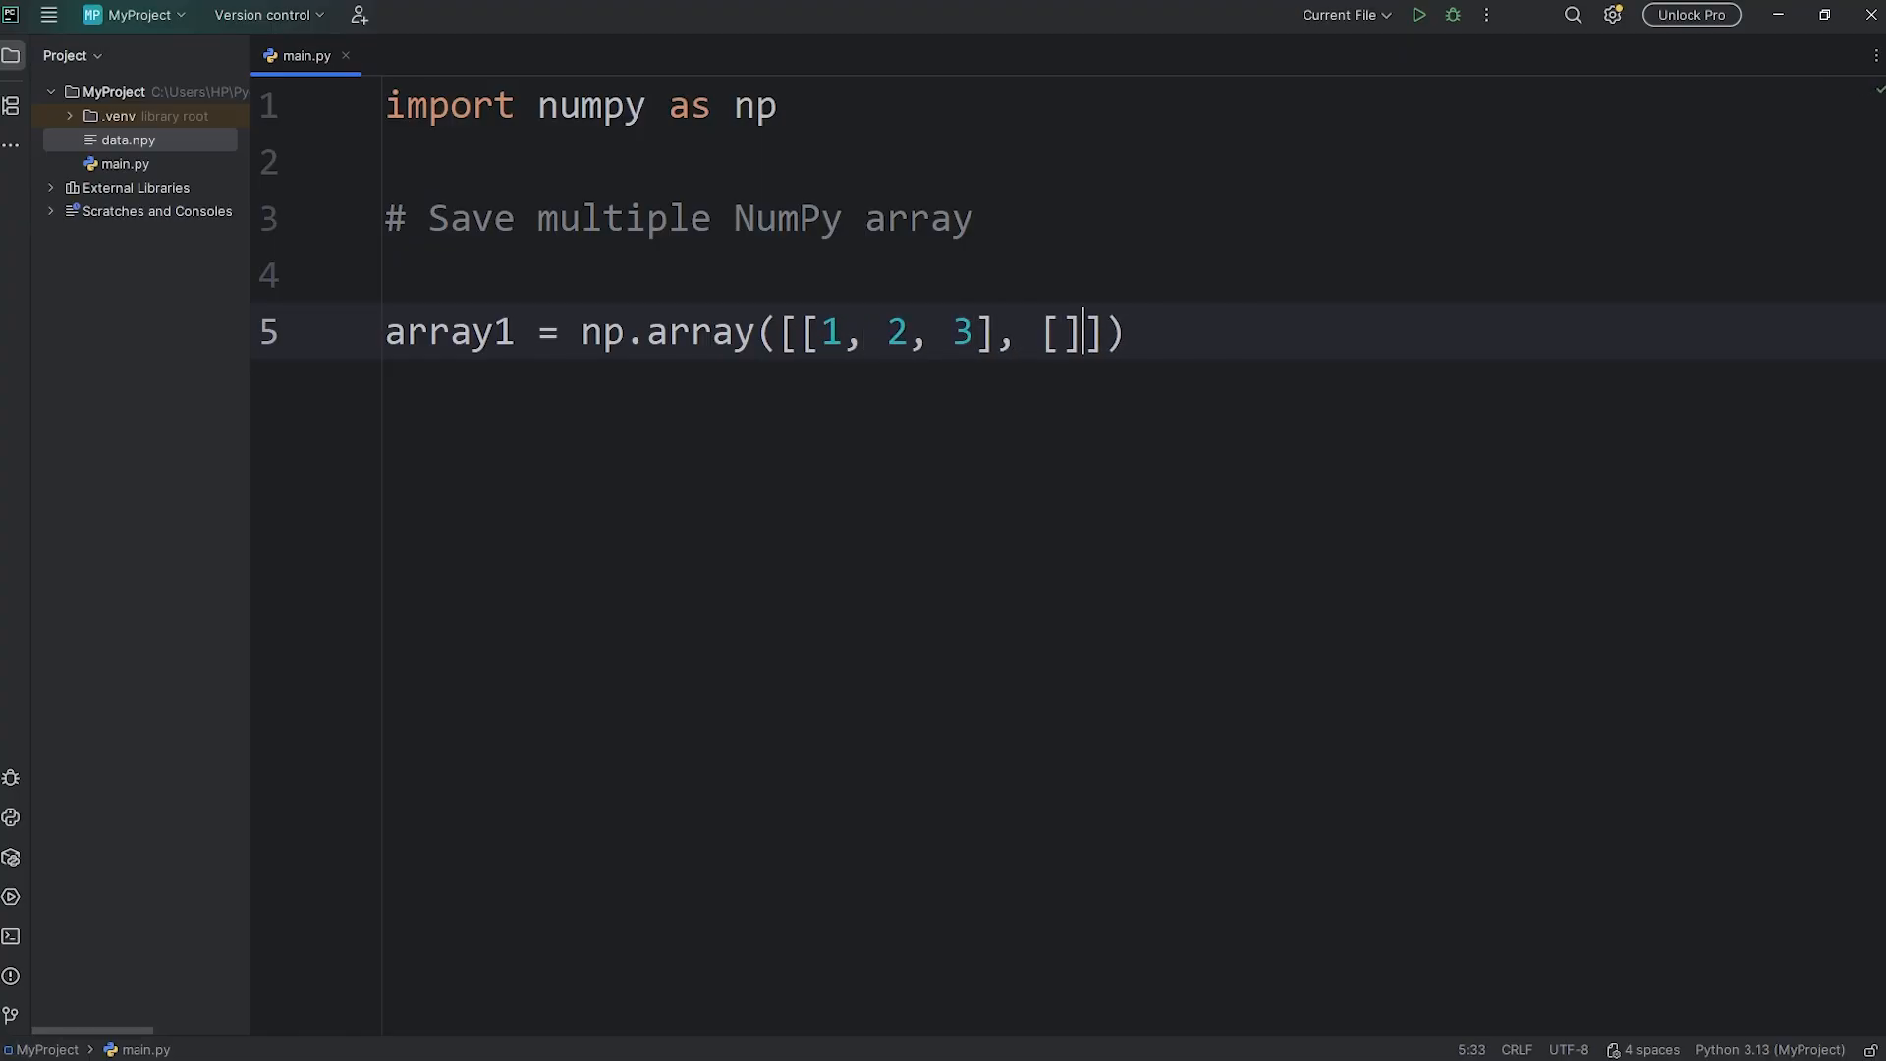
type("4, 5, 6")
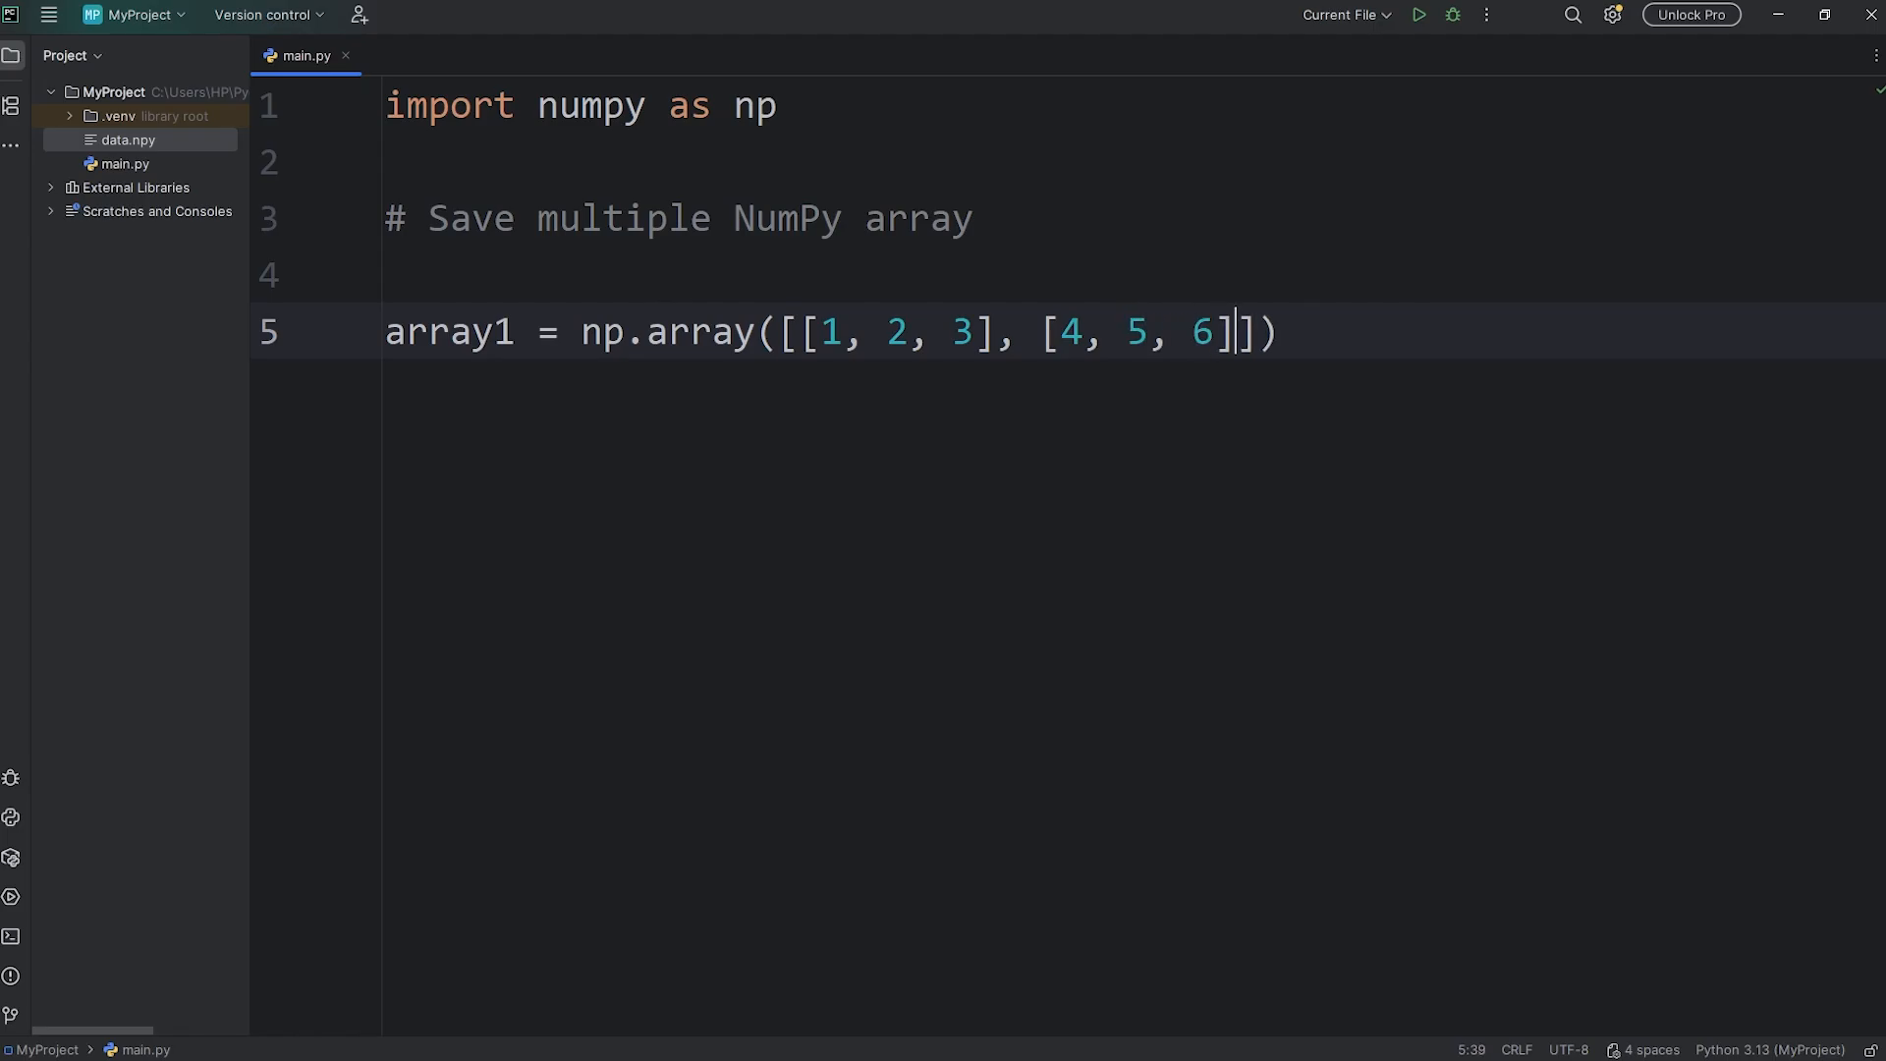
Step: Define array2 = np.array([1.1, 2.2, 3.3, 4.4]) and start new lines below
type("array")
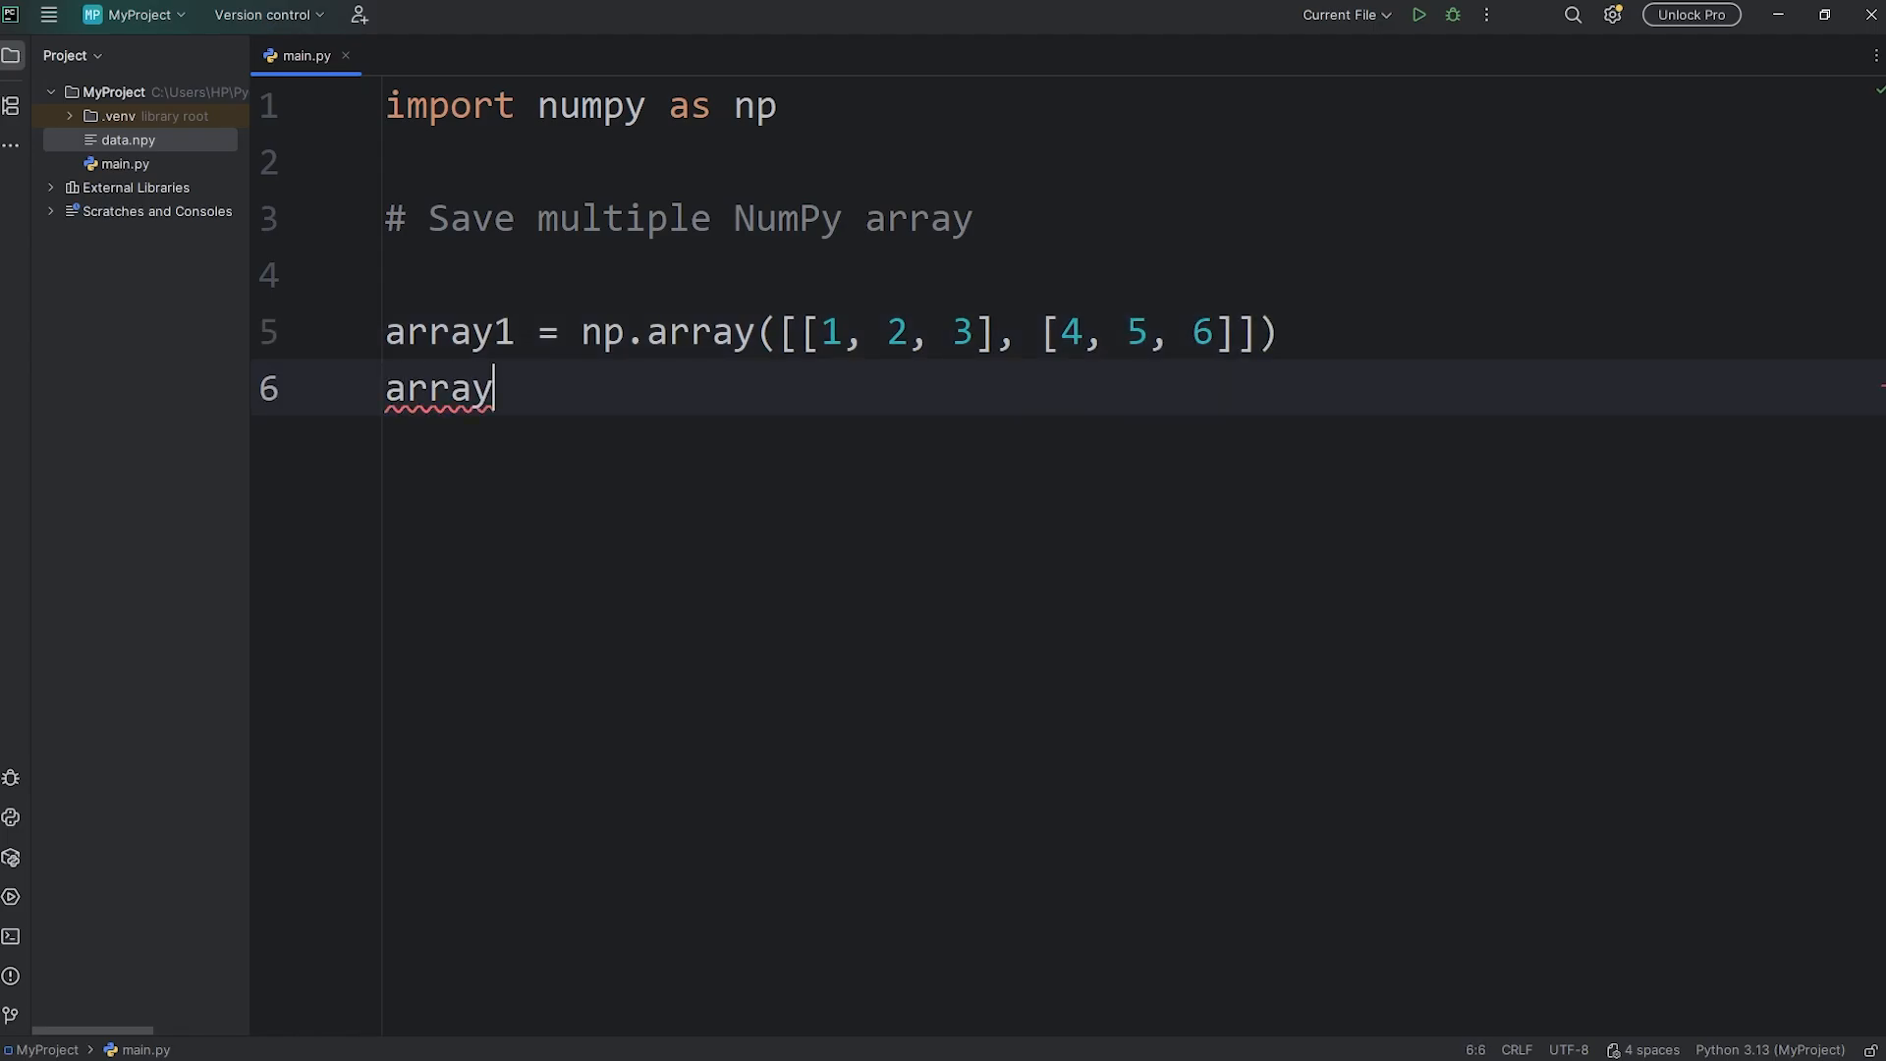
type("2 = n")
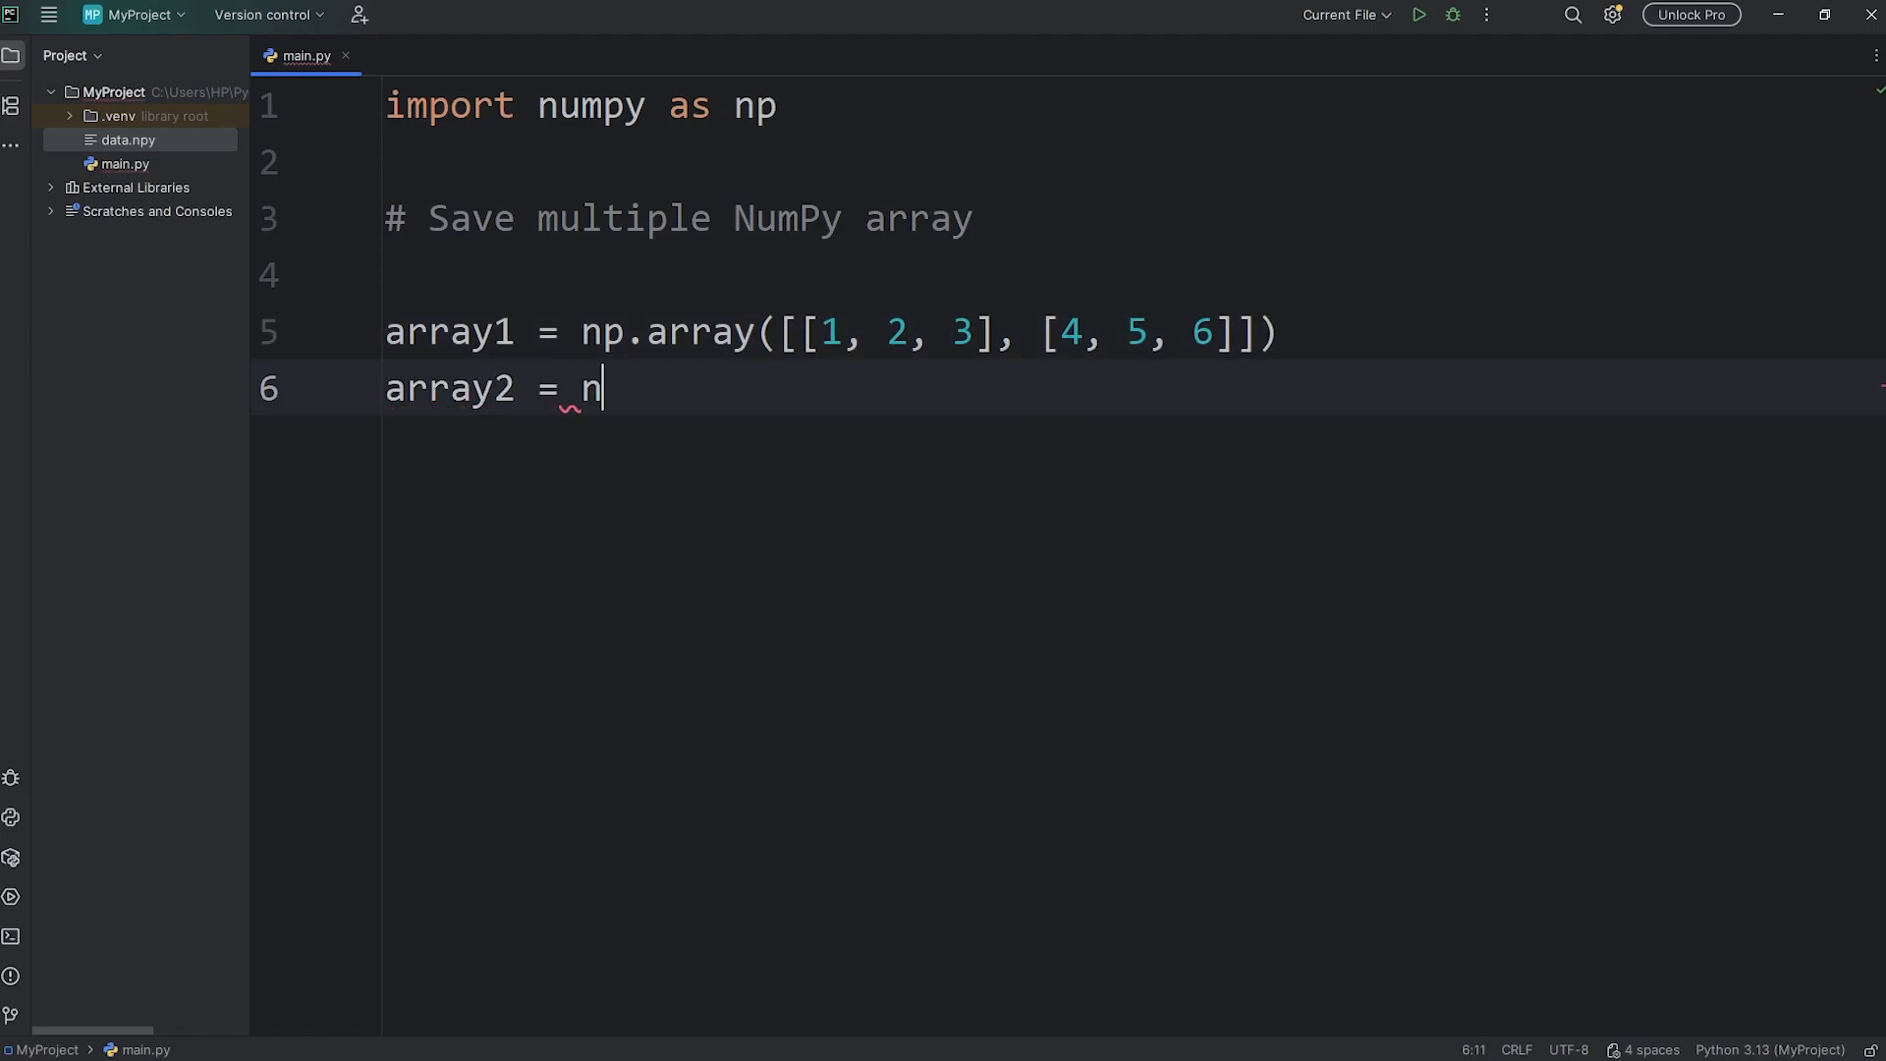
type("p.array()")
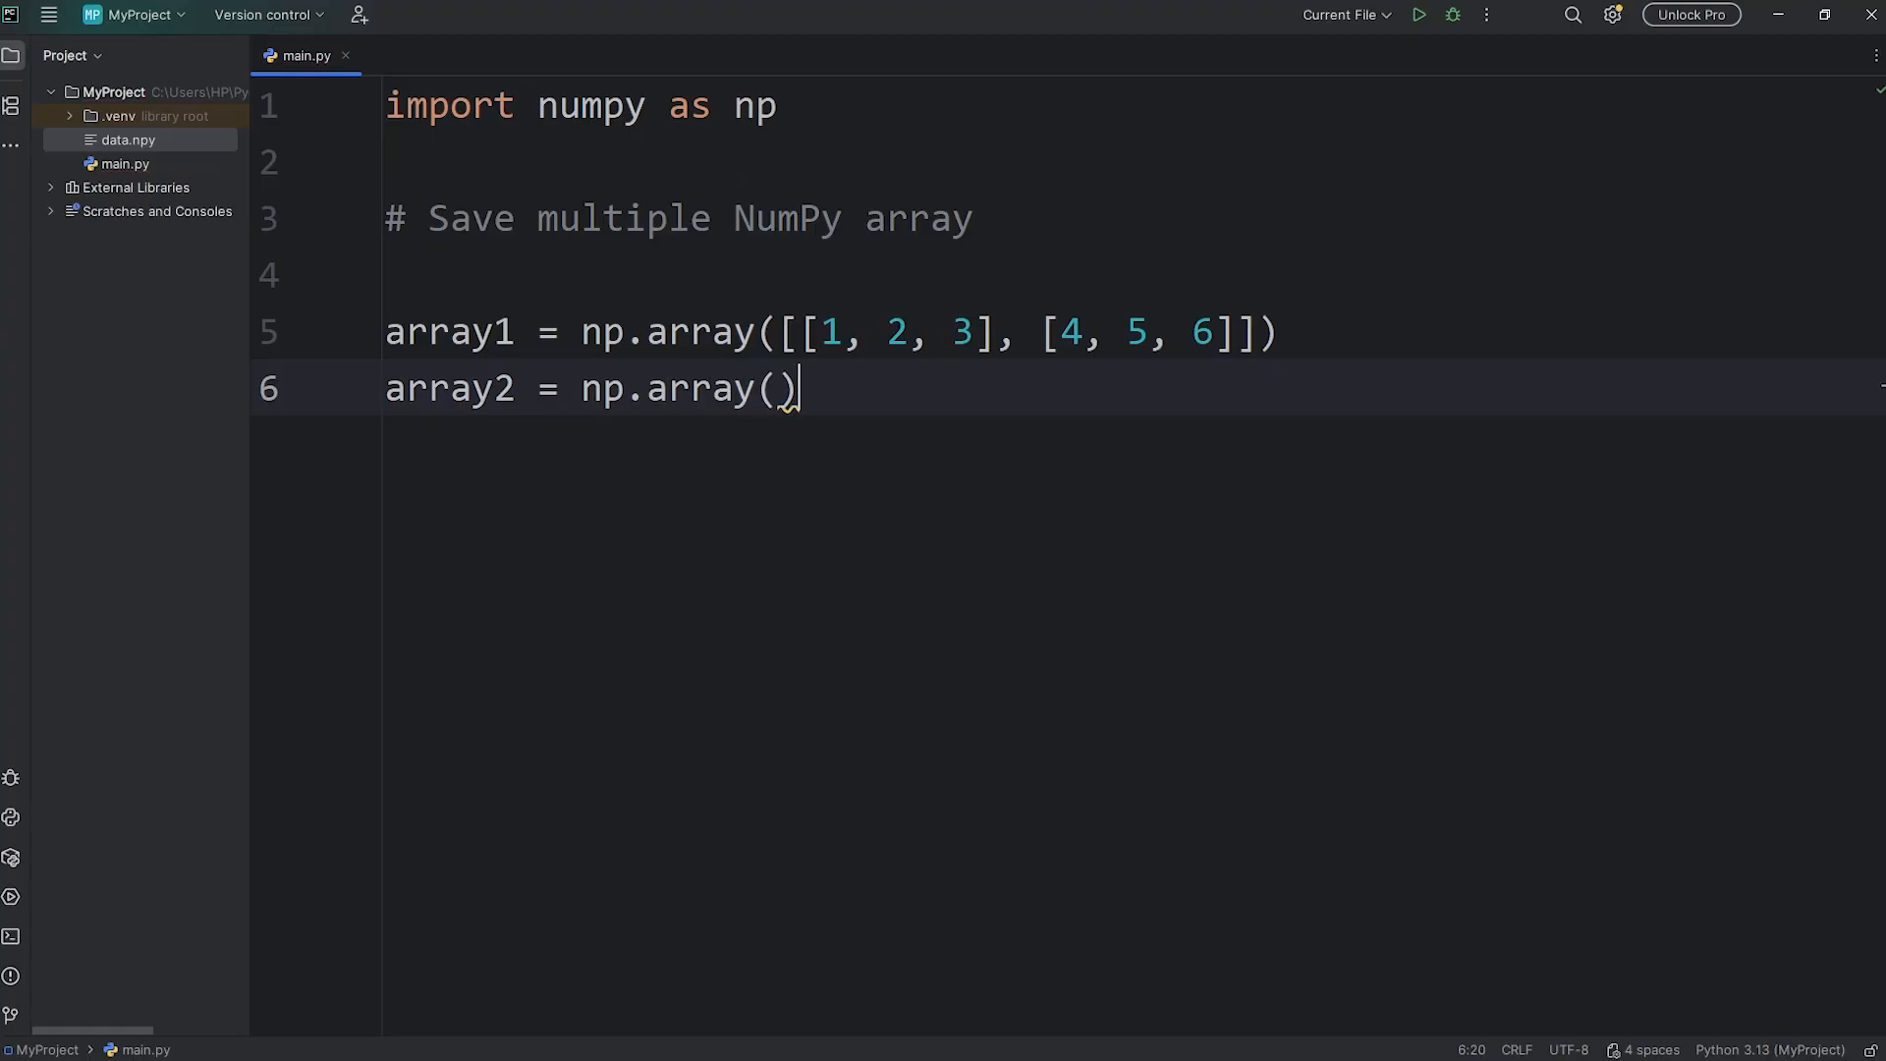
type("[]")
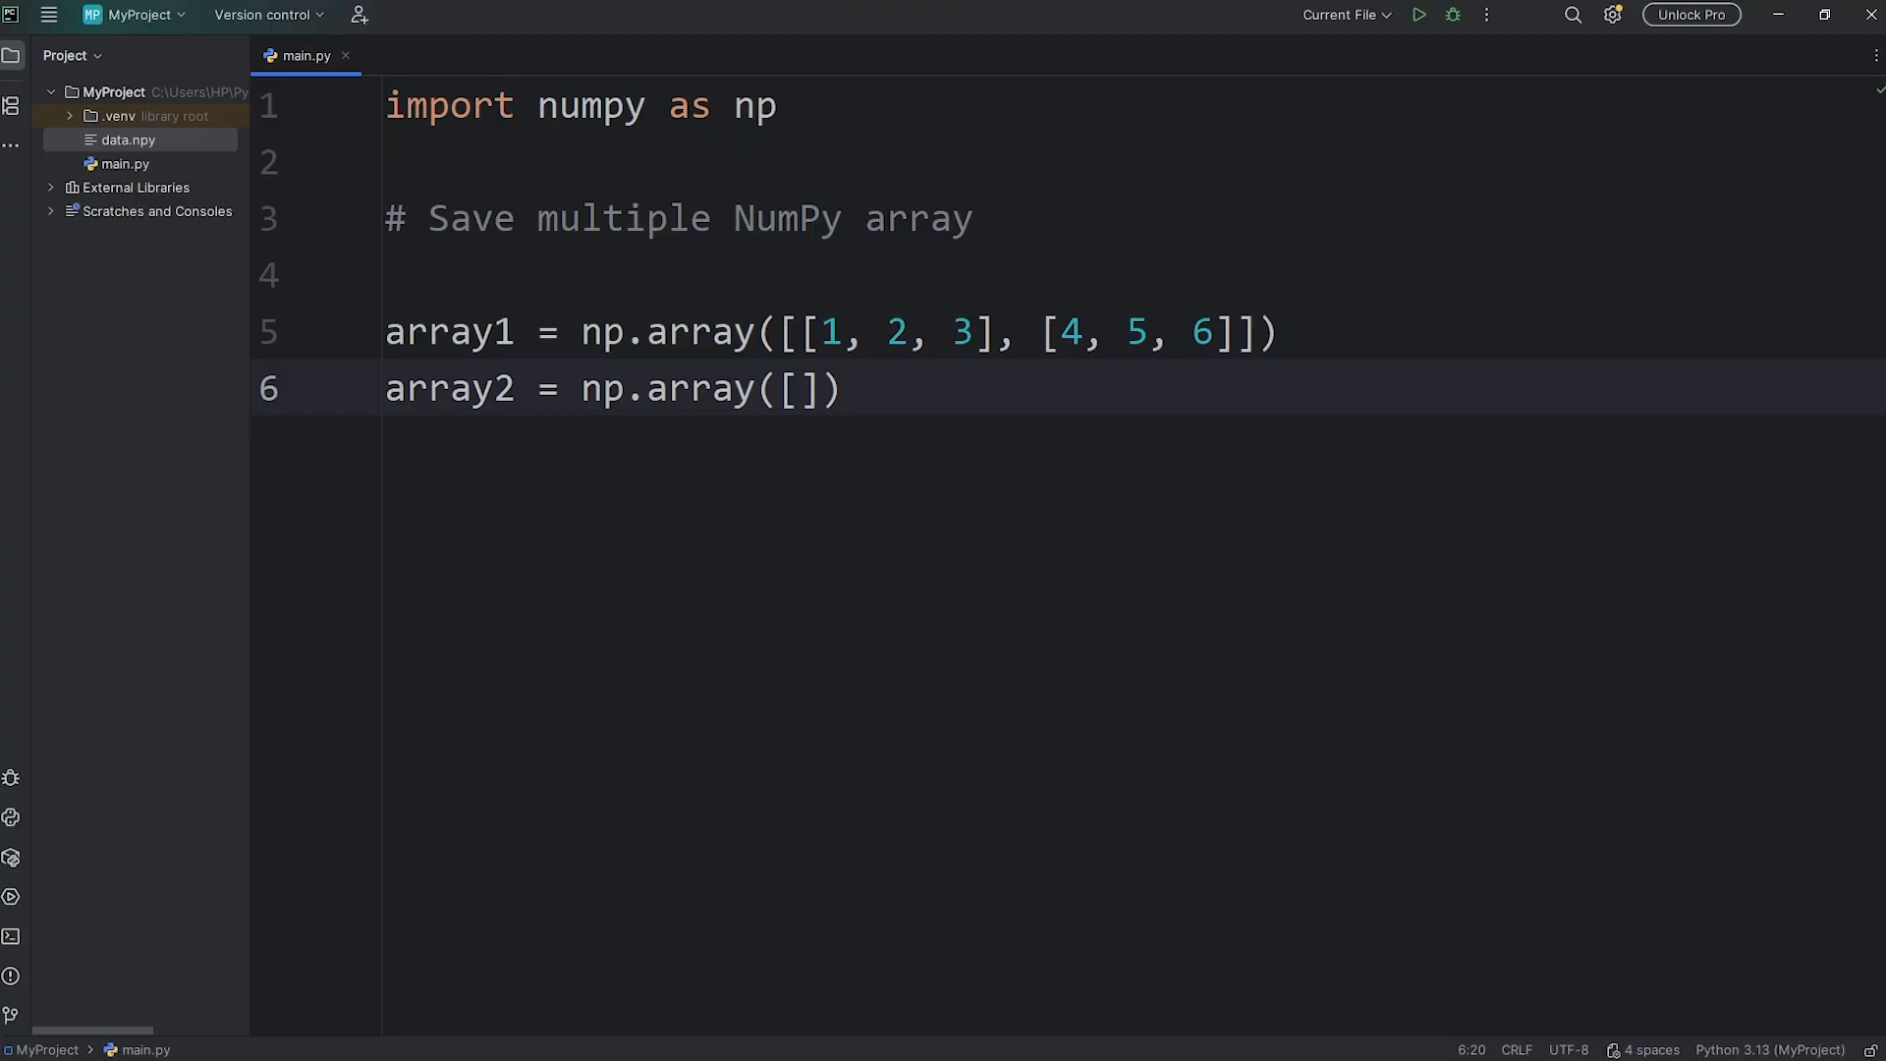
type("1.1,")
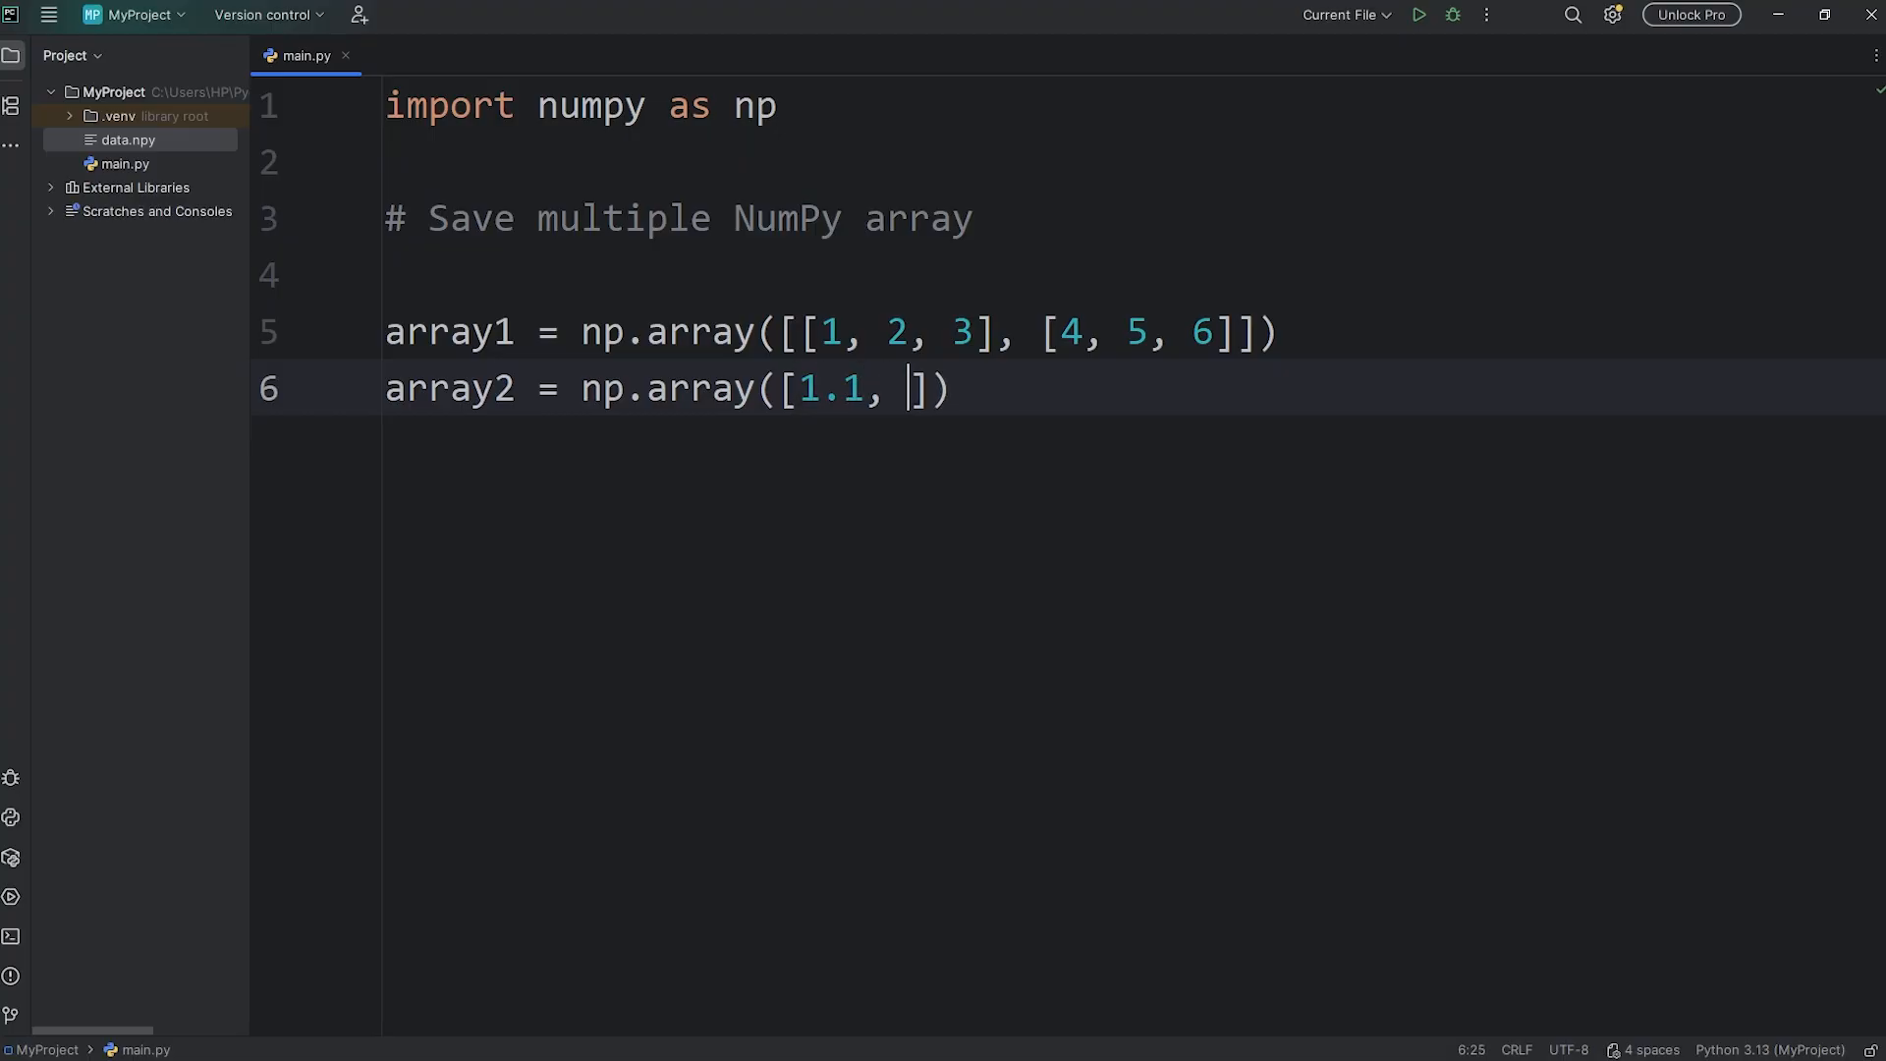
type("2.2, 3.3")
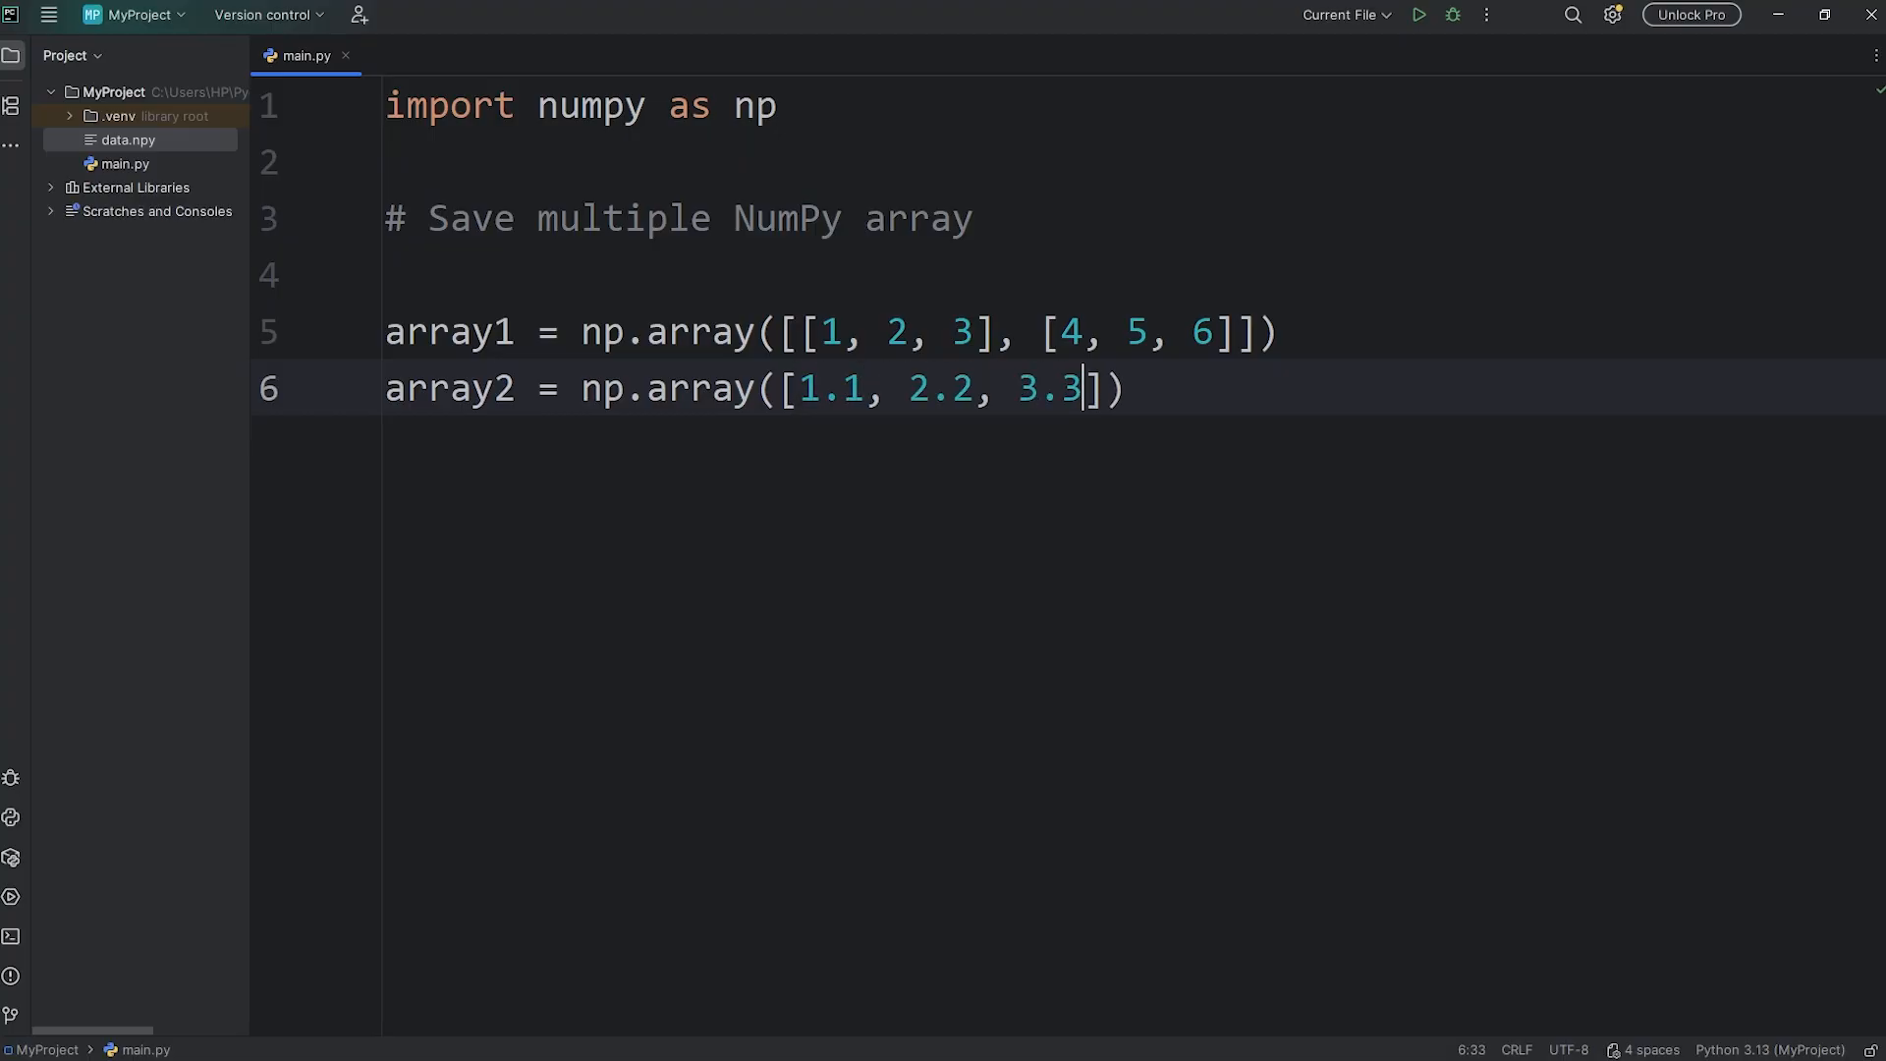
type(", 4.4")
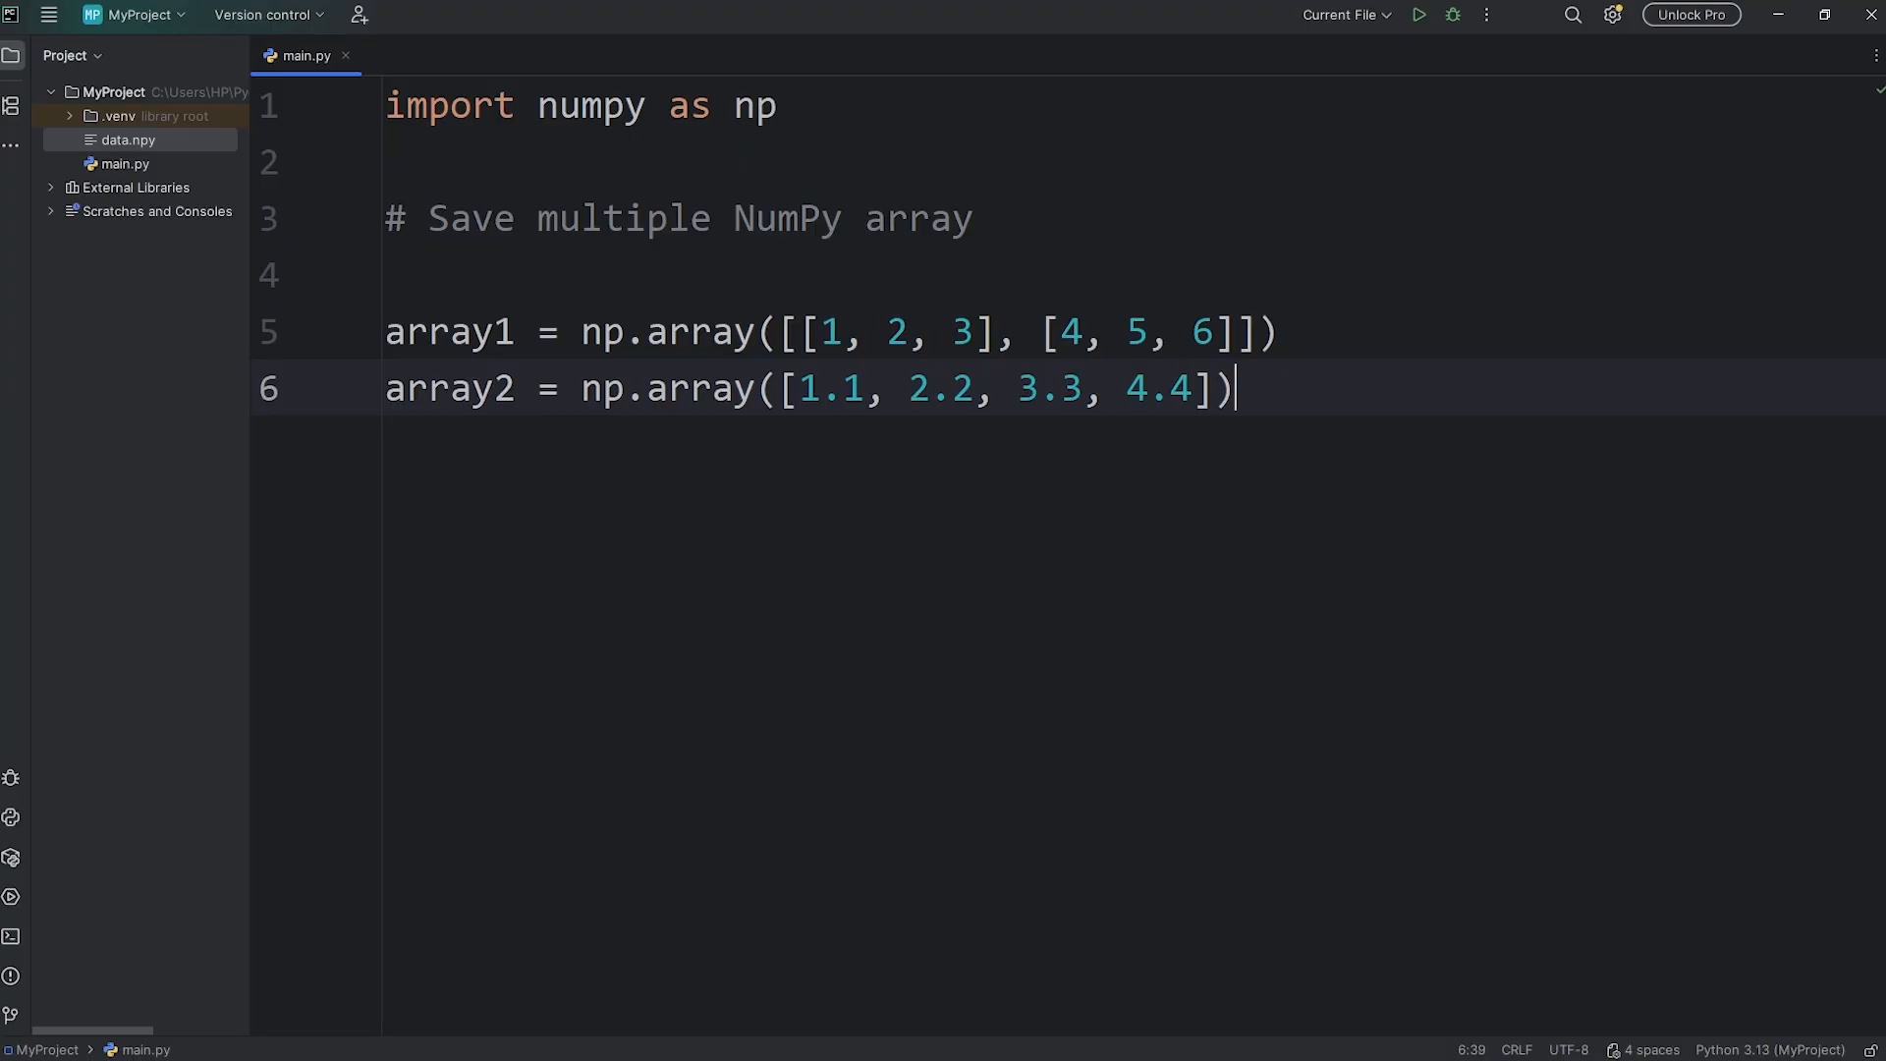
key("enter")
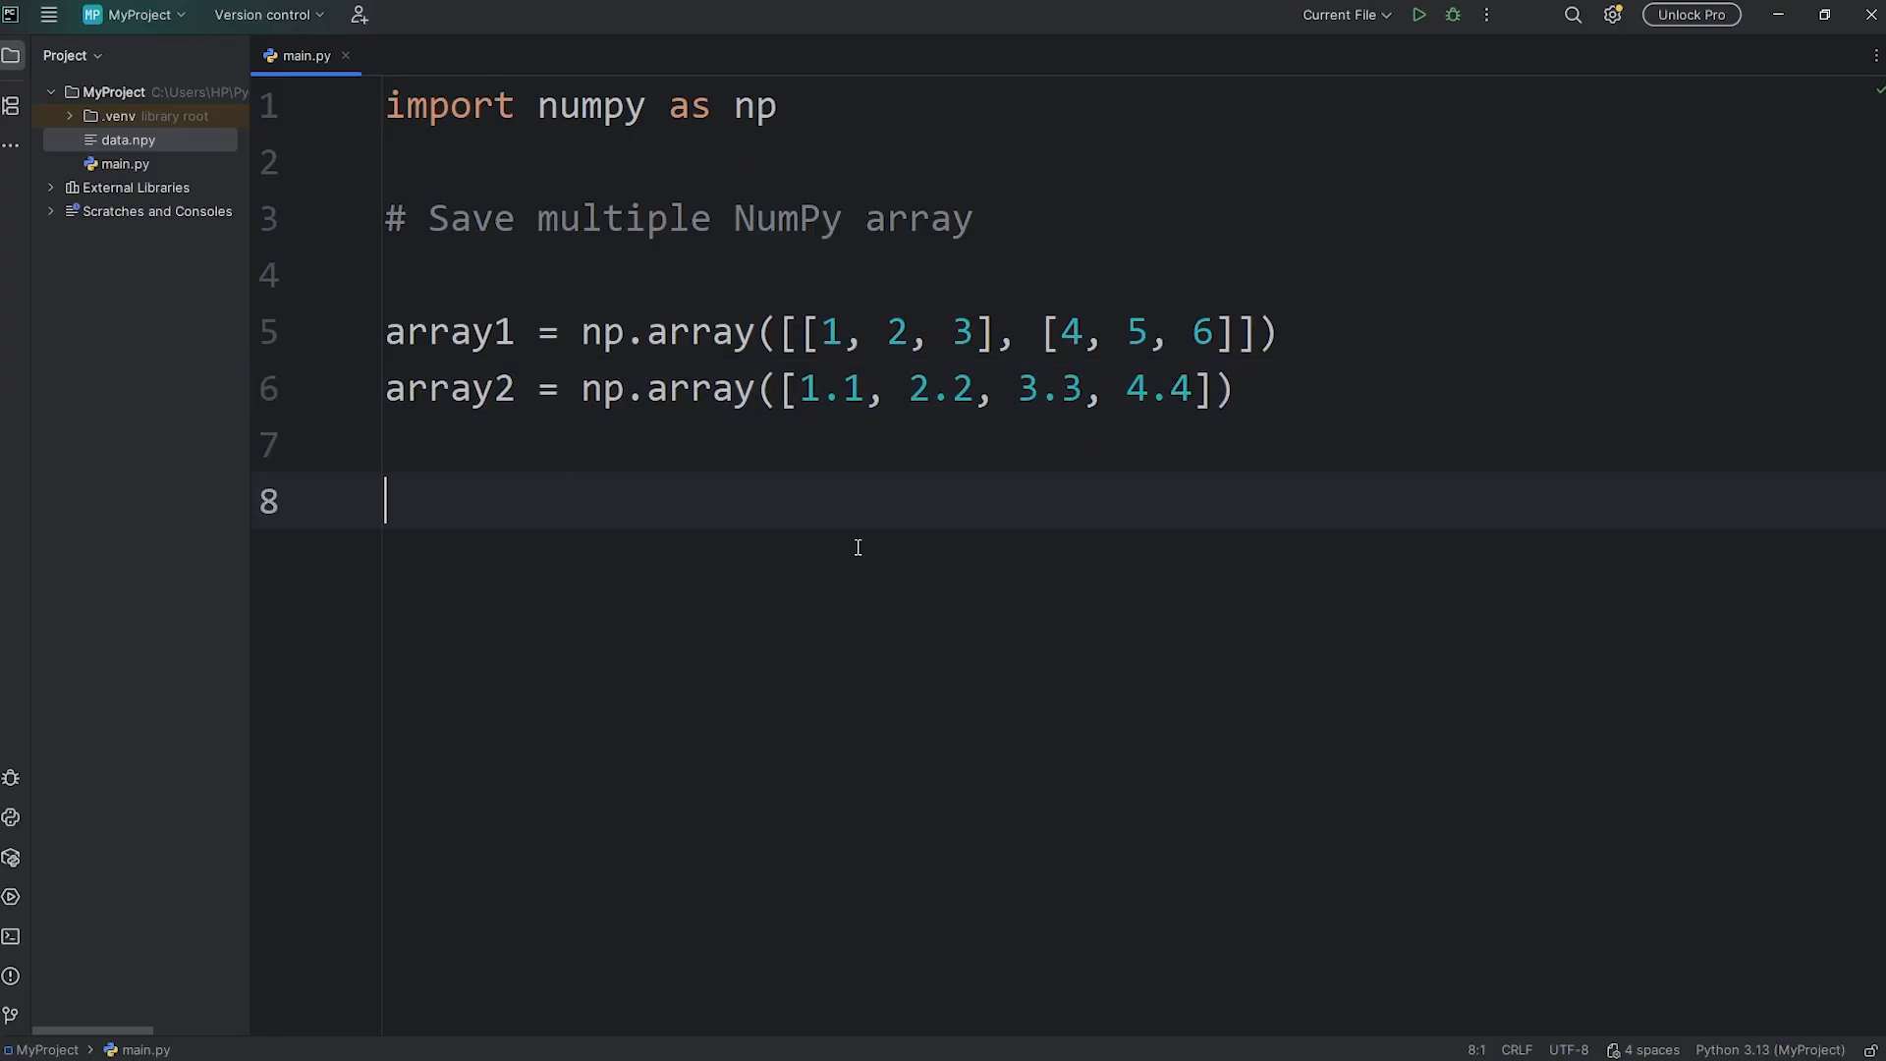
Step: Write np.savez("data", array1, array2) on line 8
type("np")
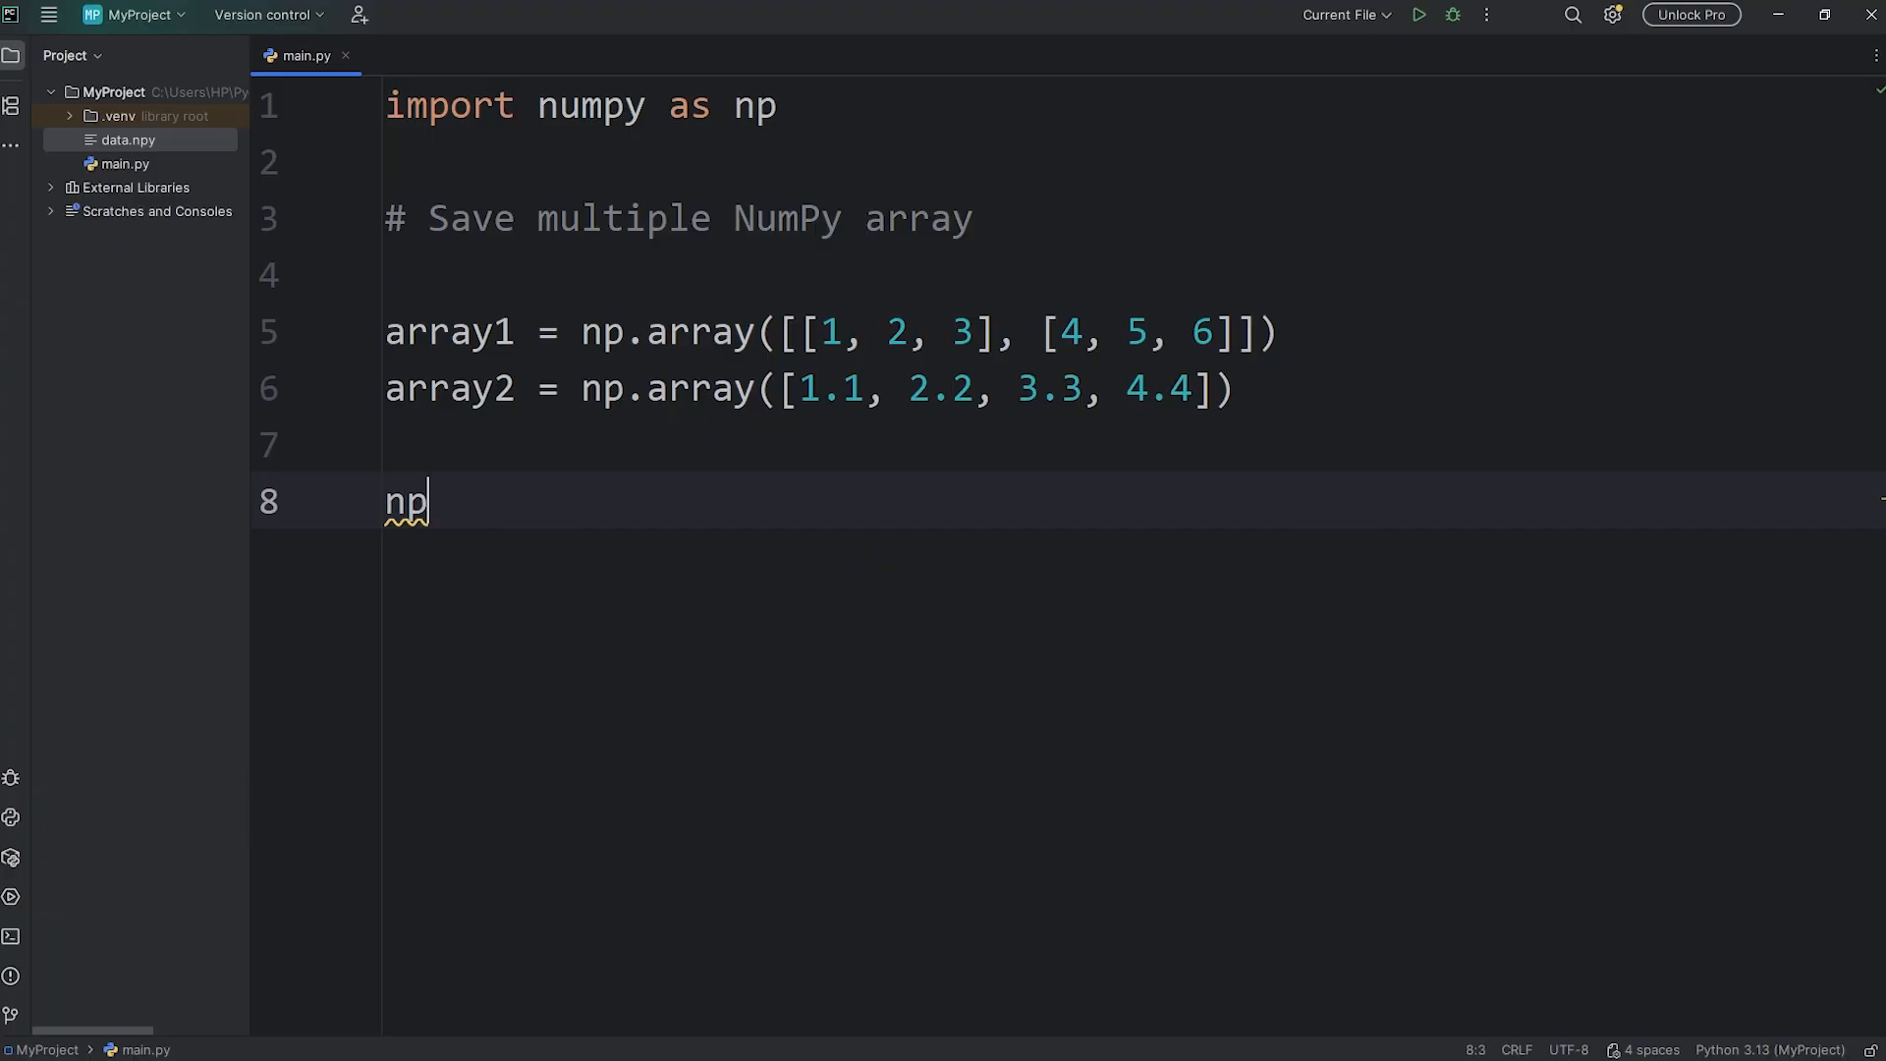
type(".s")
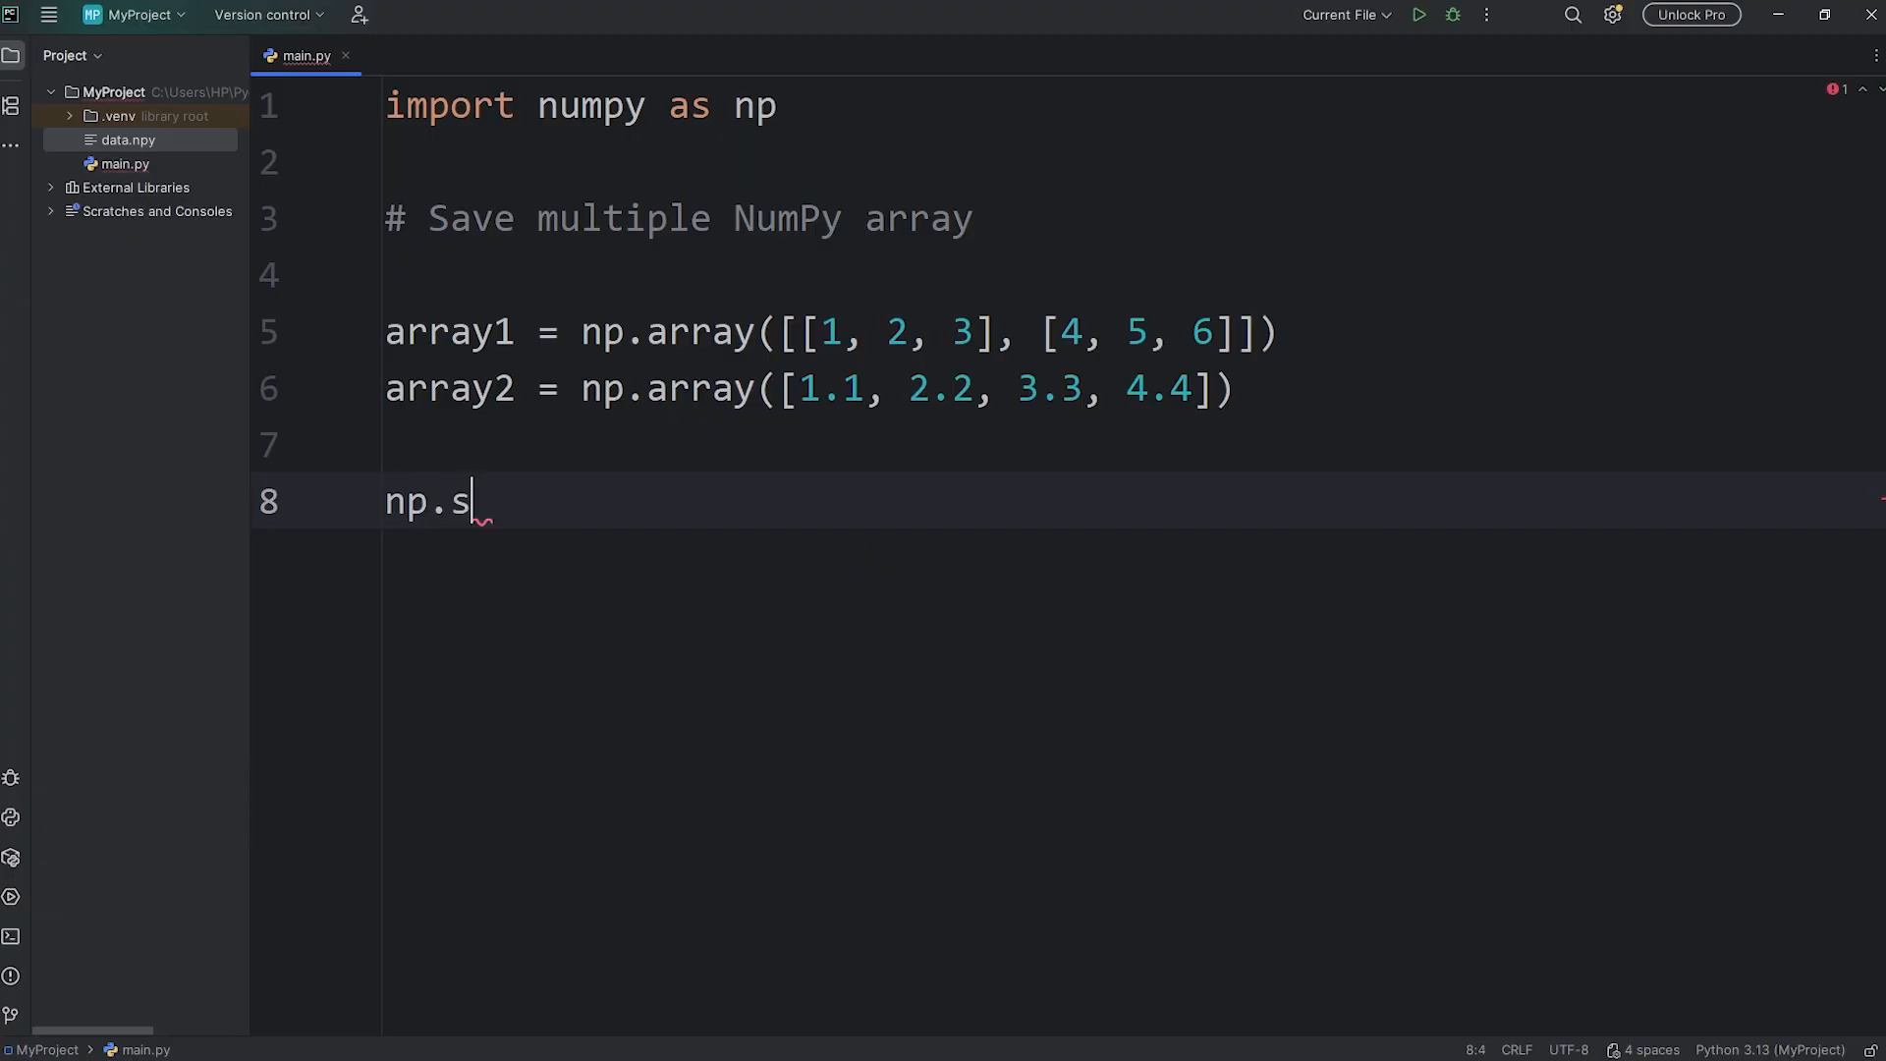
type("avez")
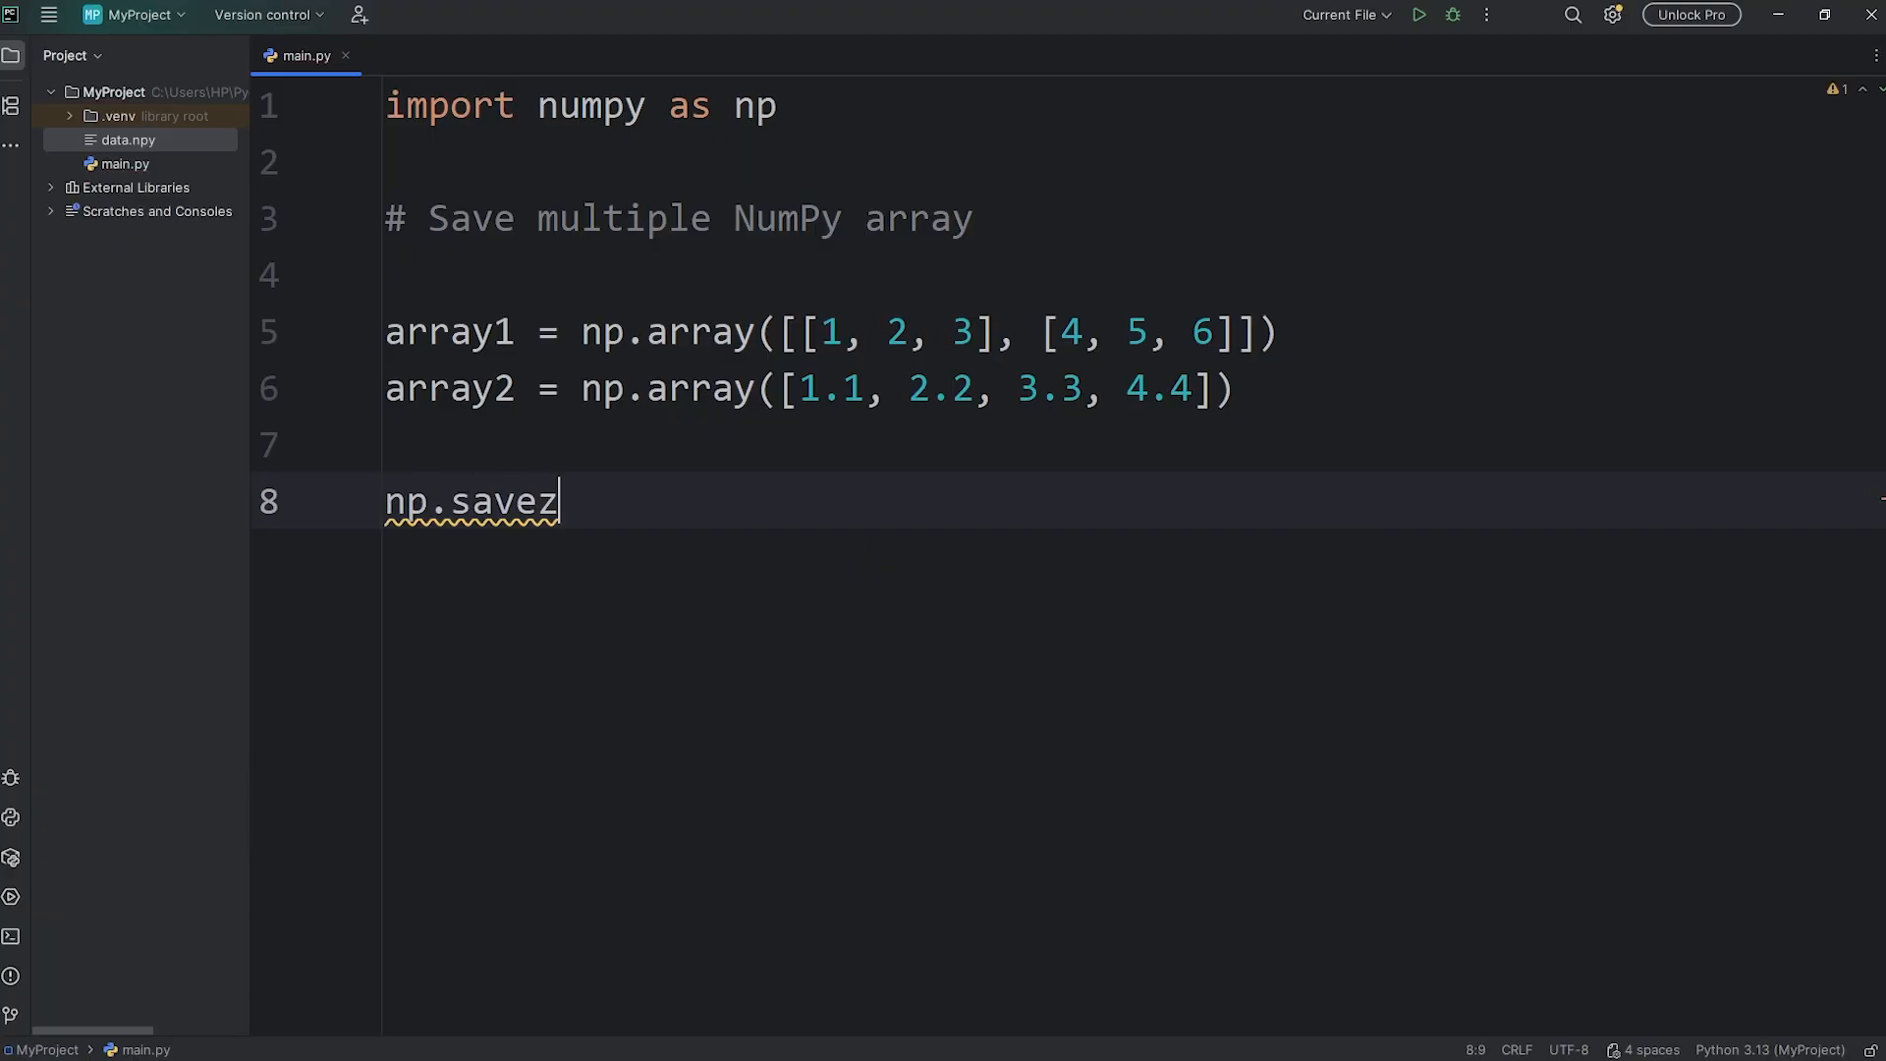
type("()")
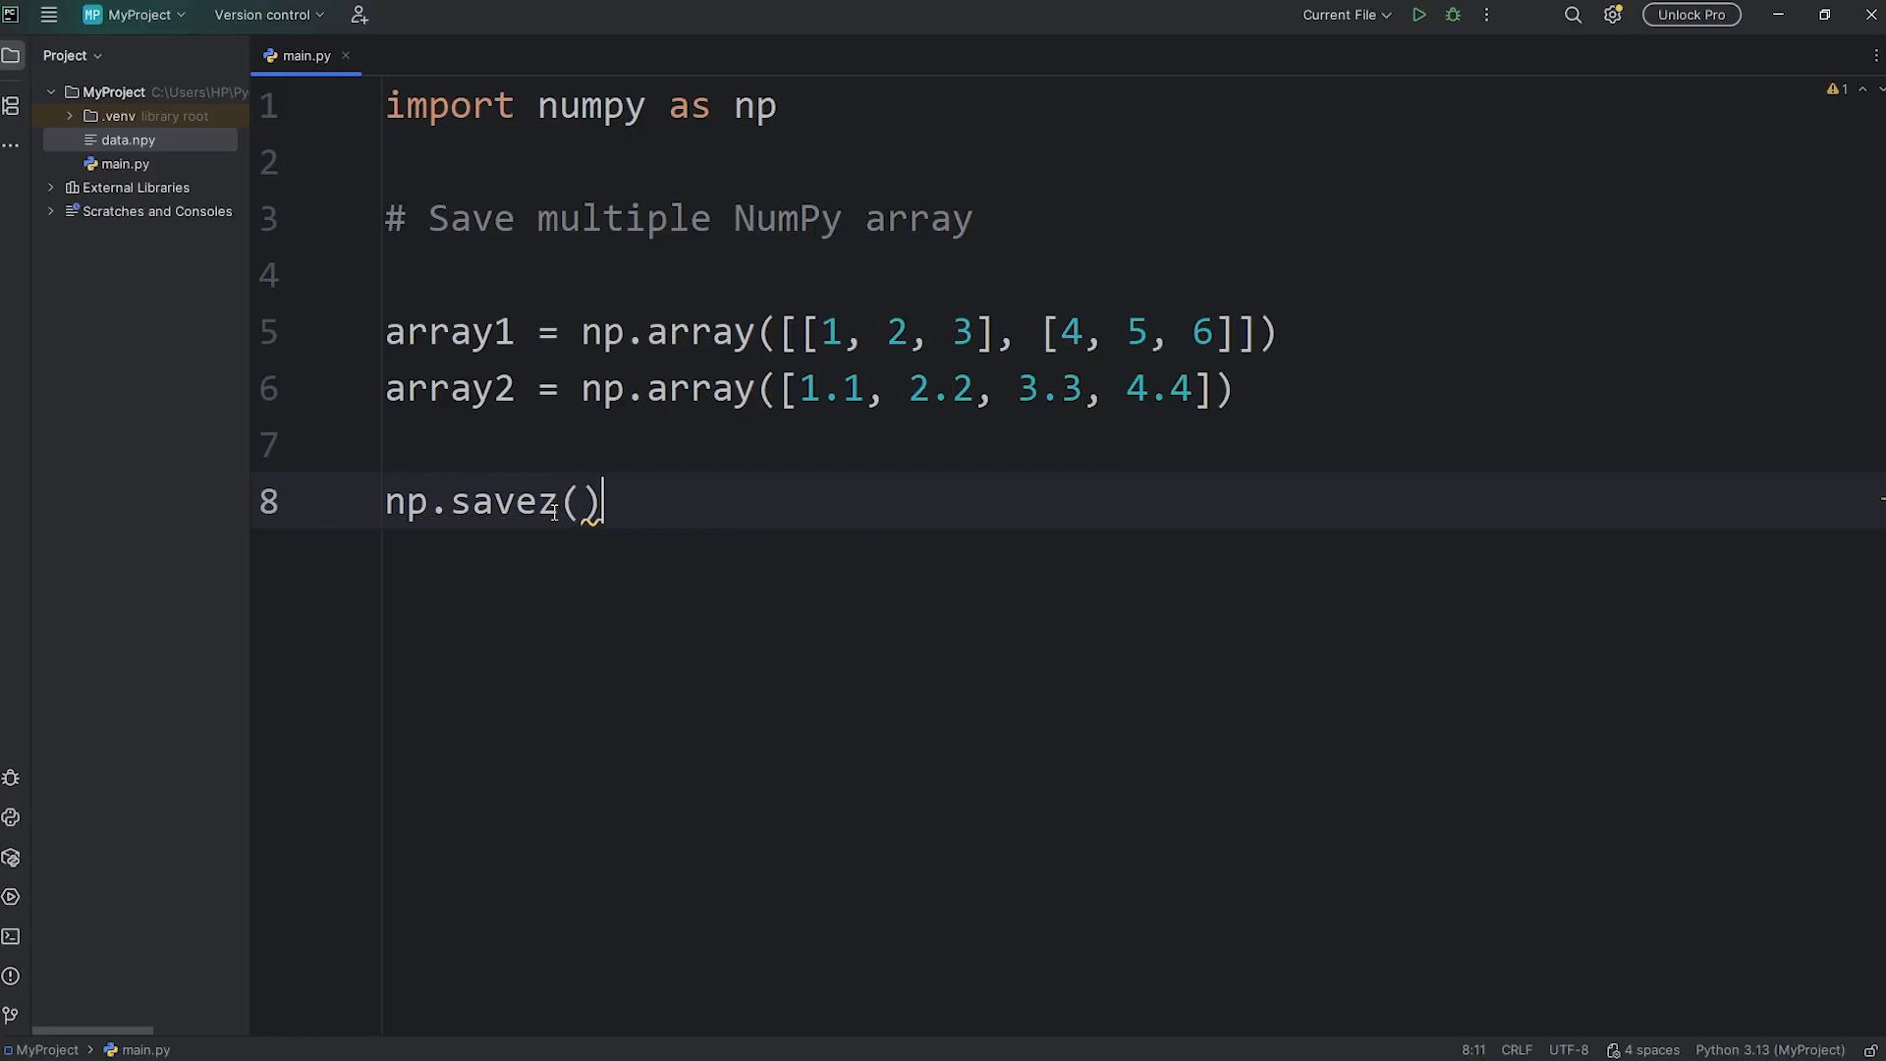
double_click(503, 501)
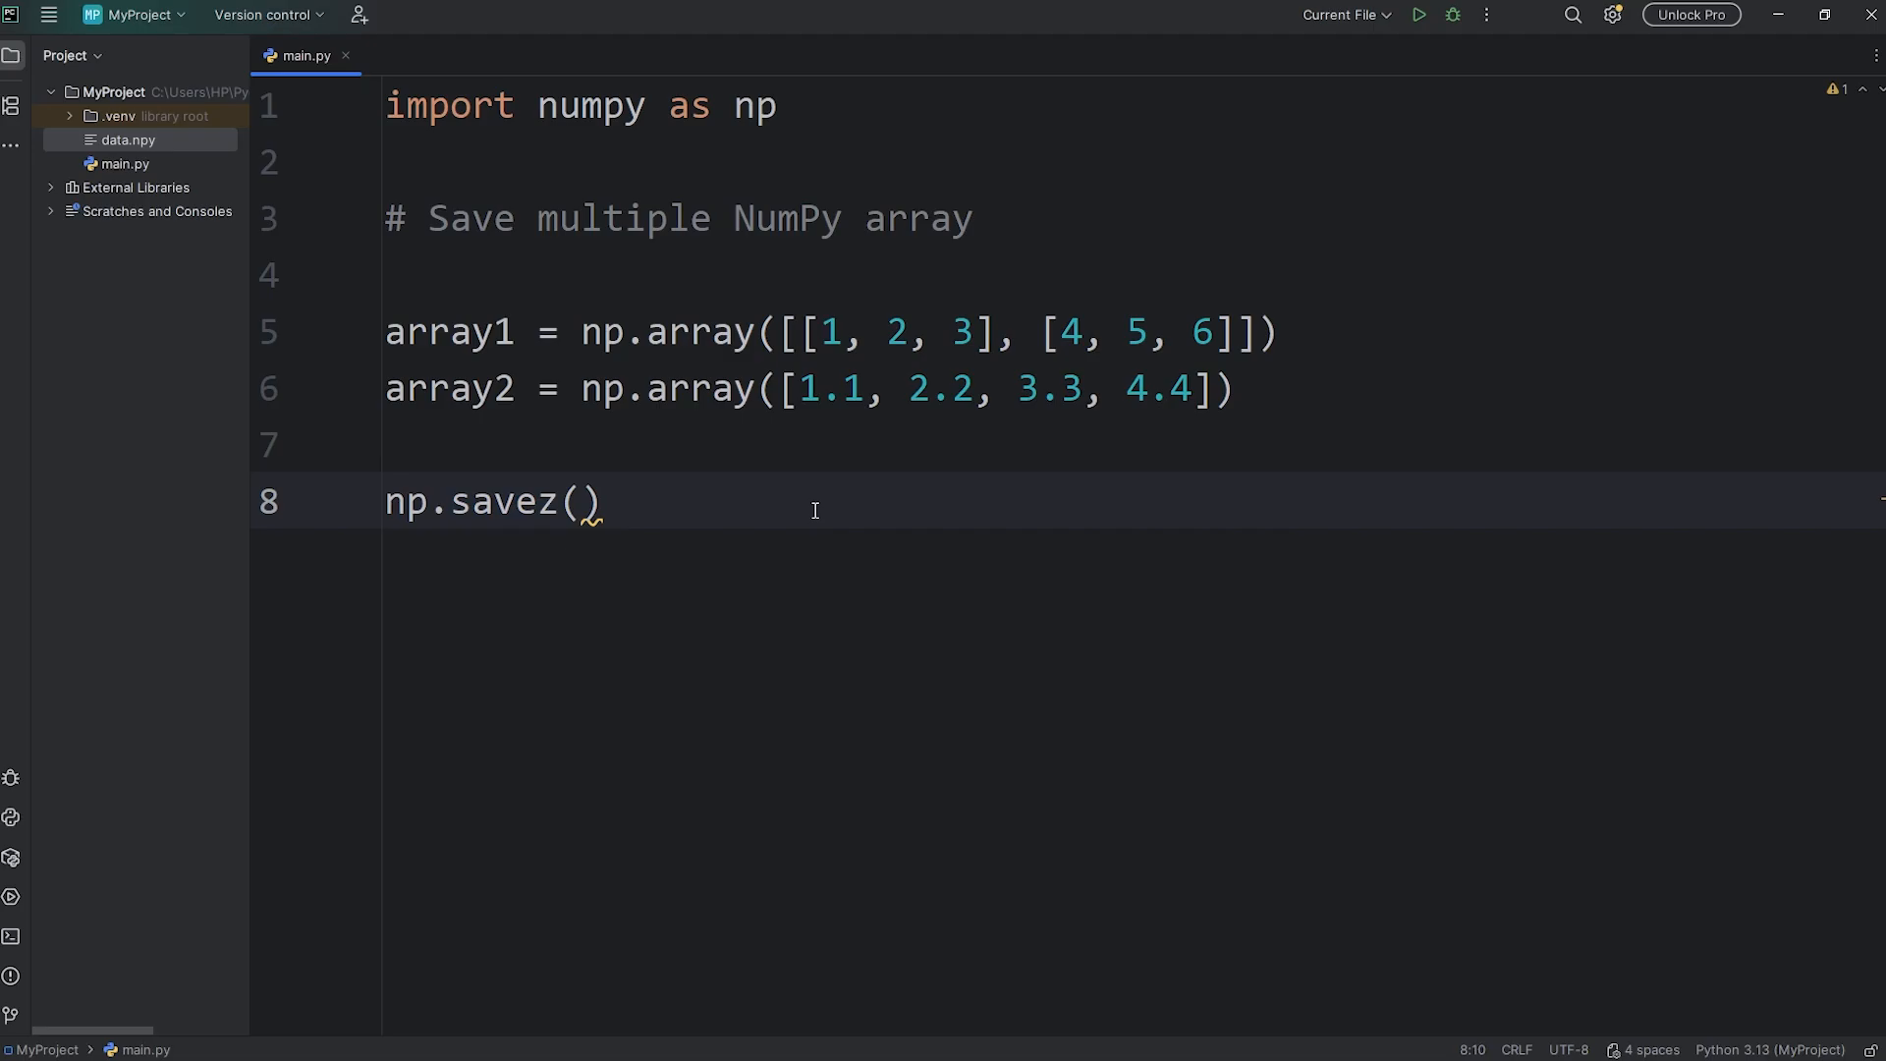
type("\"\"")
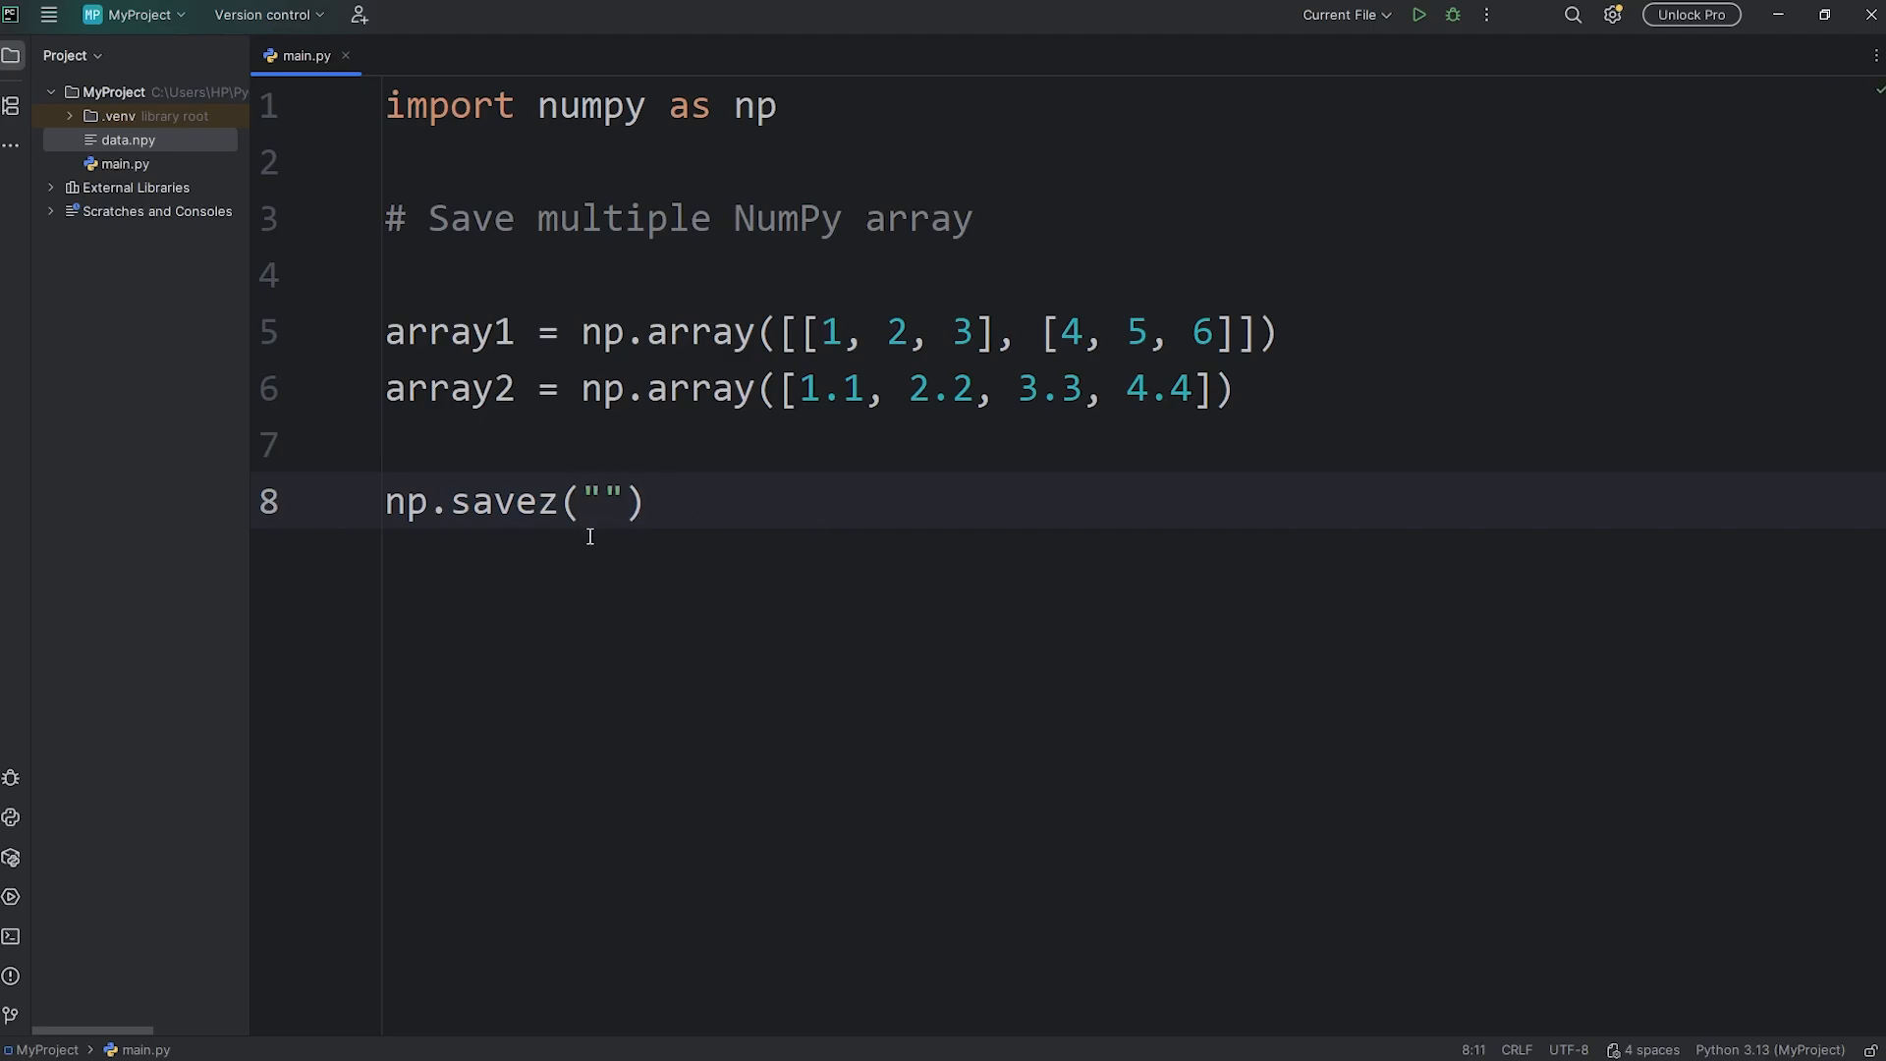
left_click(589, 500)
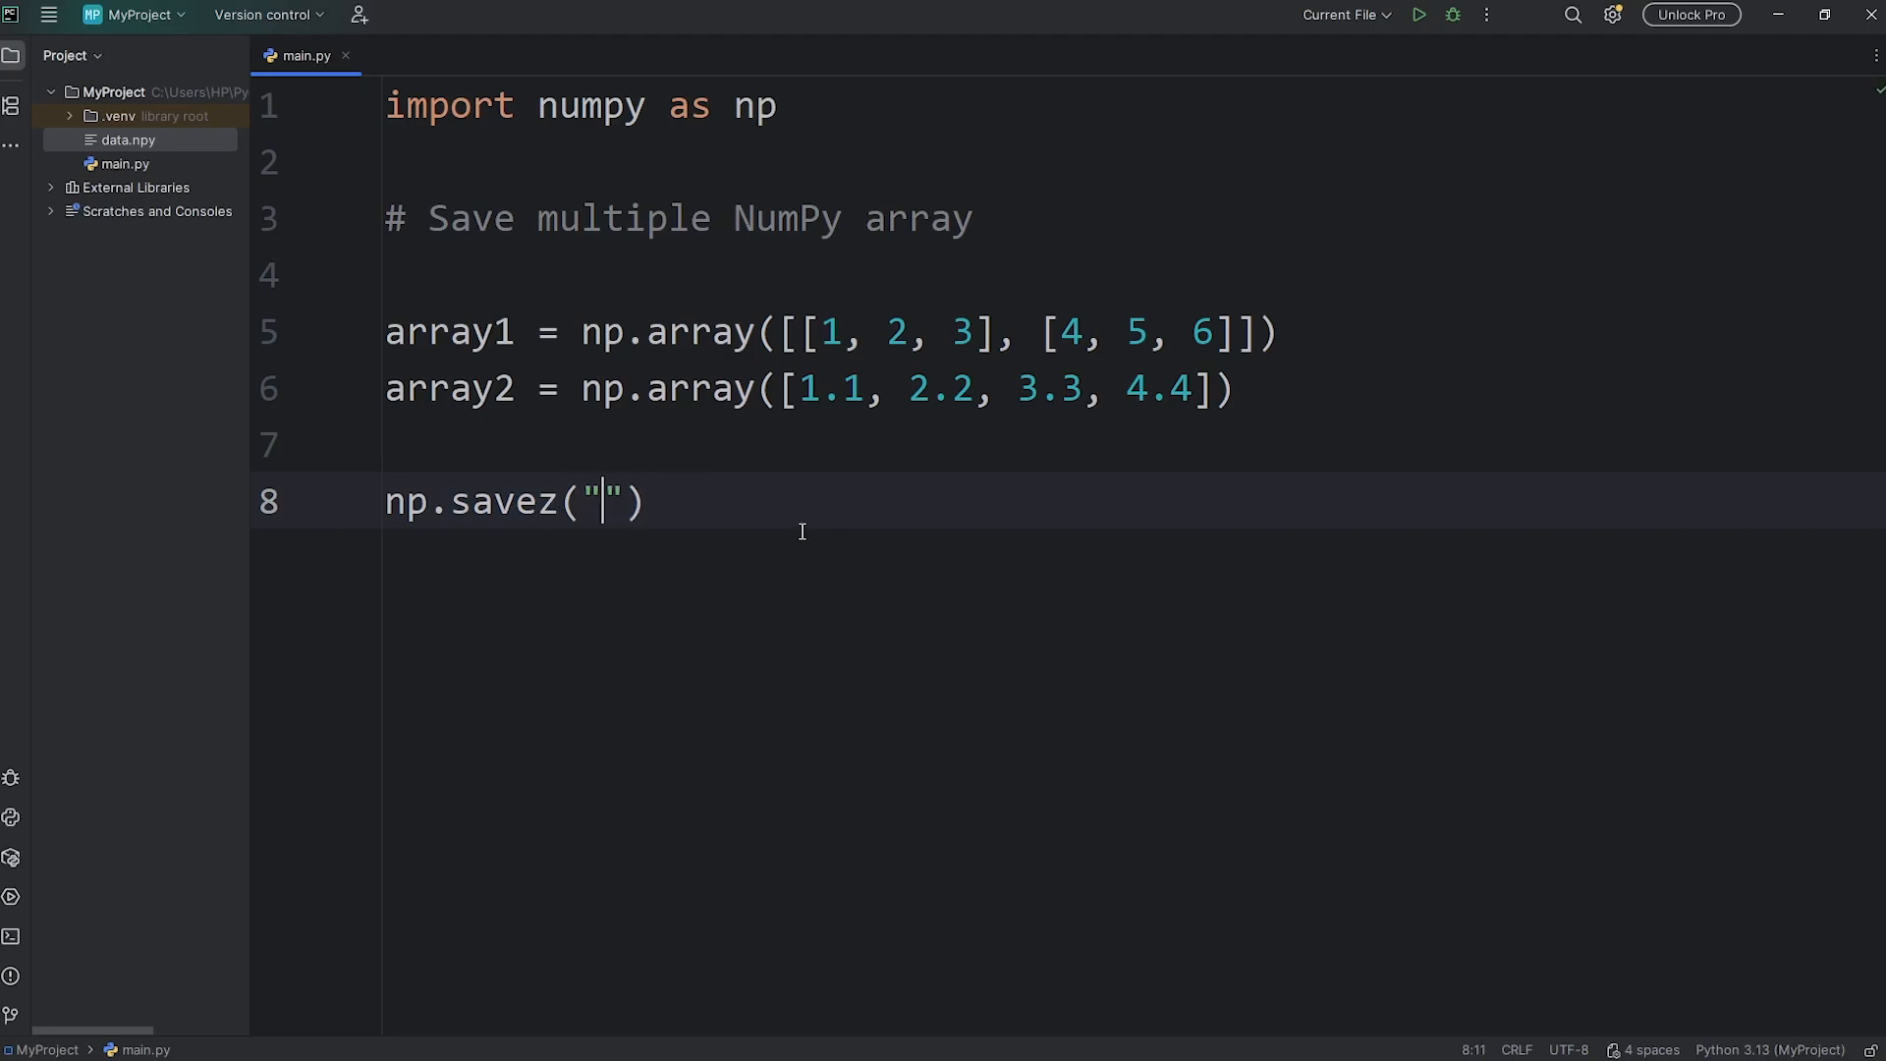
type("data")
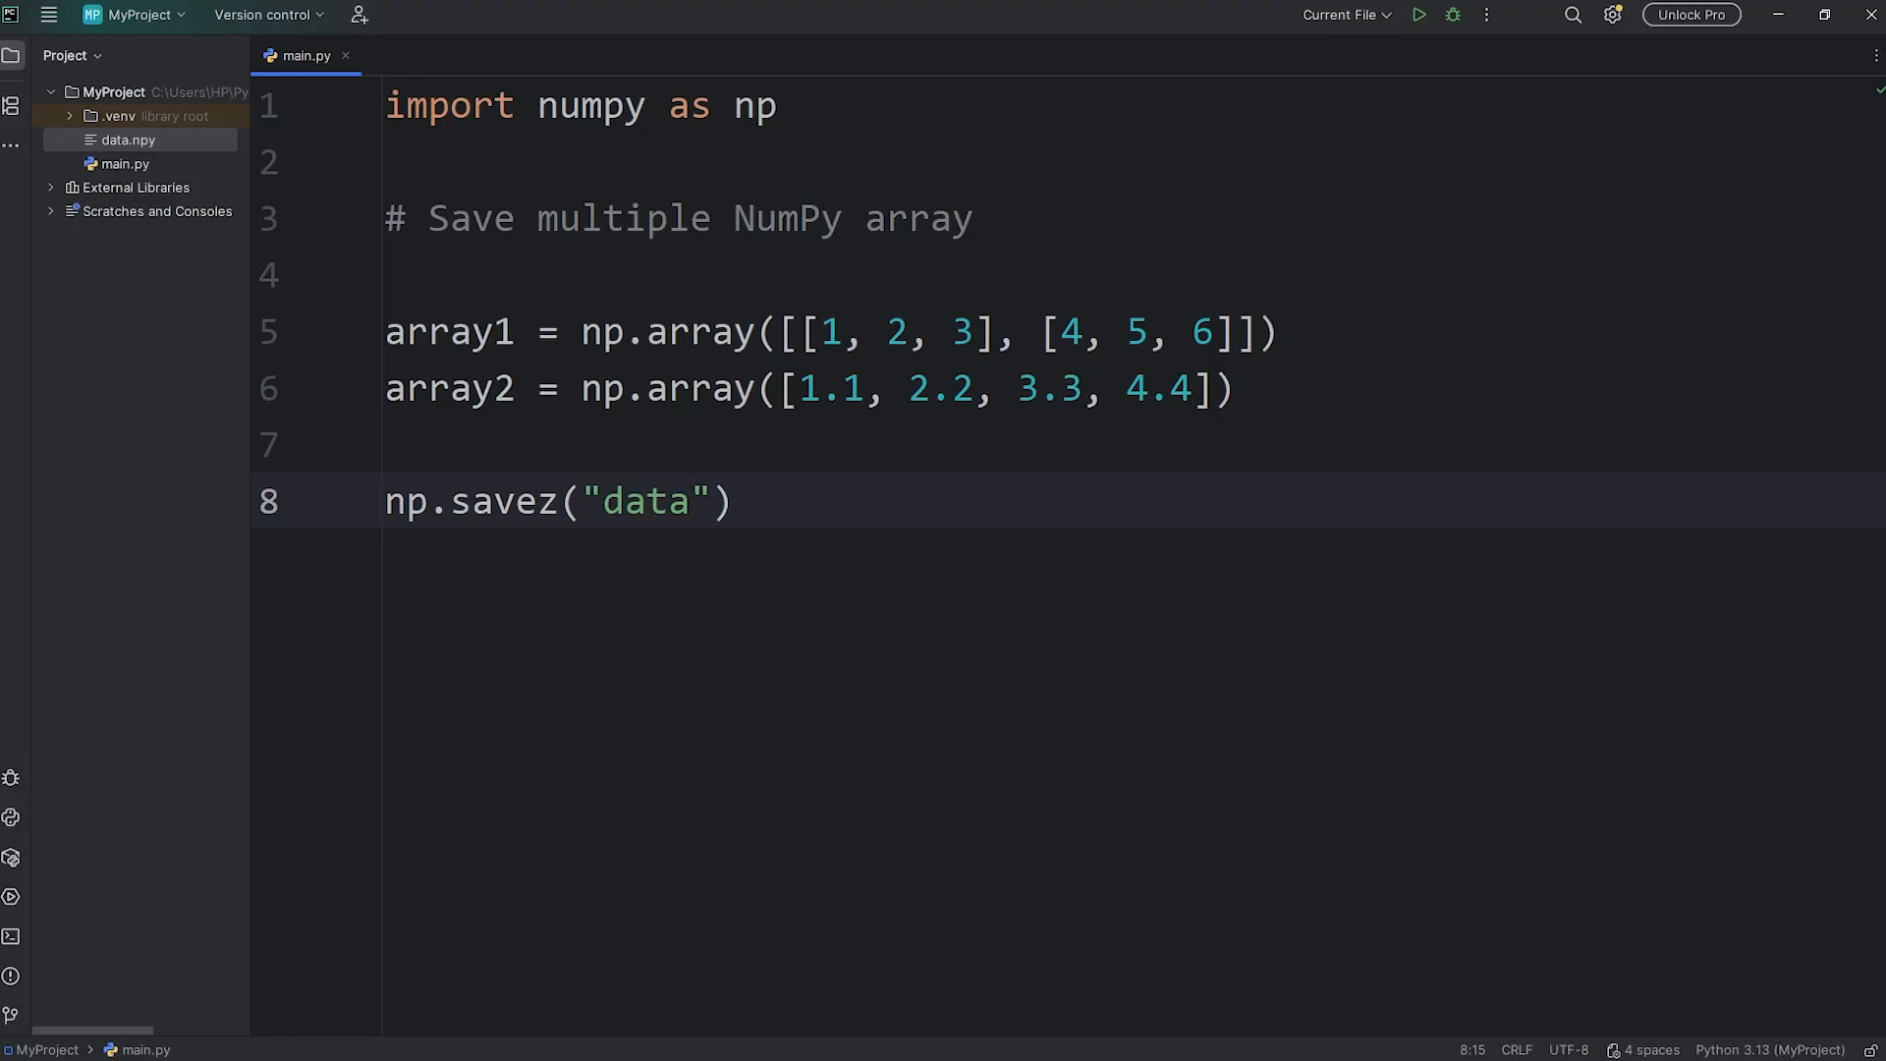
mouse_move(821, 491)
type(", ")
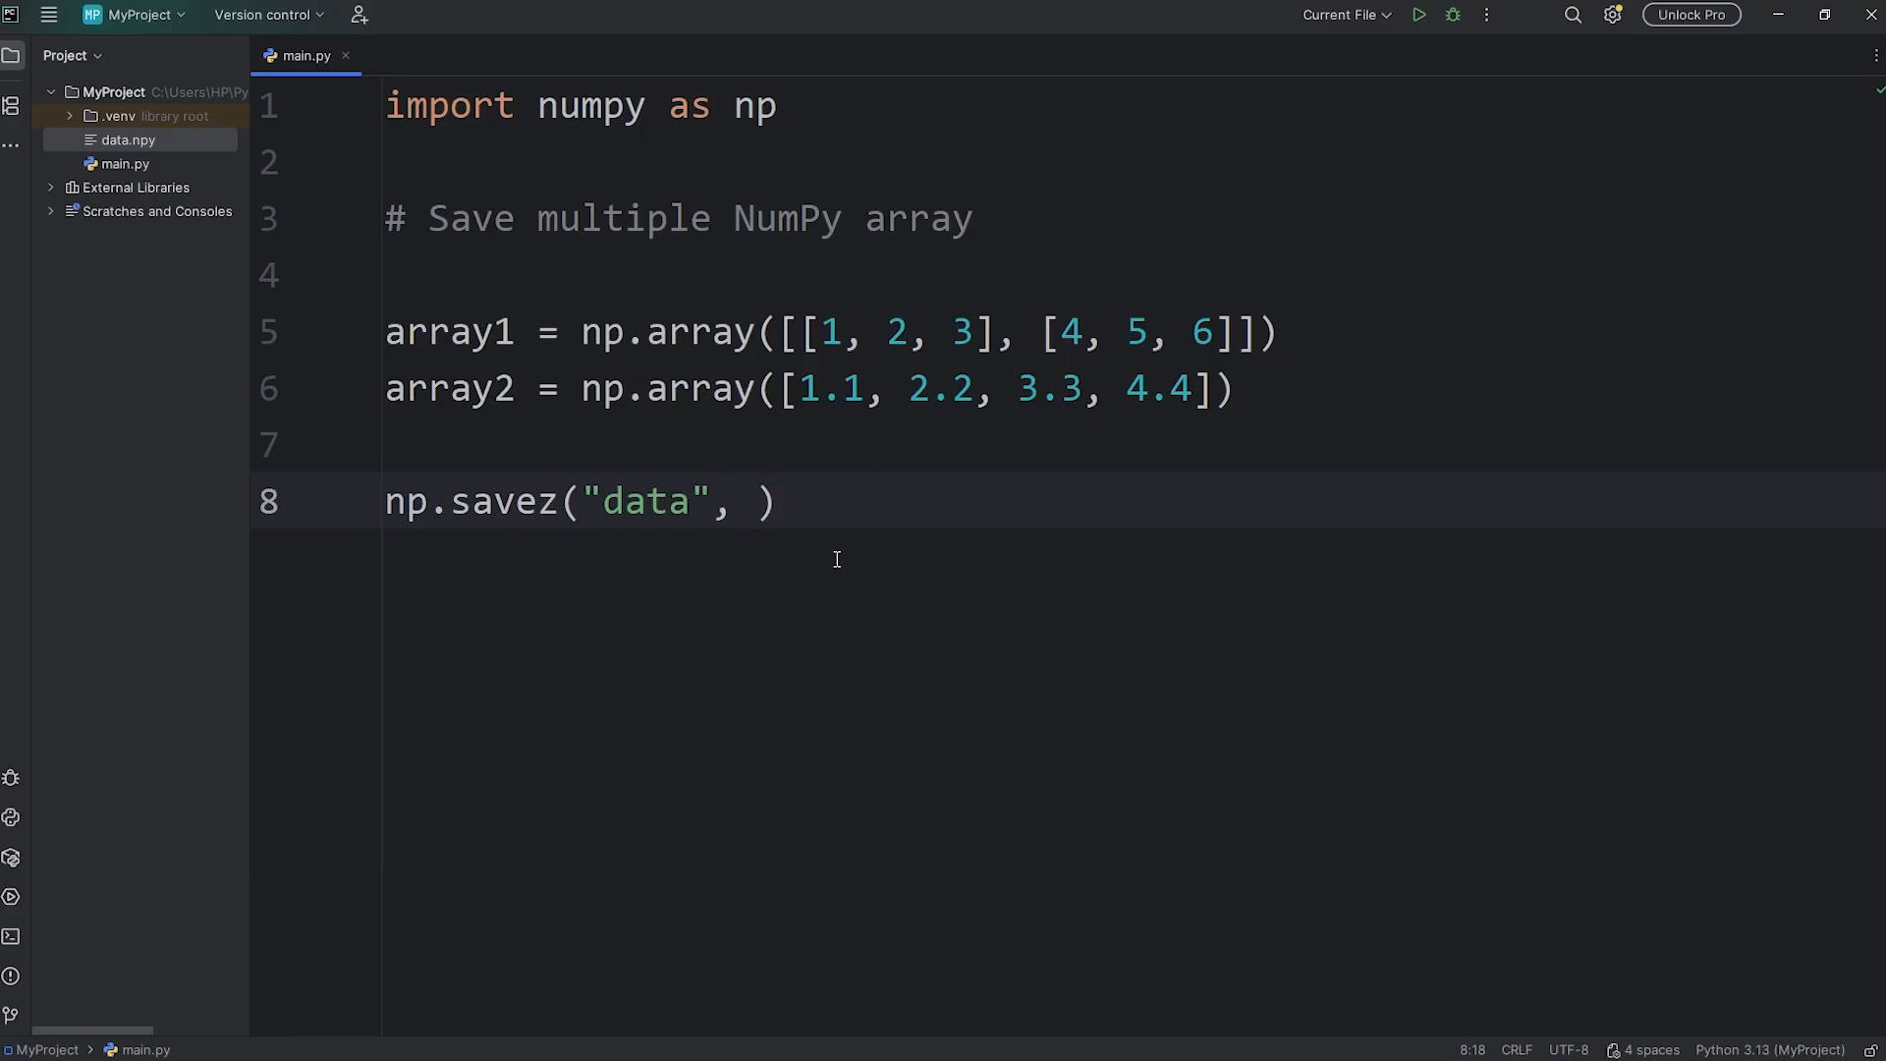
double_click(448, 332)
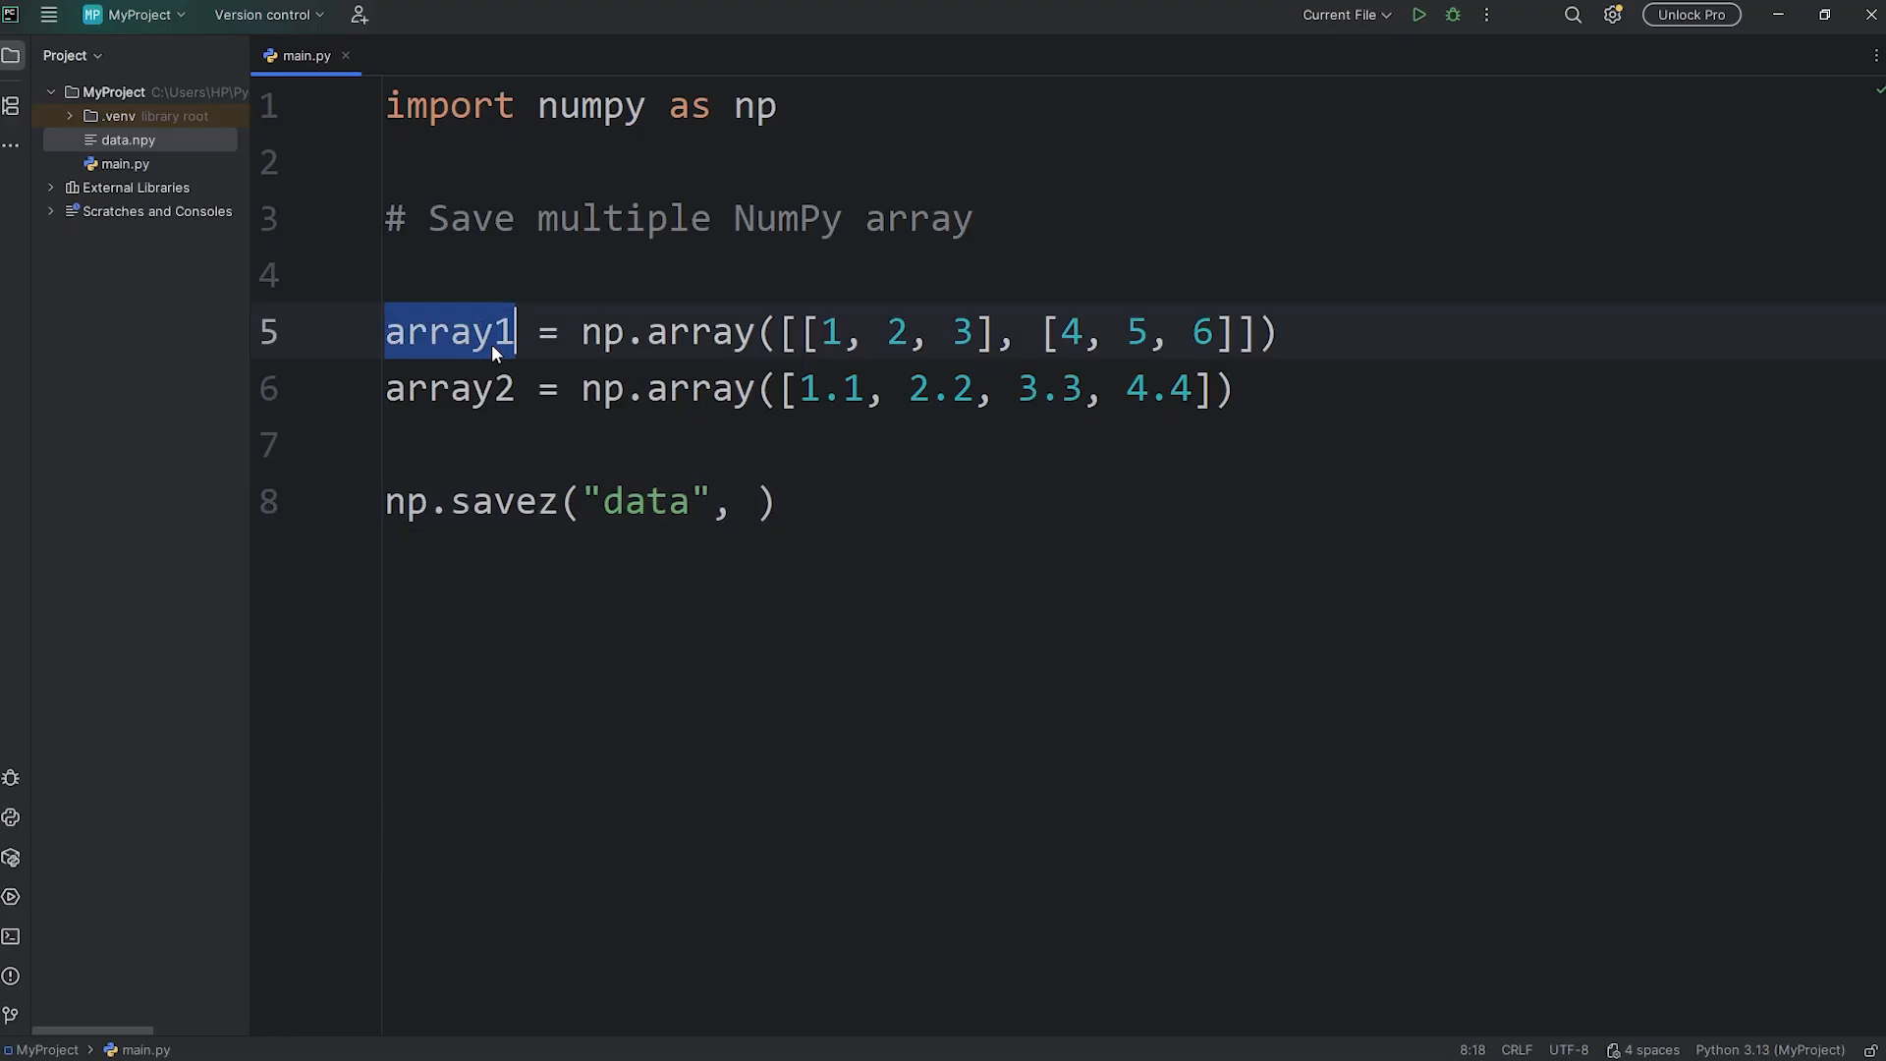
type("array1,")
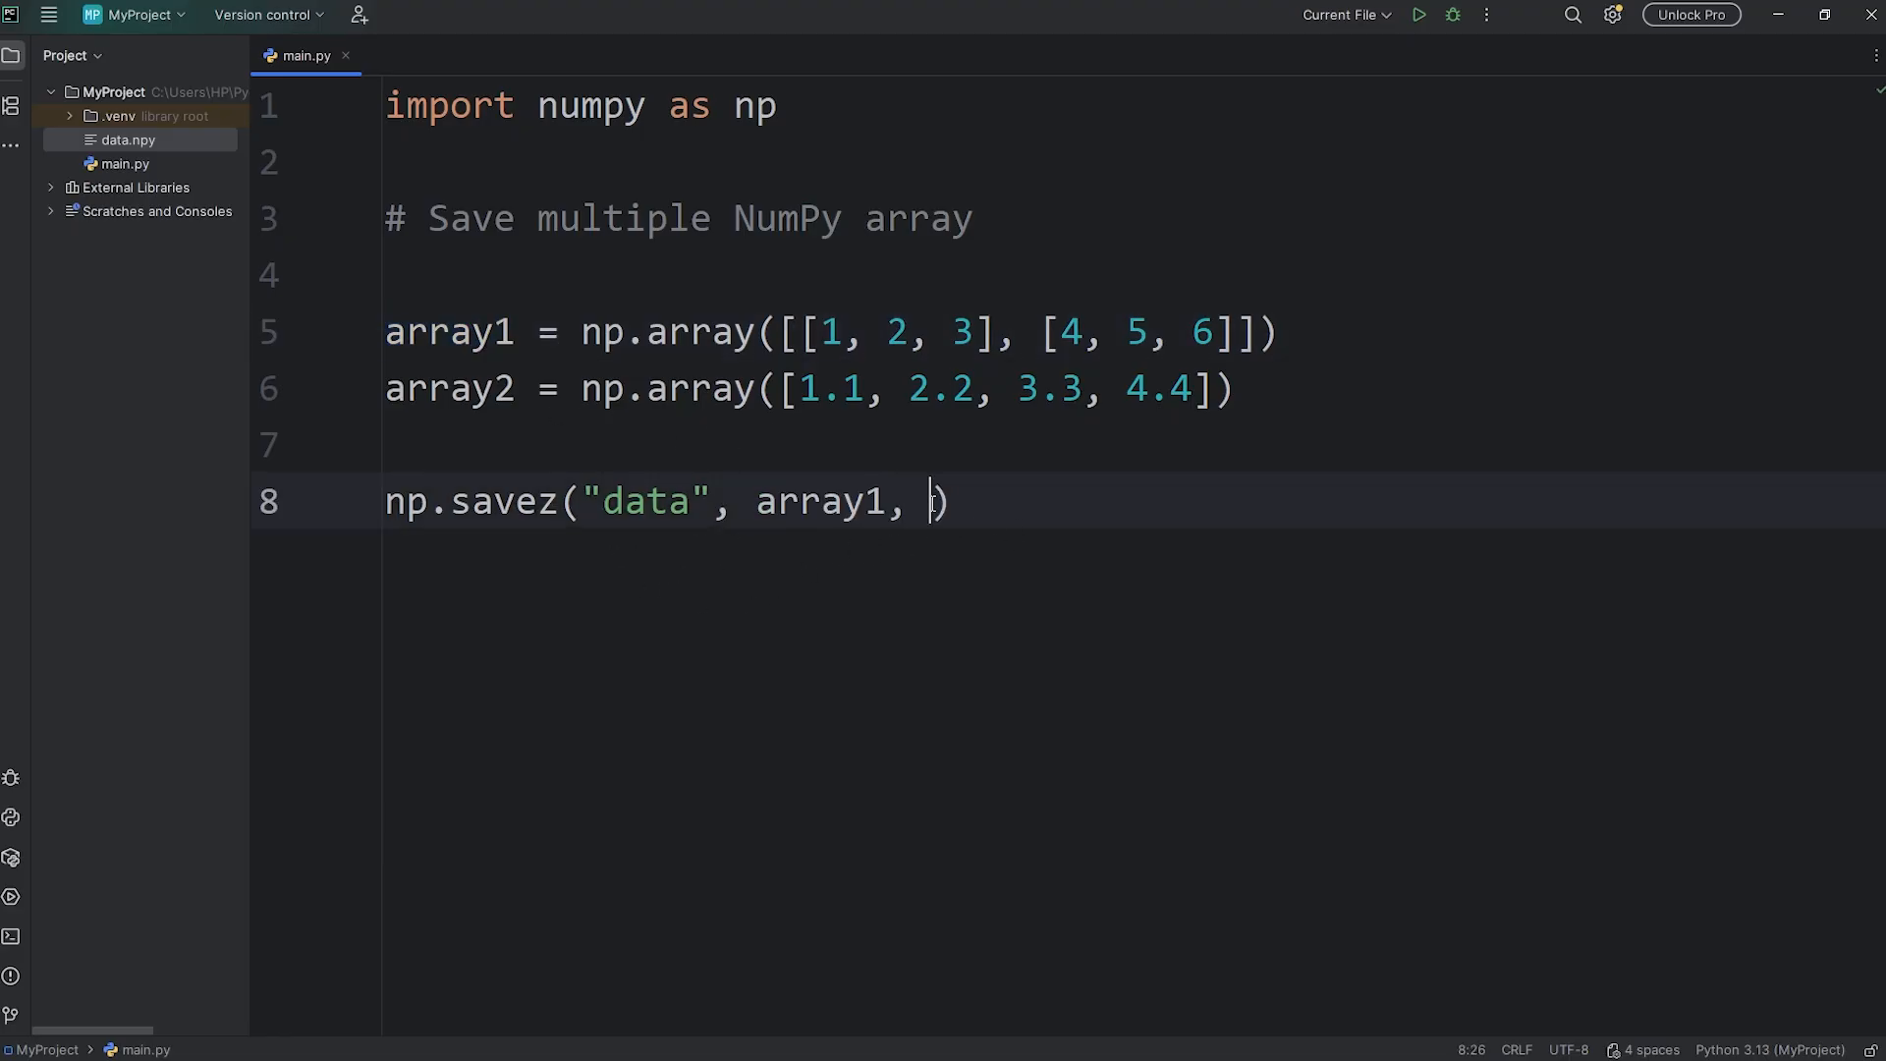
type("array2")
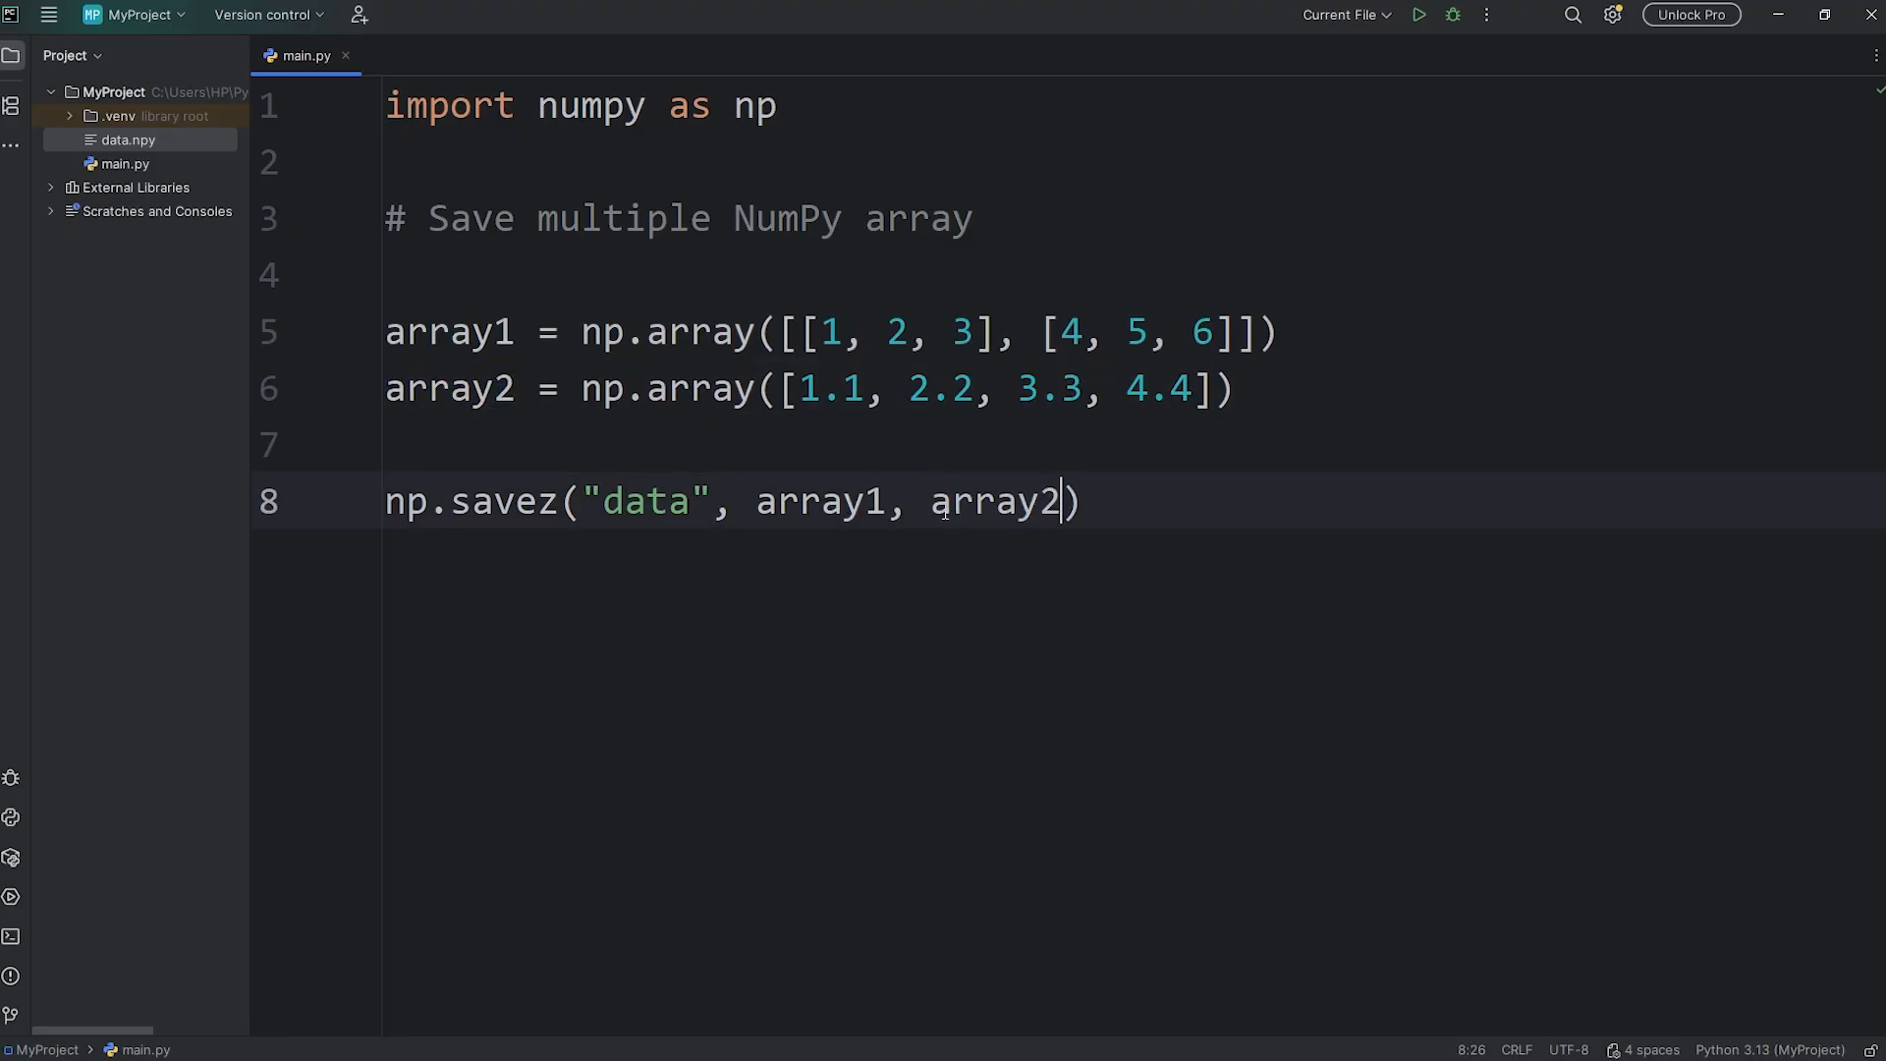
Step: Begin a print("NumP...") statement announcing the arrays were saved
type("pr")
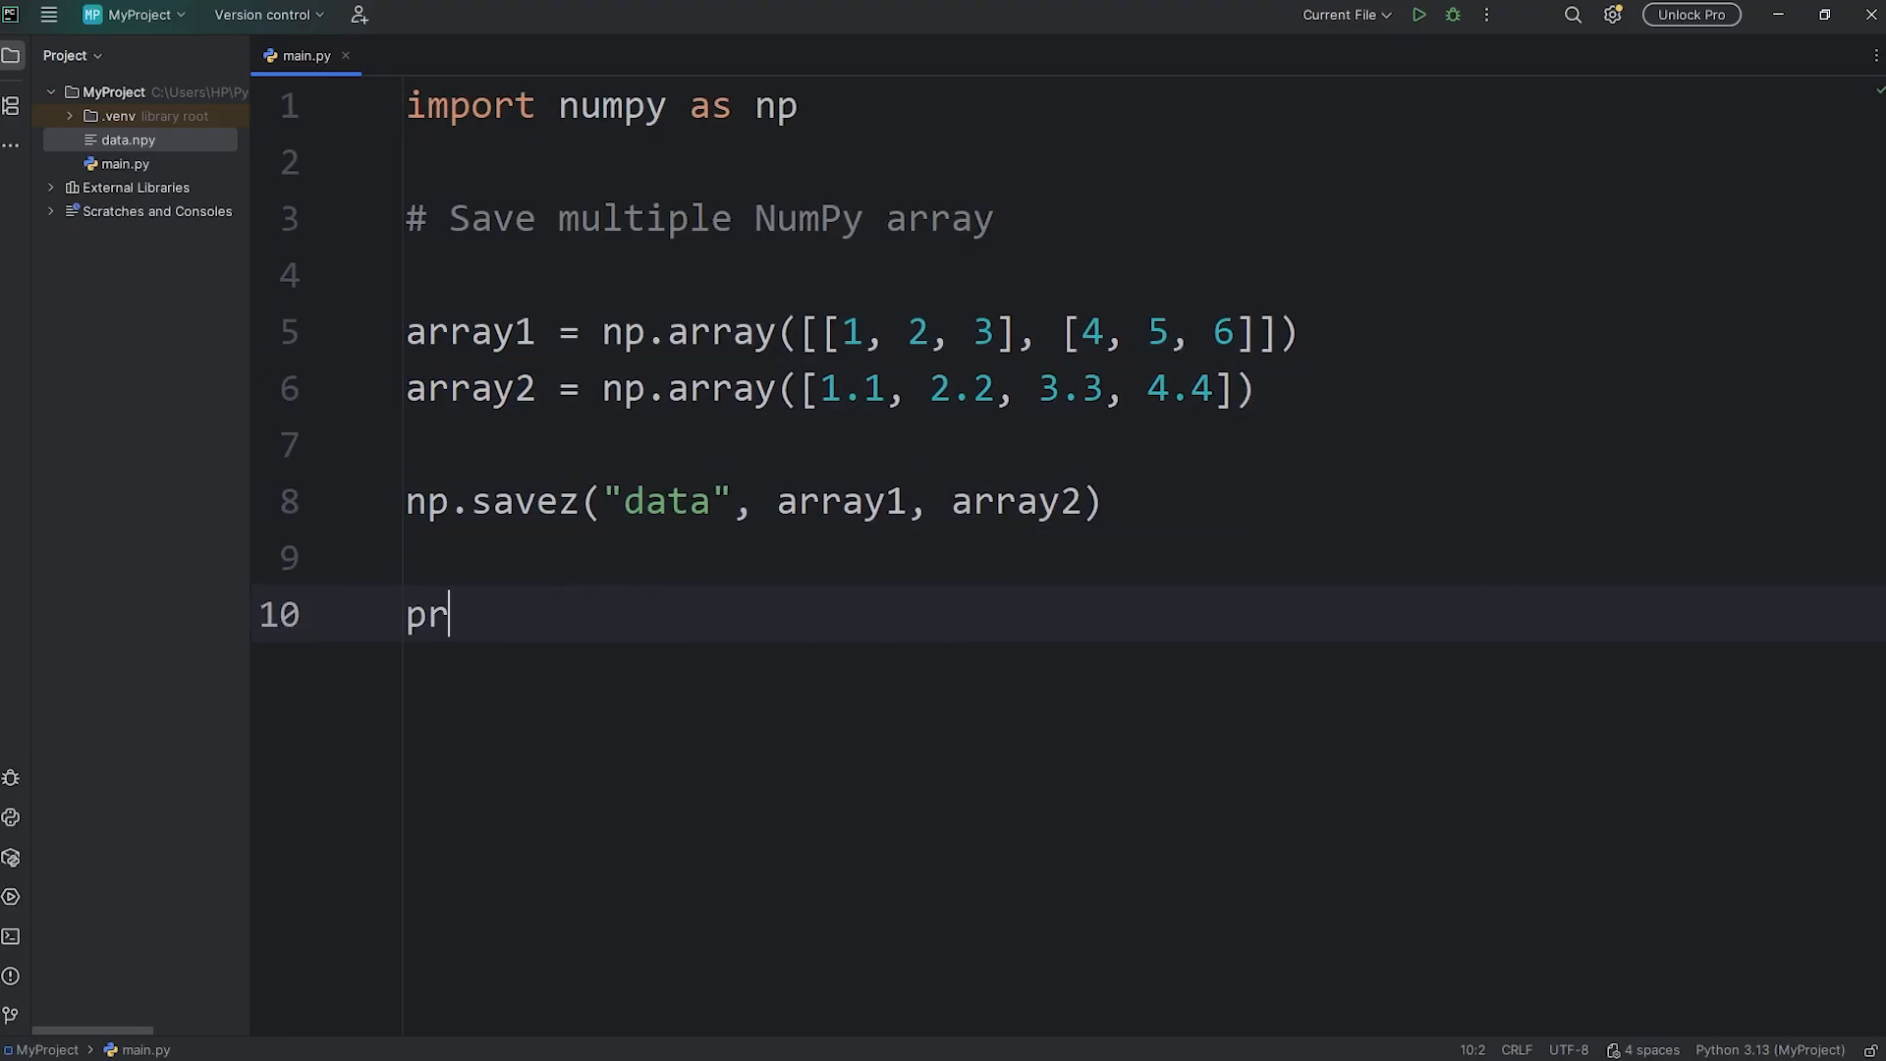
type("int(\"\")")
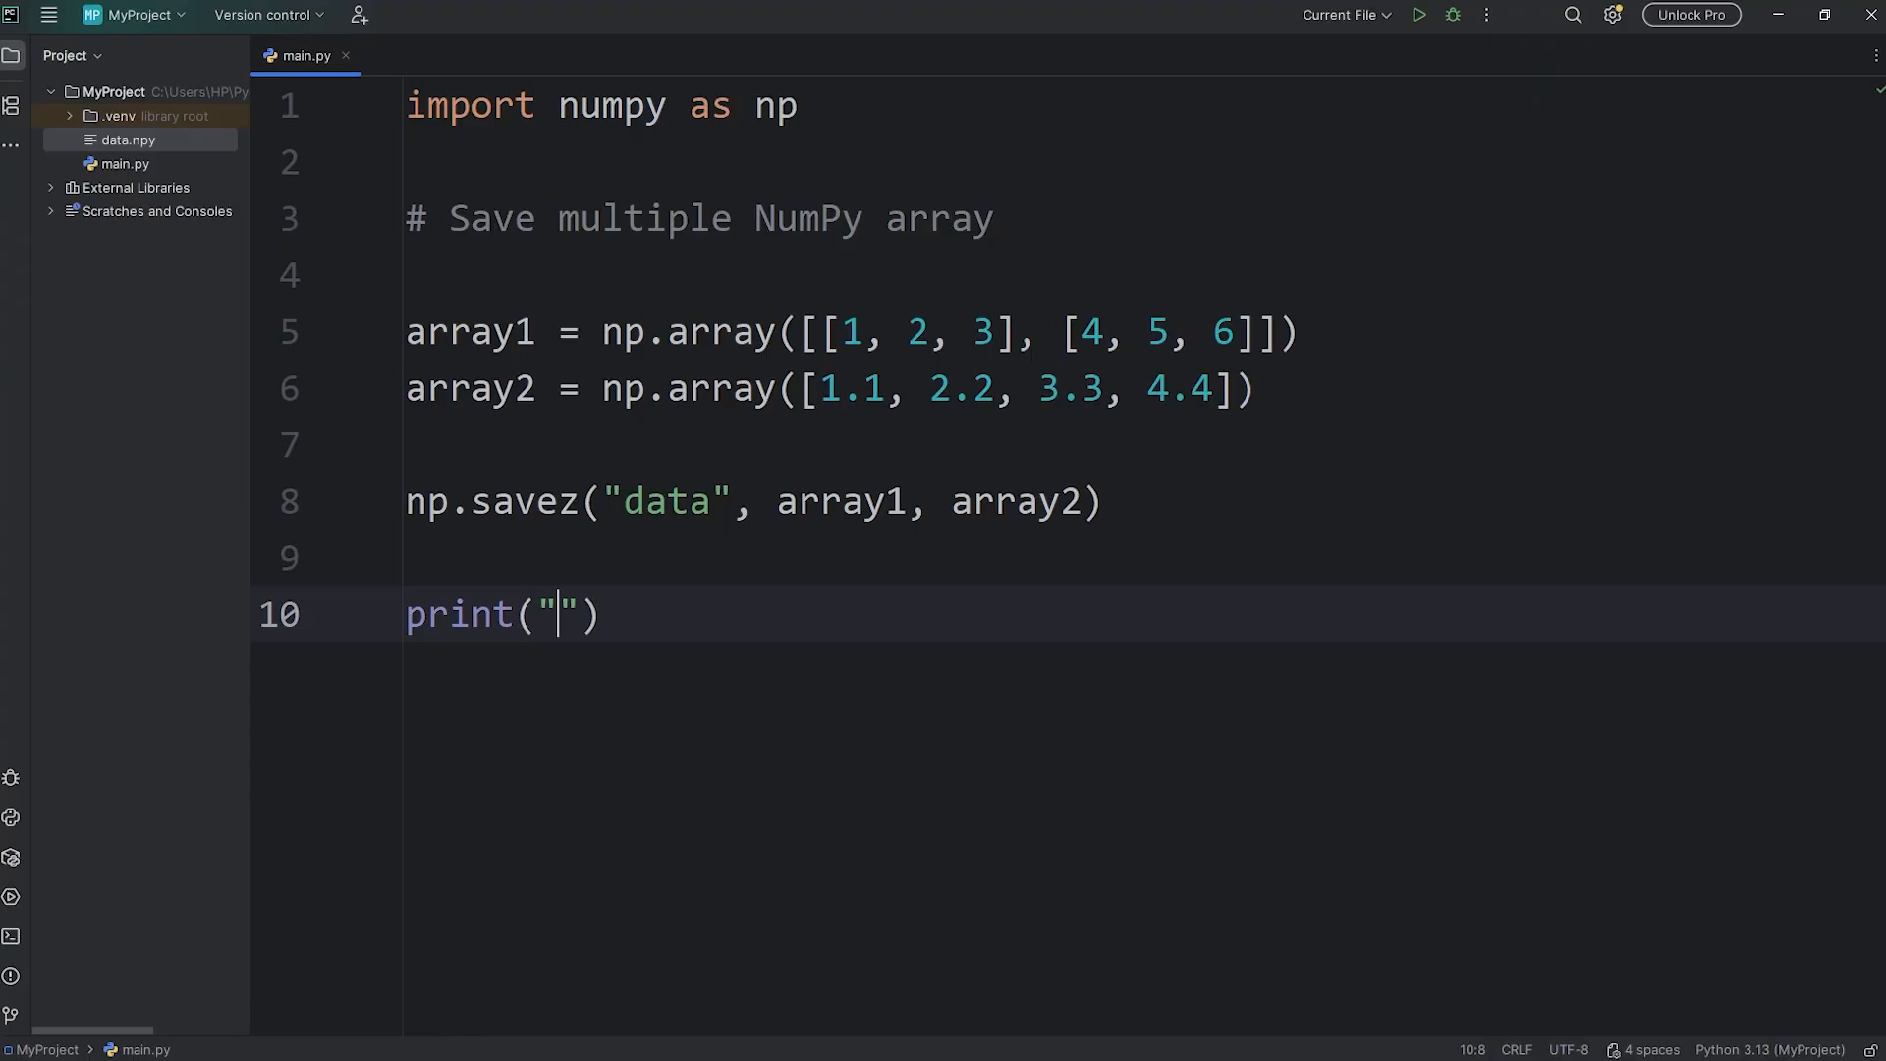
type("NumPy arrays were sa")
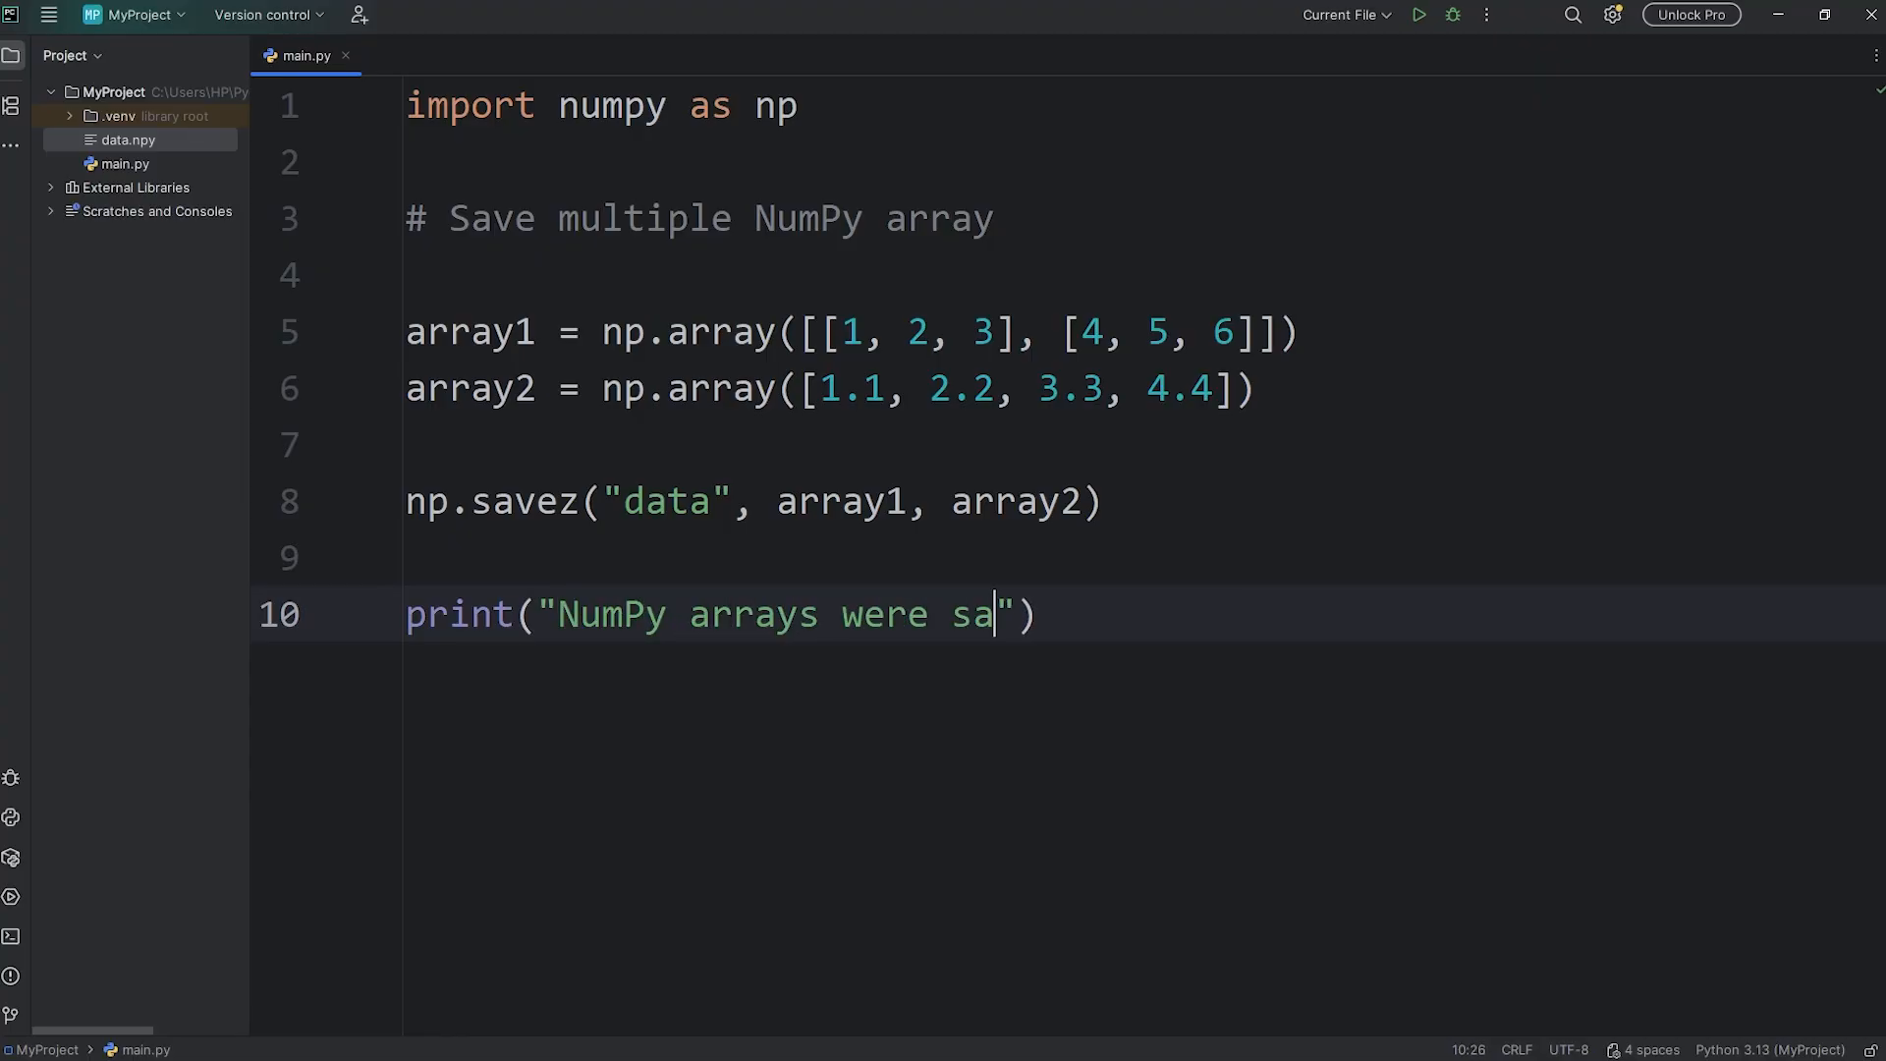
Step: Run the script printing NumPy arrays were saved! and select the new data.npz file
left_click(1416, 14)
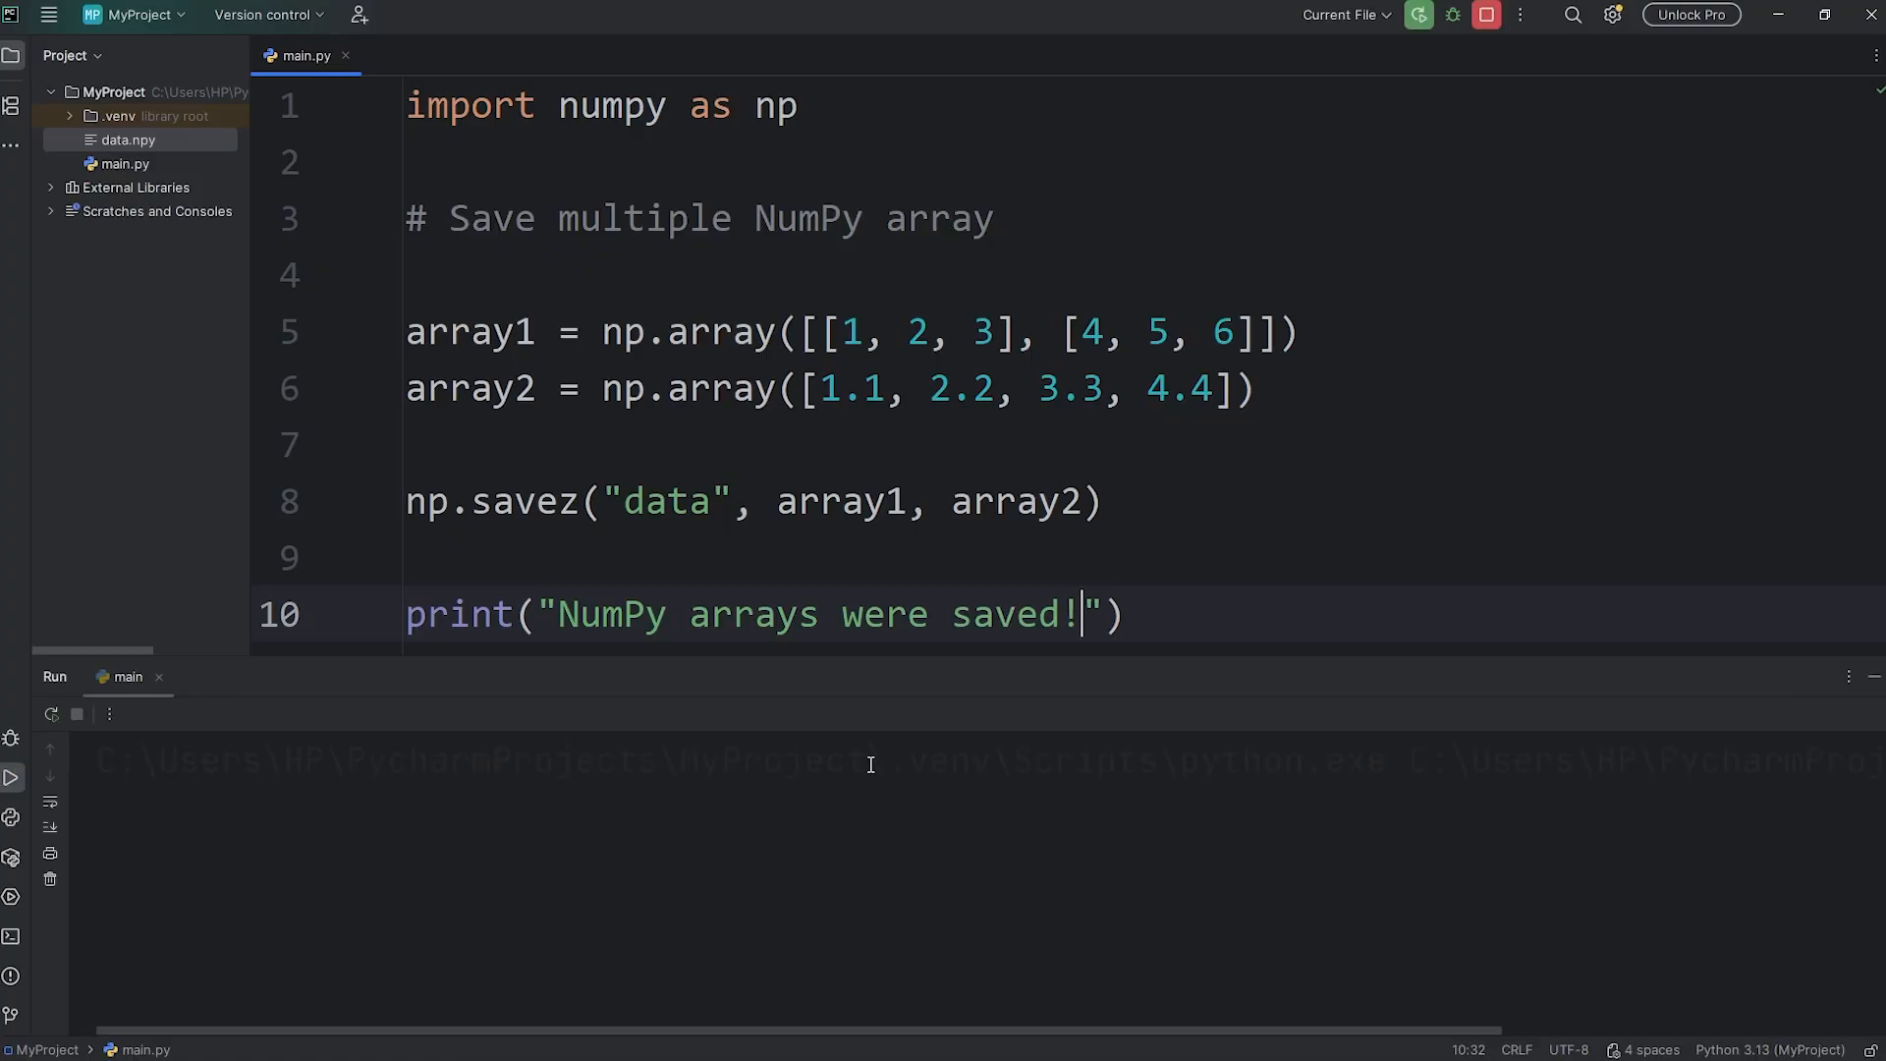
left_click(1416, 13)
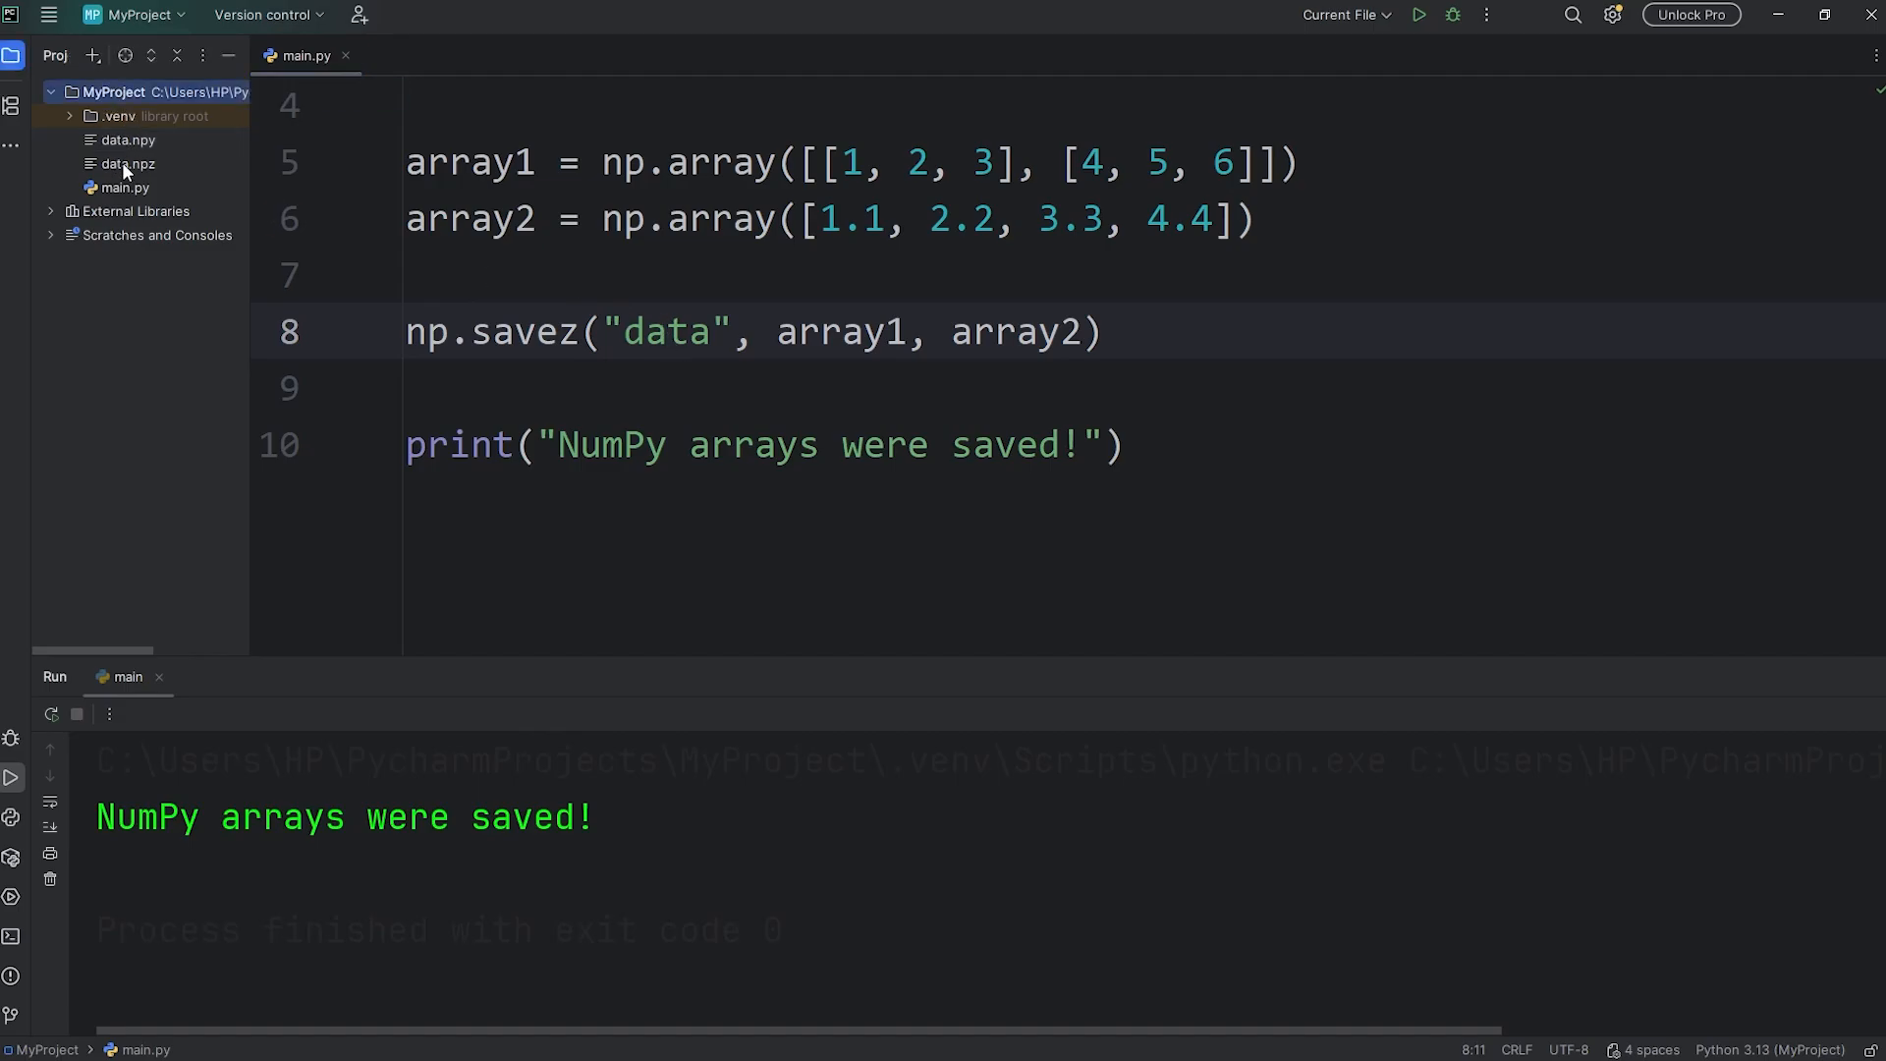
left_click(123, 163)
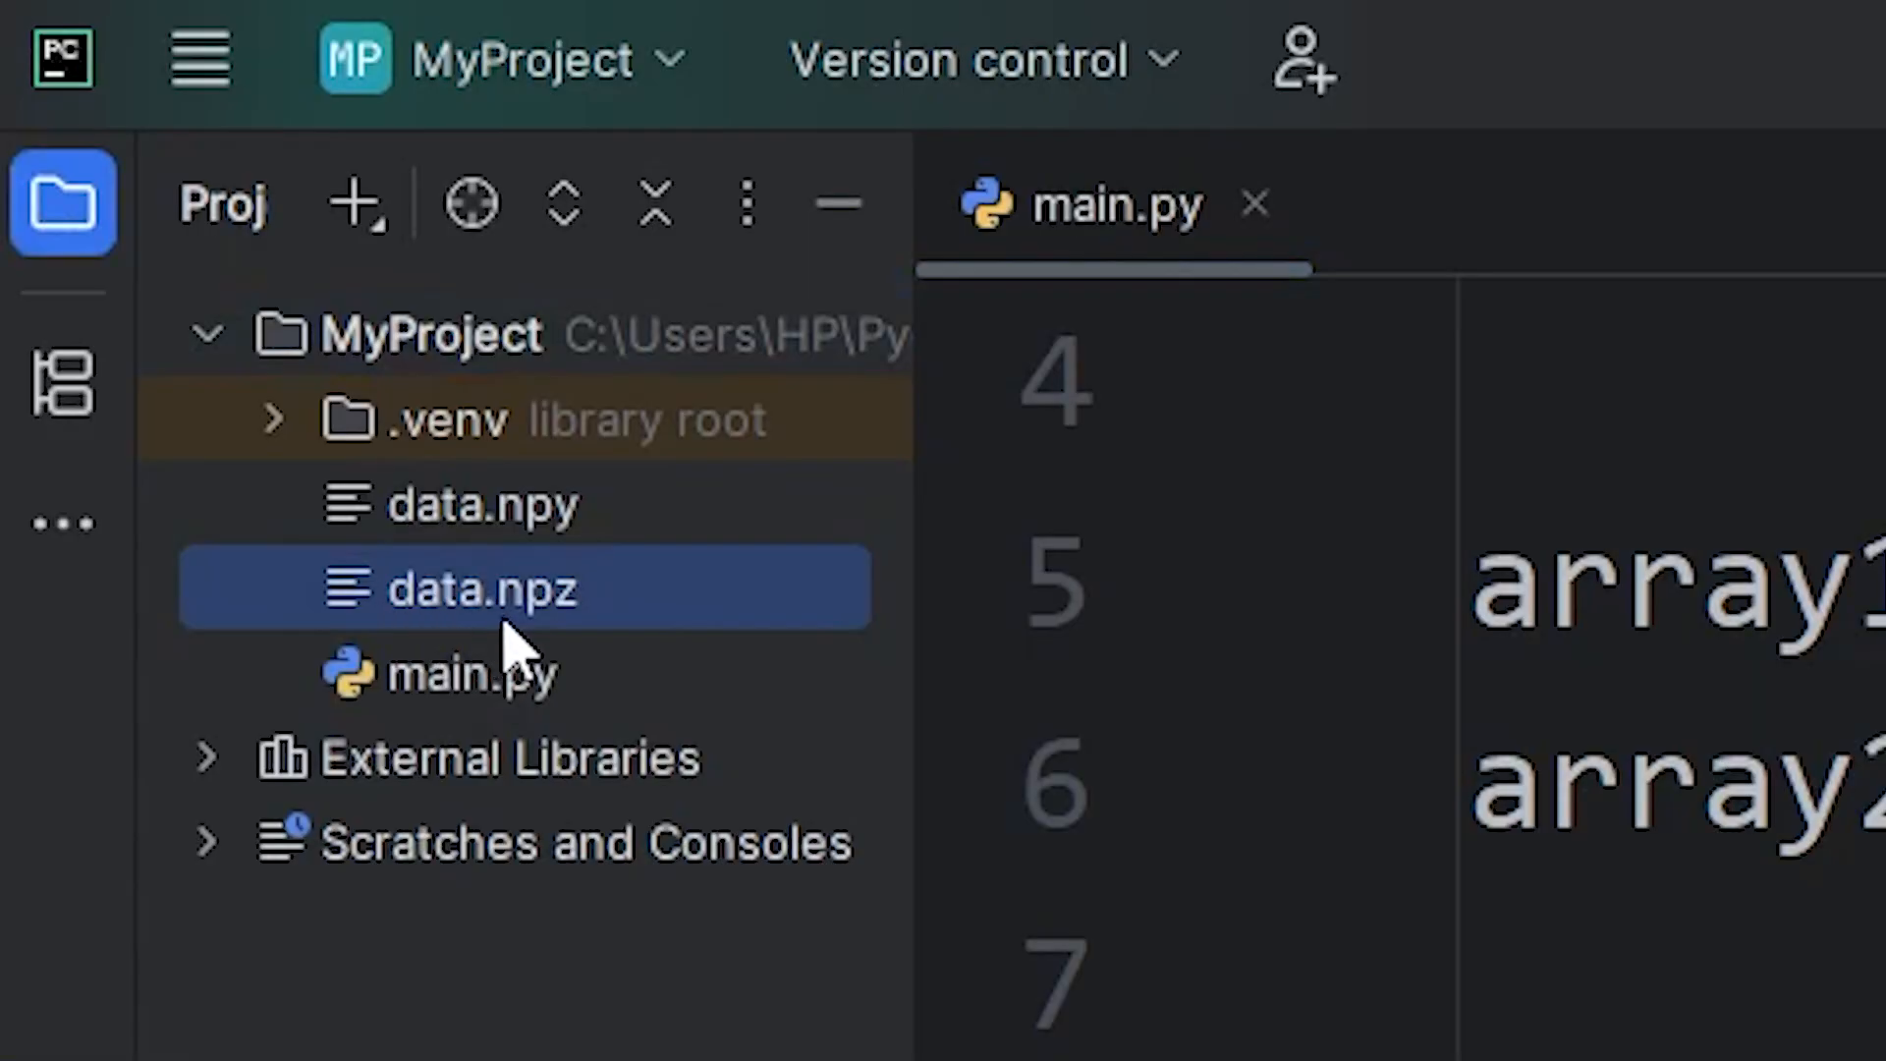
mouse_move(613, 656)
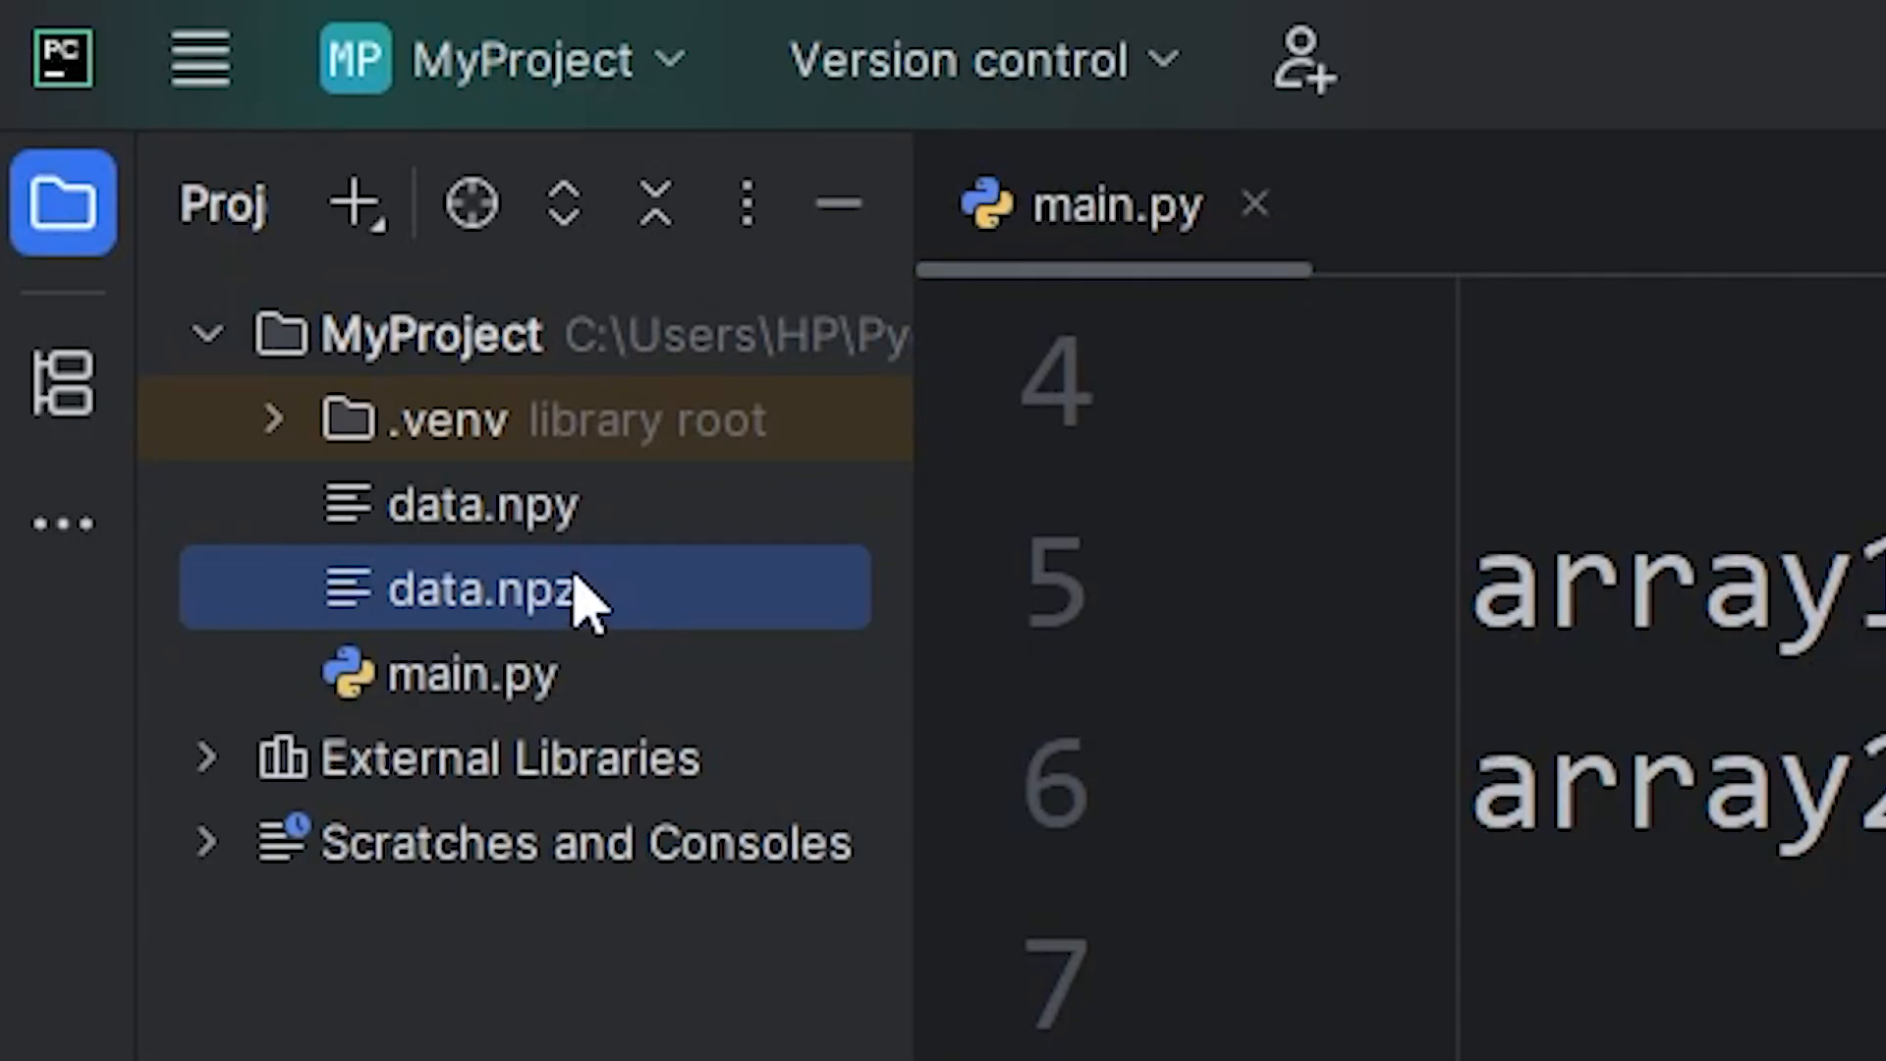
mouse_move(1226, 872)
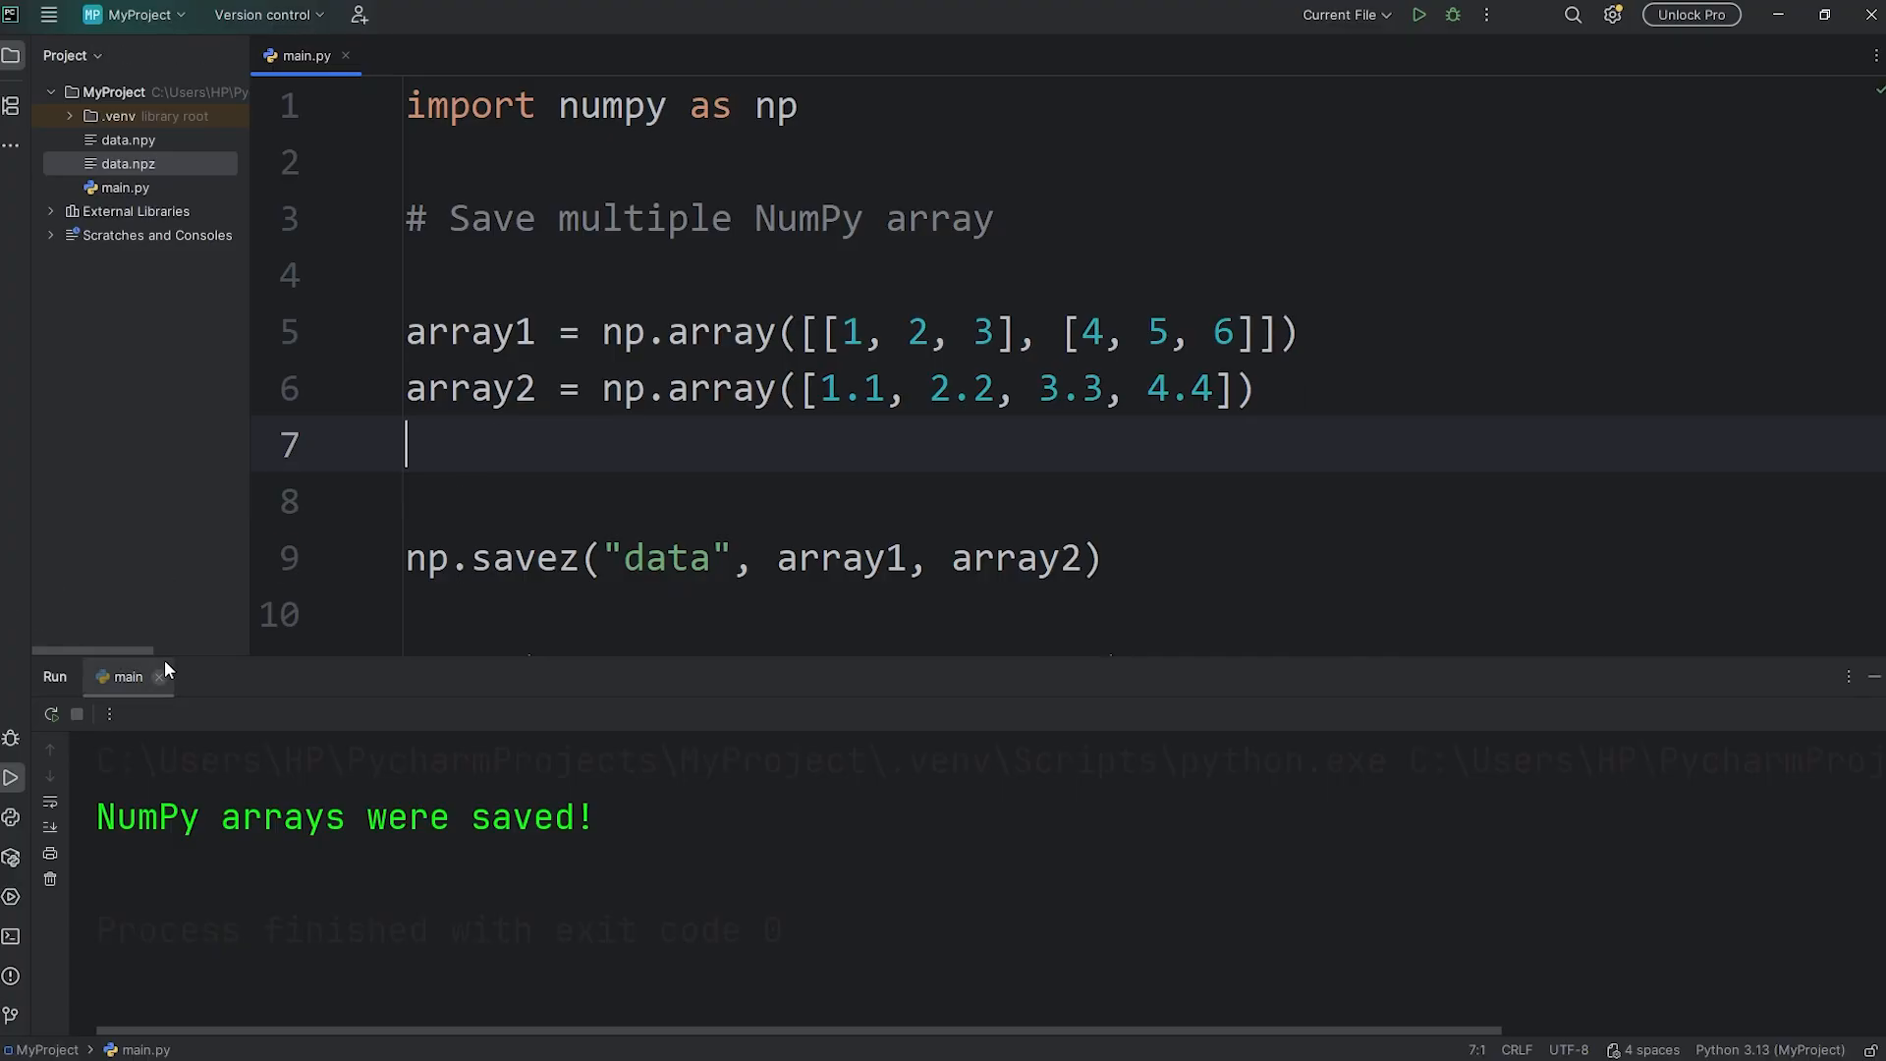
Step: Define array3 = np.array([2025, 2026, 2027, 2028]) on line 7
type("arra")
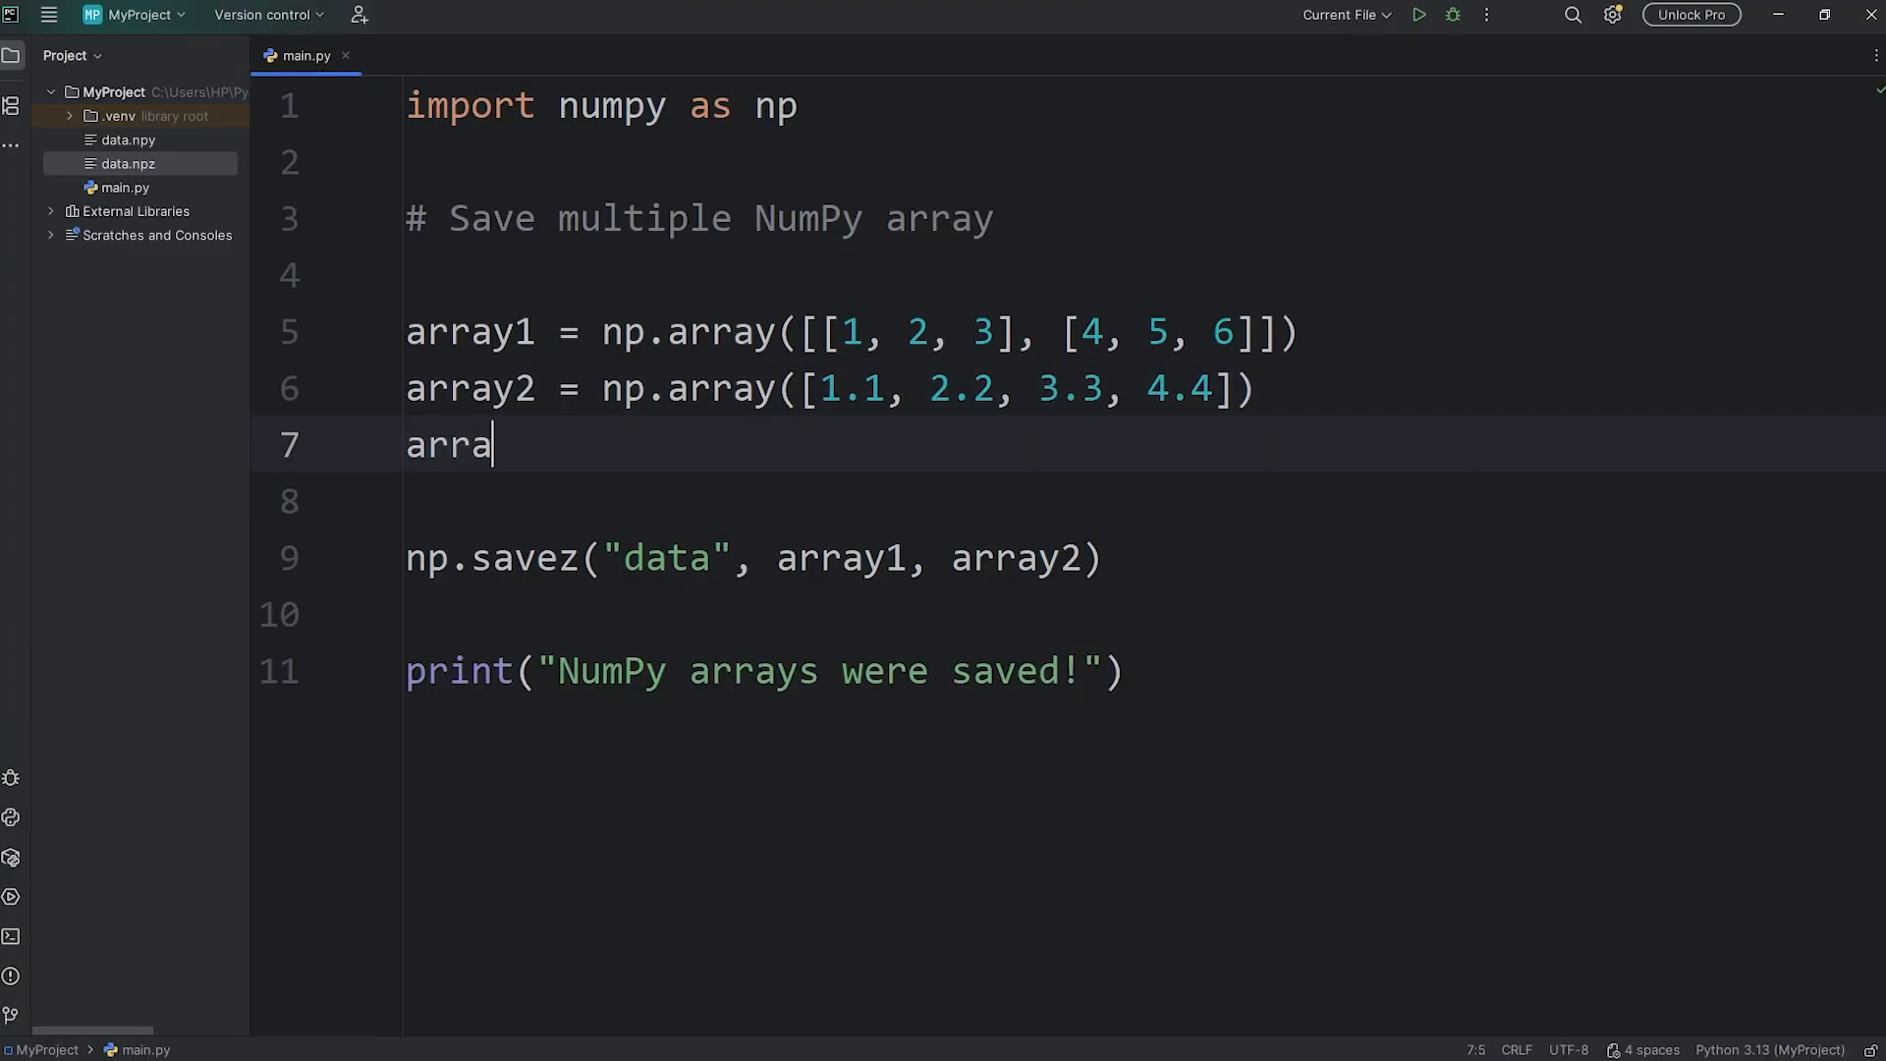
type("y3 =")
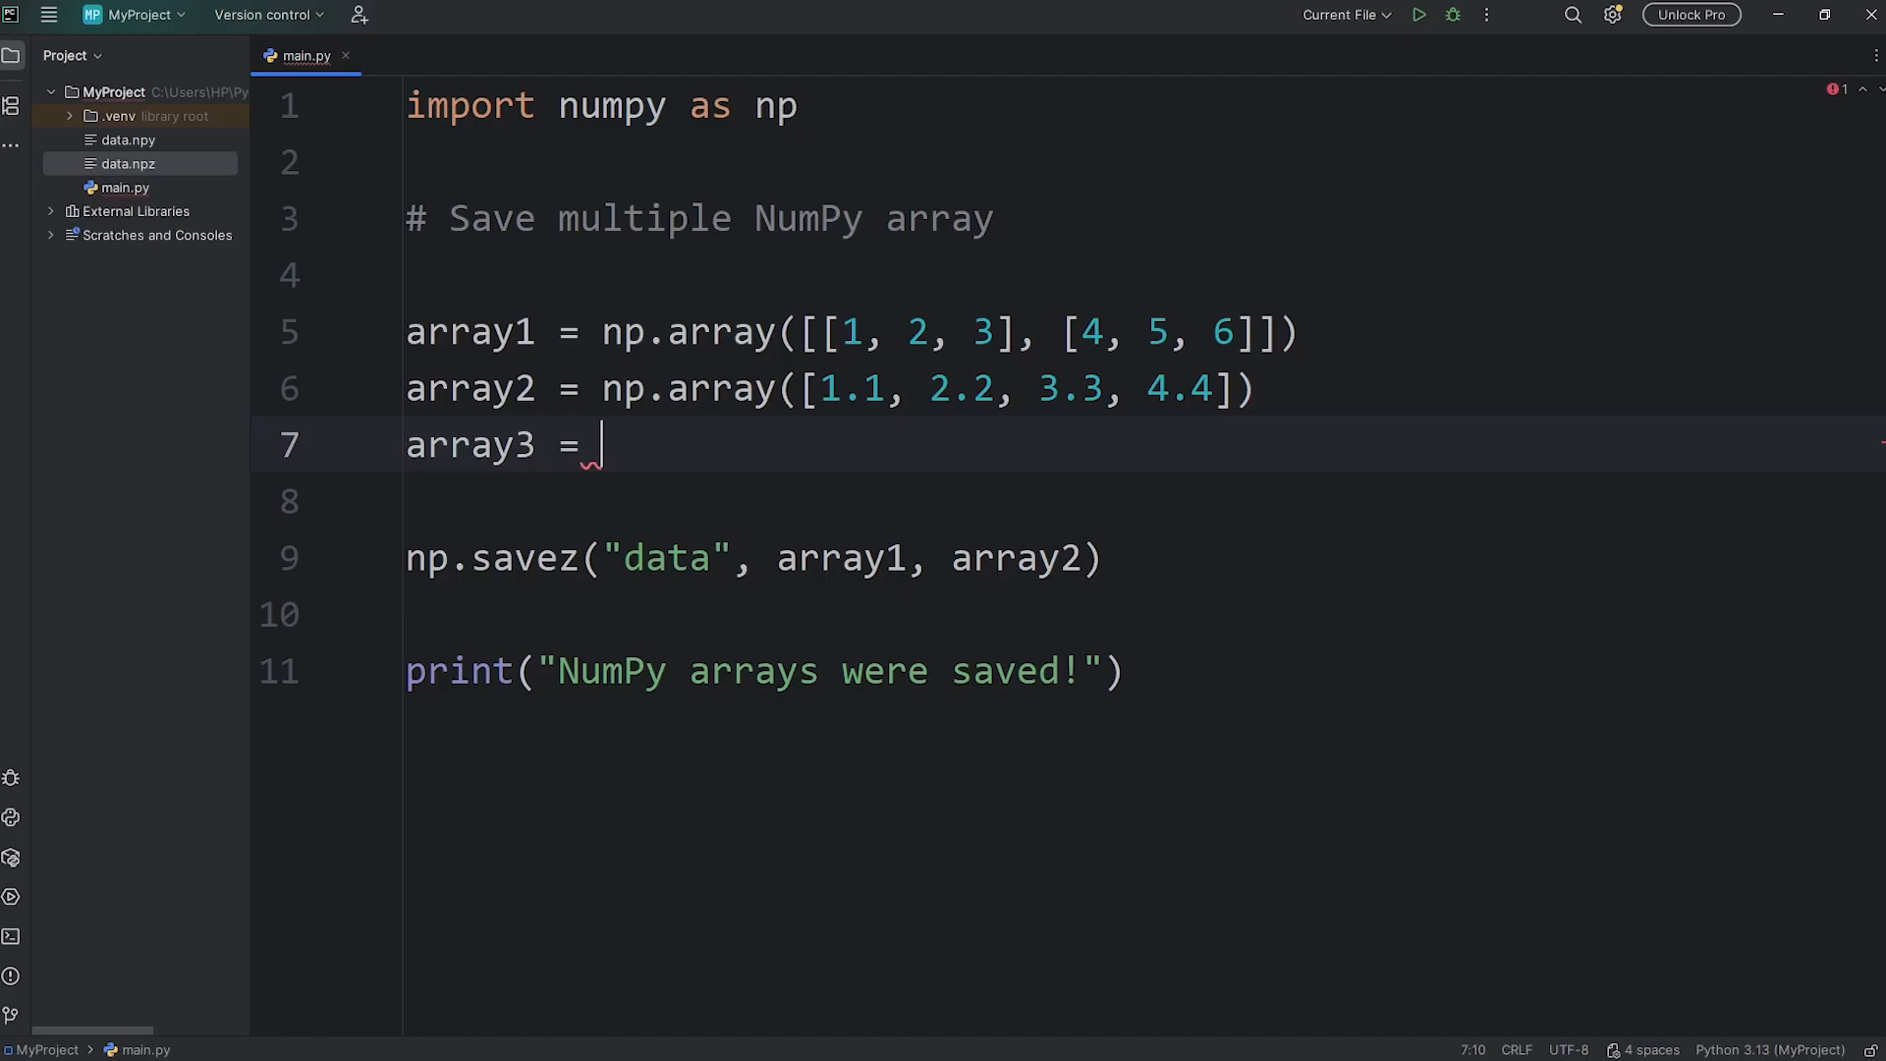
type("np.array([")
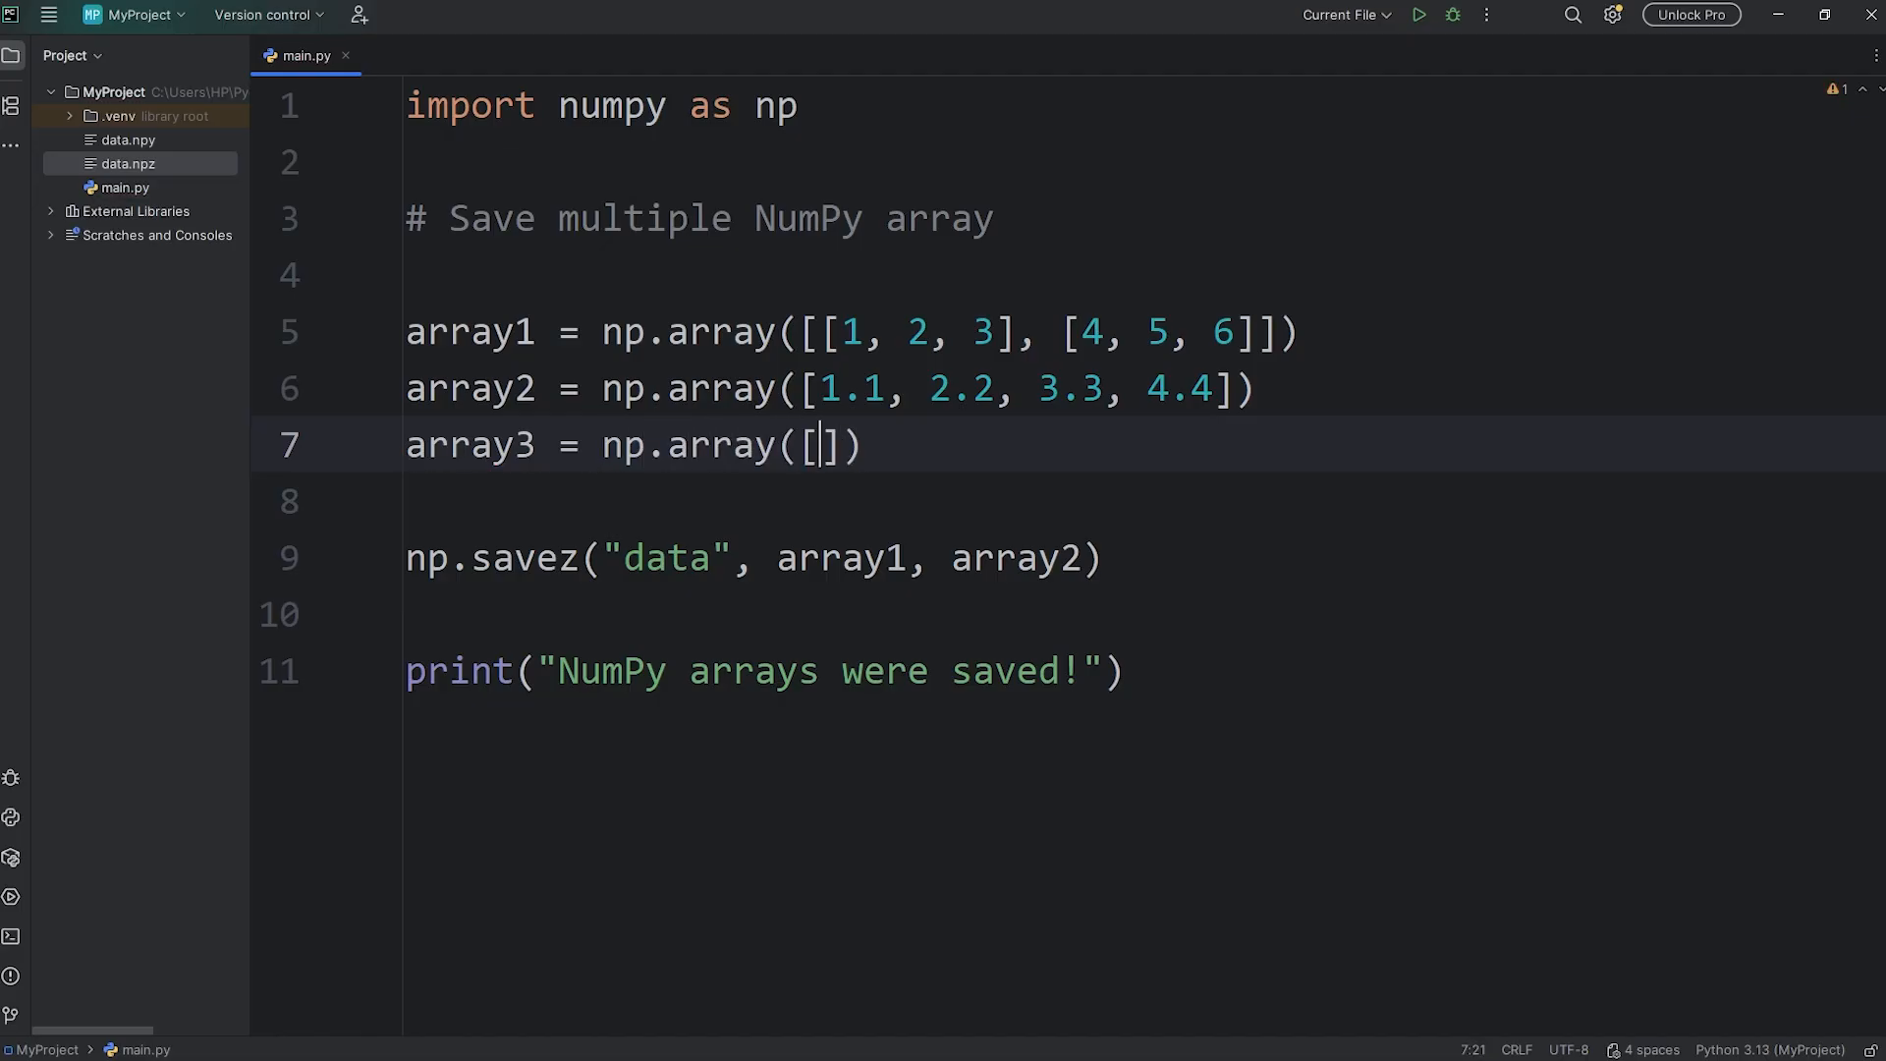
type("2025, 2026")
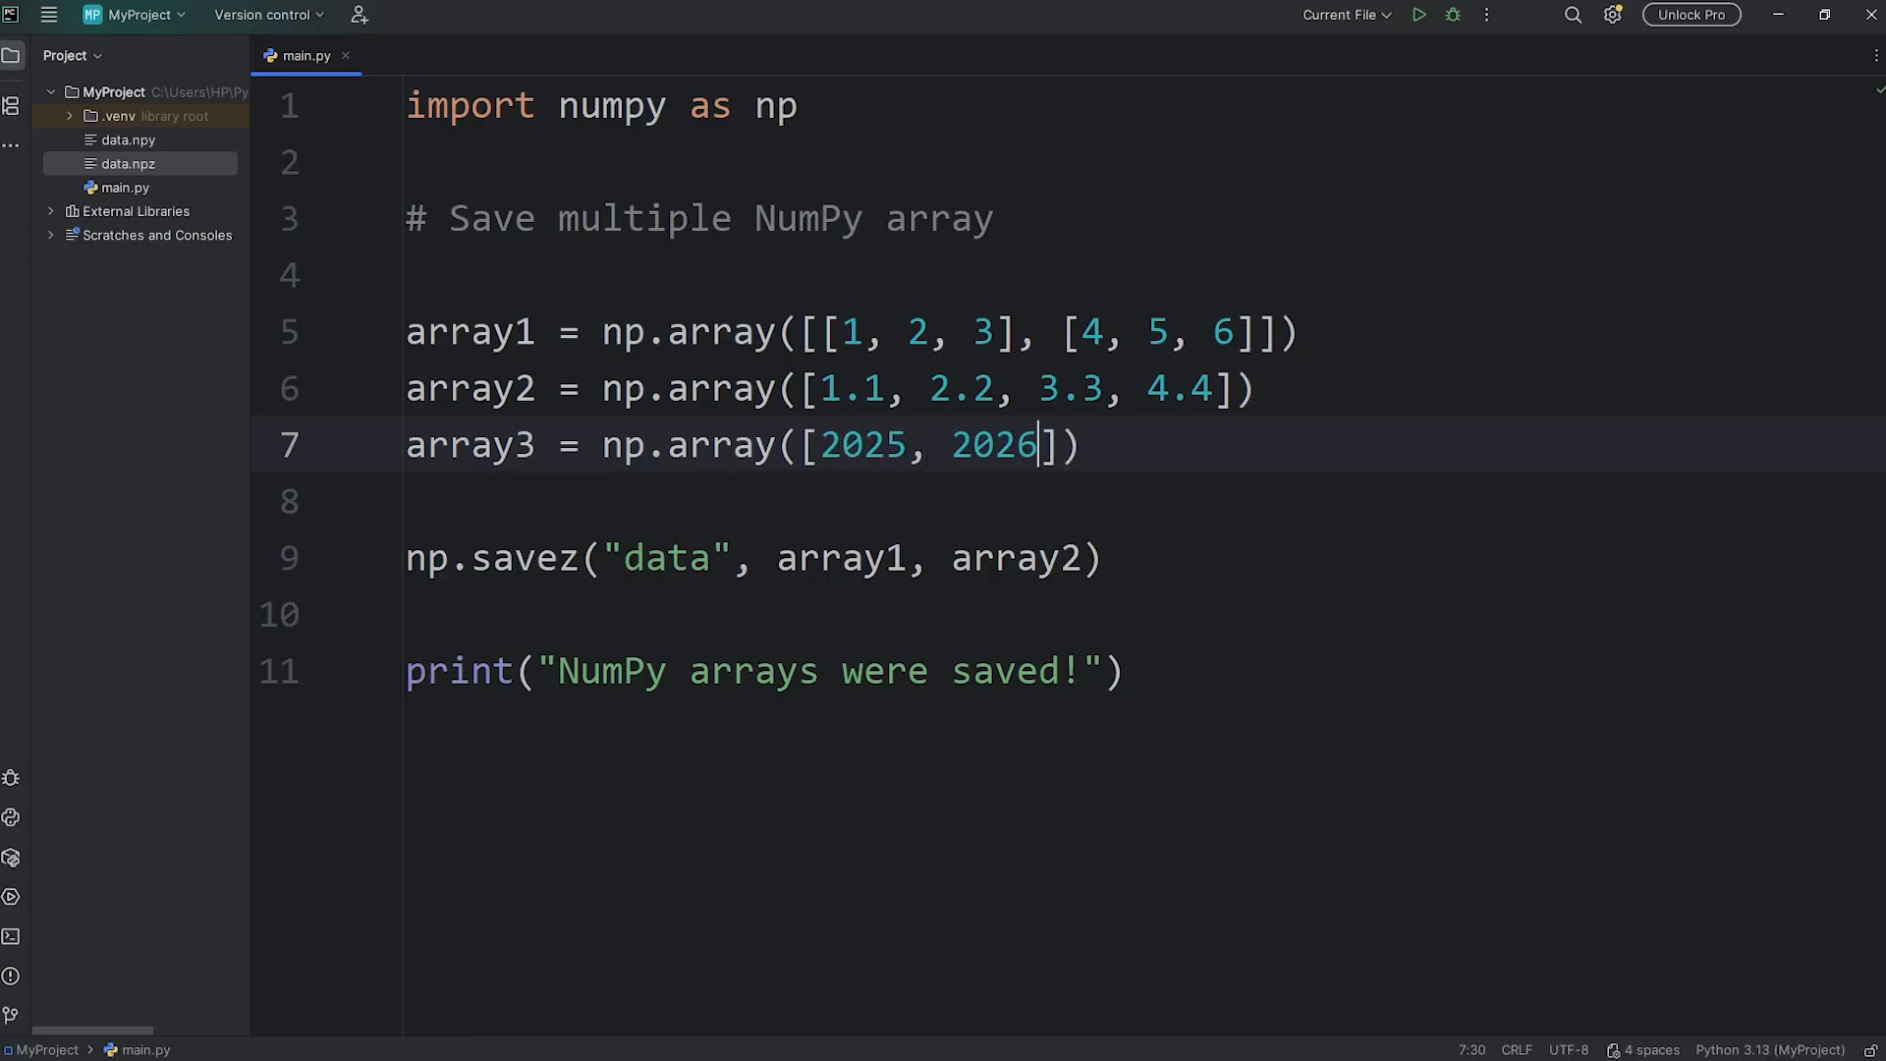
type(", 2027,")
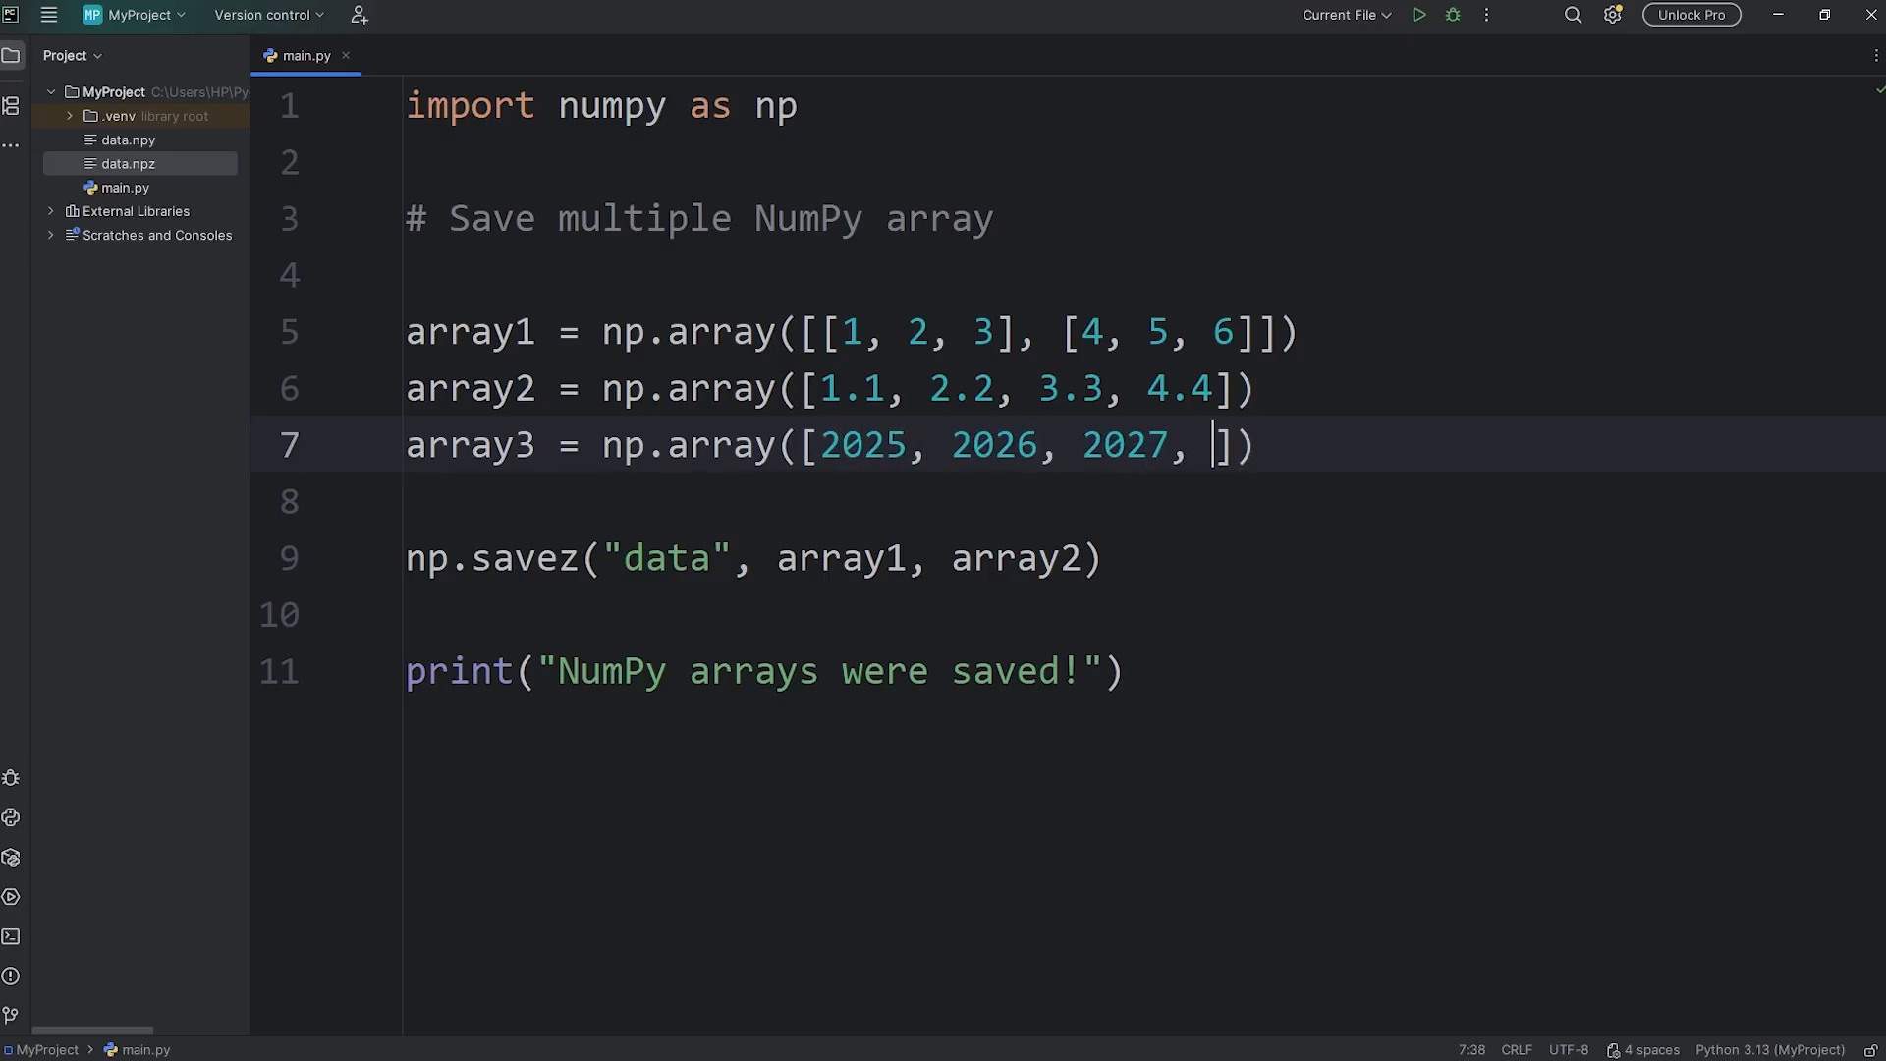
type("2028")
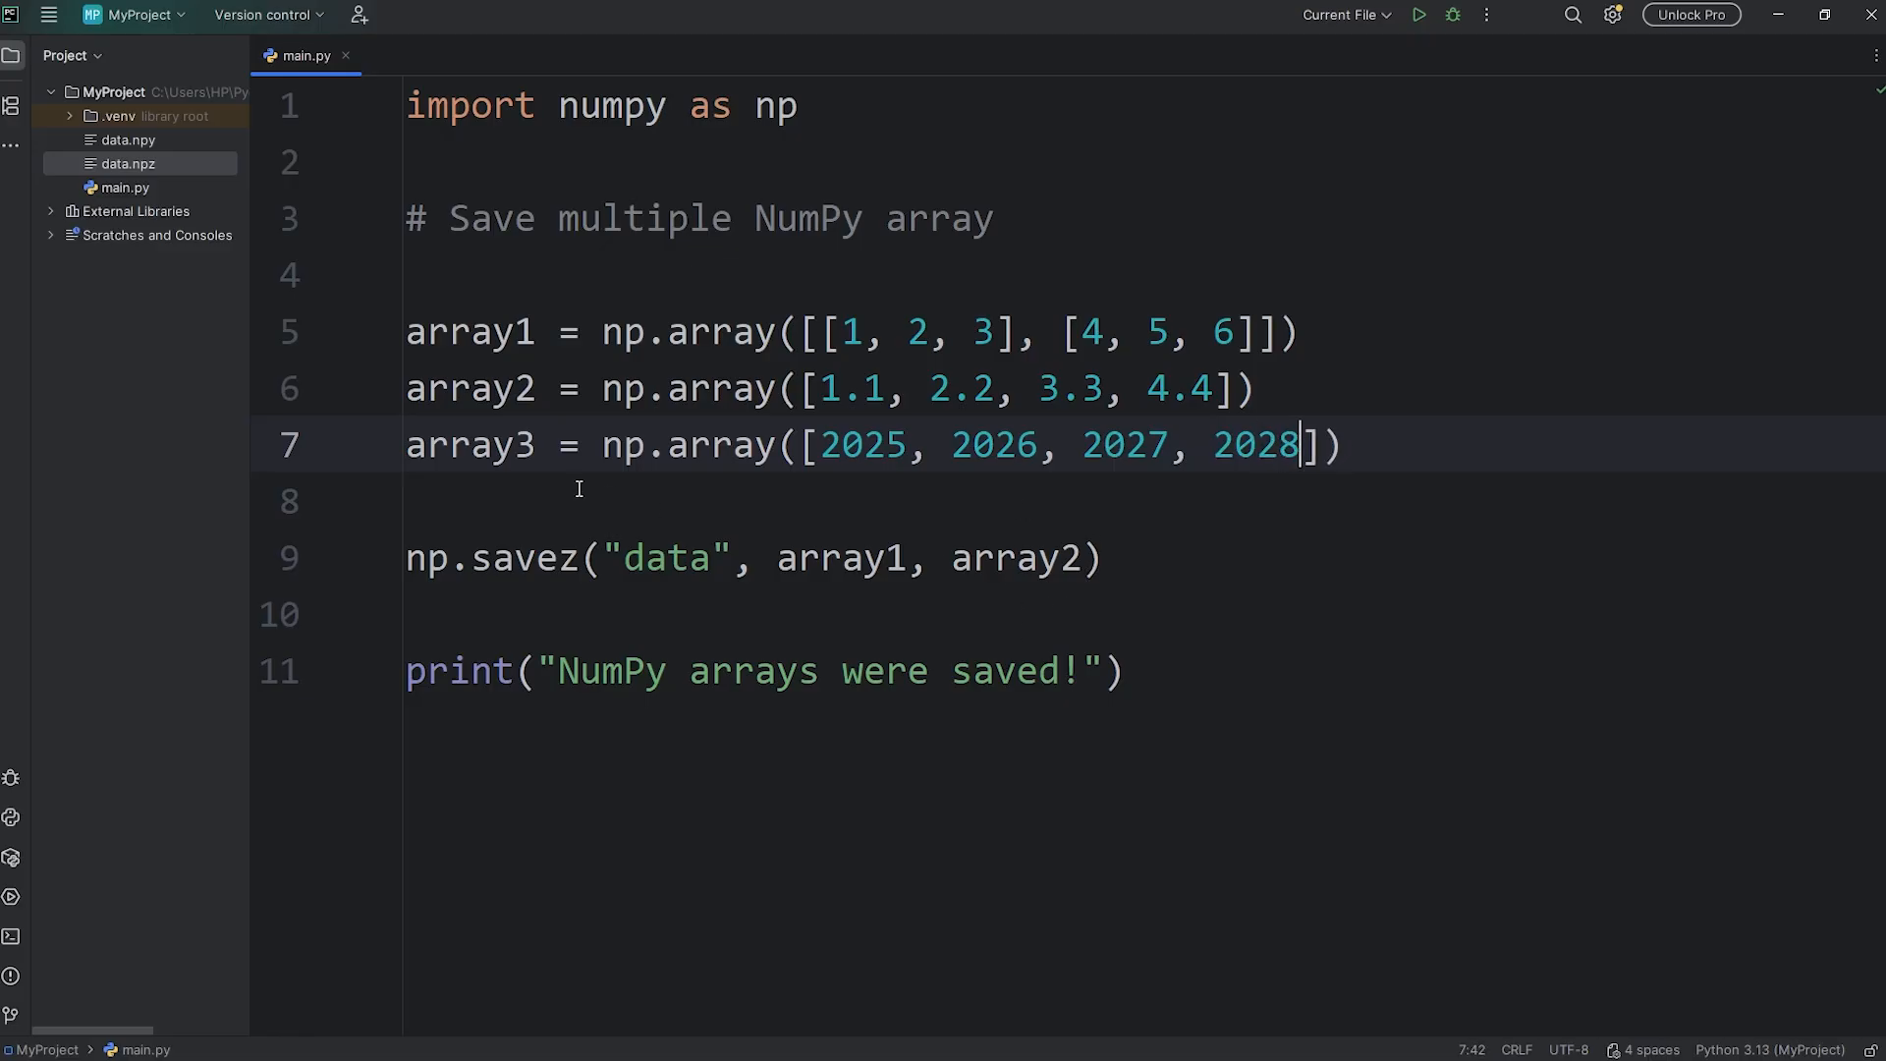
Step: Append array3 to the np.savez arguments, run the script, and hide the output
left_click(1079, 556)
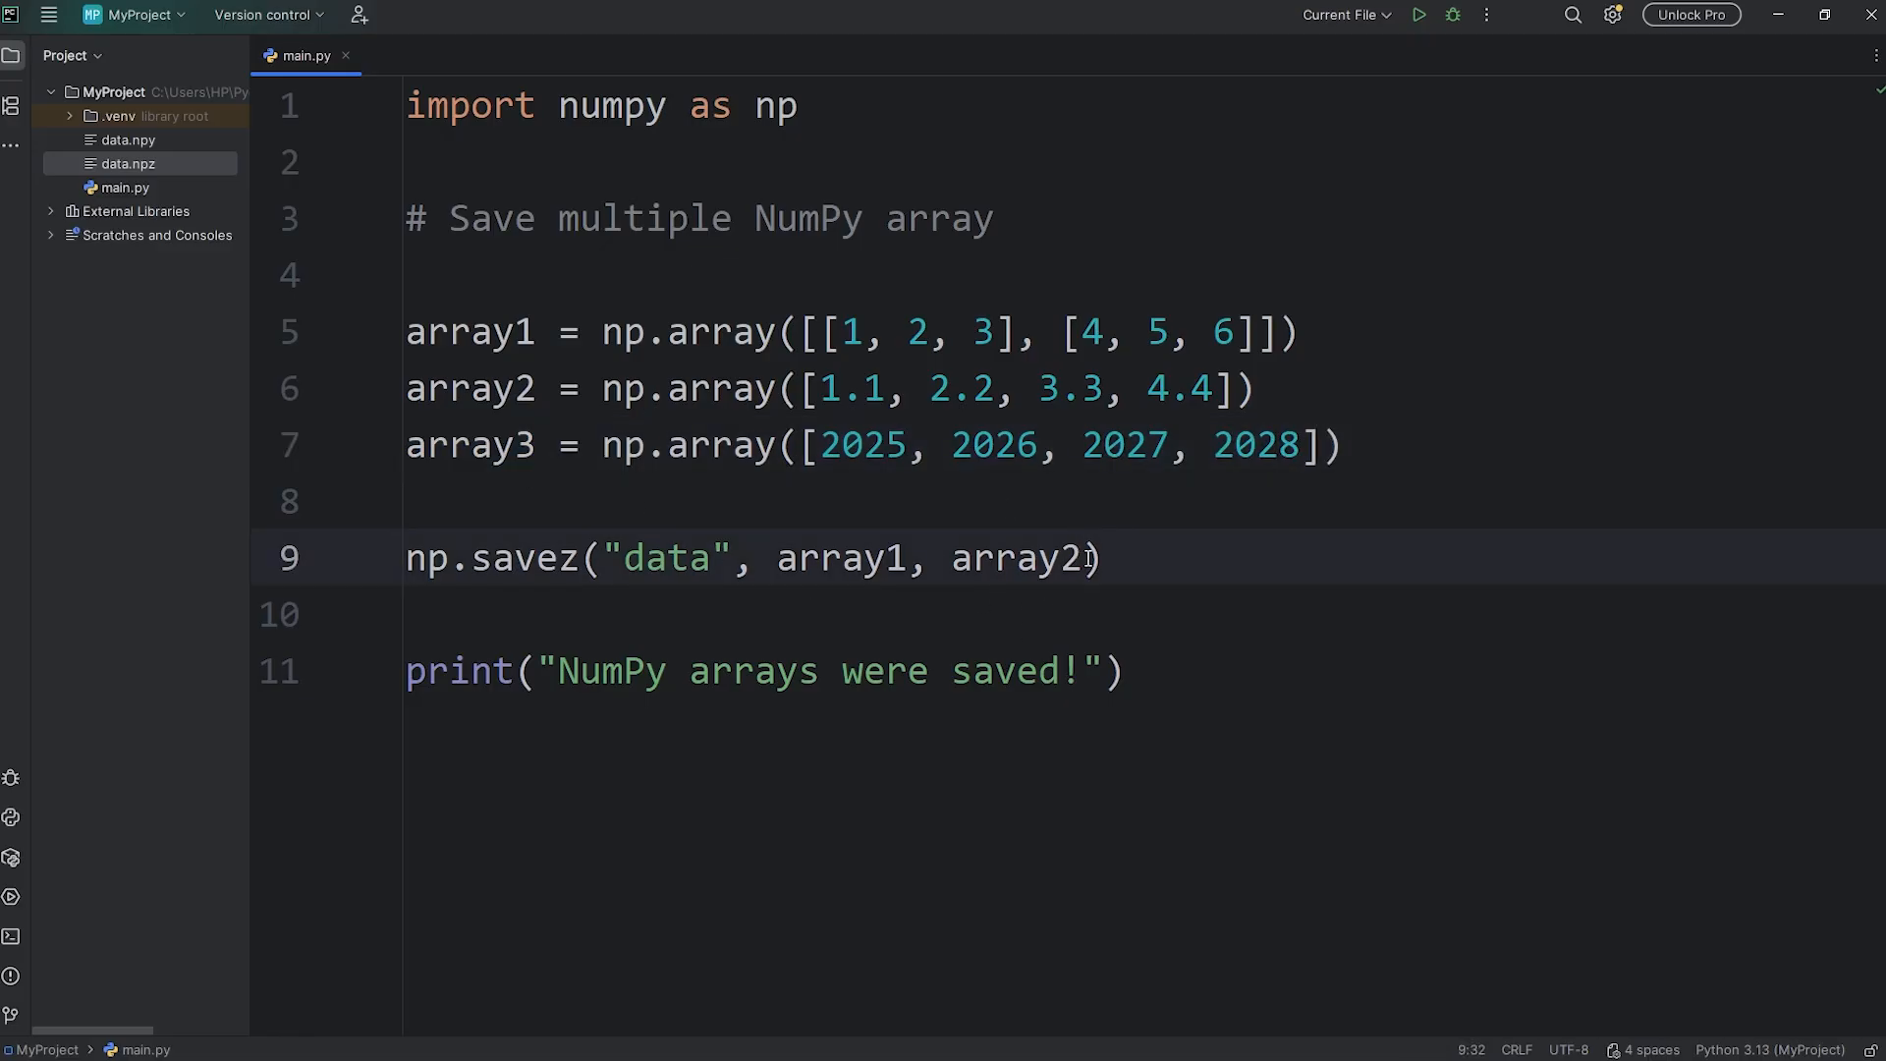
type(", array3")
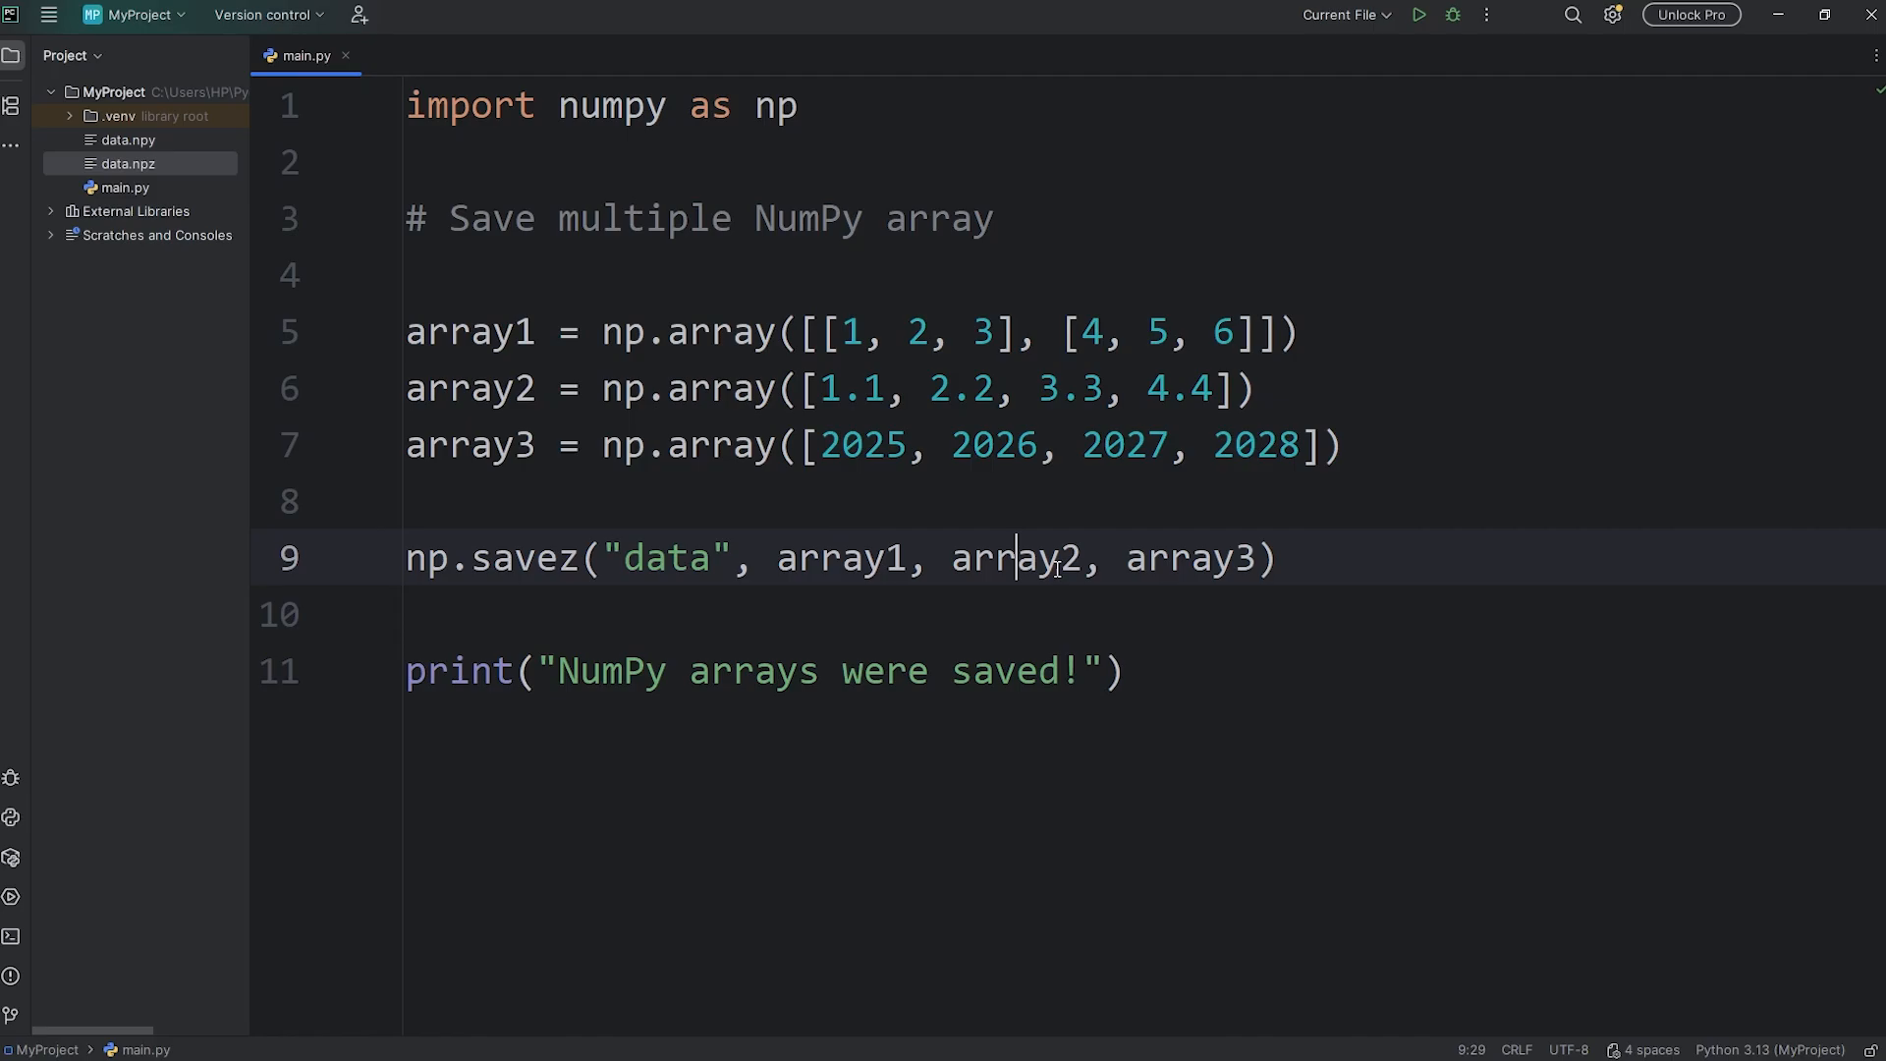
left_click(1418, 14)
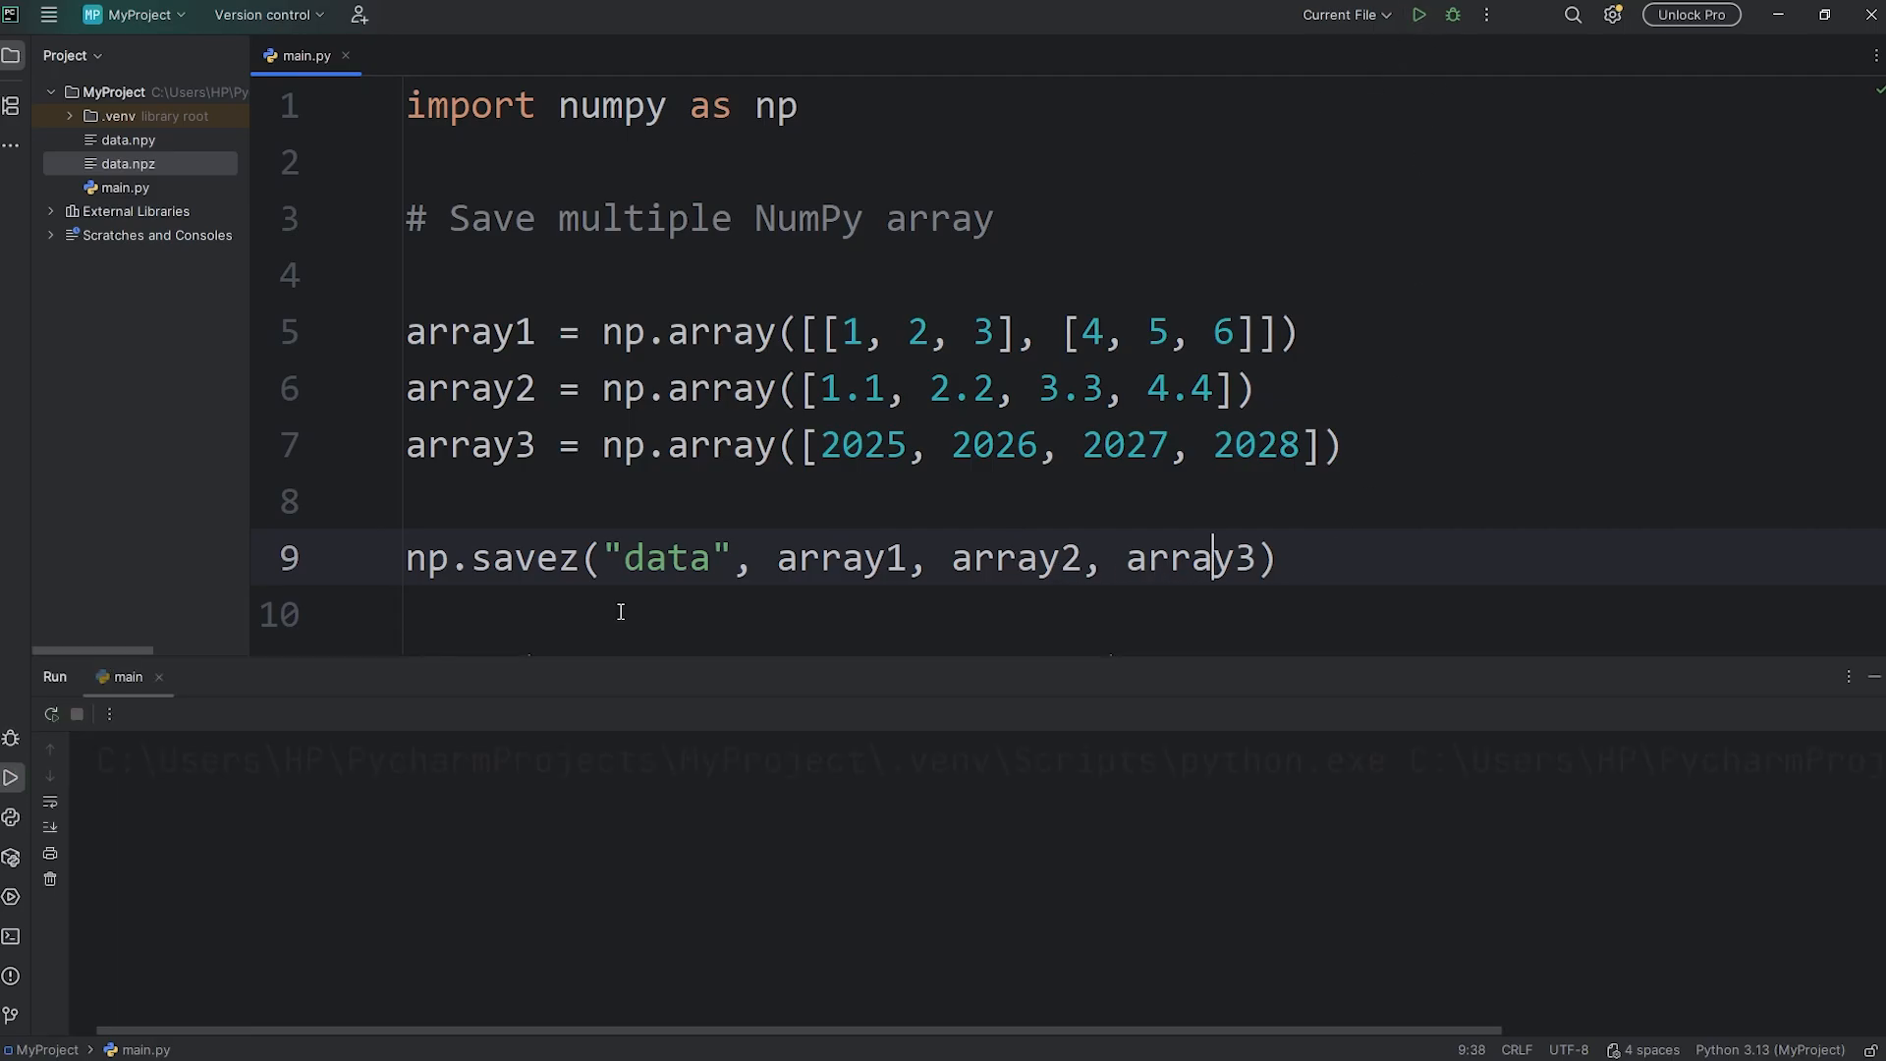
left_click(1419, 14)
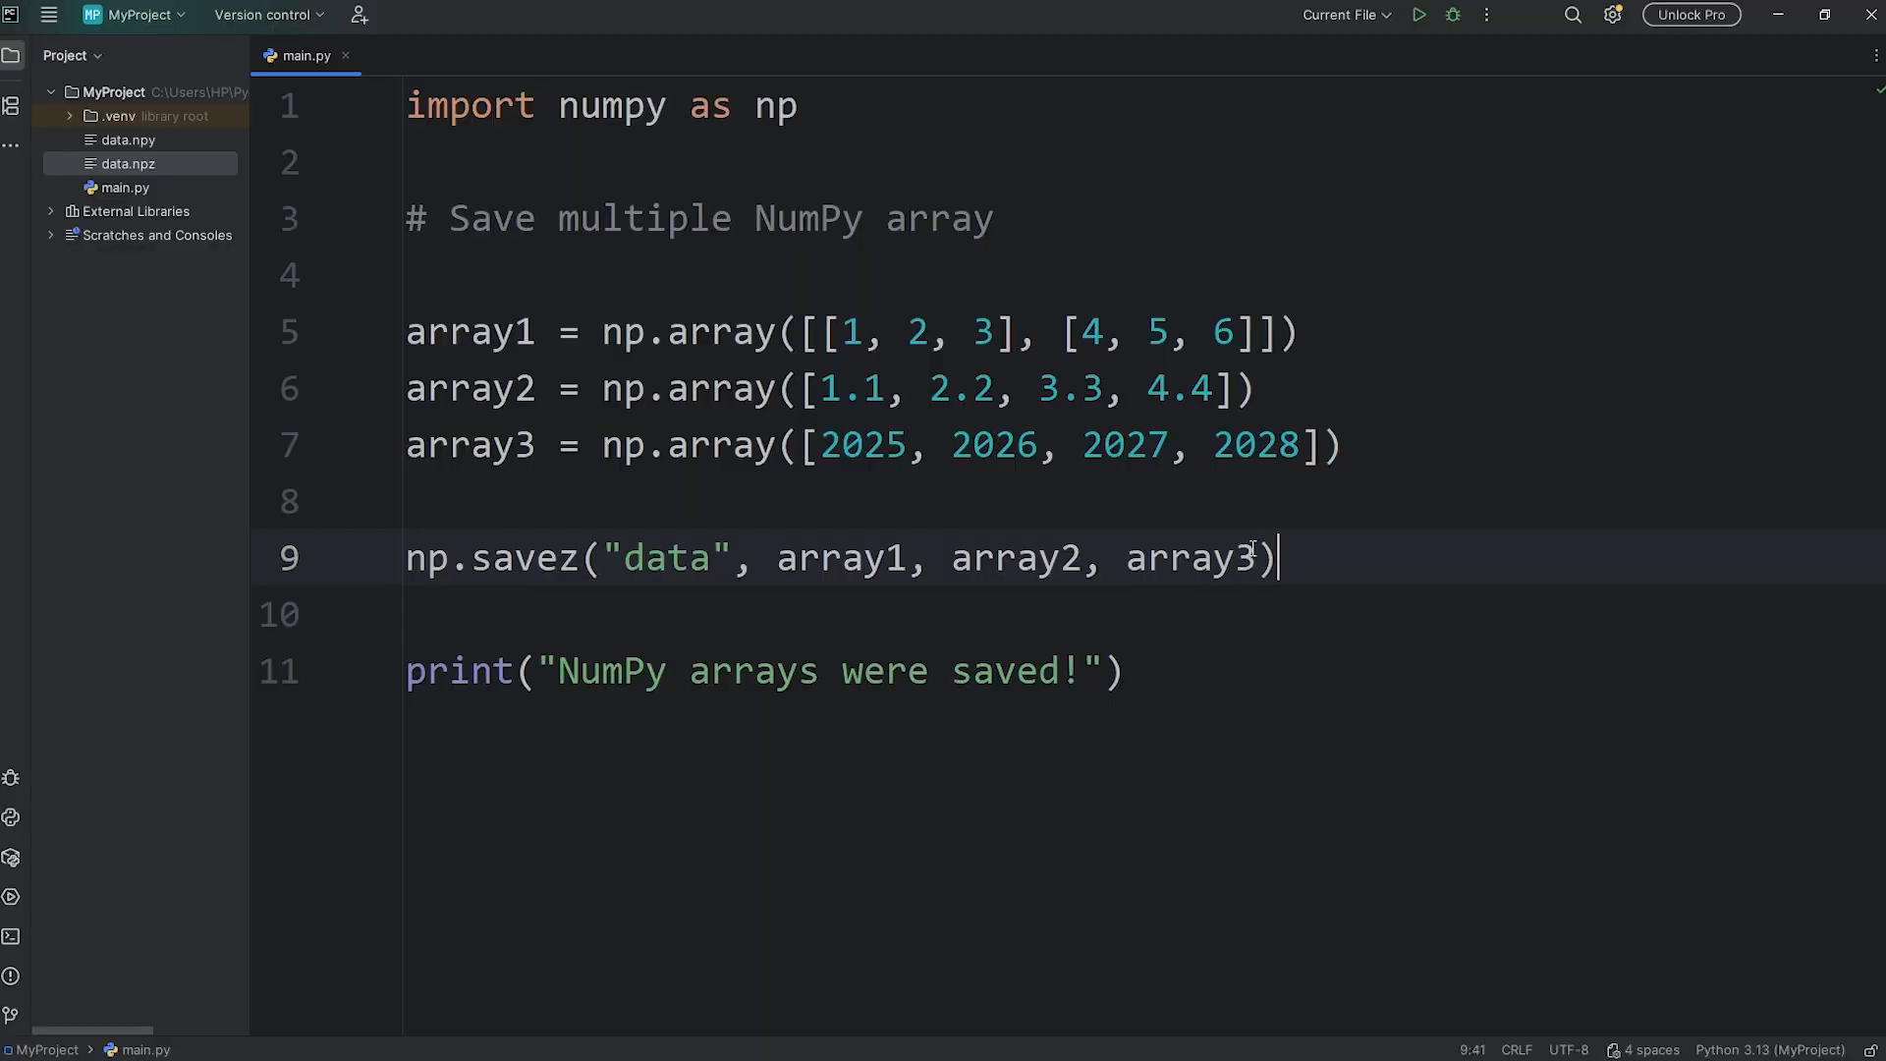
mouse_move(801, 350)
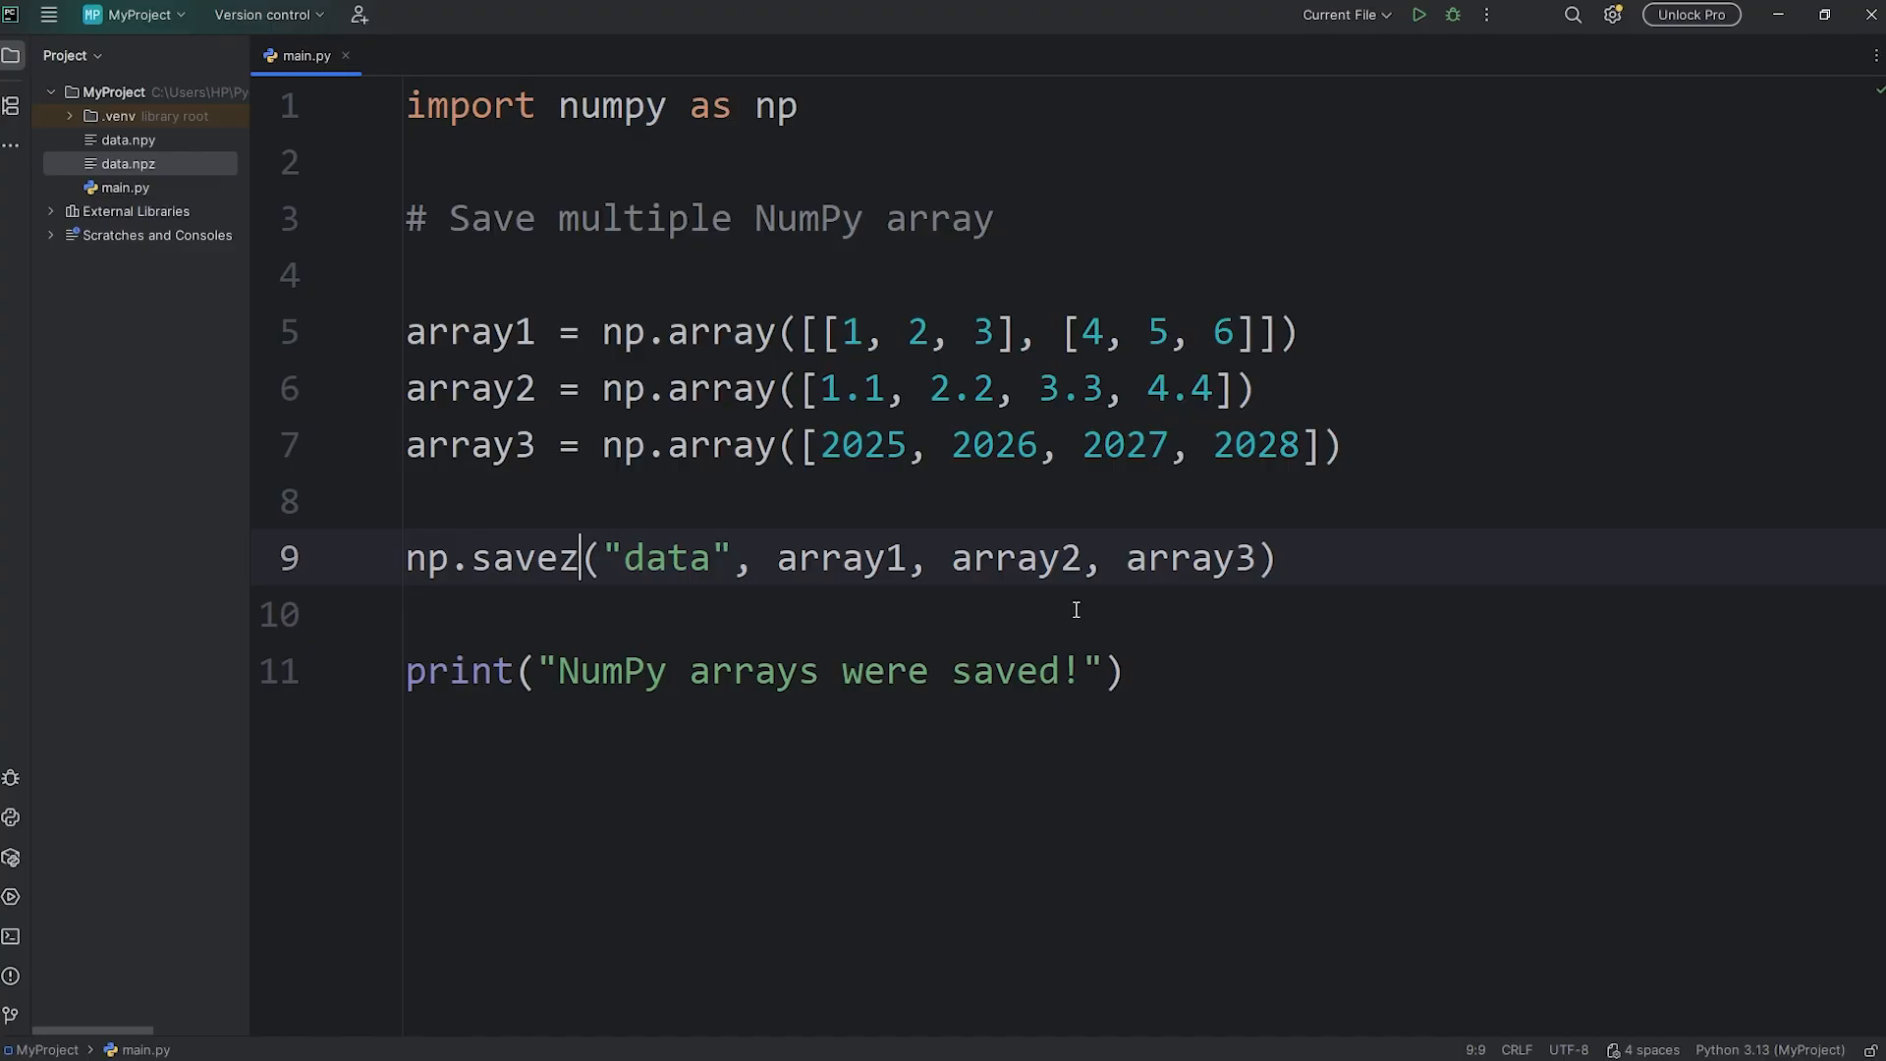
Step: Switch the call to np.savez_compressed with file name data2 and run it to create data2.npz
type("_compressed")
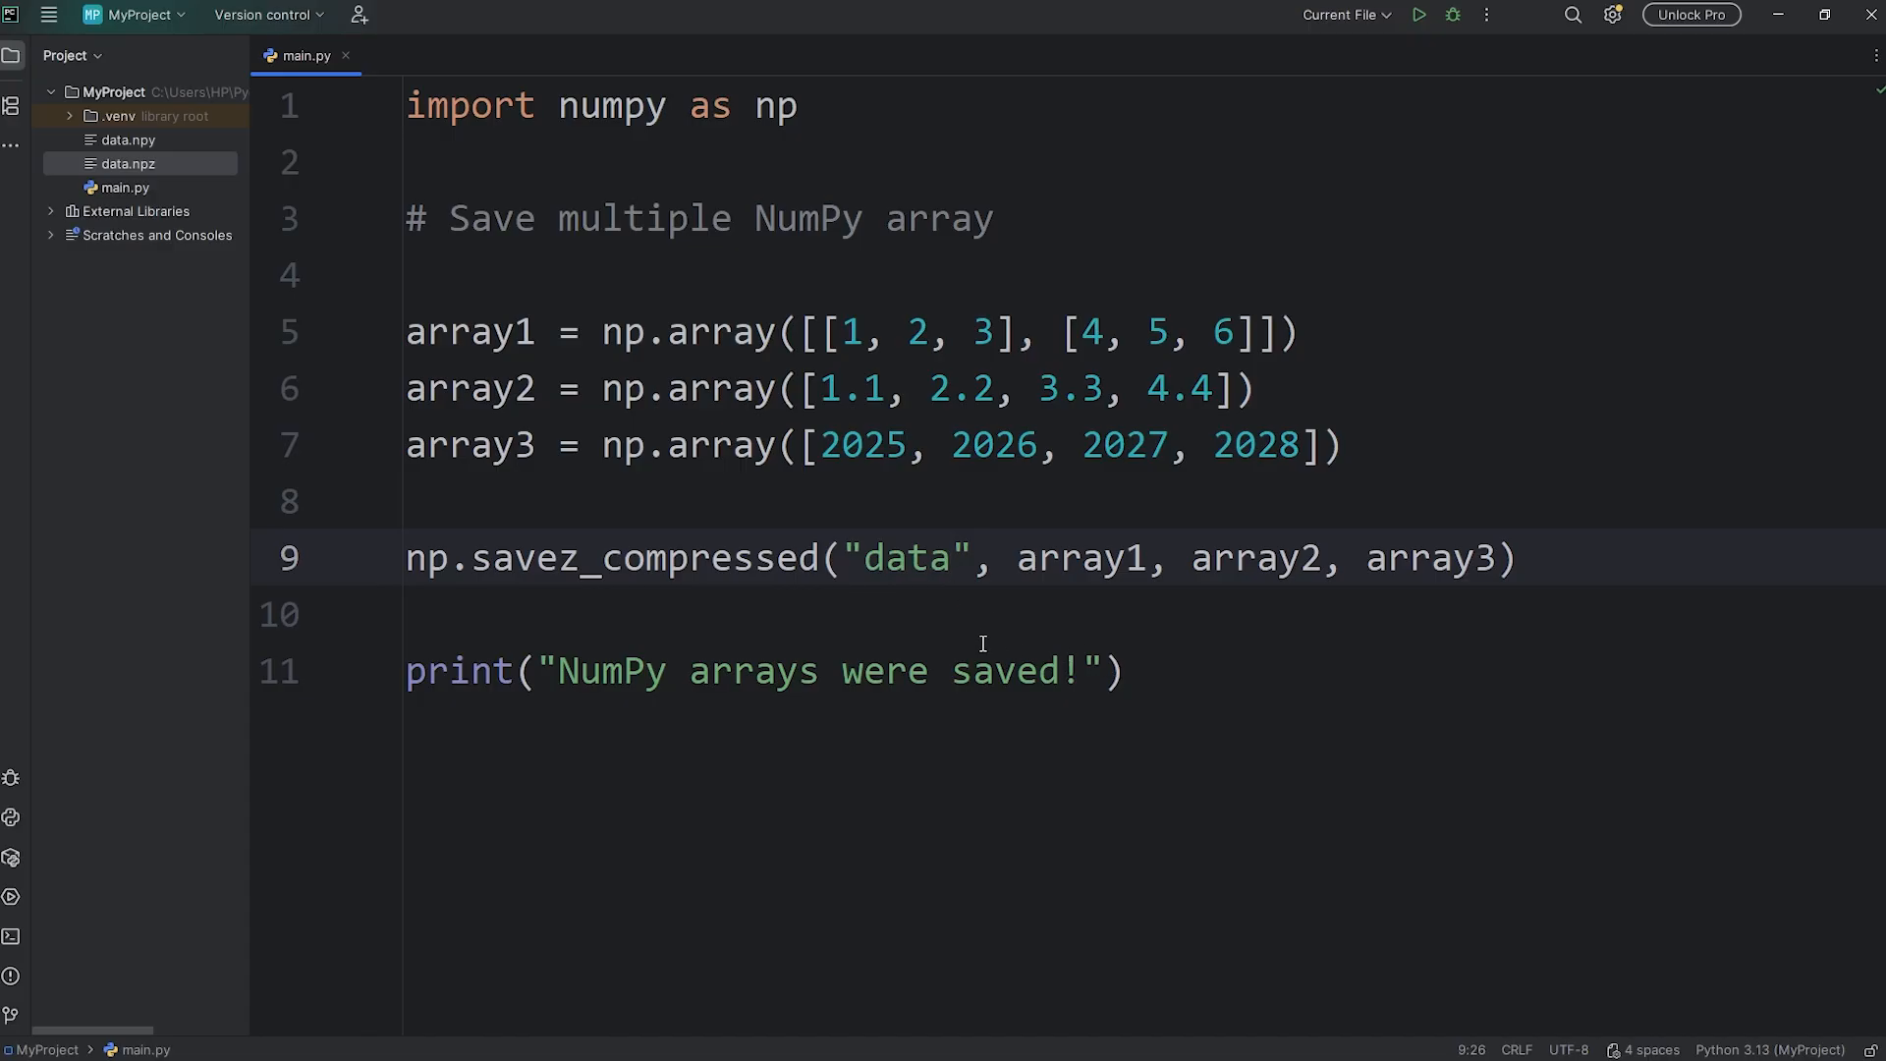
type("2")
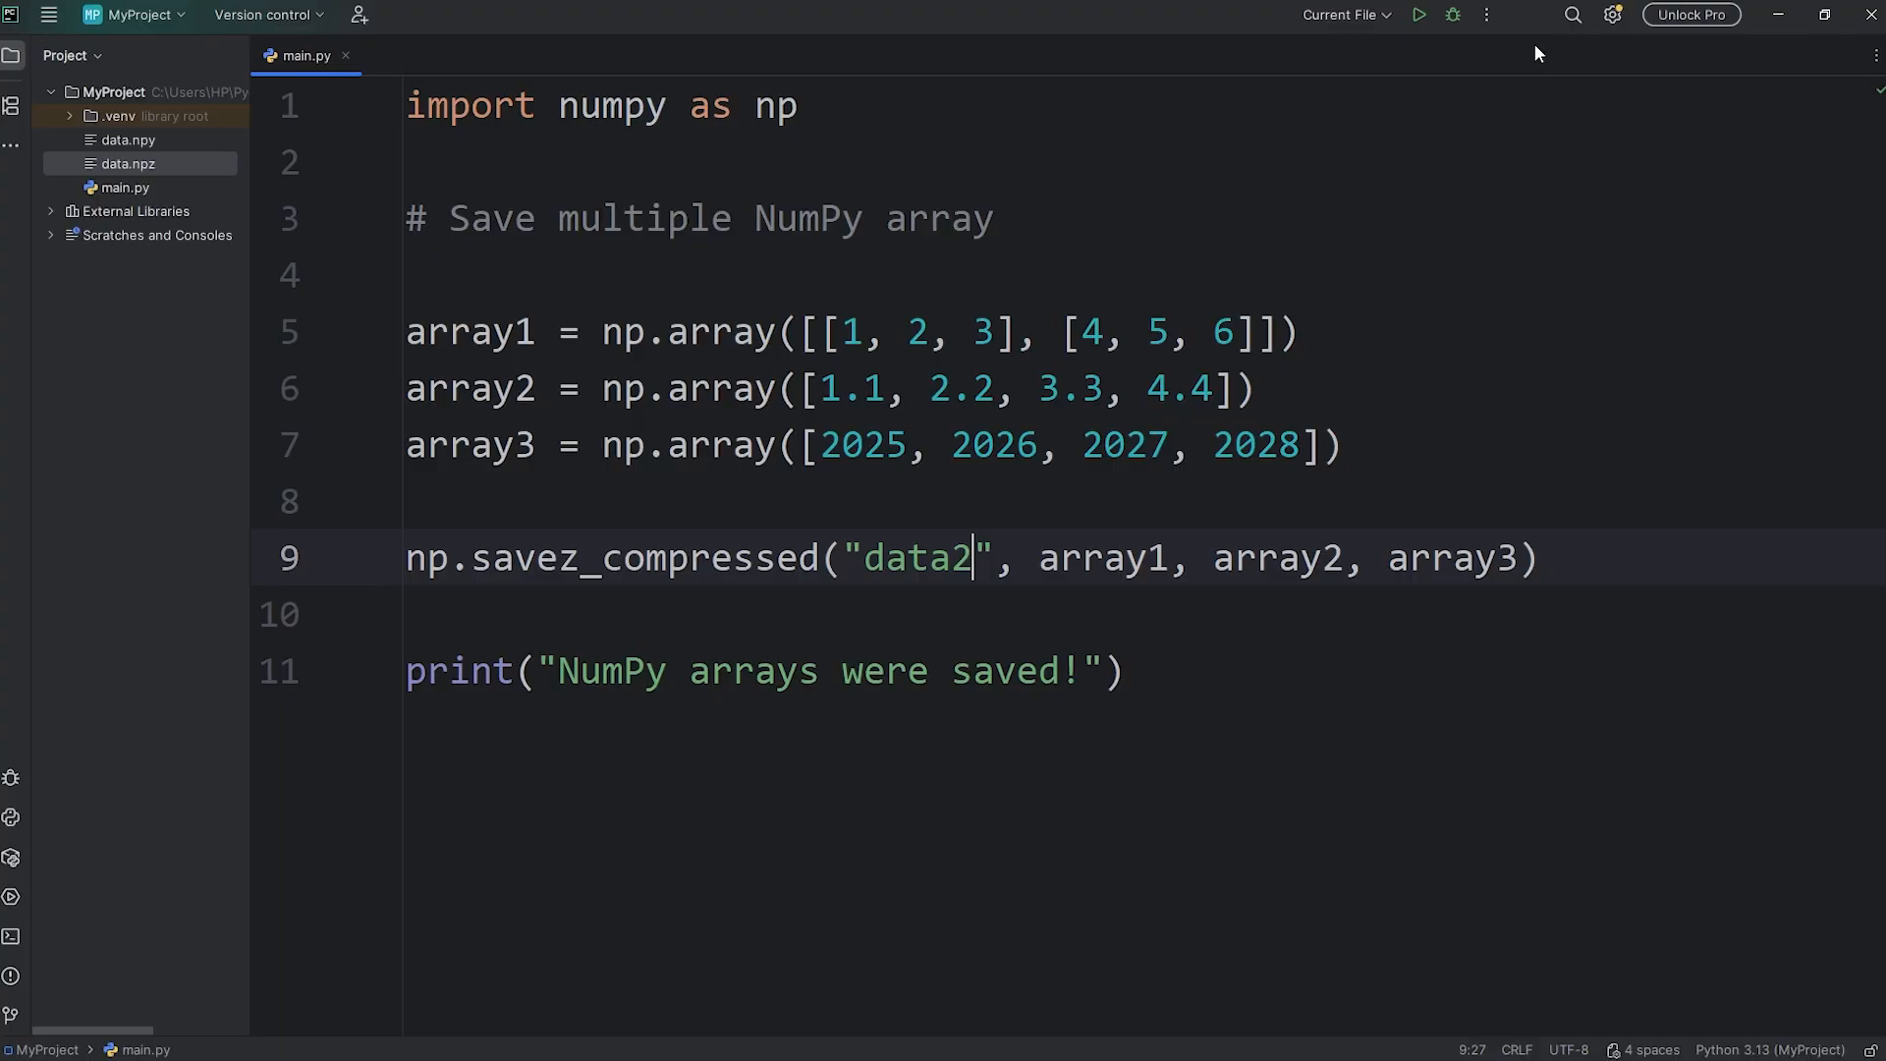
left_click(1417, 13)
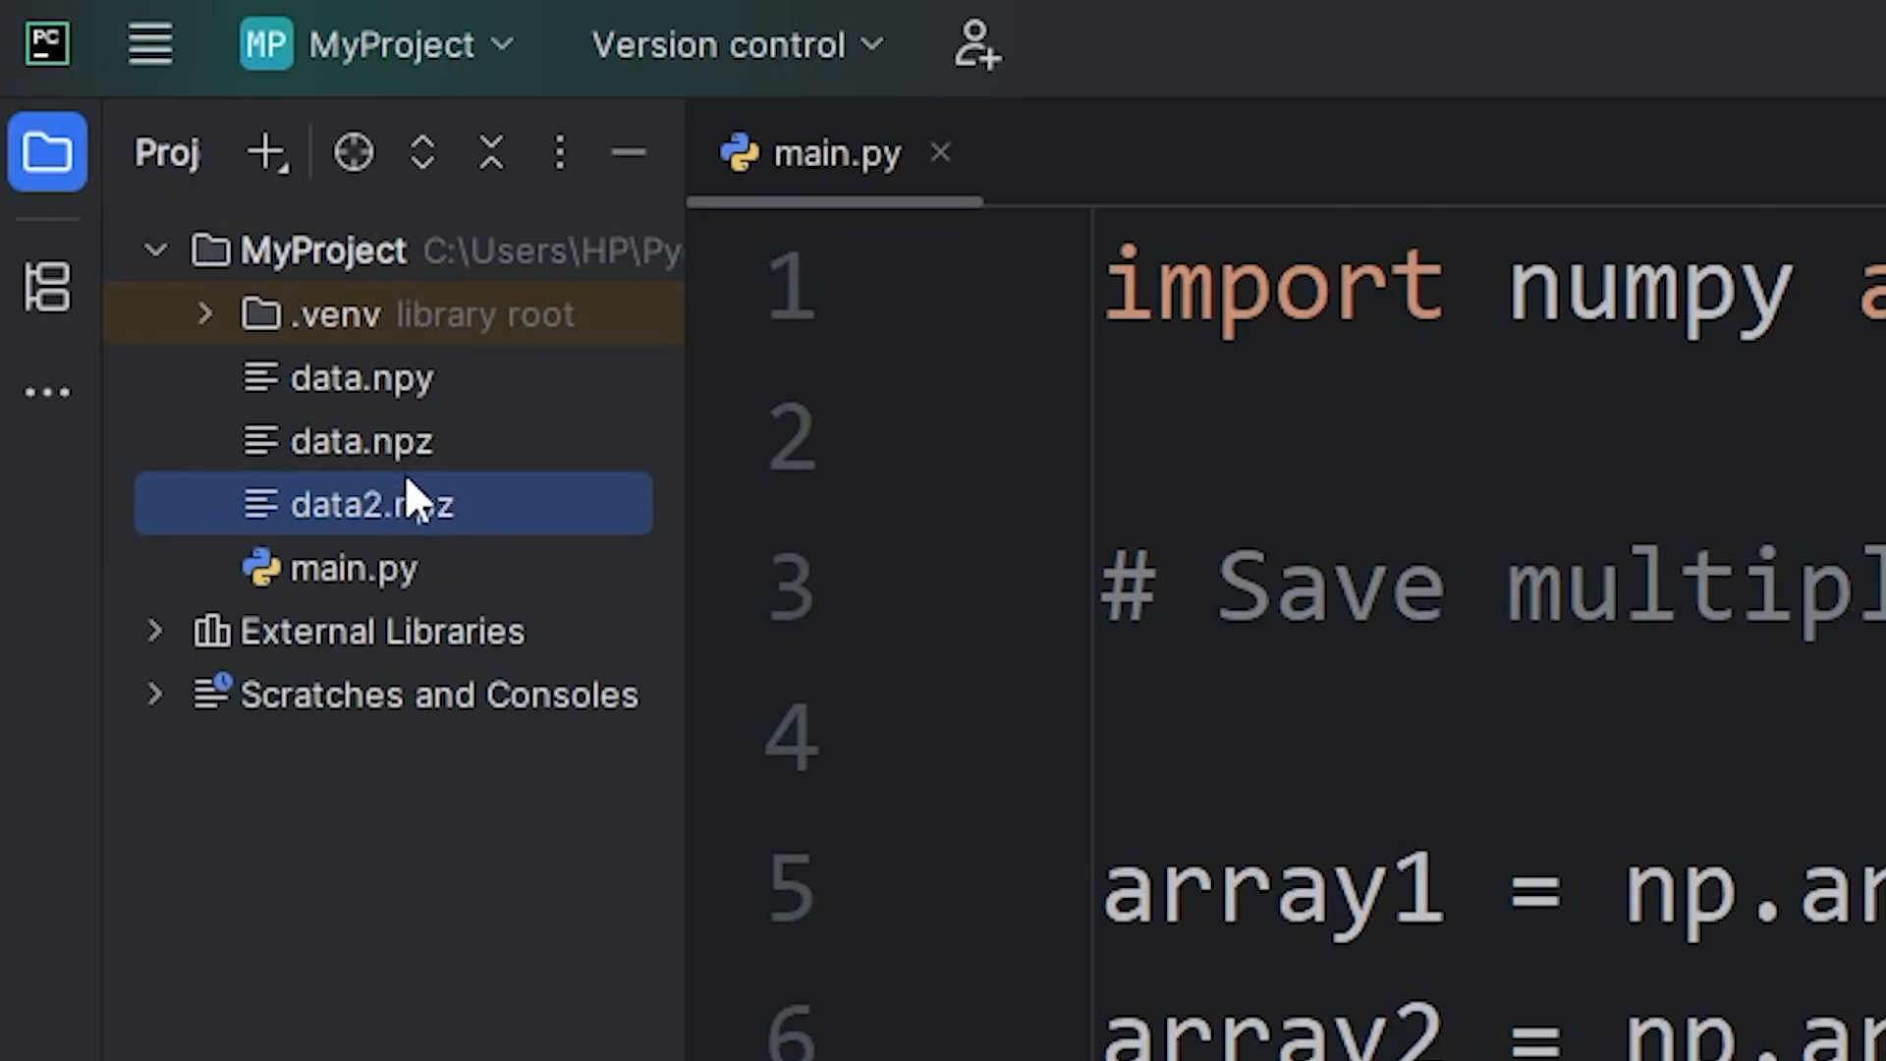
mouse_move(1310, 216)
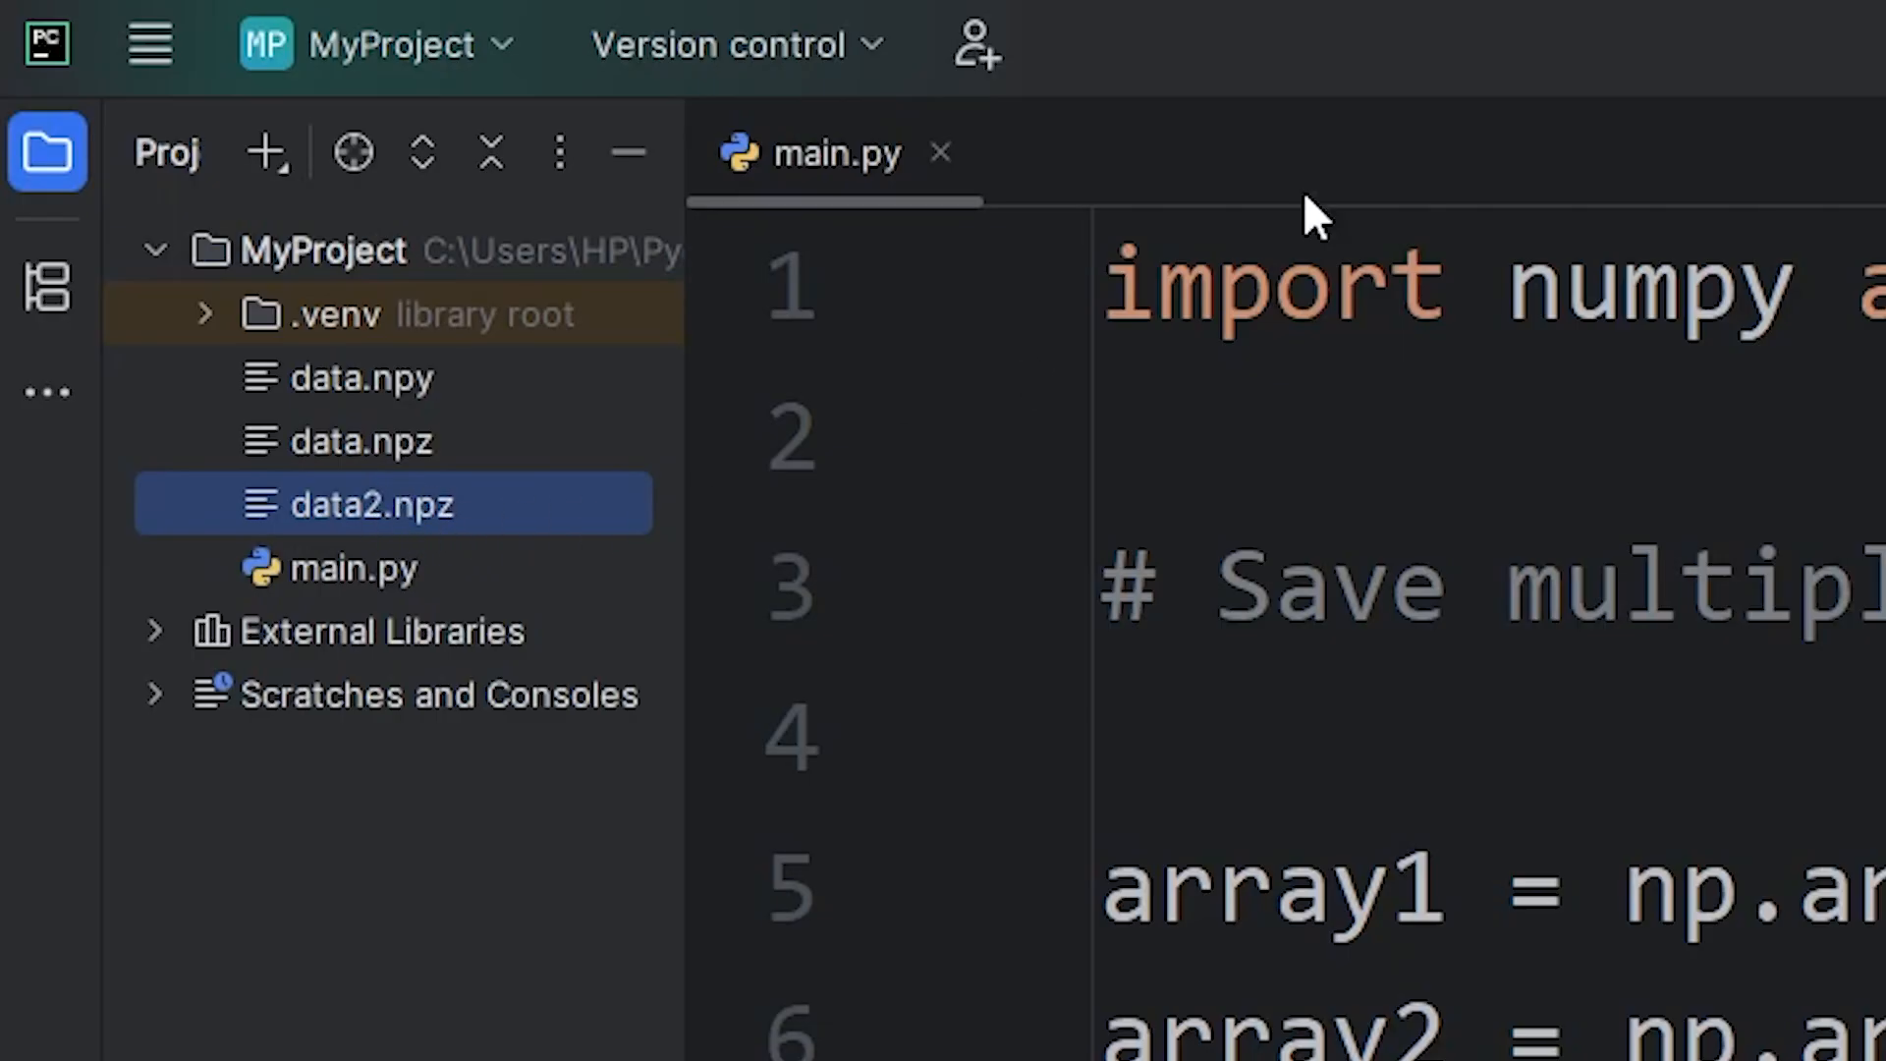
left_click(1416, 14)
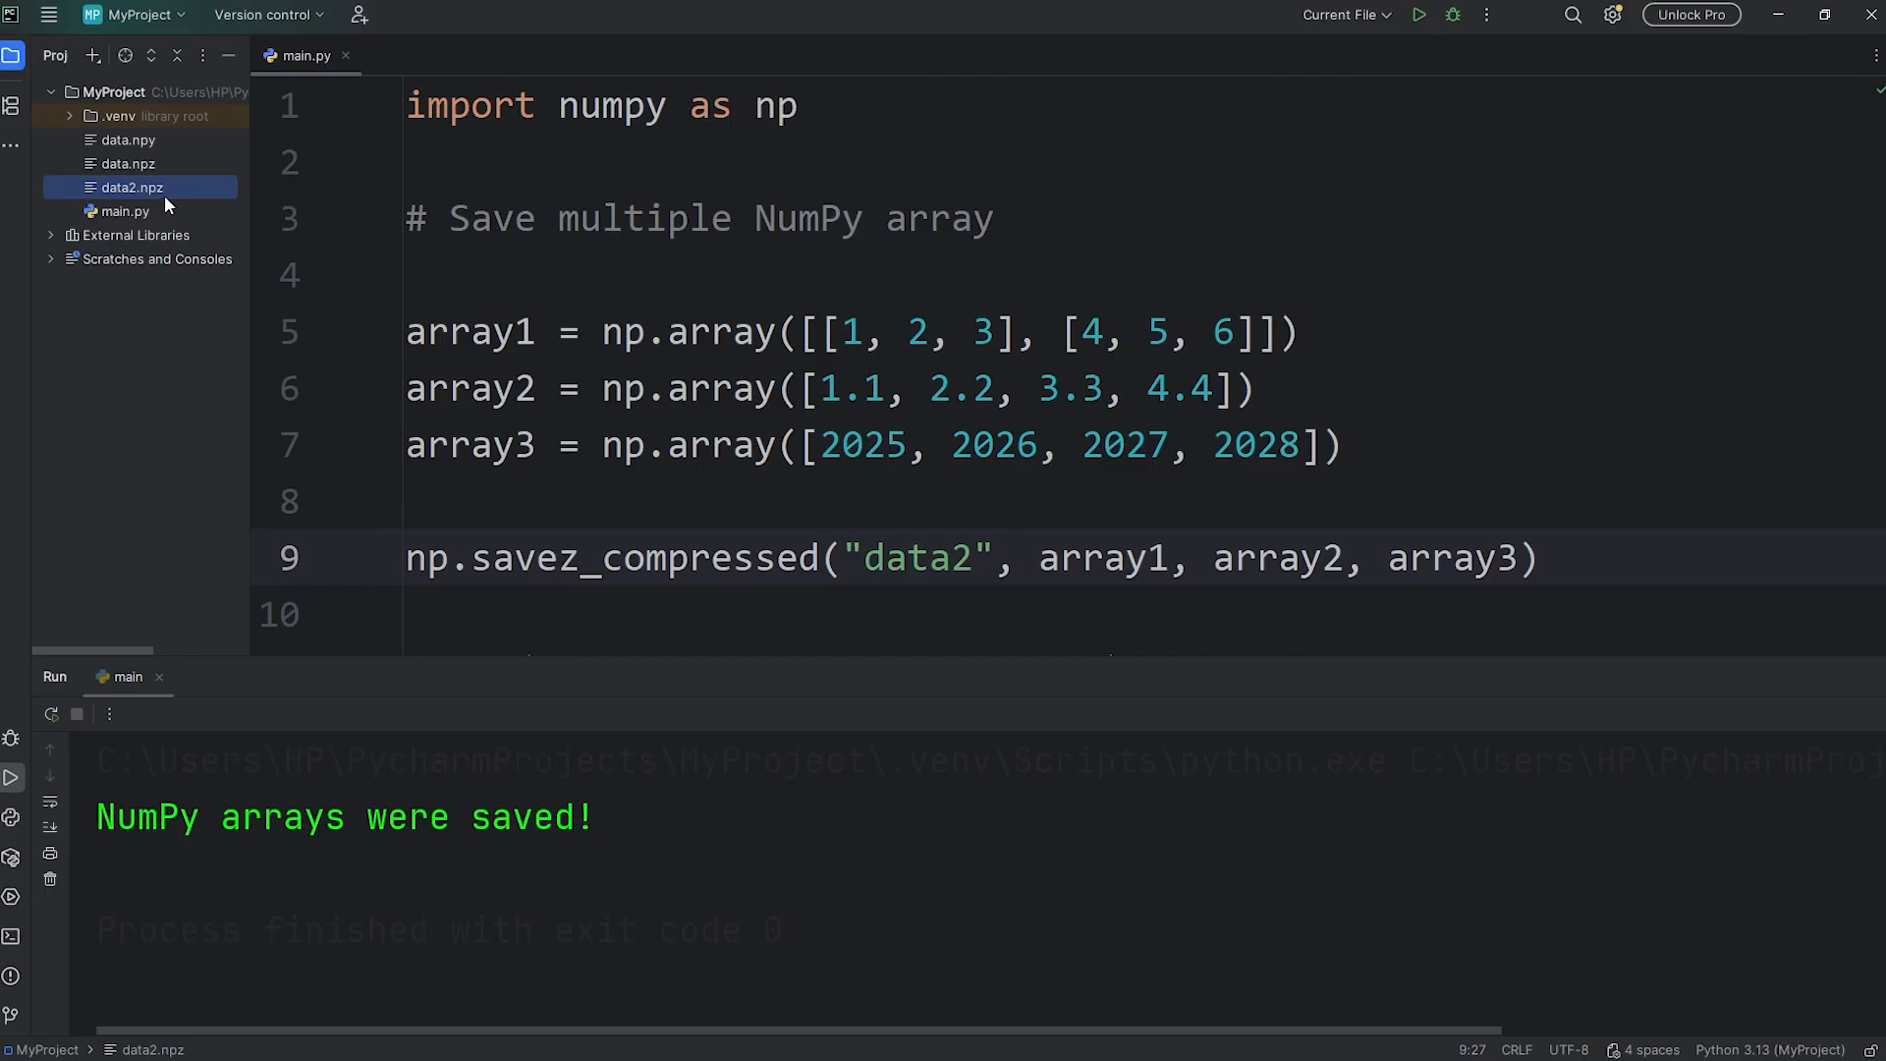
mouse_move(143, 202)
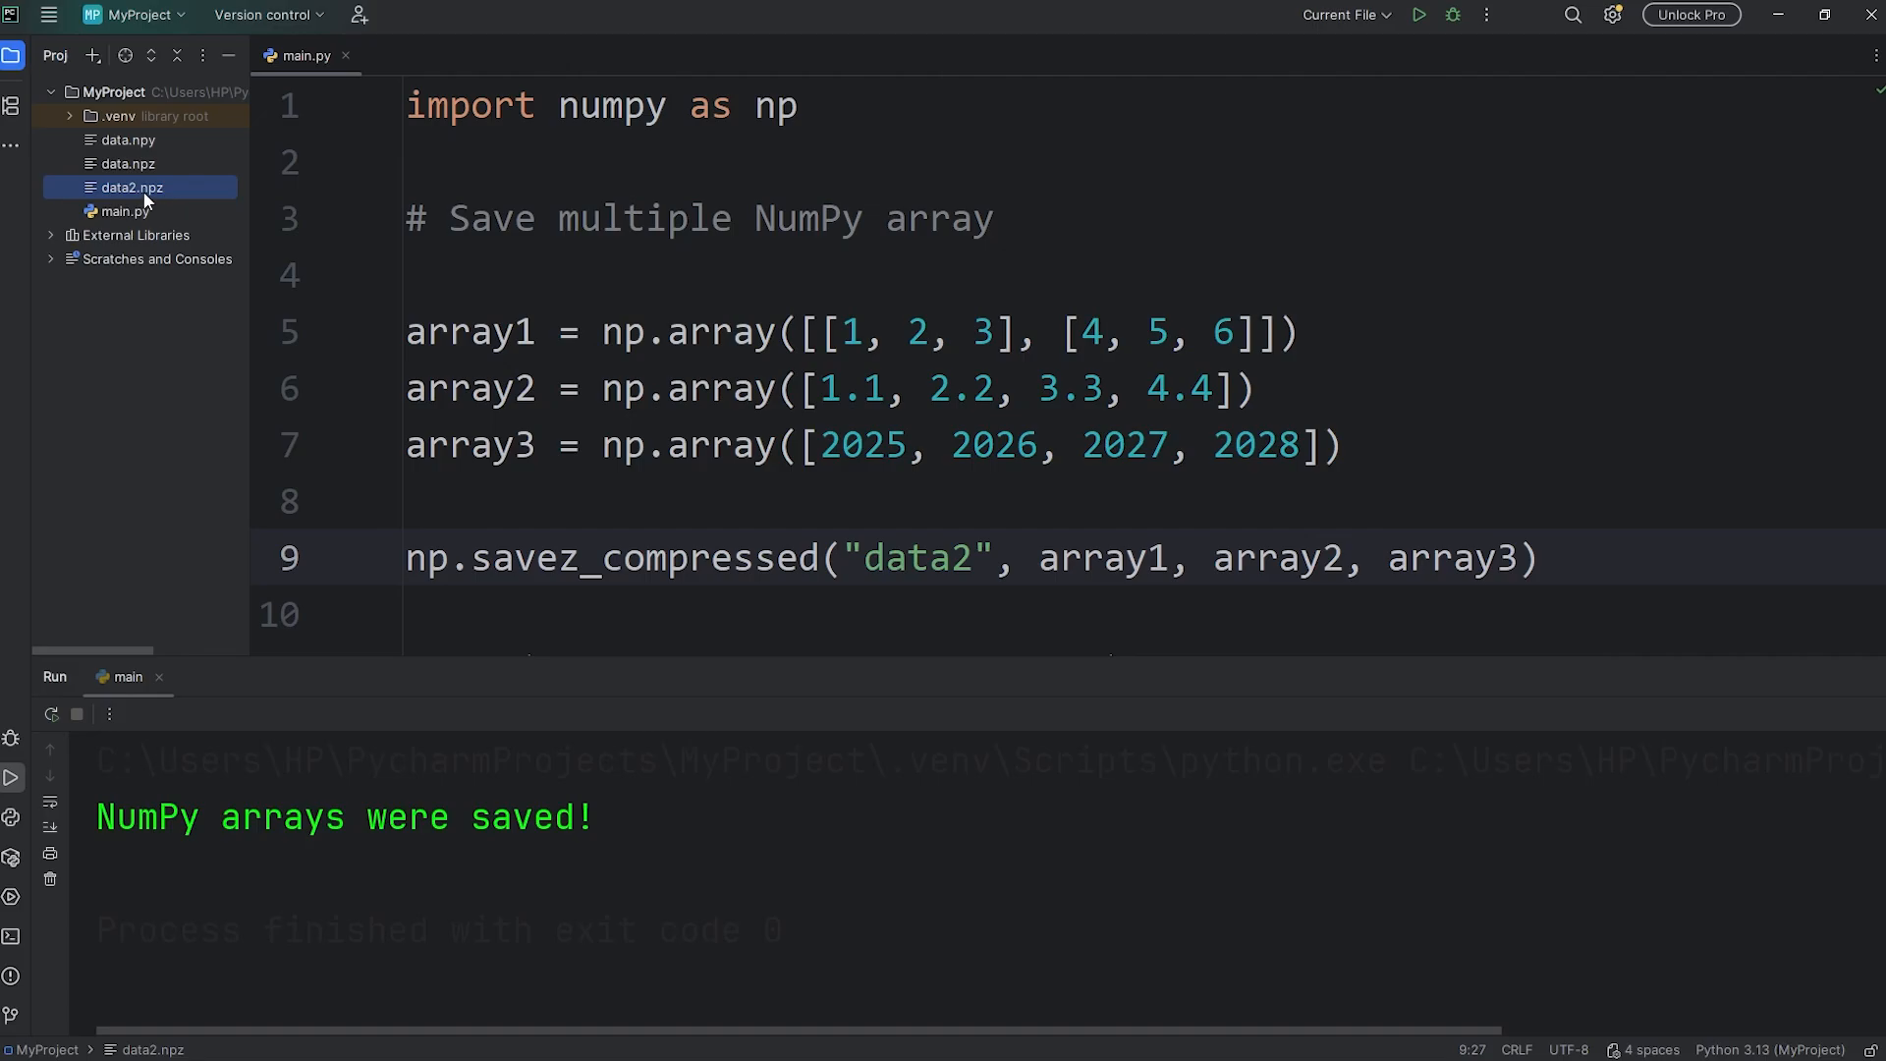
mouse_move(149, 201)
type("Load")
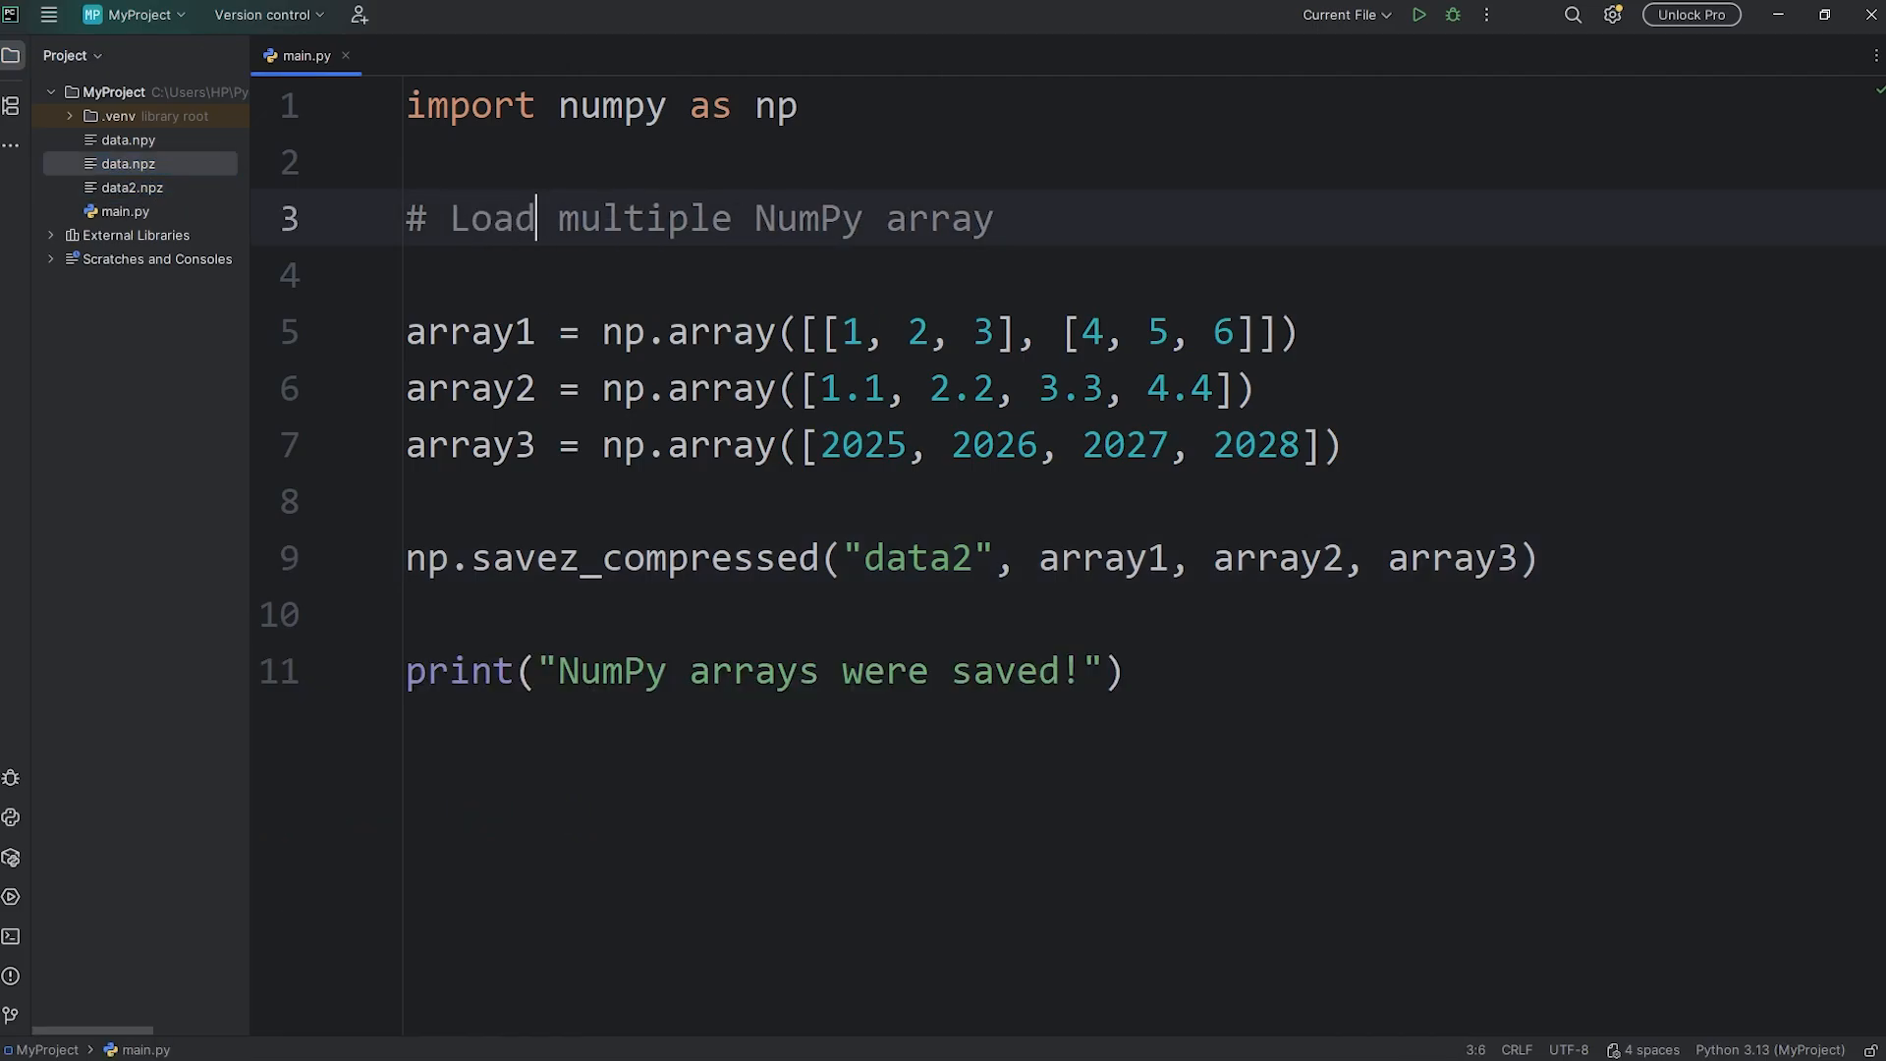
Step: Replace the old array code with arrays = np.load("data.npz") and begin a print line
left_click_drag(408, 387, 1344, 446)
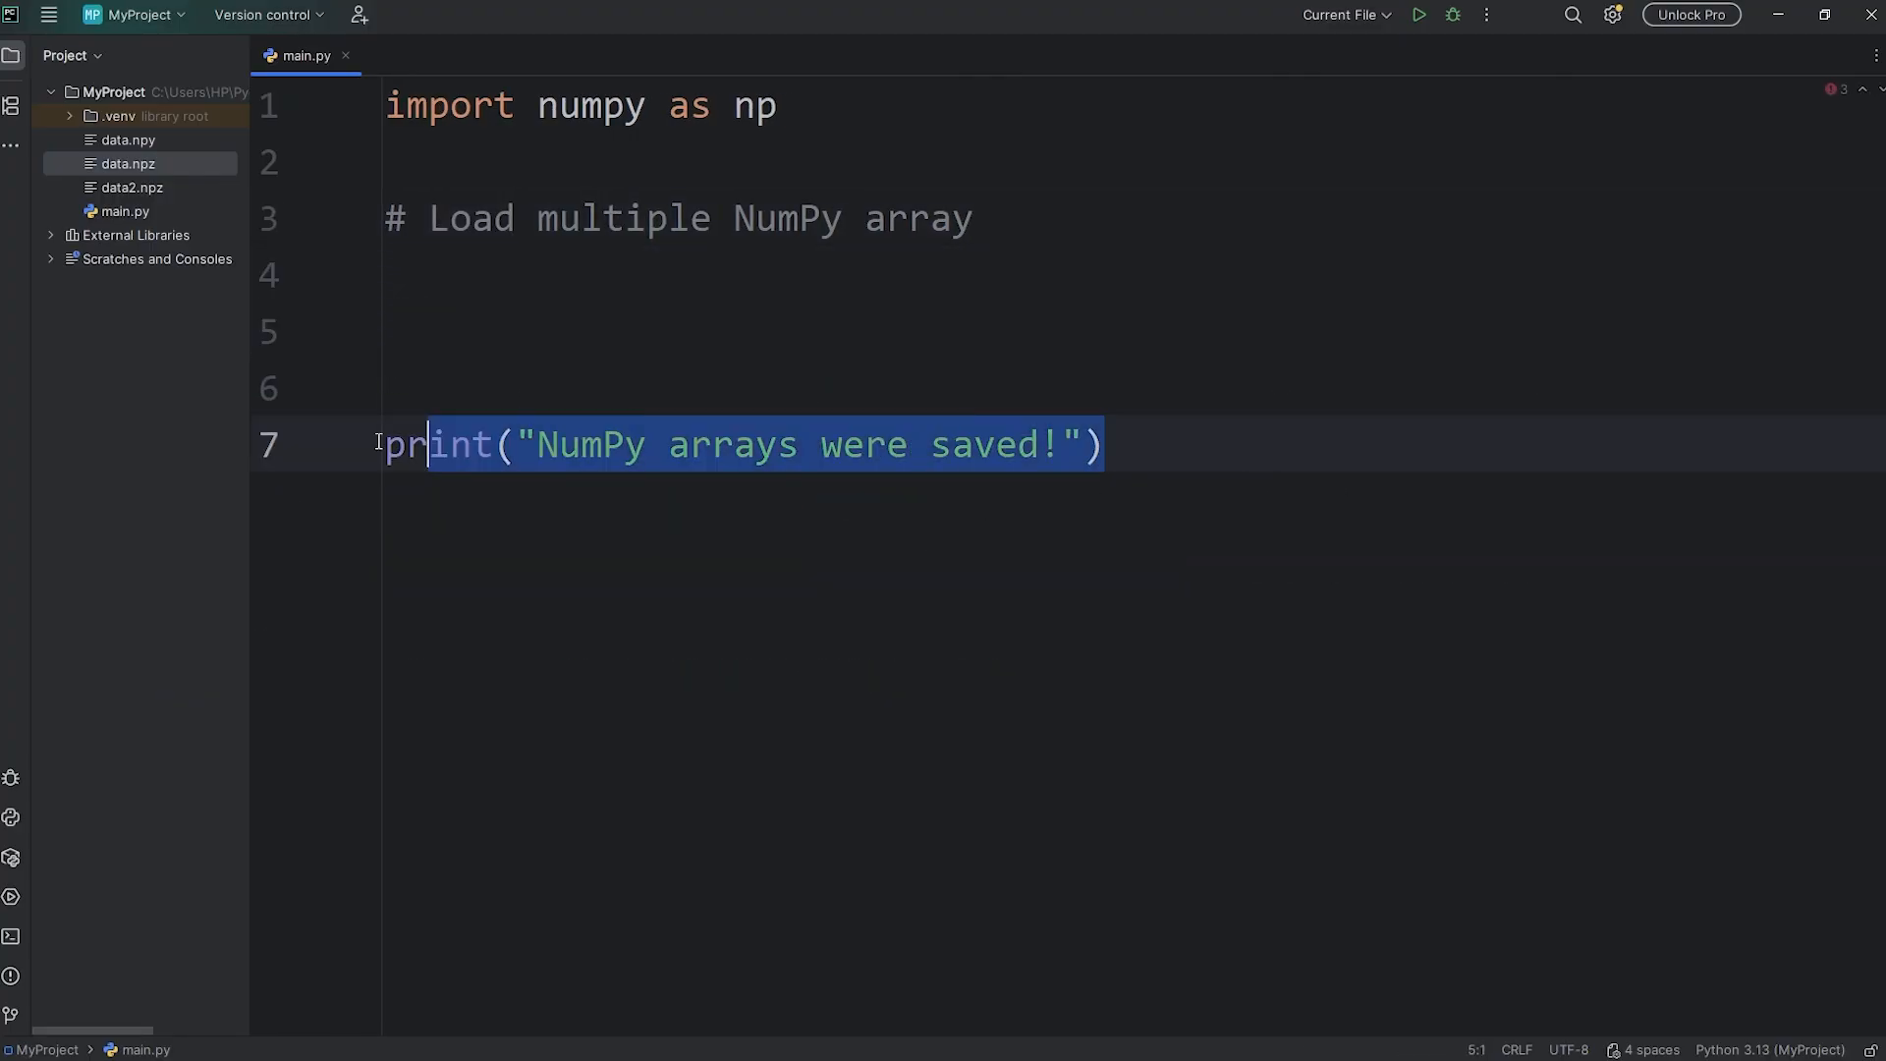
type("arrays =")
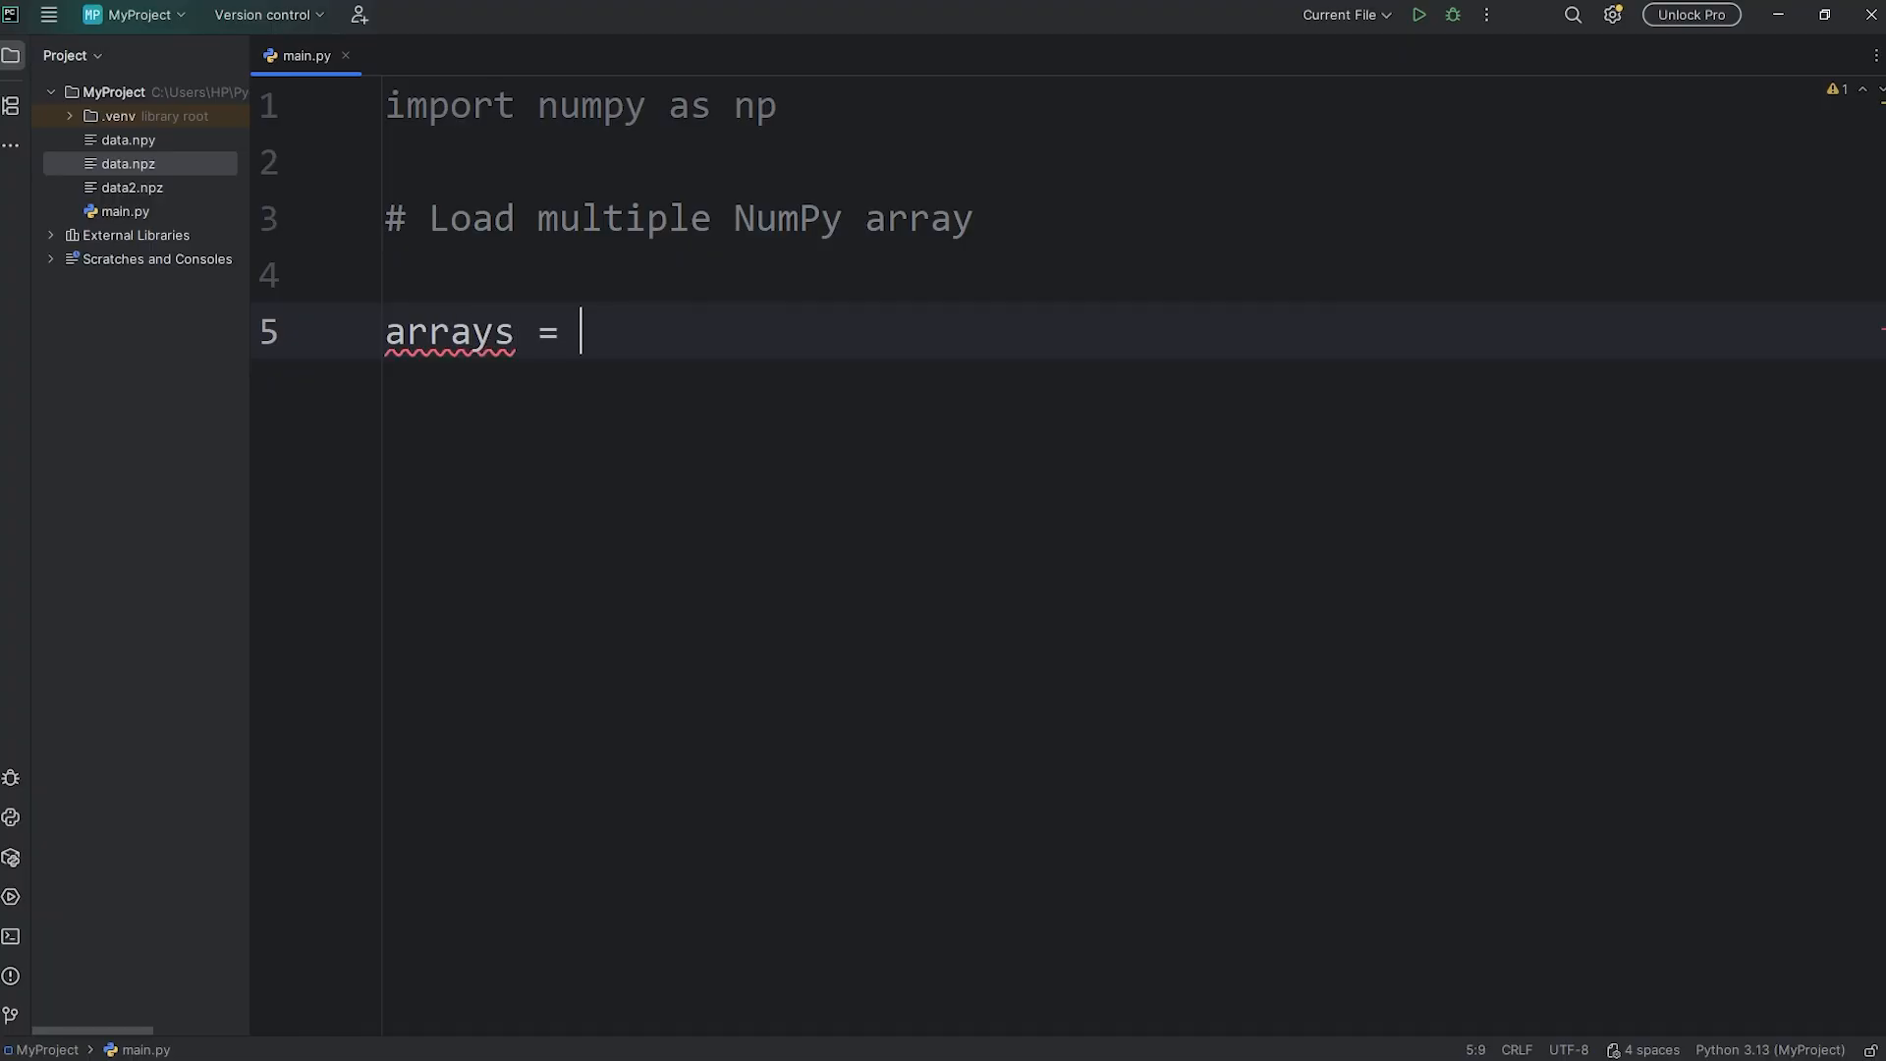
type("np")
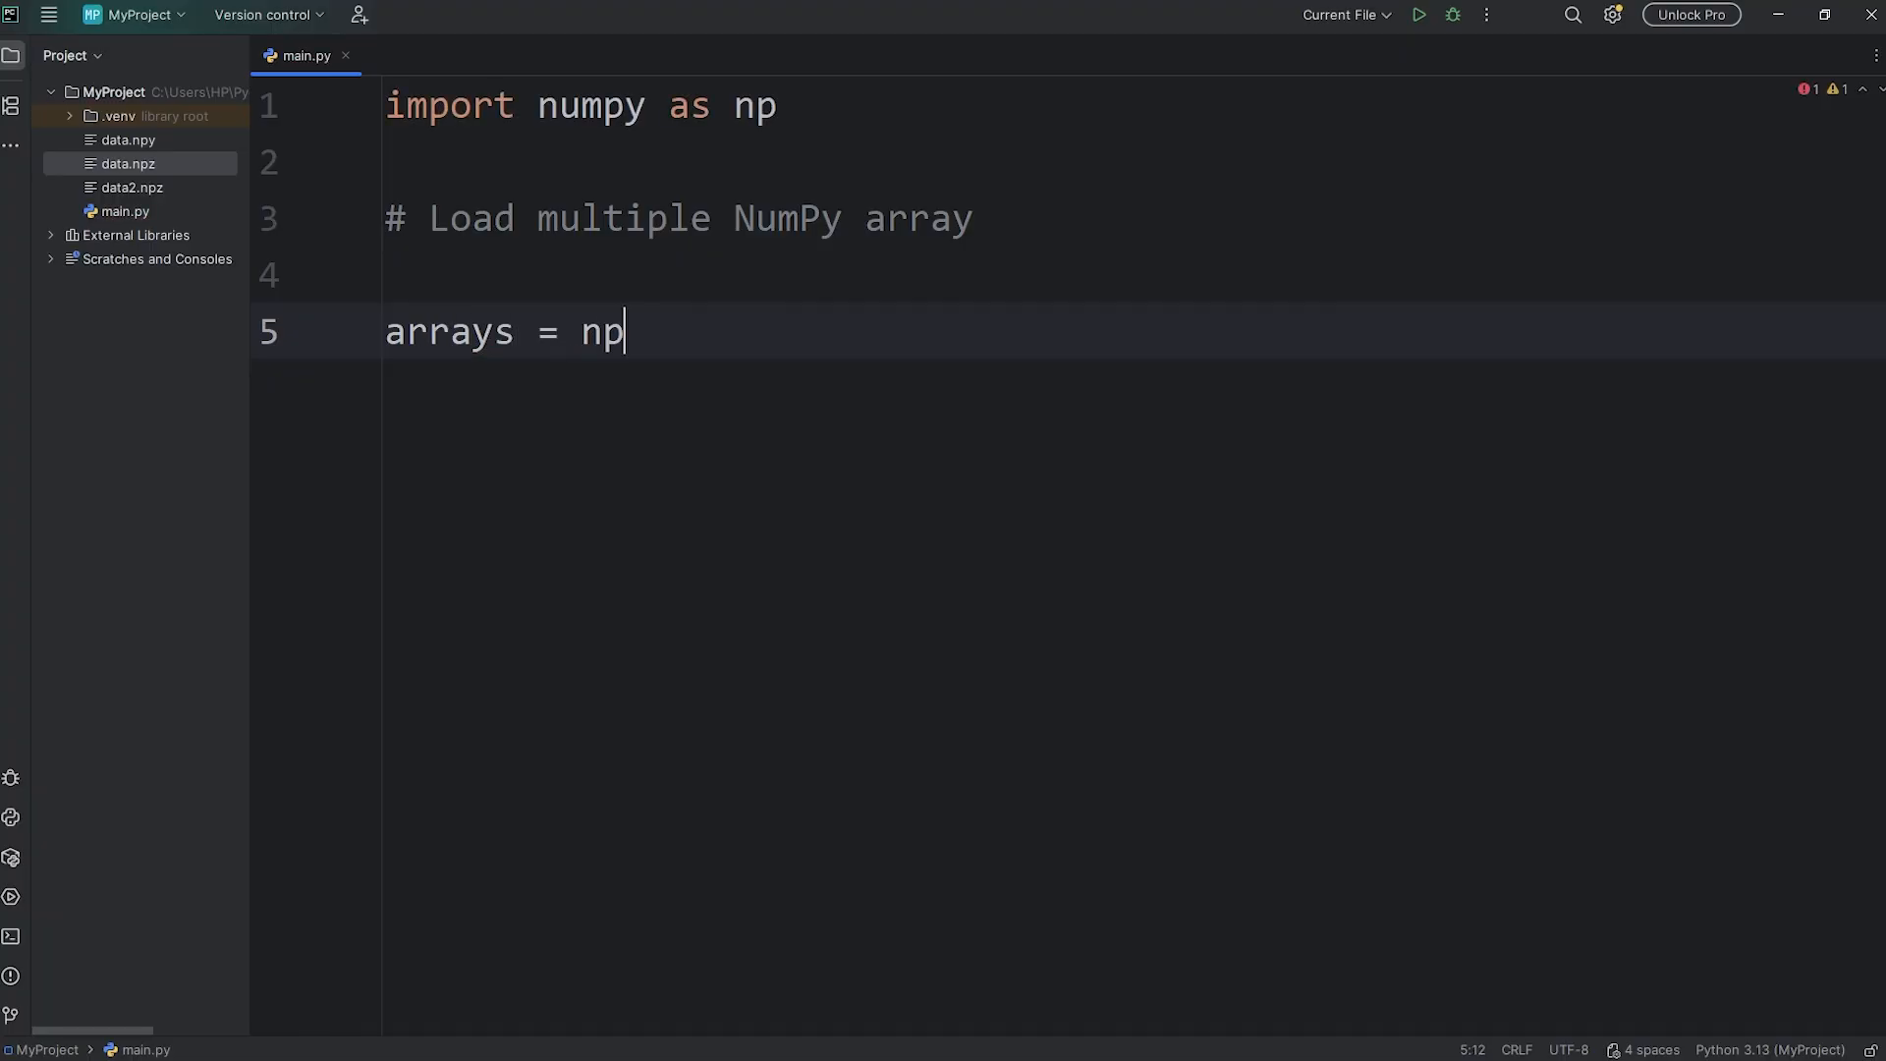
type(".load")
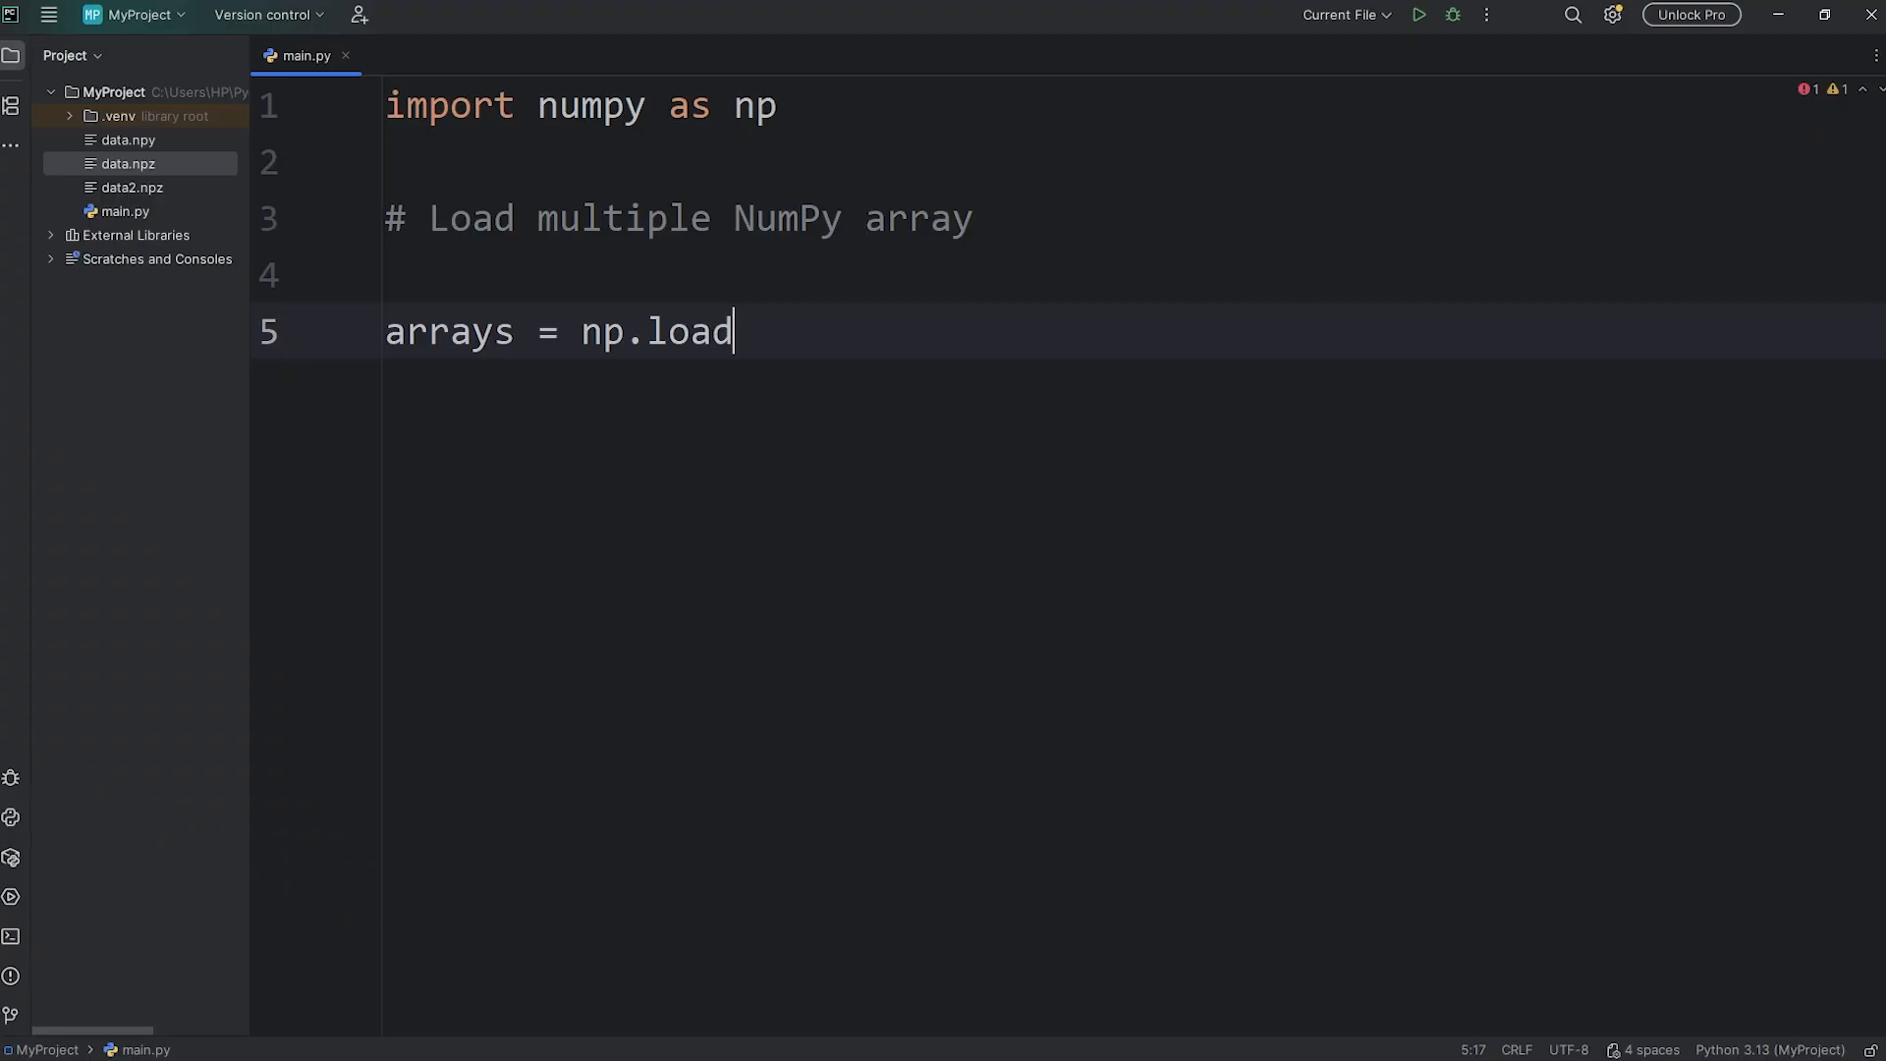
type("()")
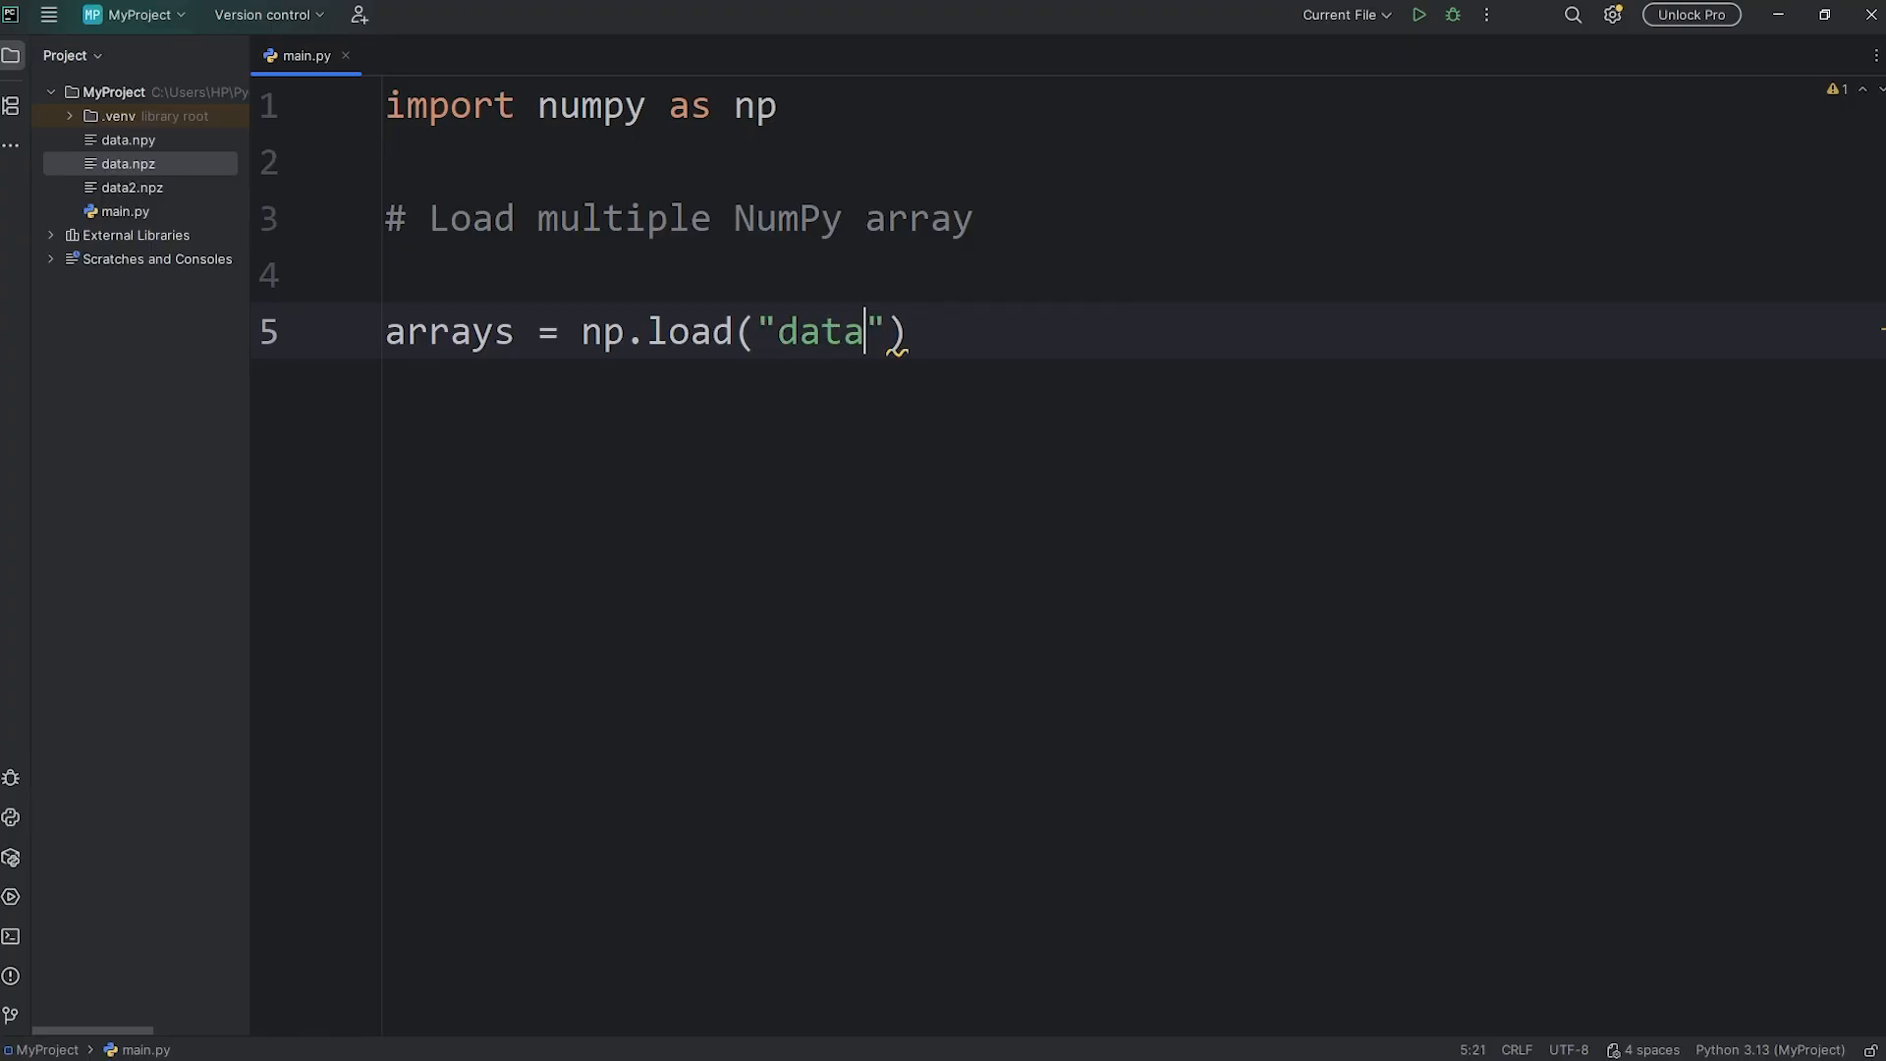
type(".npz")
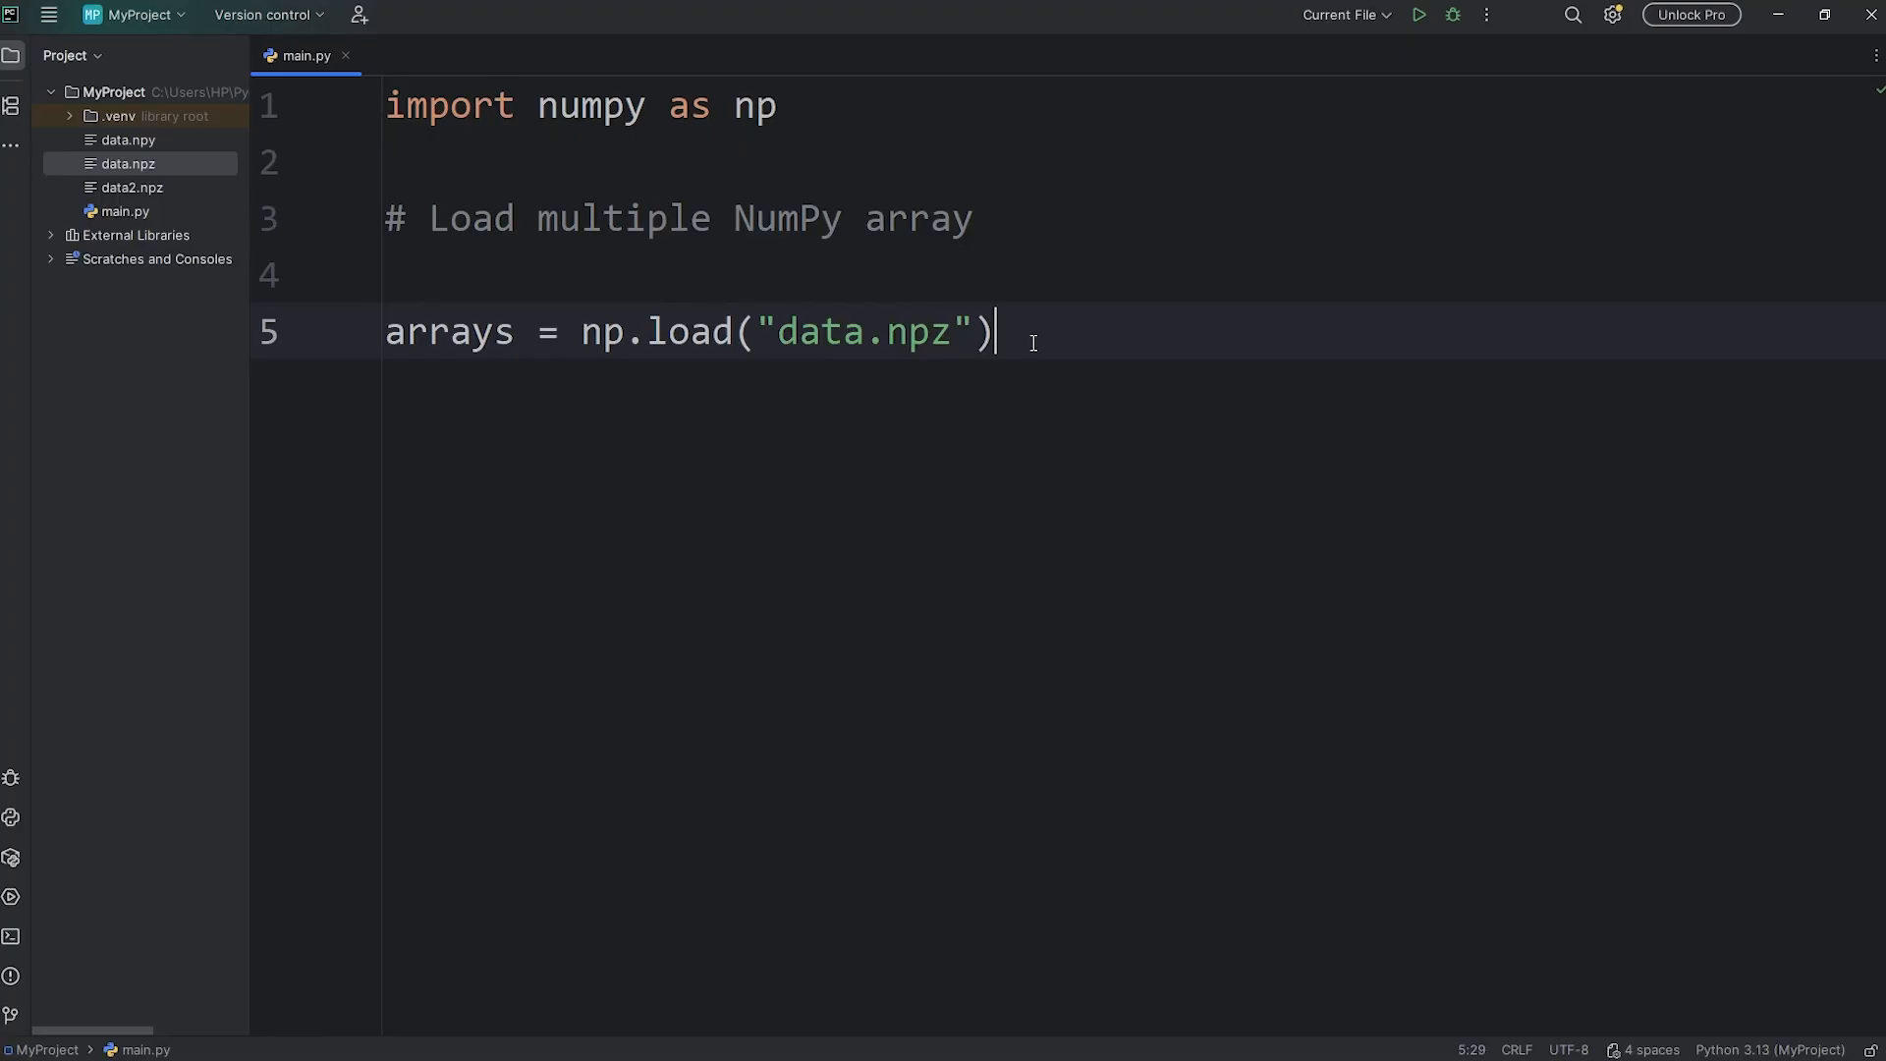
type("print(arrays")
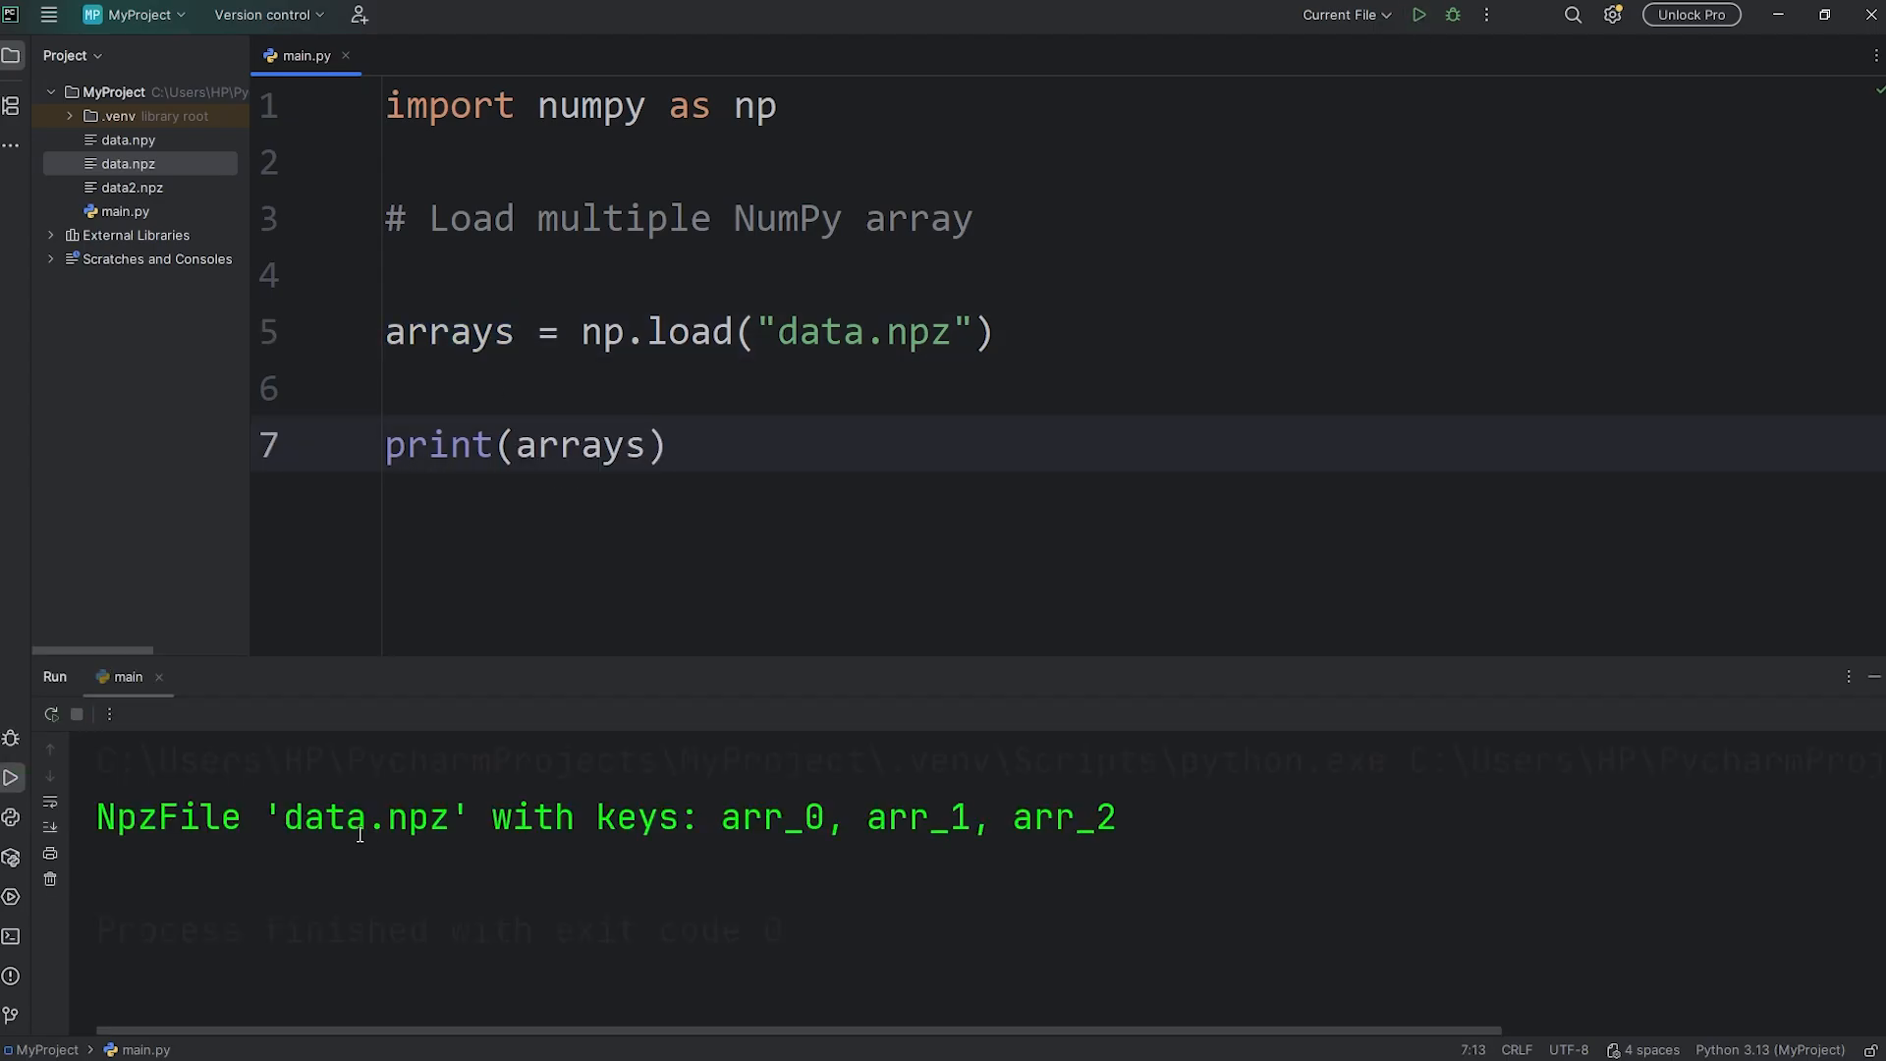
Step: Run print(arrays), inspect the arr_0 key in the NpzFile output, and add a blank line above print
double_click(167, 817)
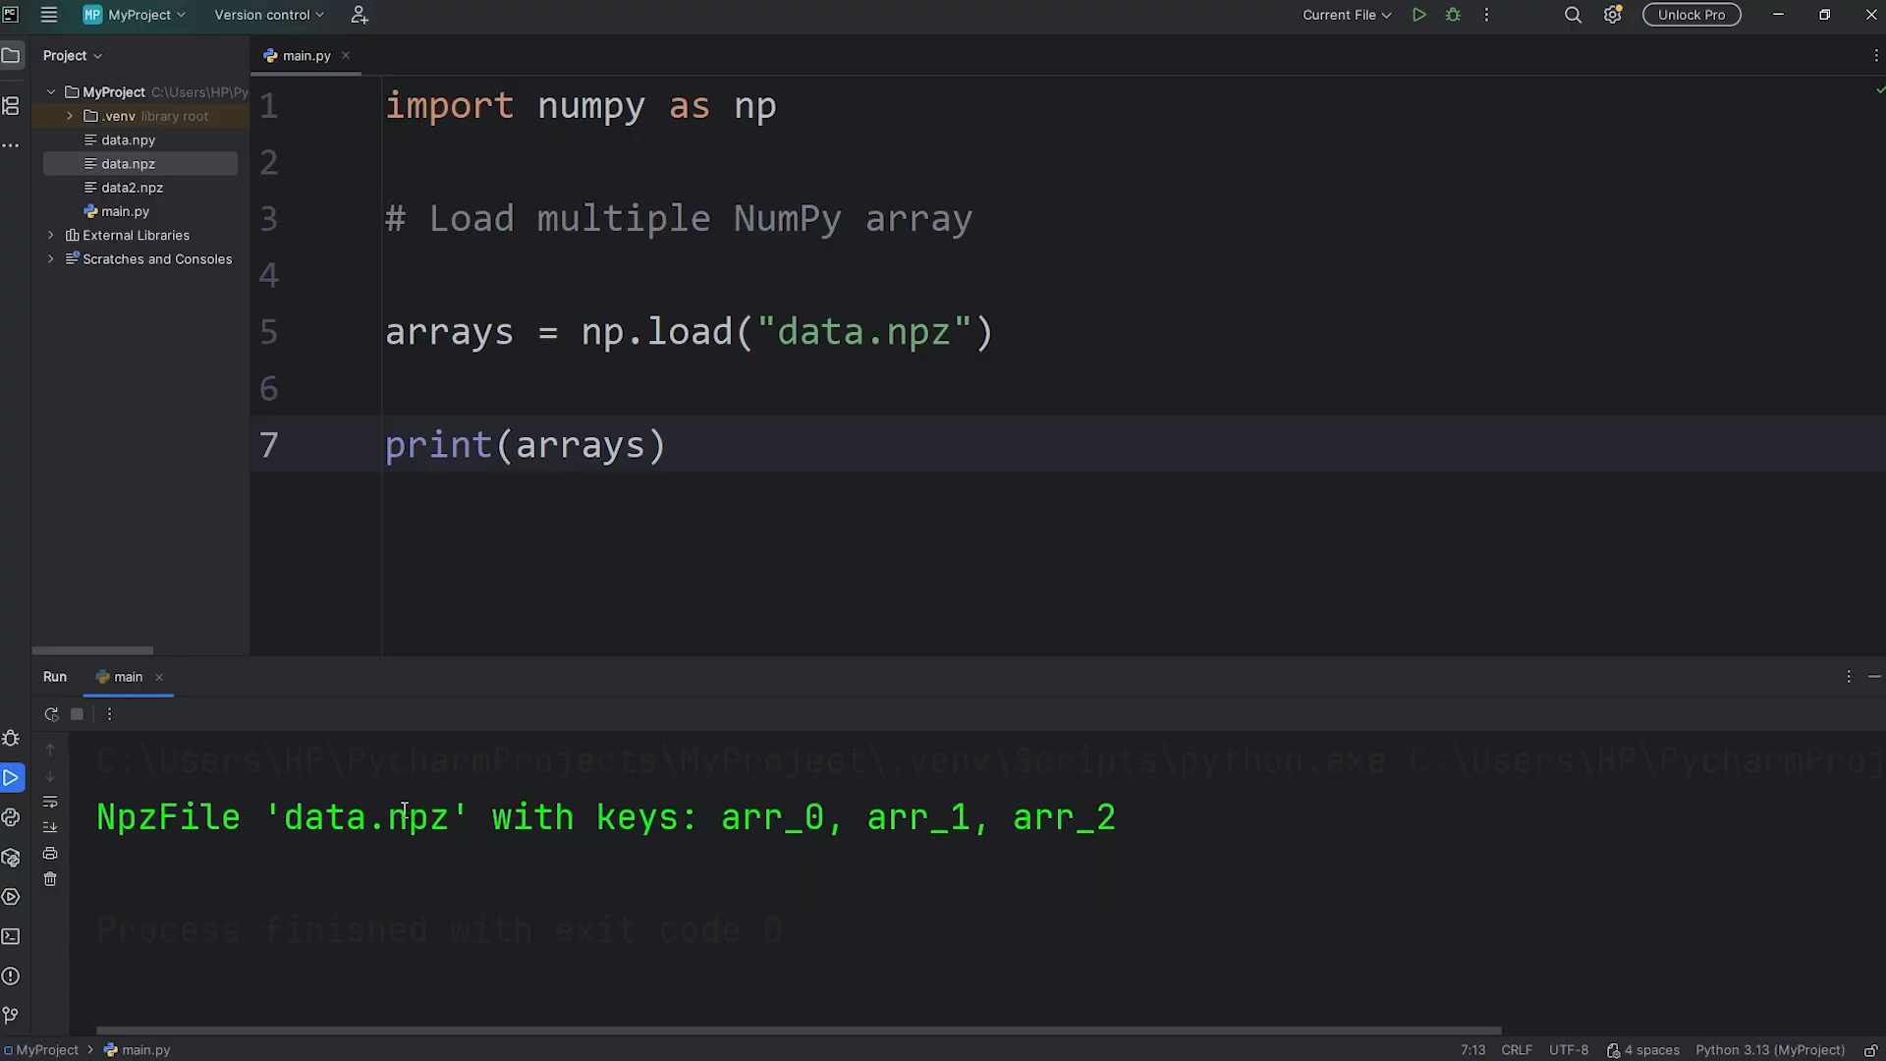
double_click(770, 817)
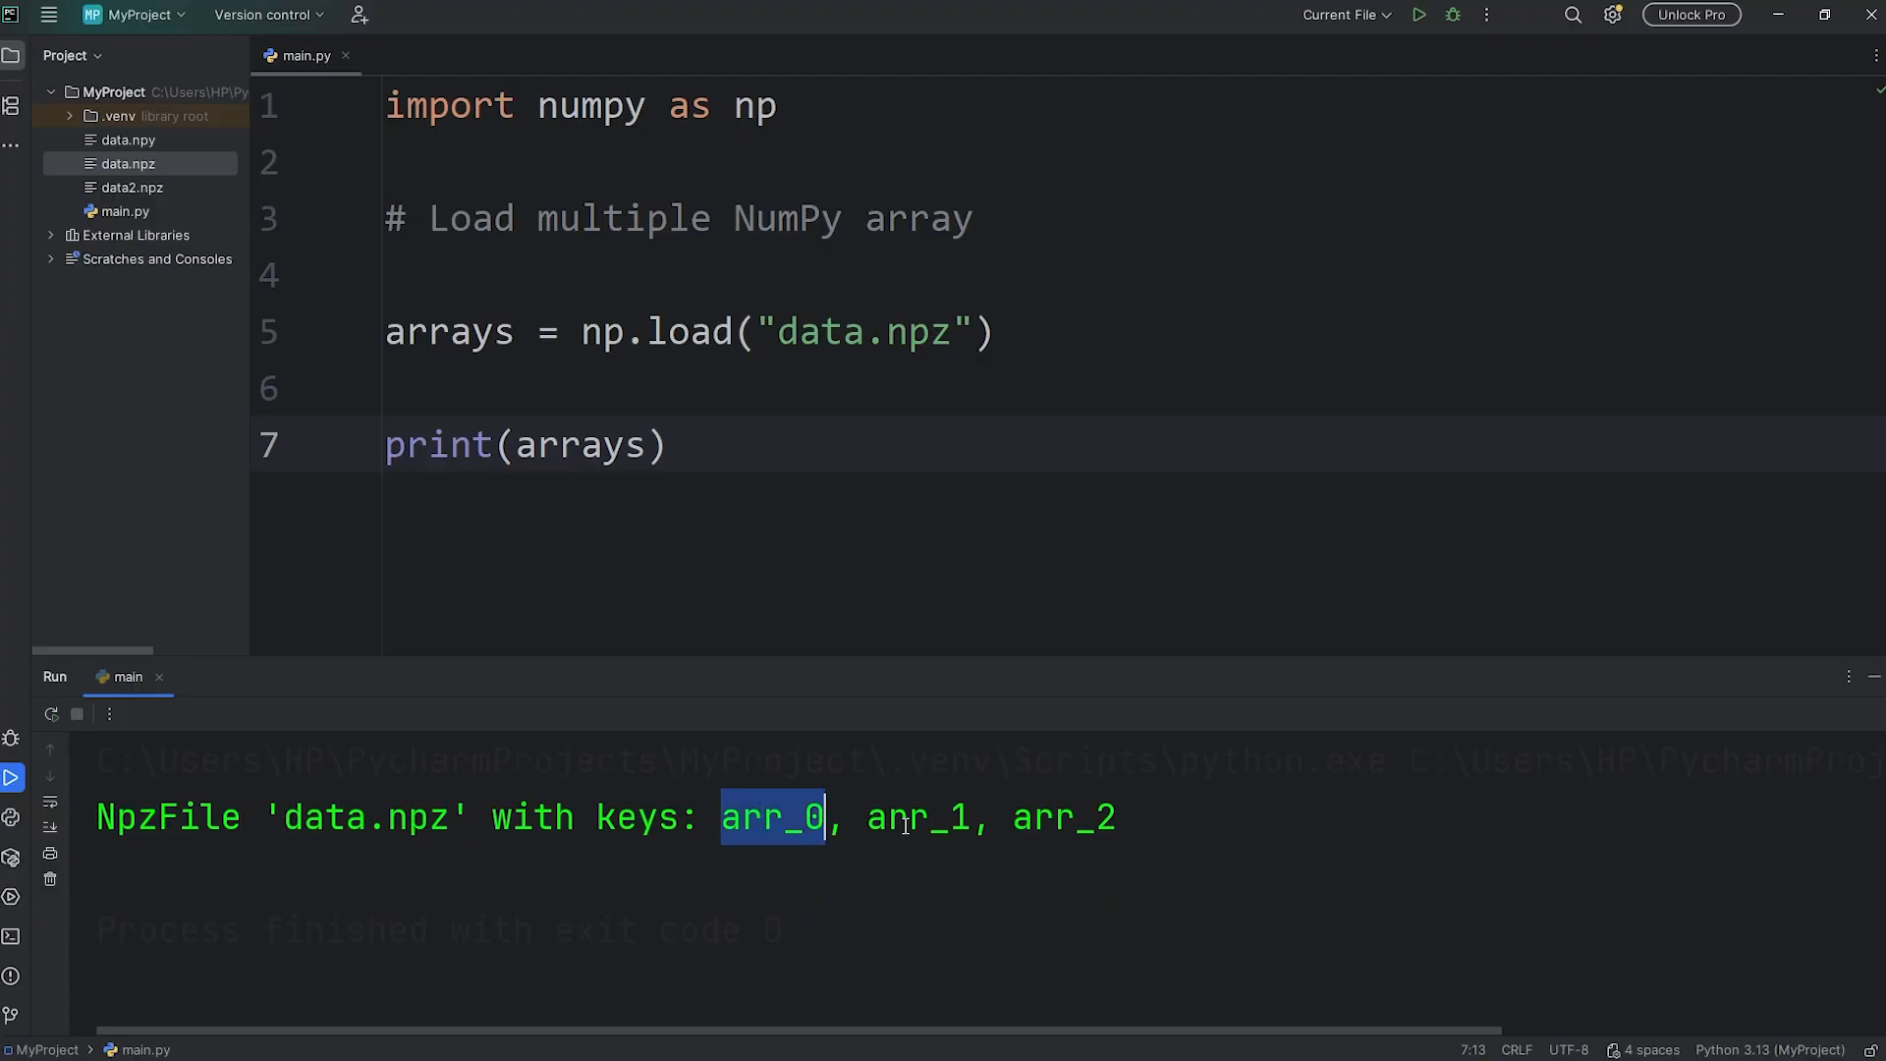
mouse_move(871, 330)
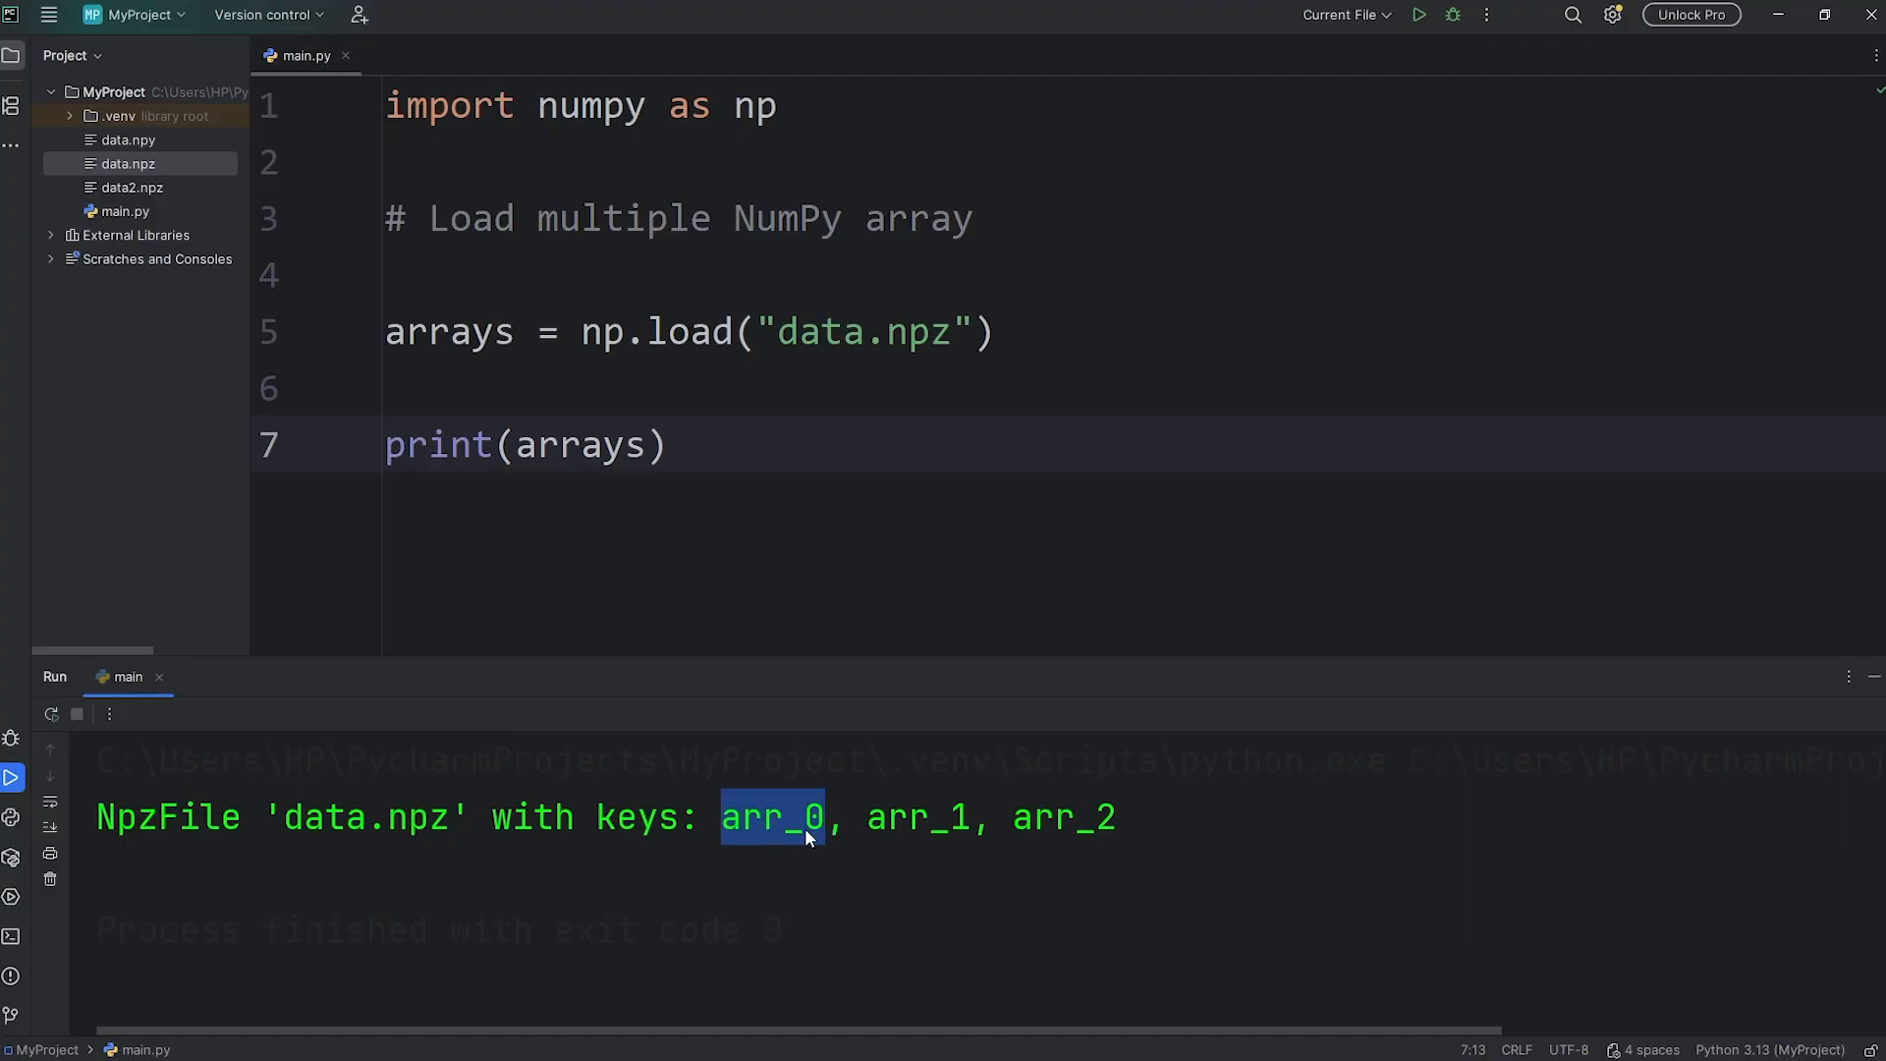
double_click(919, 817)
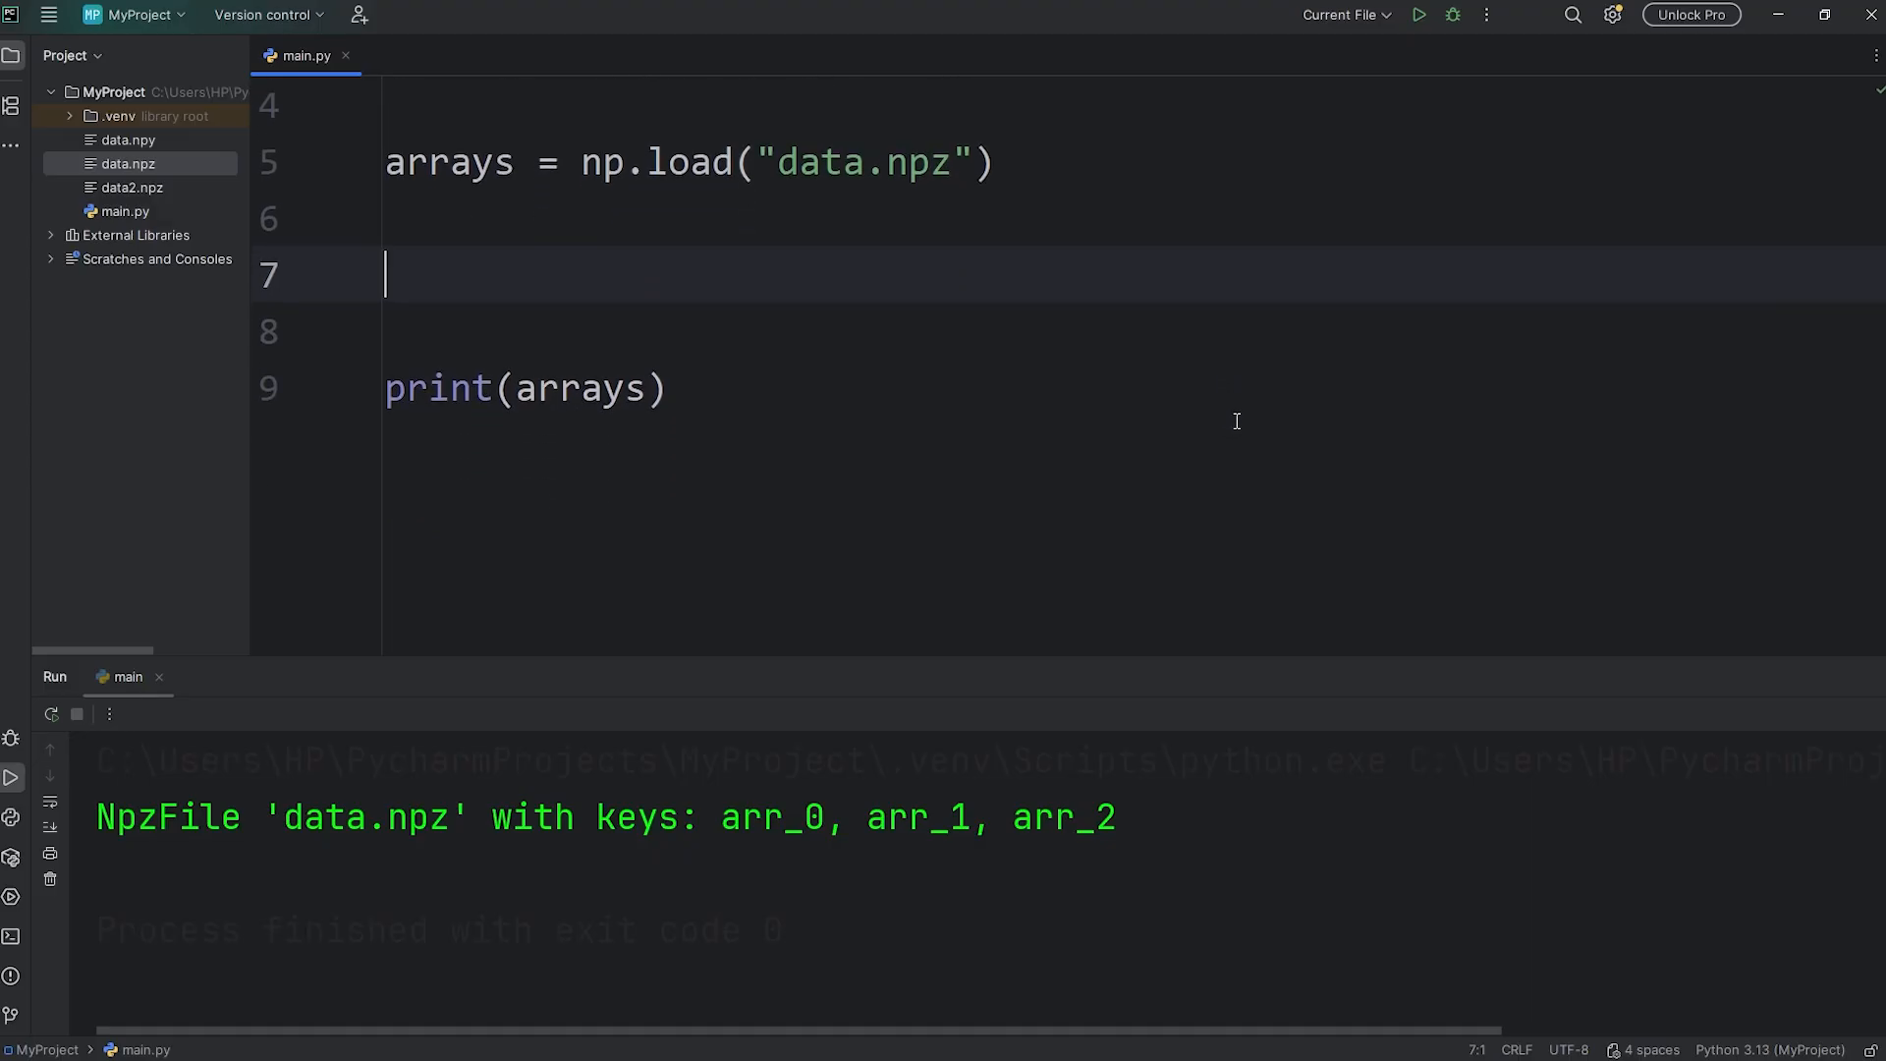
Step: Extract array1 = arrays["arr_0"] and run to print [[1 2 3] [4 5 6]]
type("array")
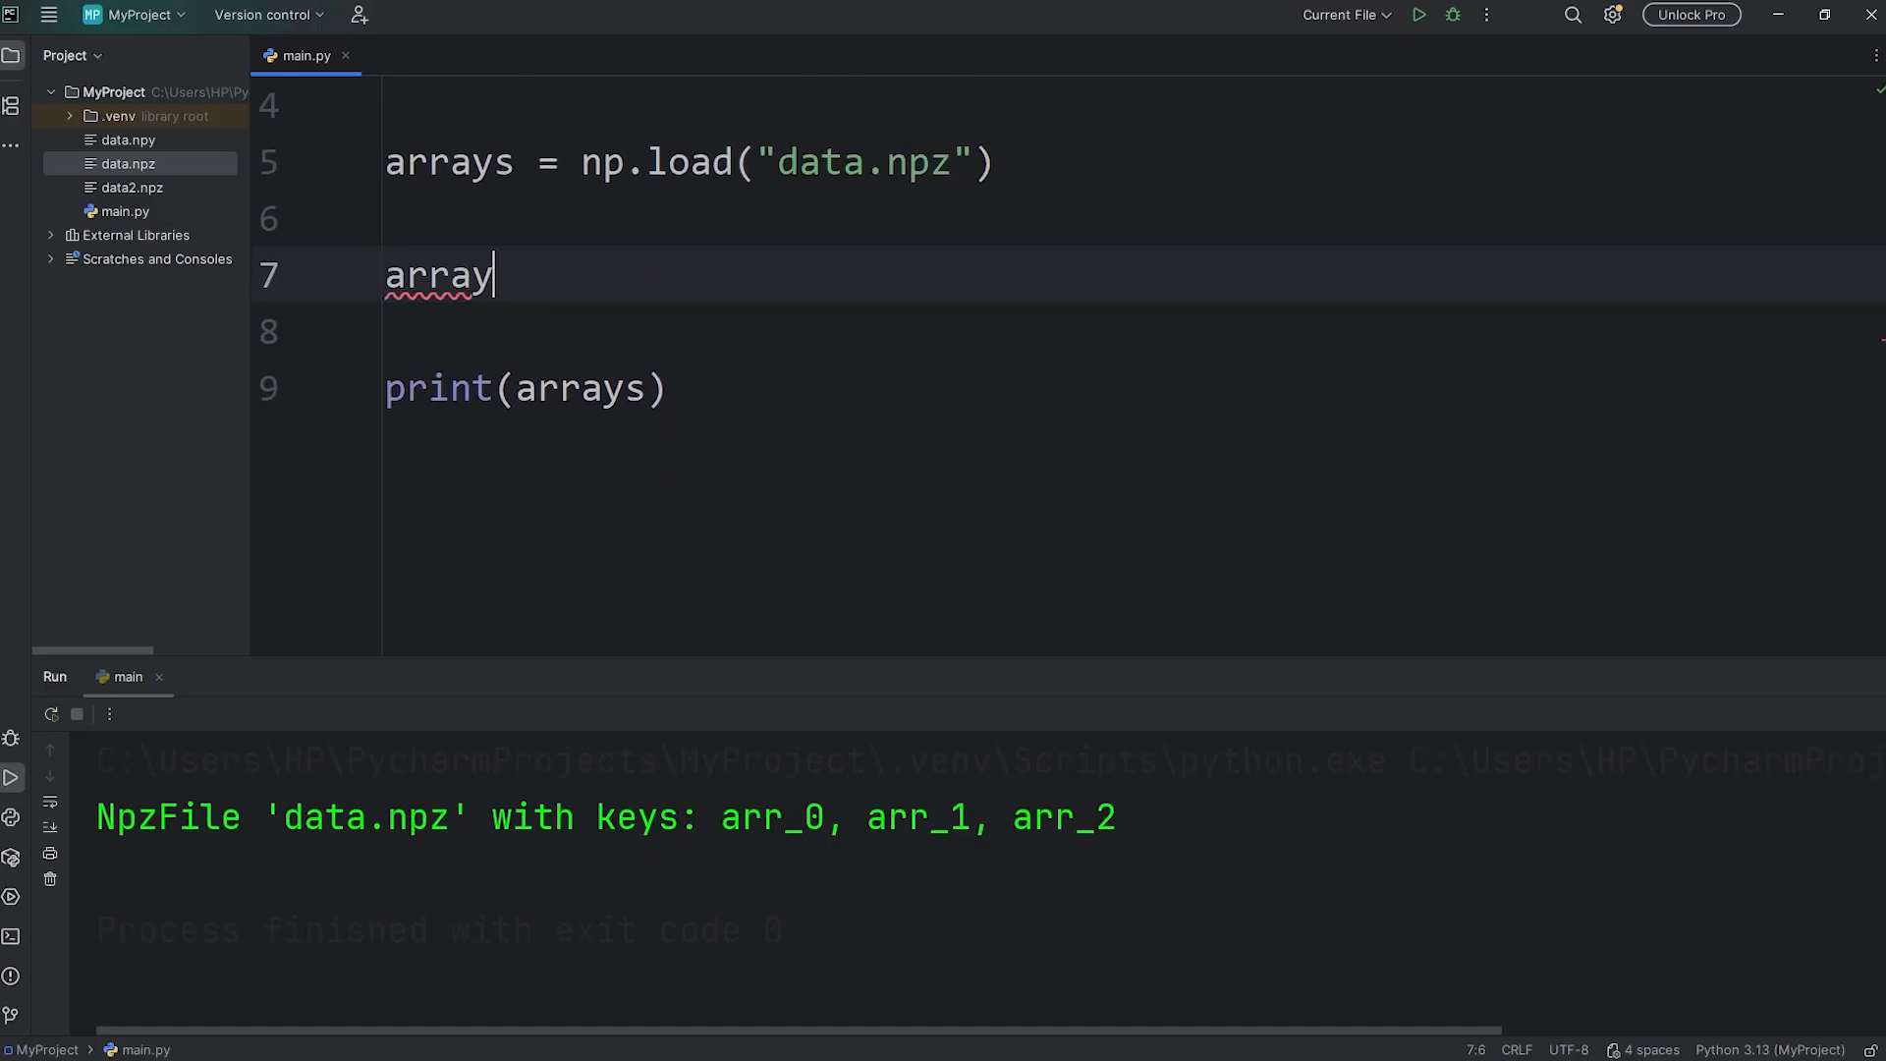
type("1 =")
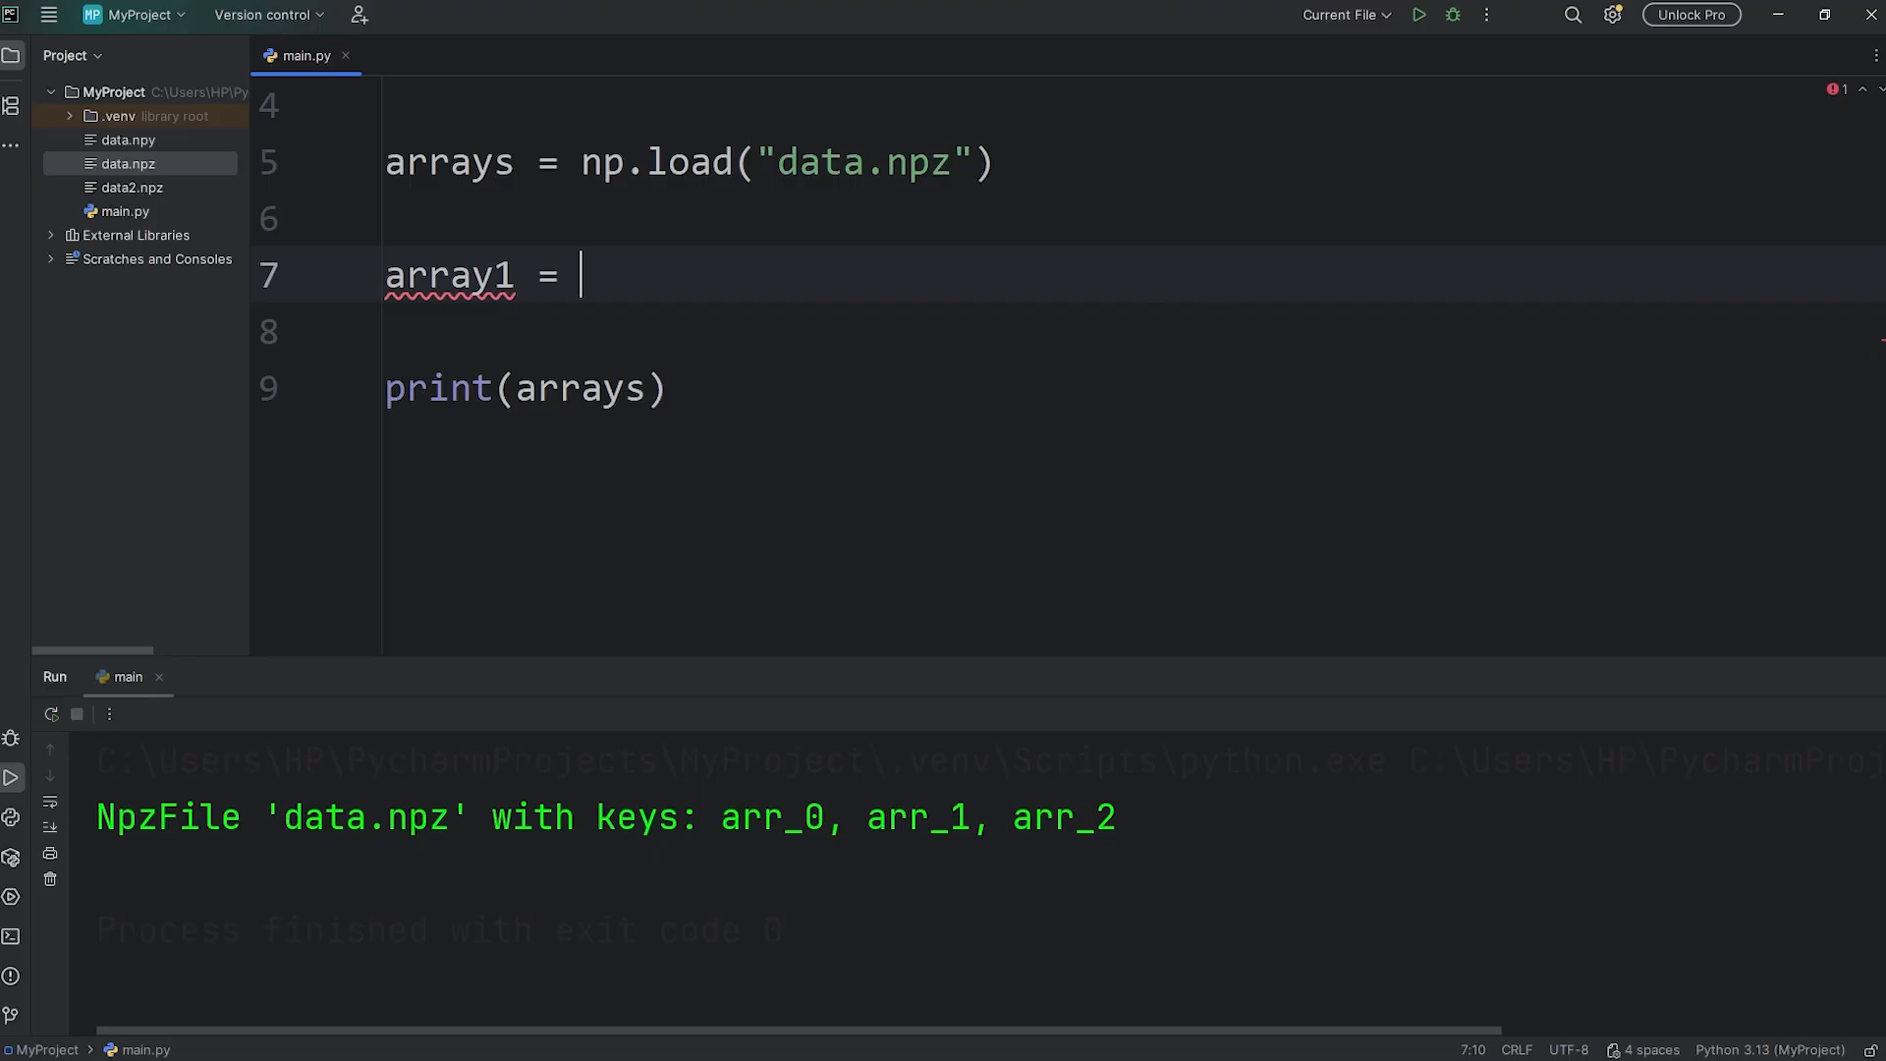
type("arrays")
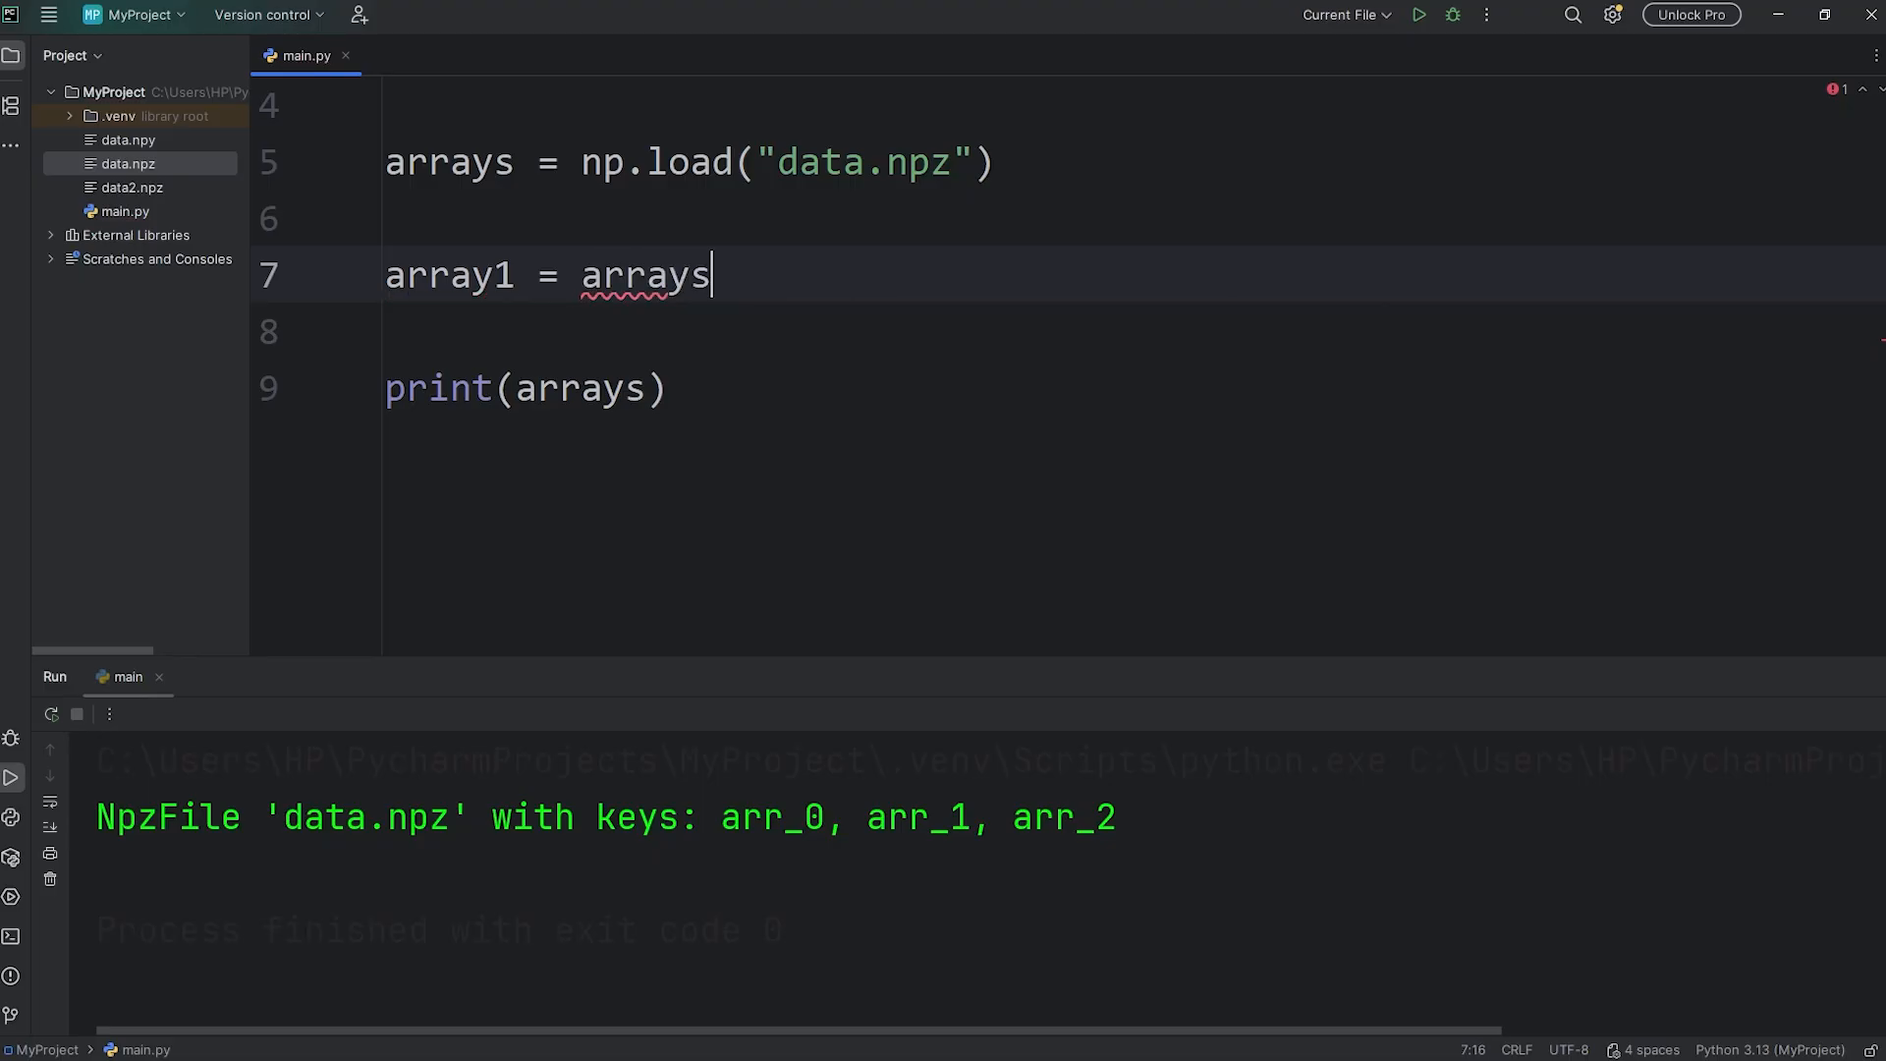
mouse_move(668, 730)
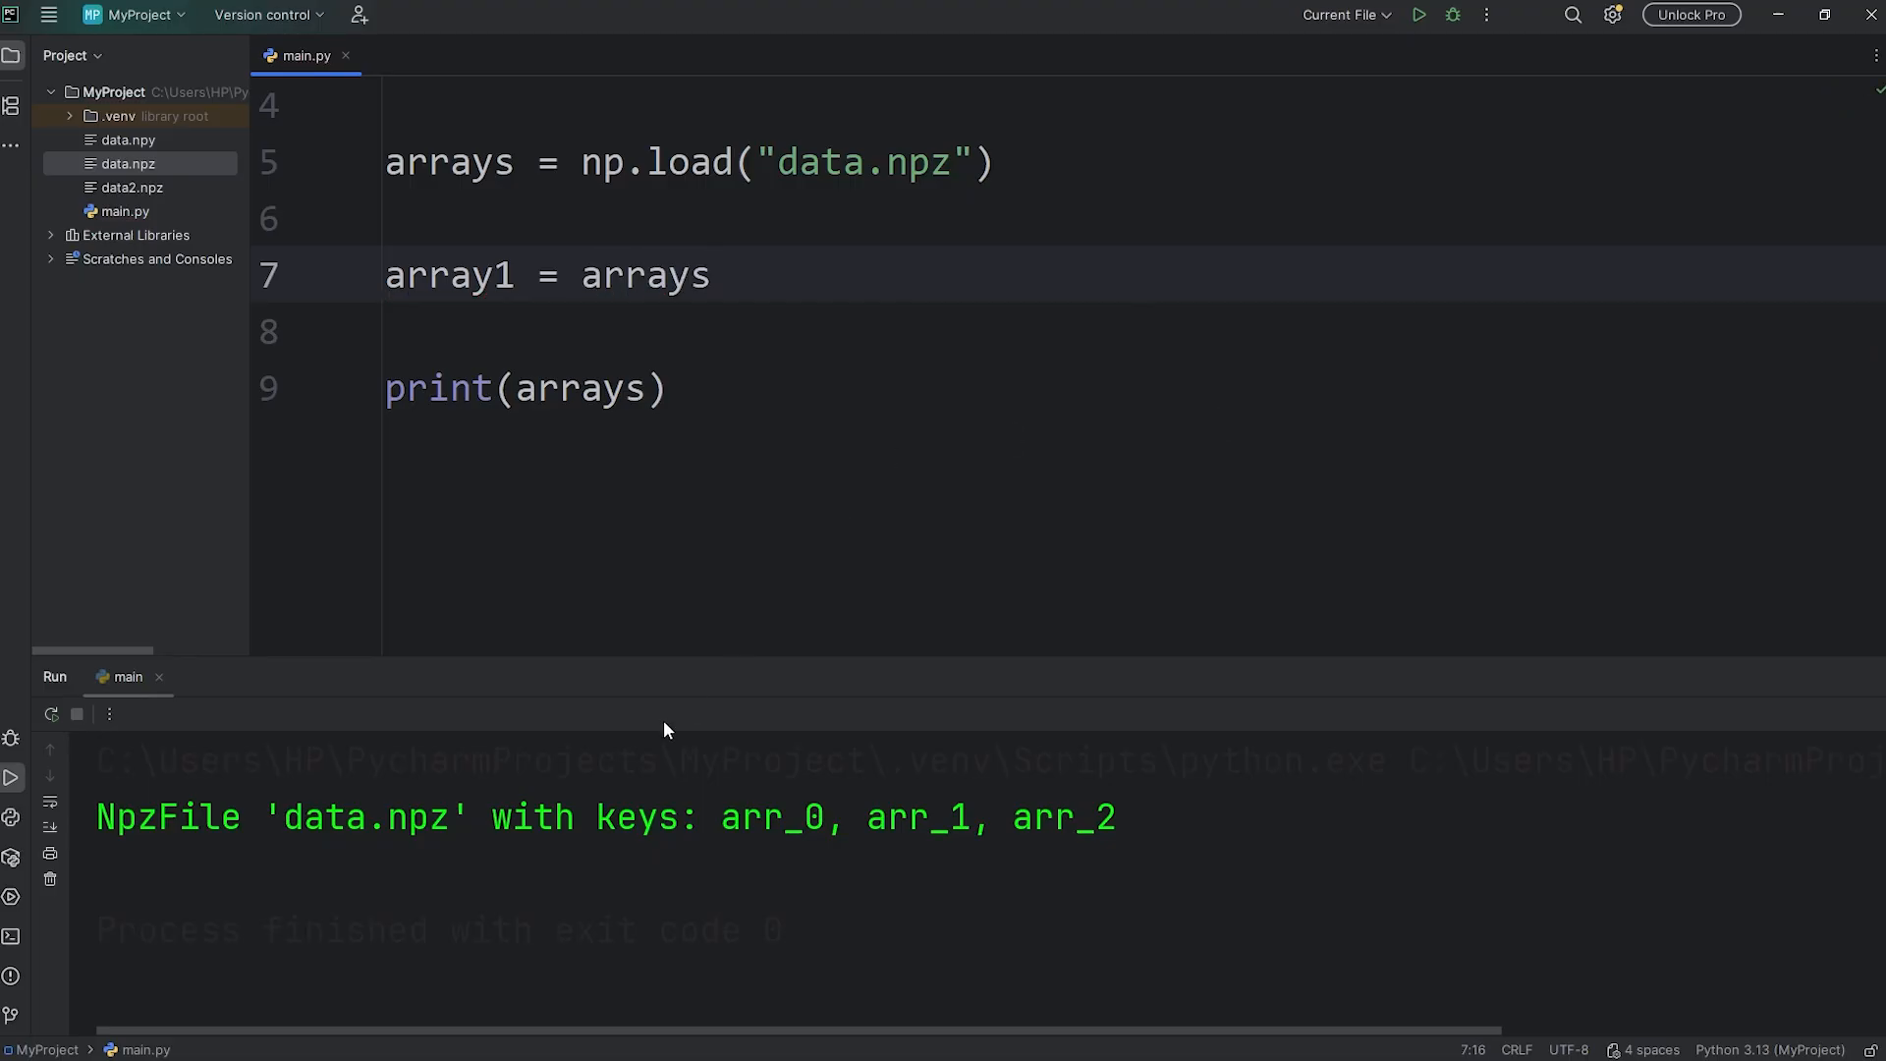
type("[]")
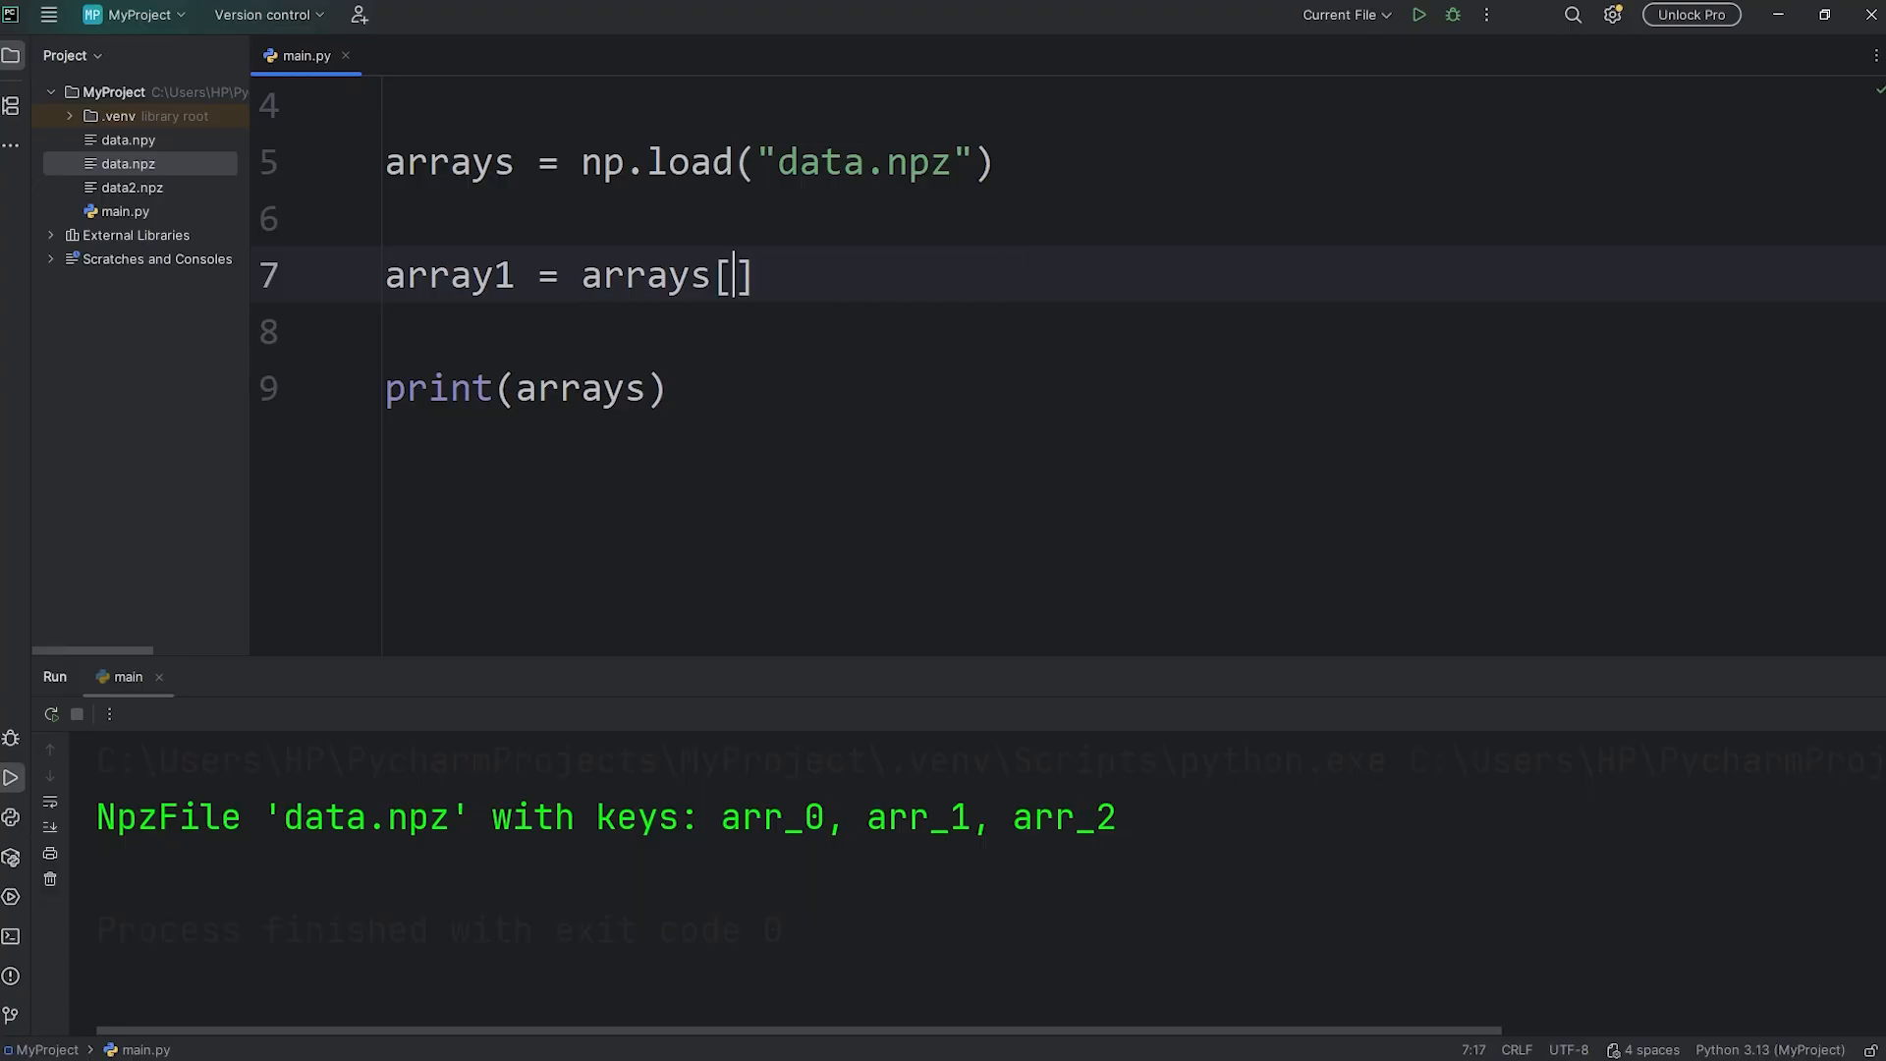
type("\"arr\"")
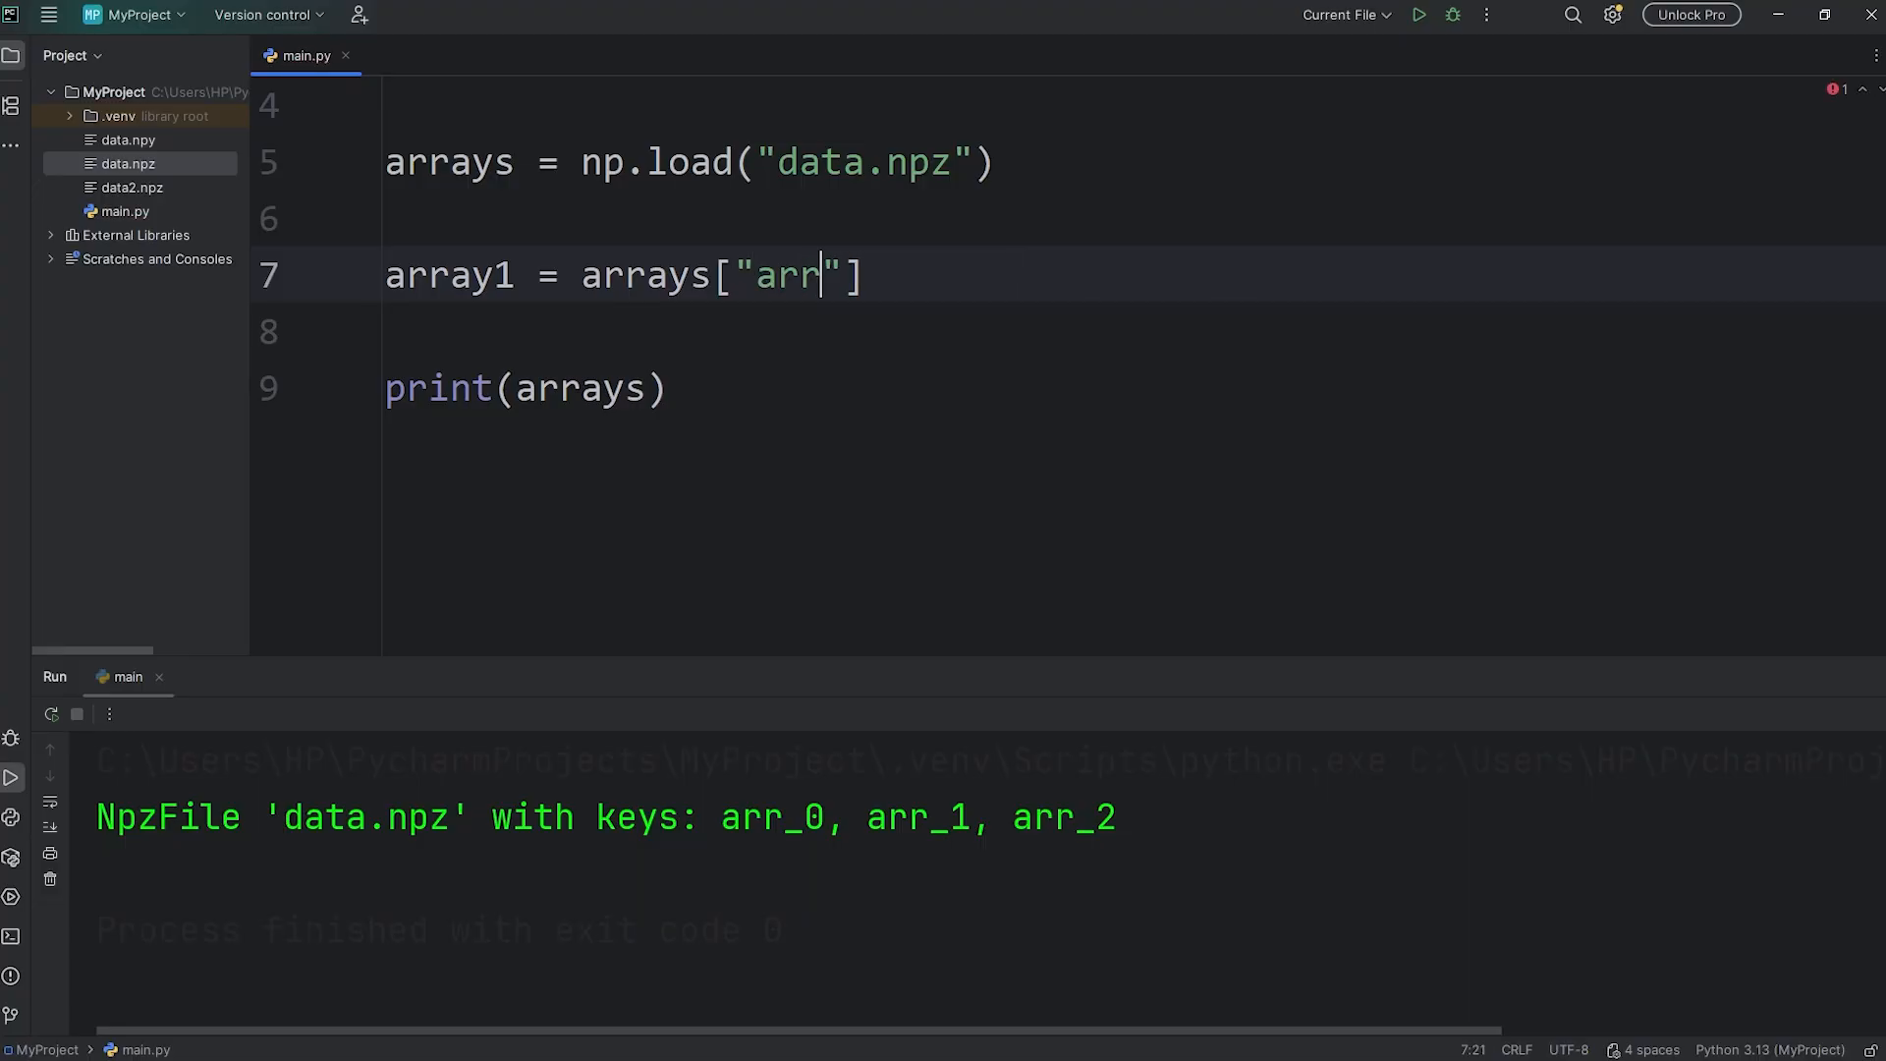
type("_0")
left_click(1069, 389)
type("1")
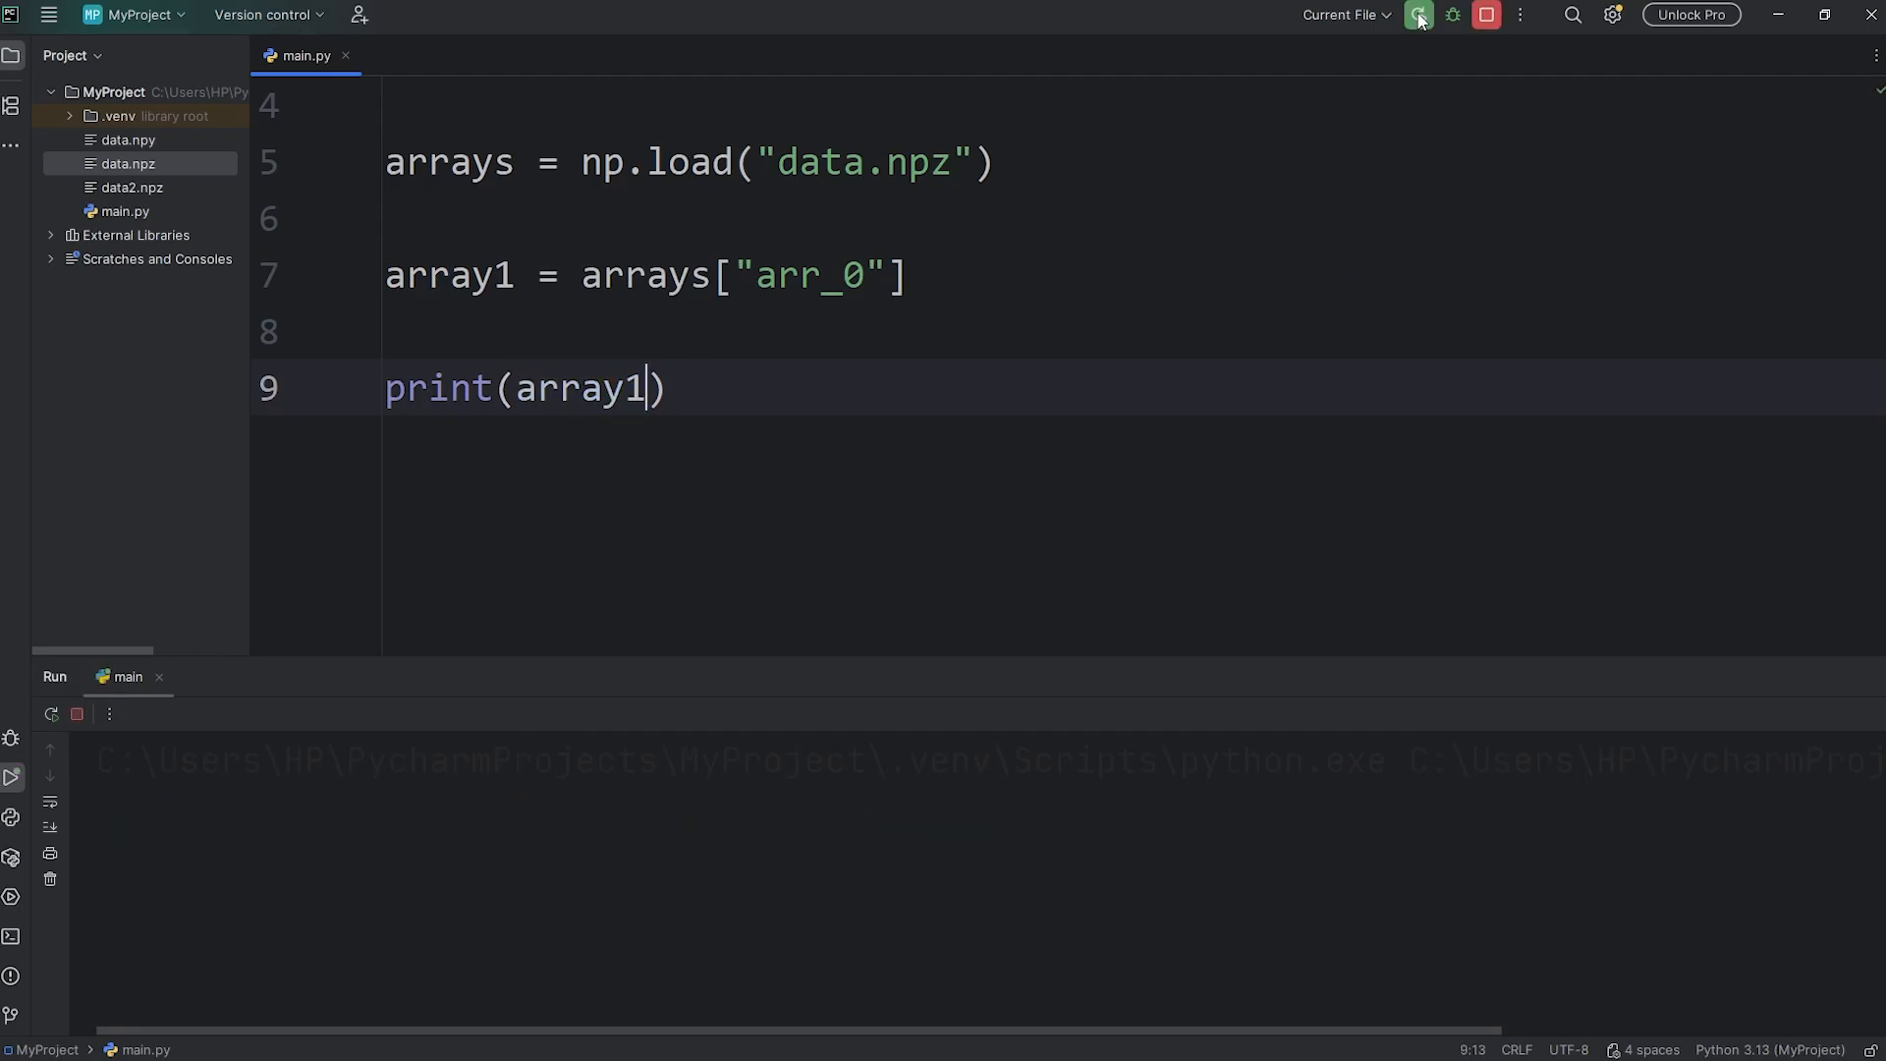
left_click(1418, 13)
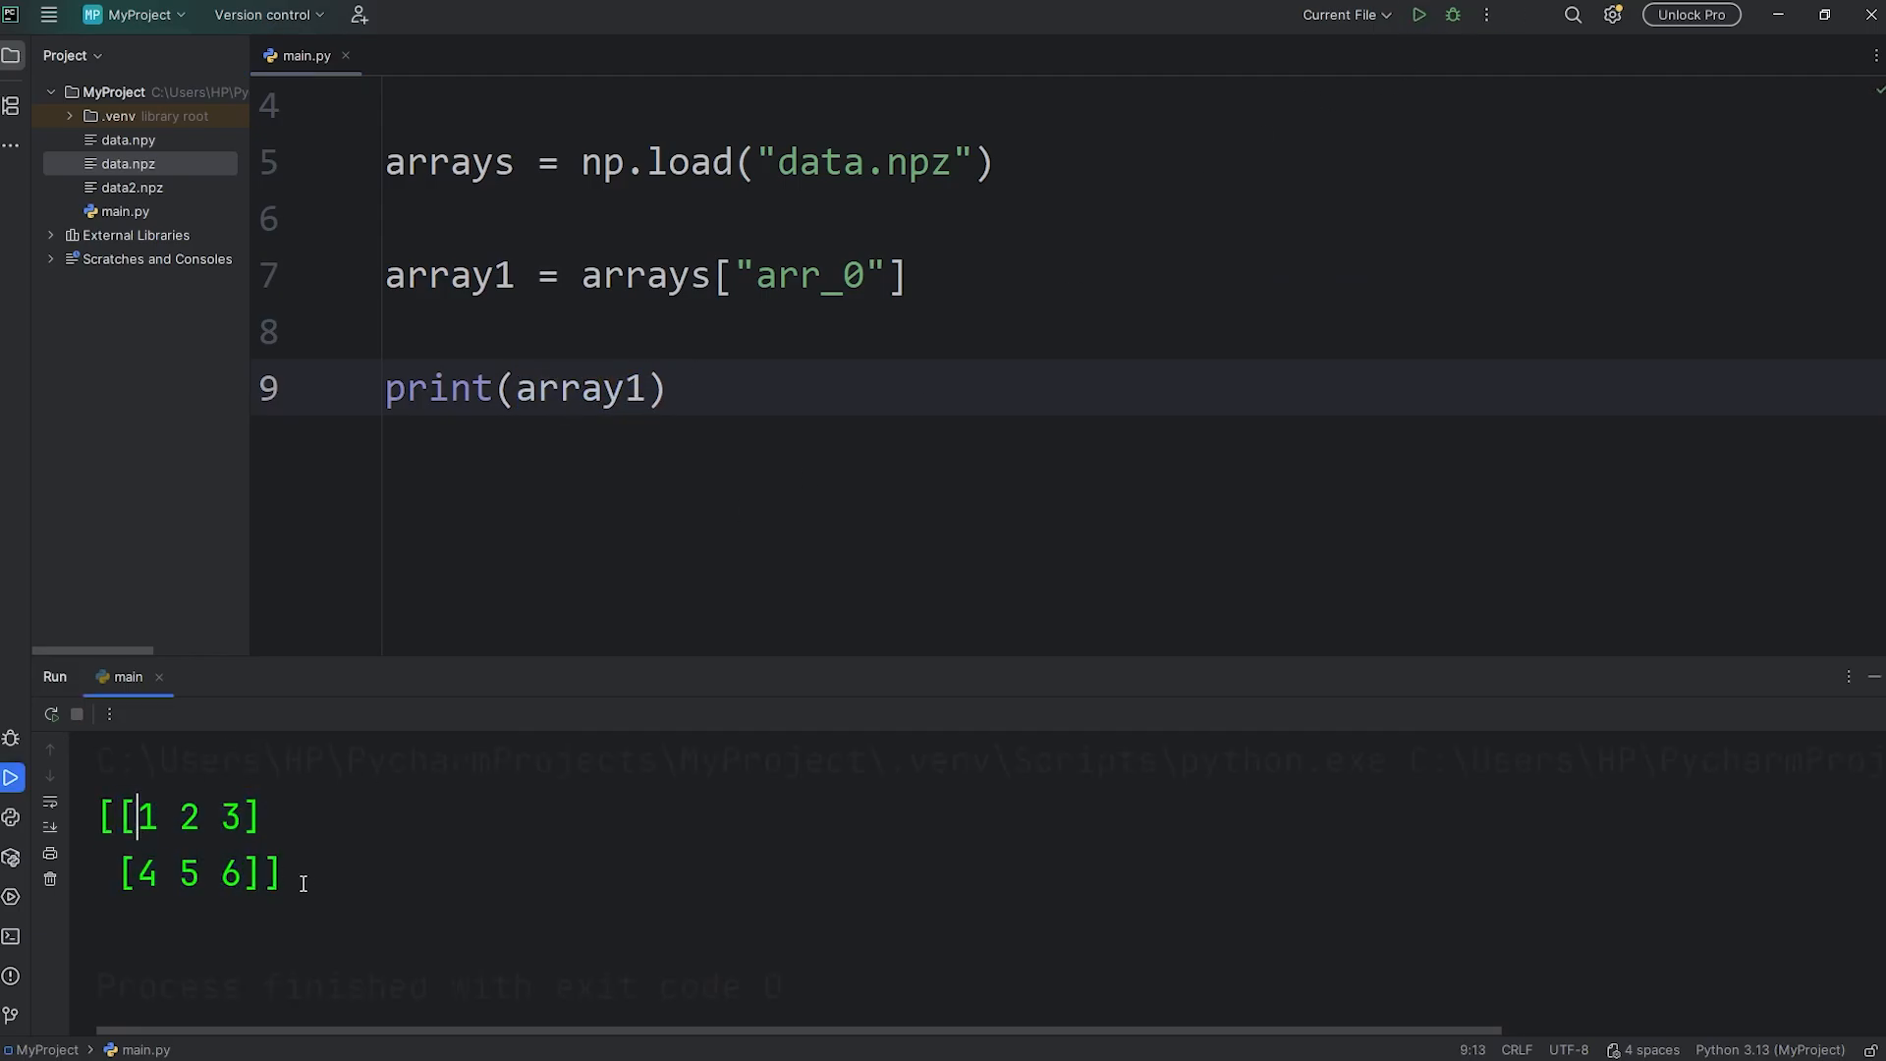
type("ar")
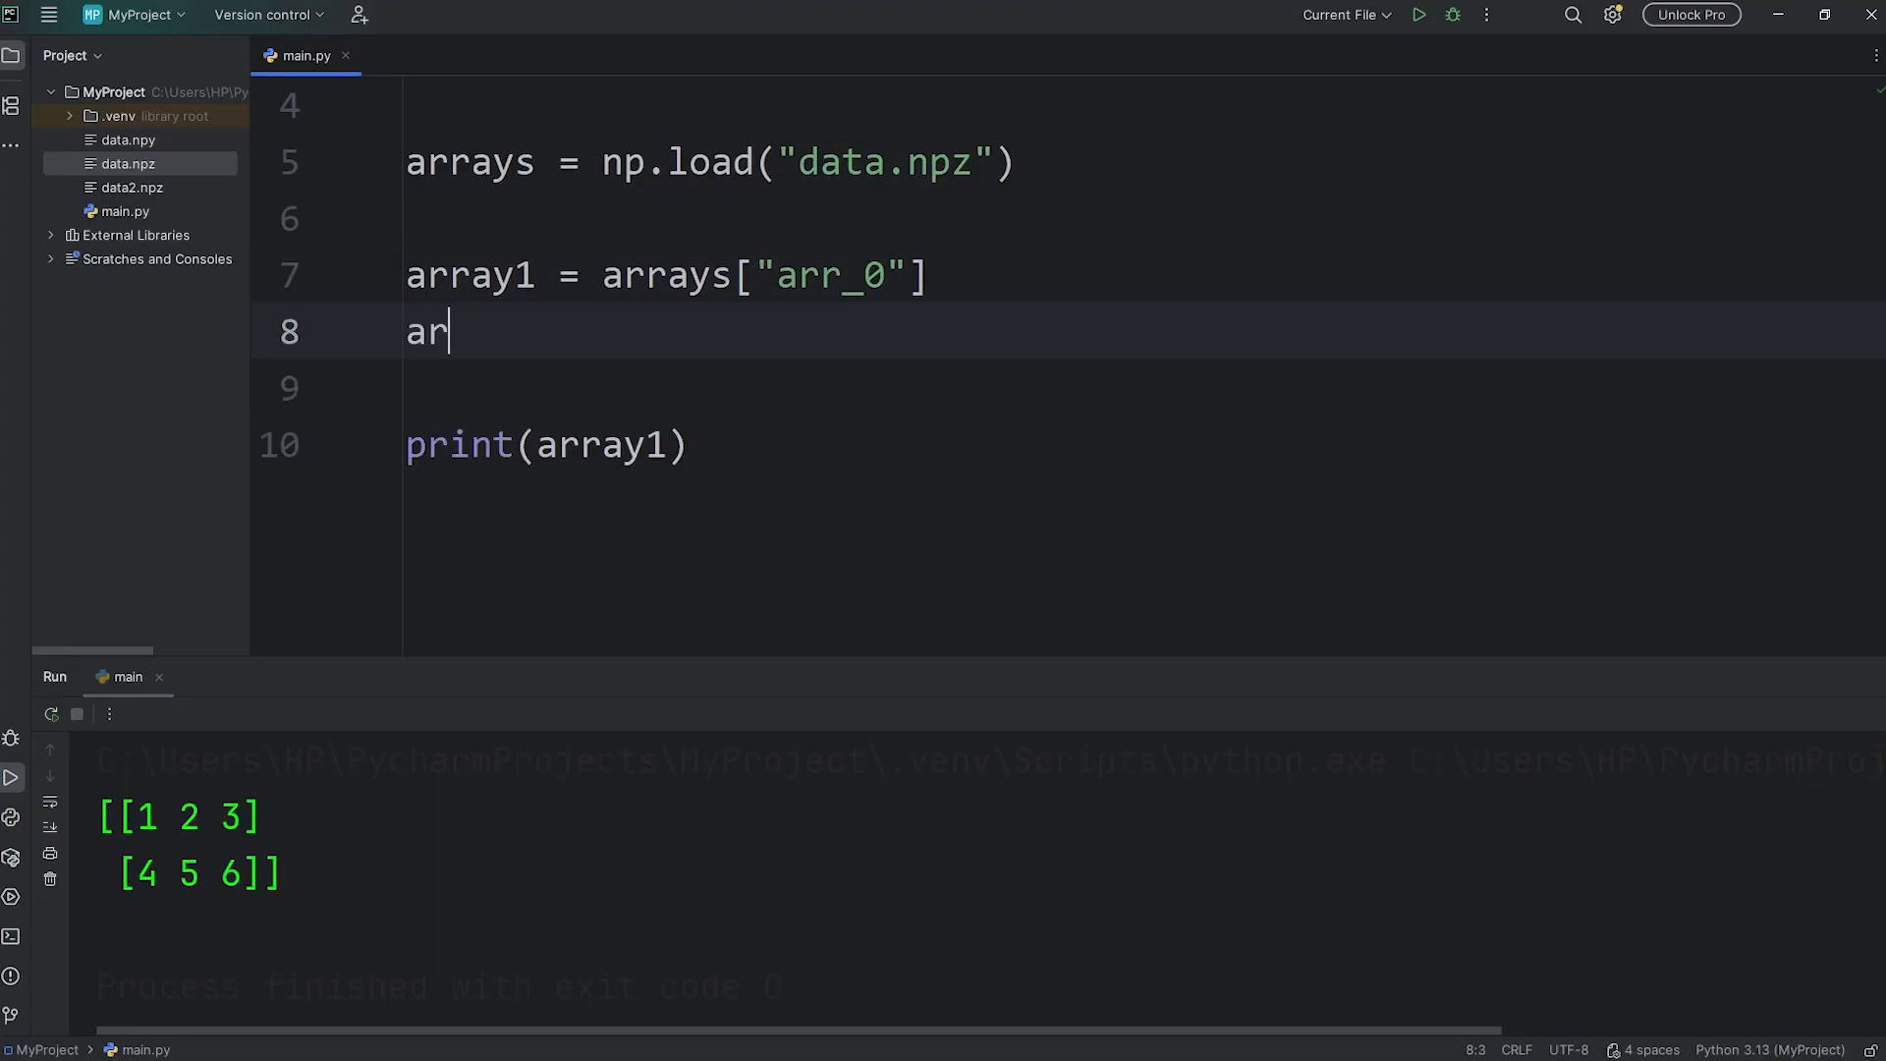
Step: Extract array2 = arrays["arr_1"] and run to print [1.1 2.2 3.3 4.4]
type("ray2 =")
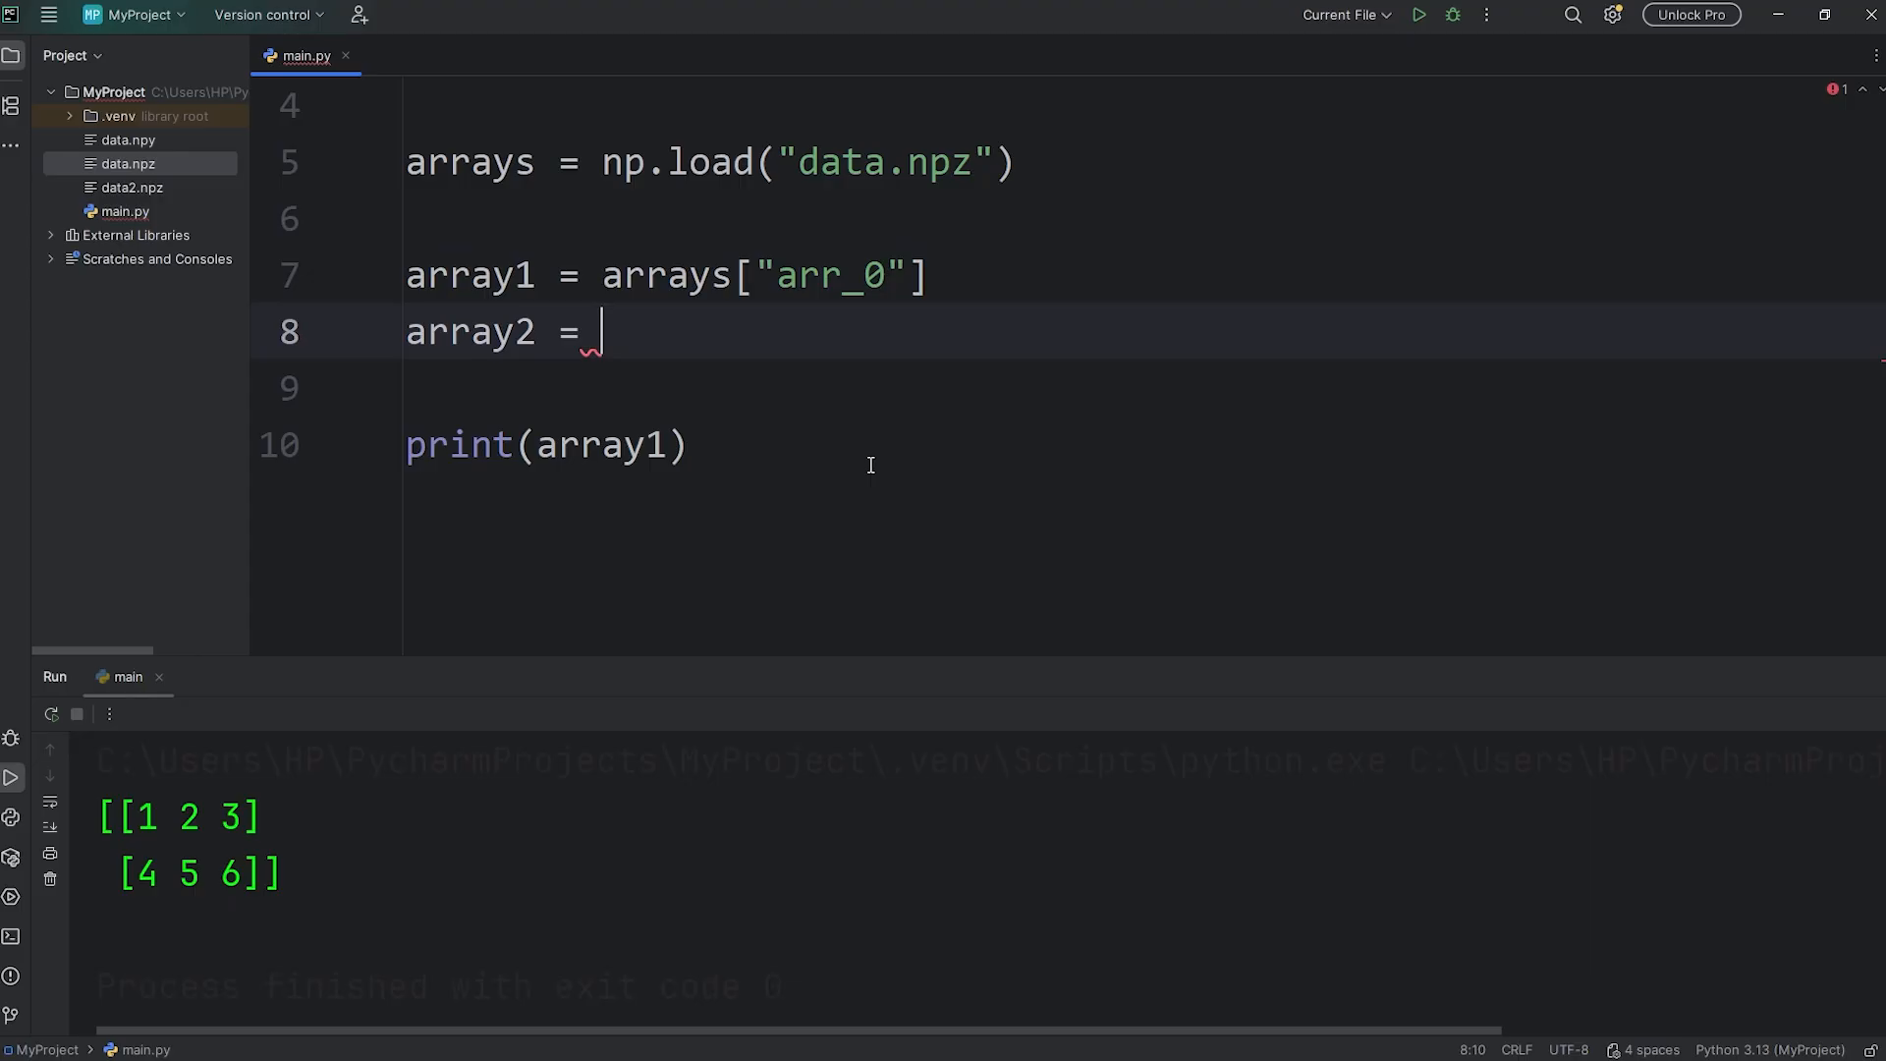
type("arrays[\"arr_1\"]")
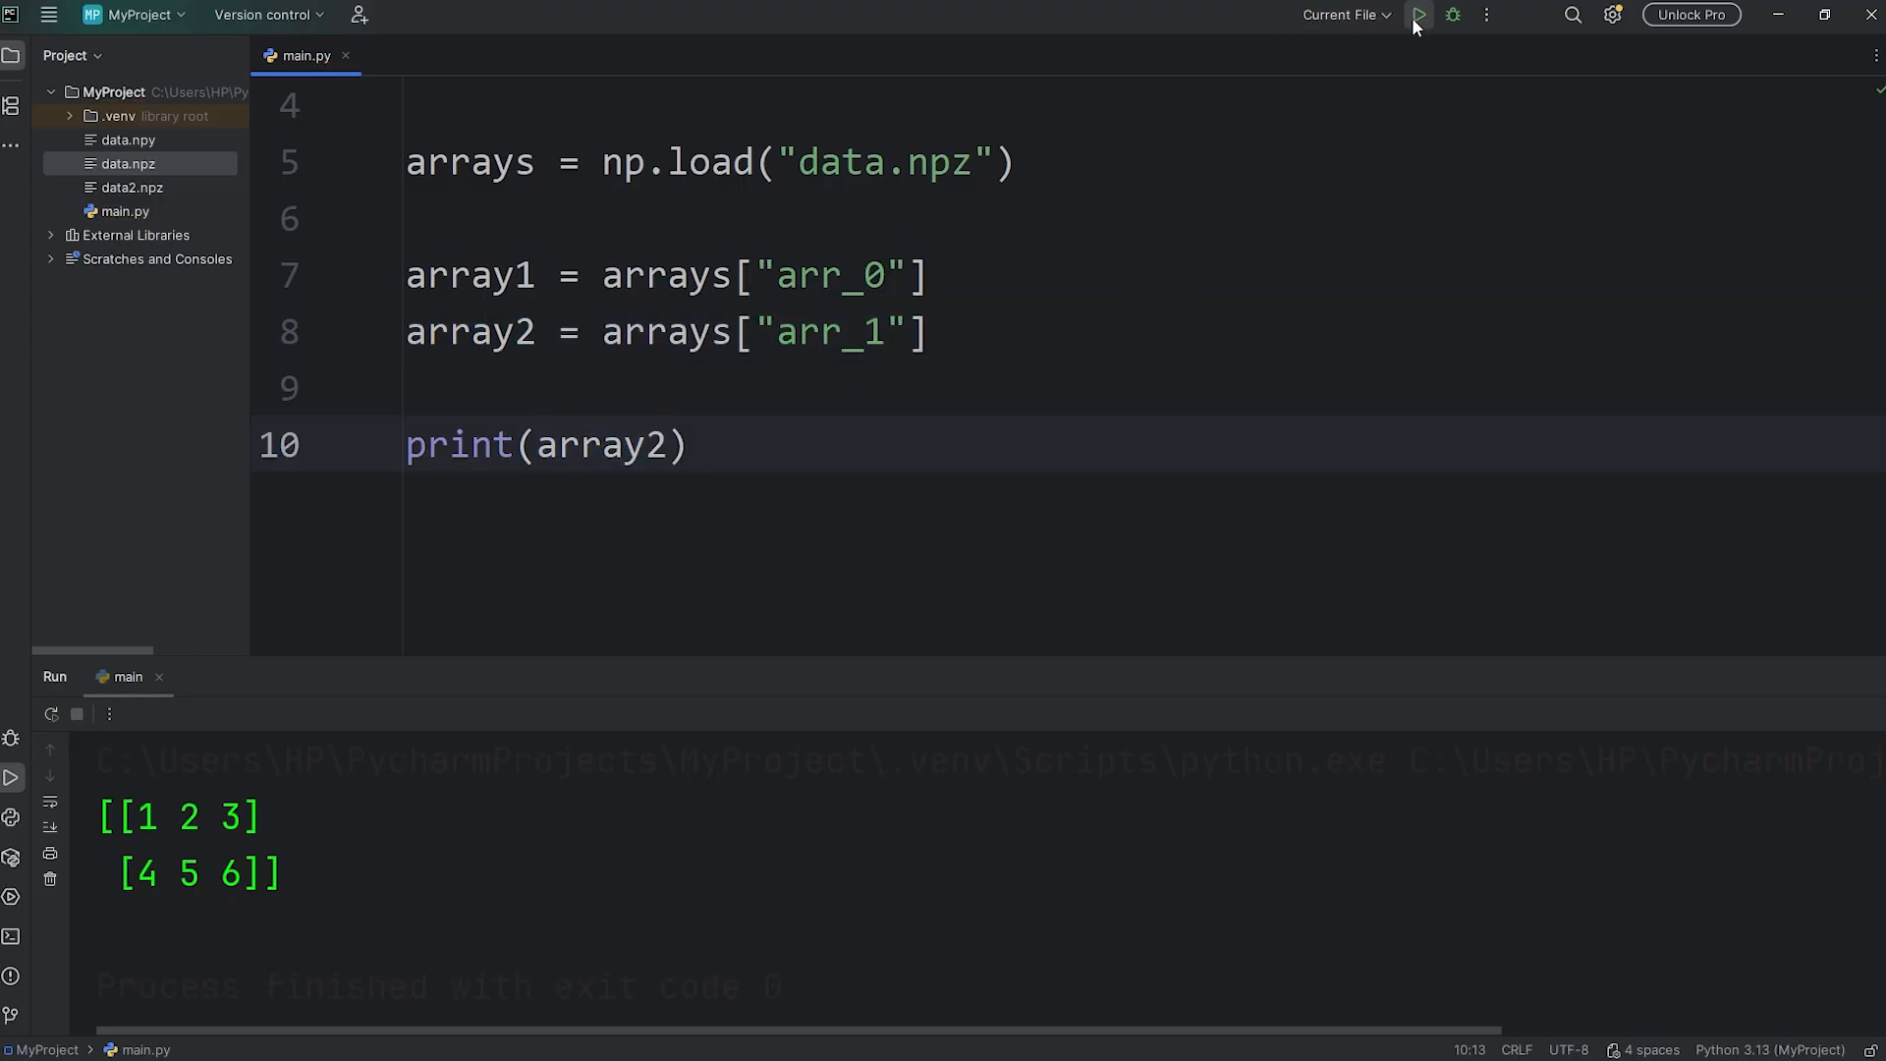
left_click(1418, 14)
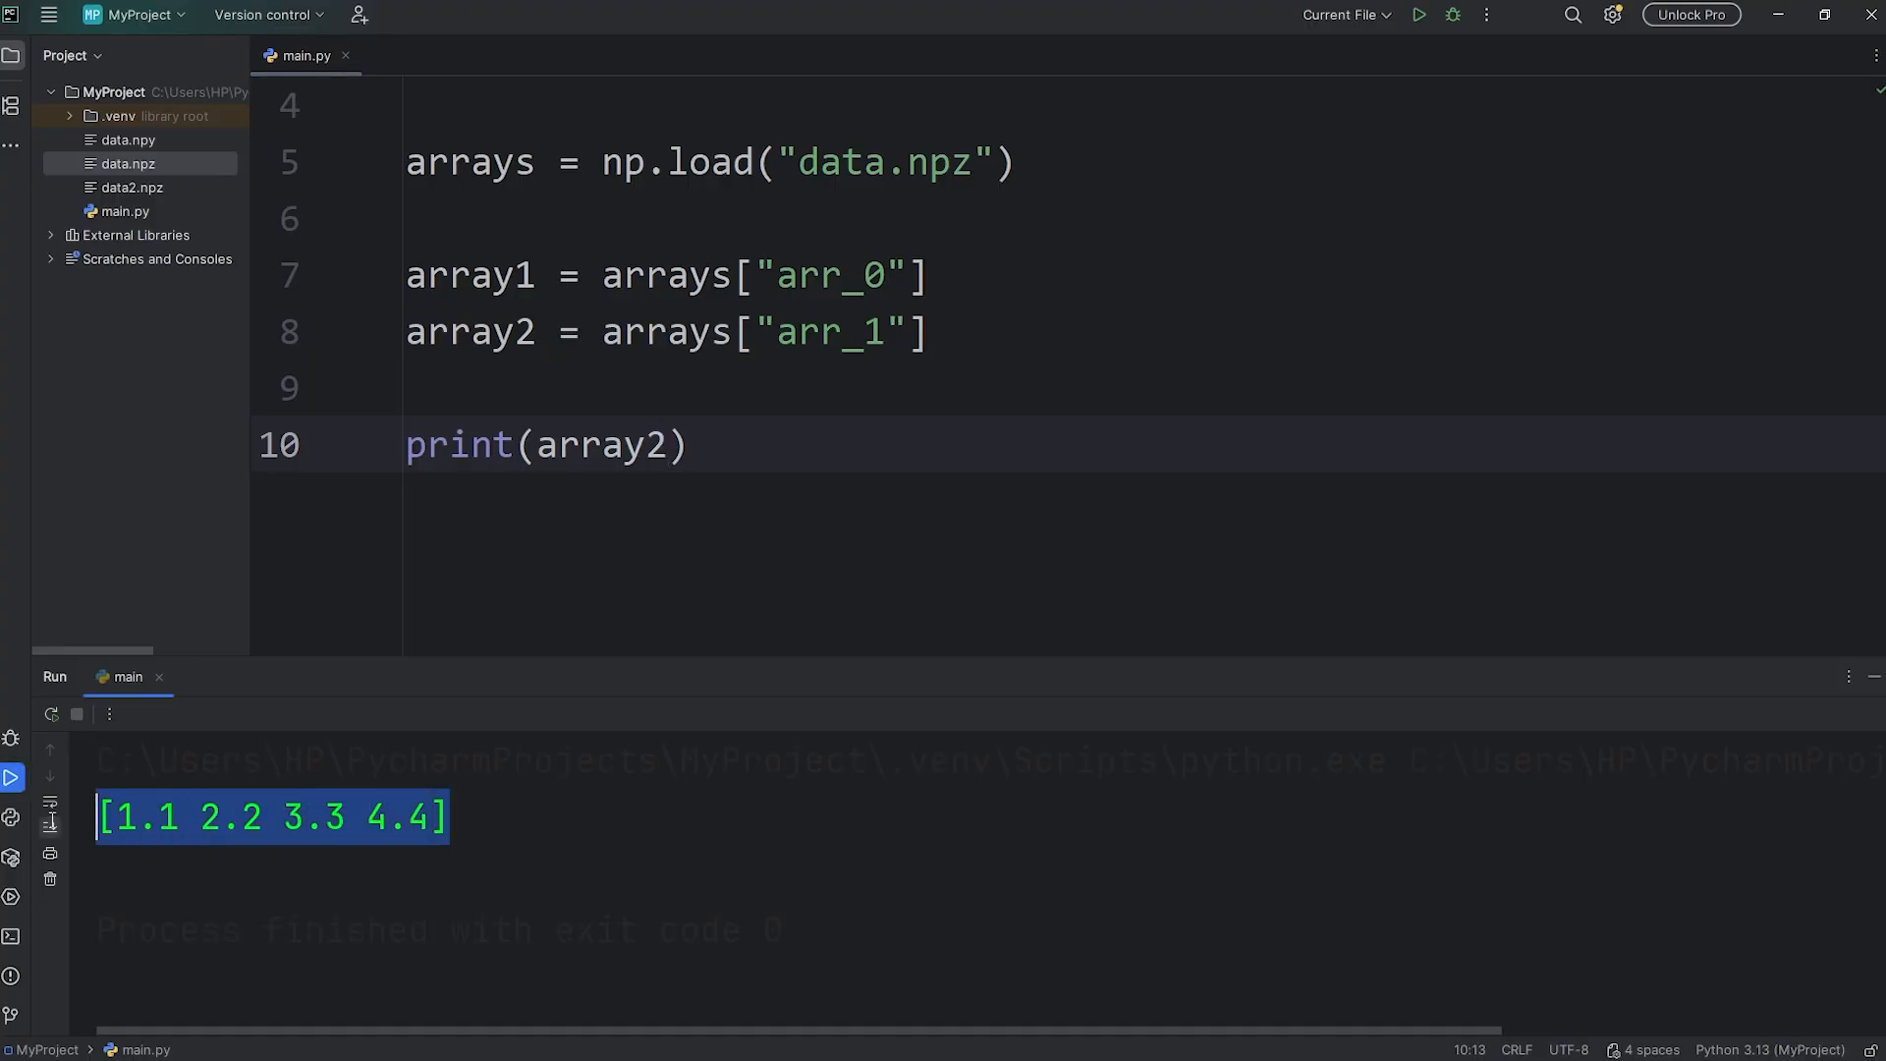
left_click(931, 333)
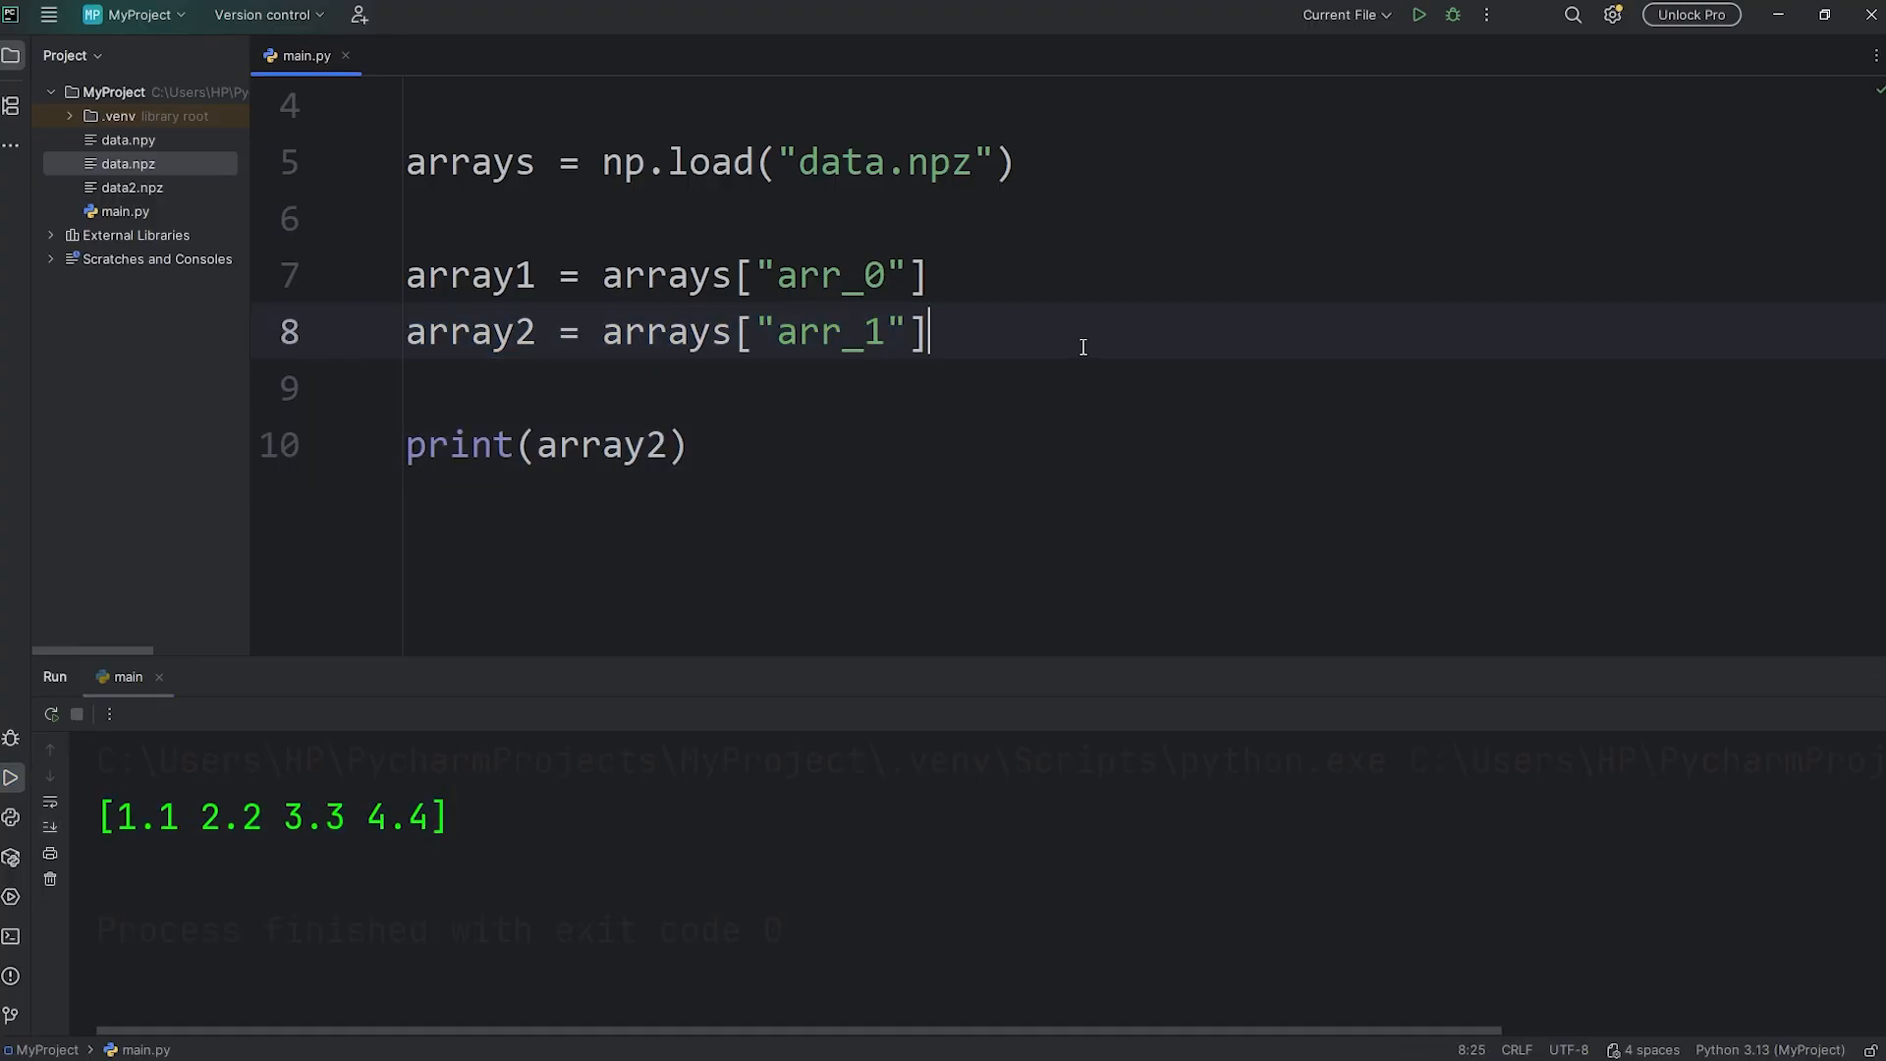